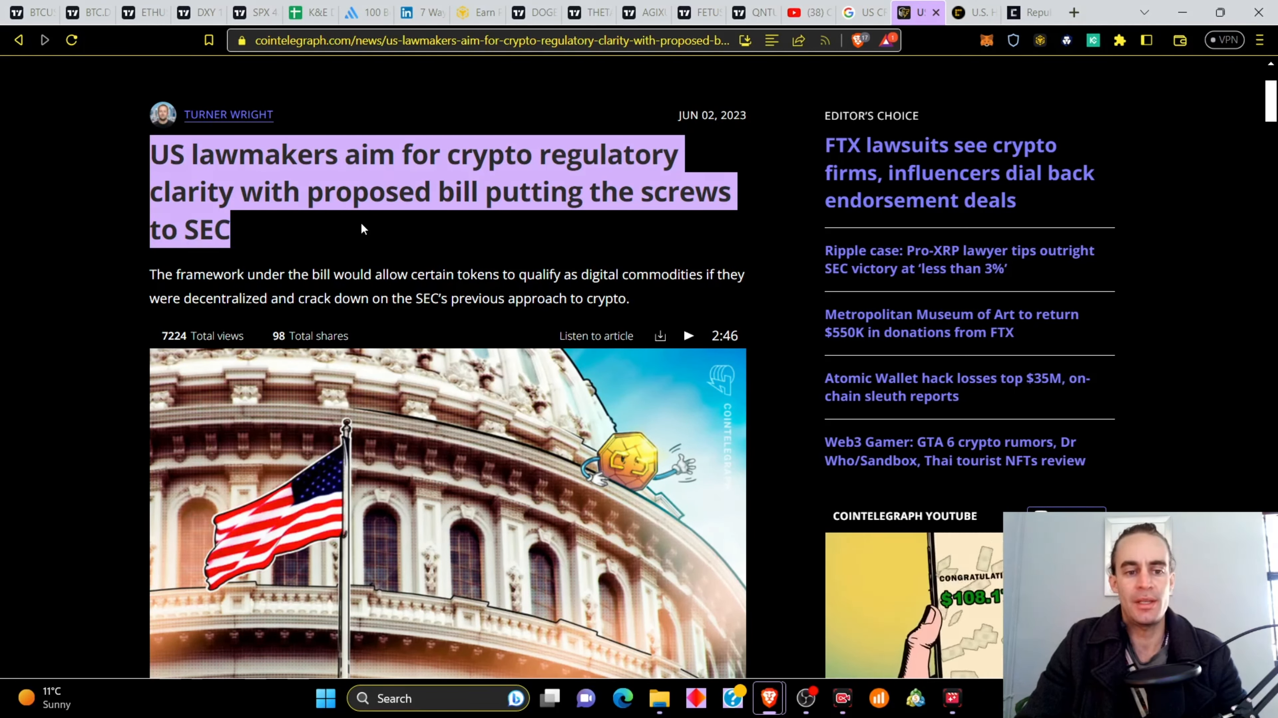
pyautogui.moveTo(404, 273)
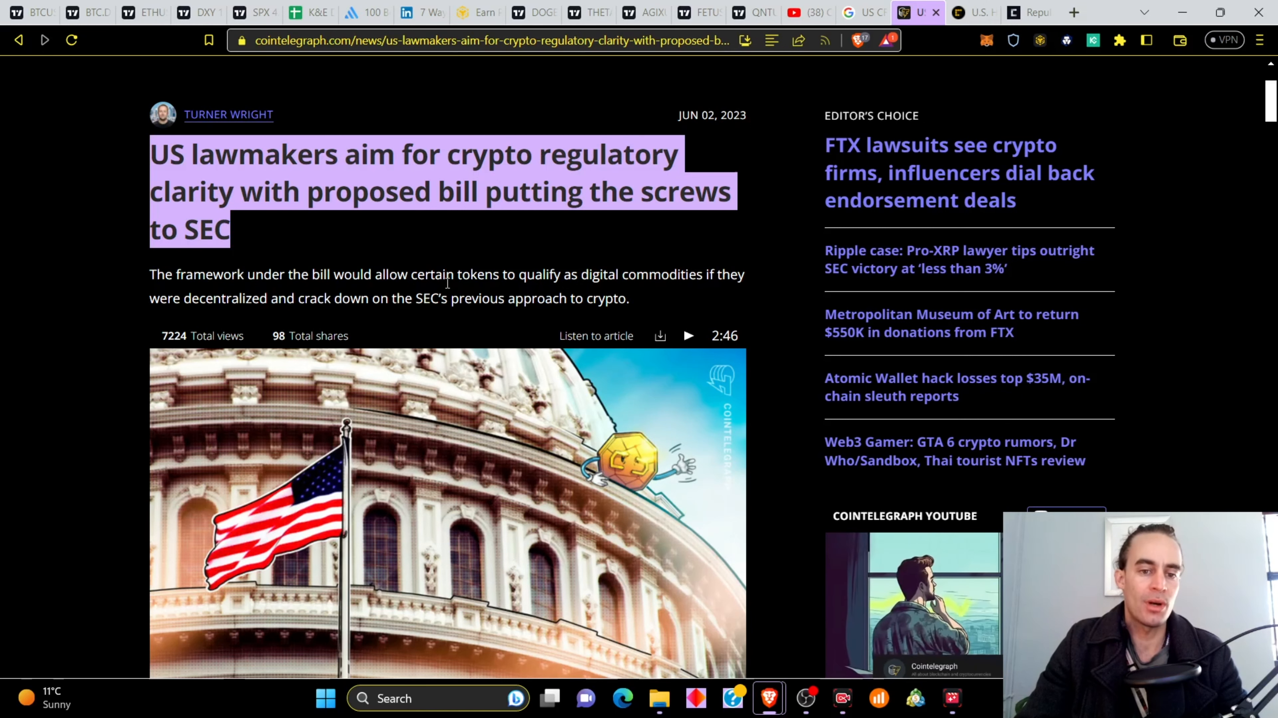
pyautogui.moveTo(598, 318)
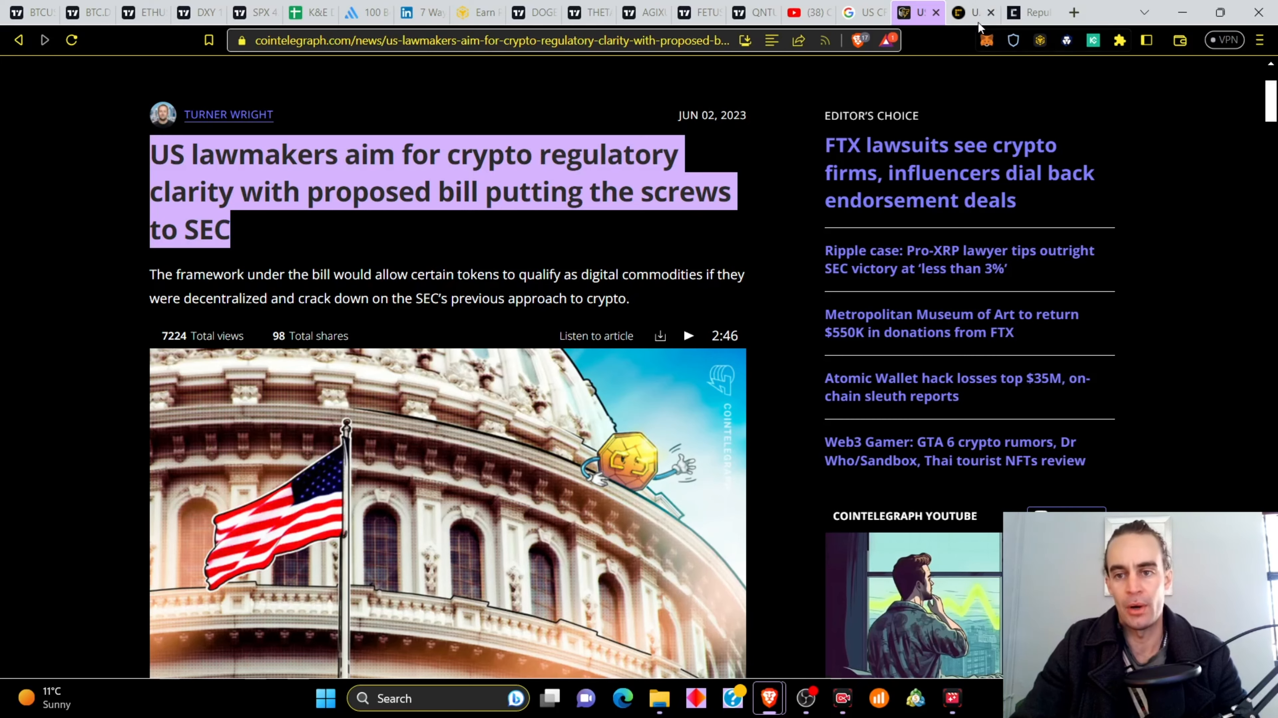
# Highlight the CoinDesk House Republicans crypto oversight headline and skim down the article.
pyautogui.click(962, 12)
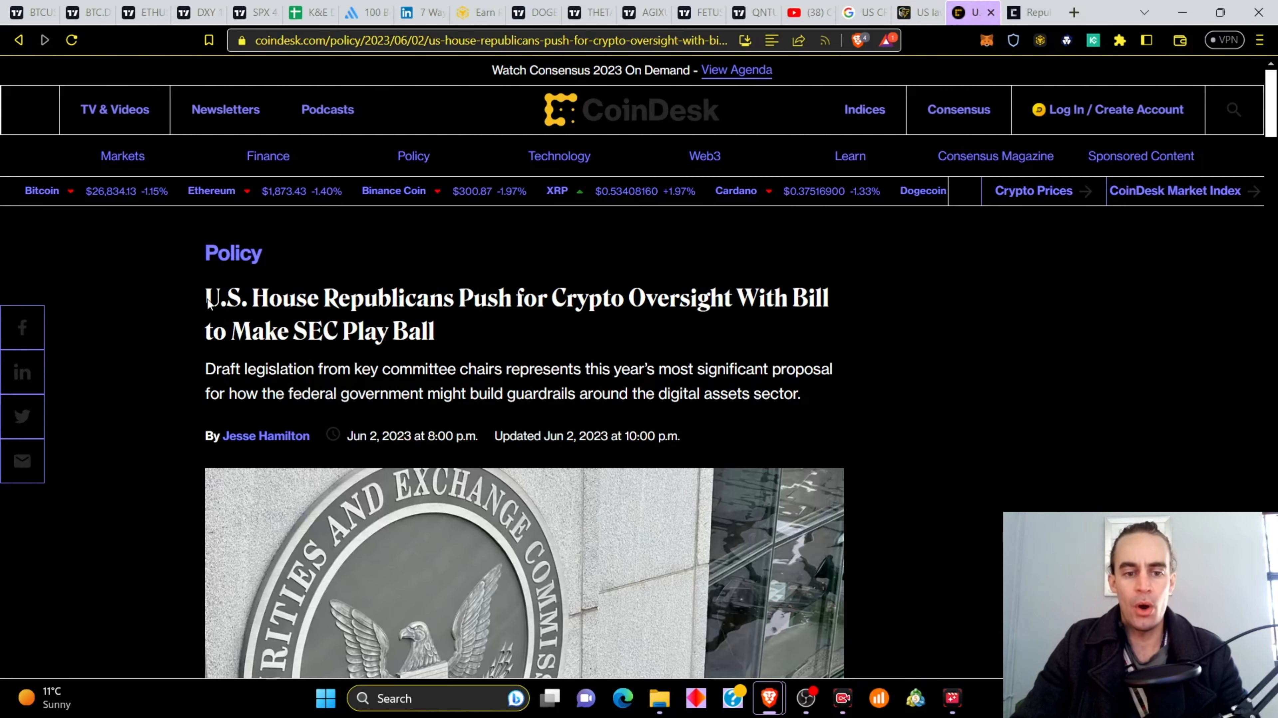
pyautogui.moveTo(204, 253); pyautogui.dragTo(551, 298)
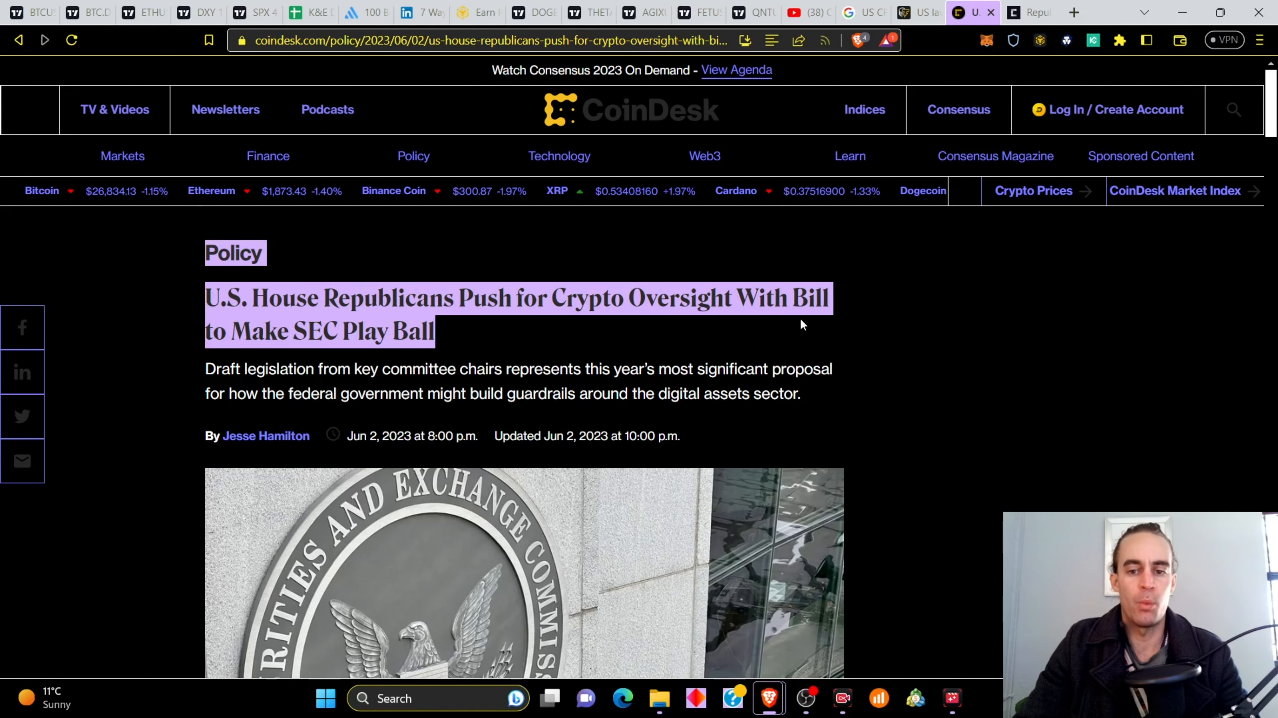
pyautogui.scroll(-3)
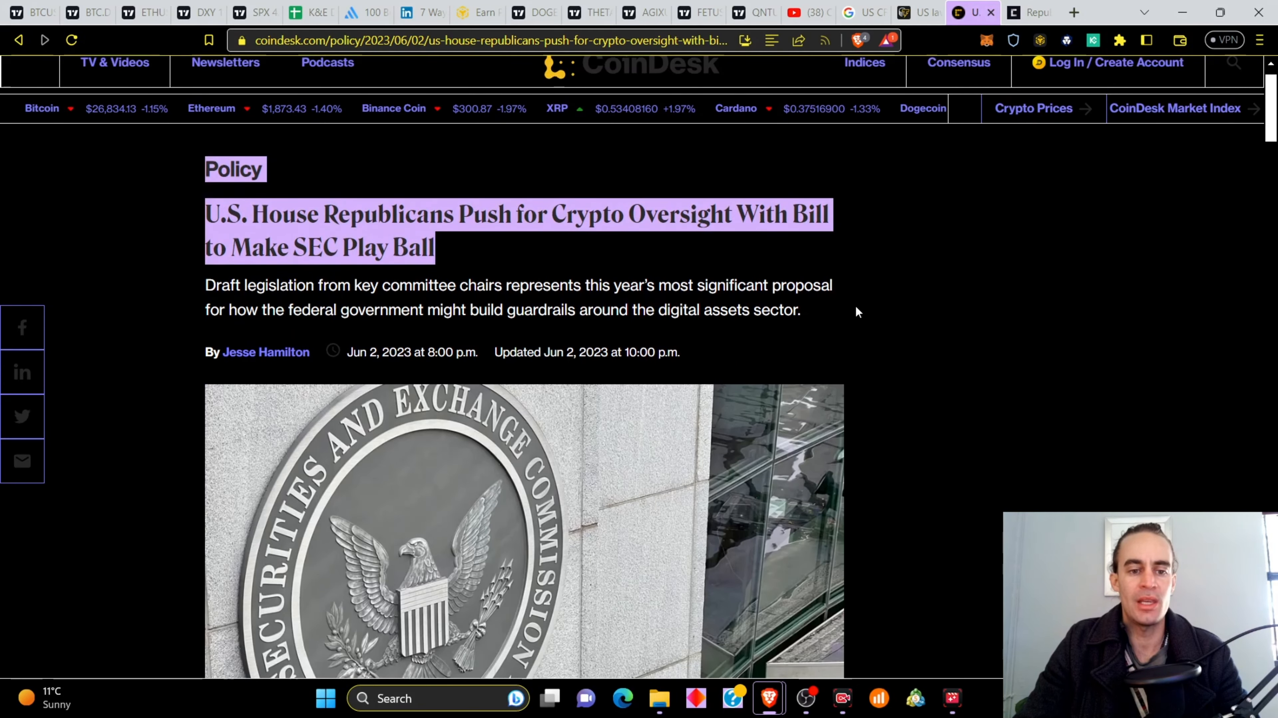
pyautogui.moveTo(205, 284); pyautogui.dragTo(323, 286)
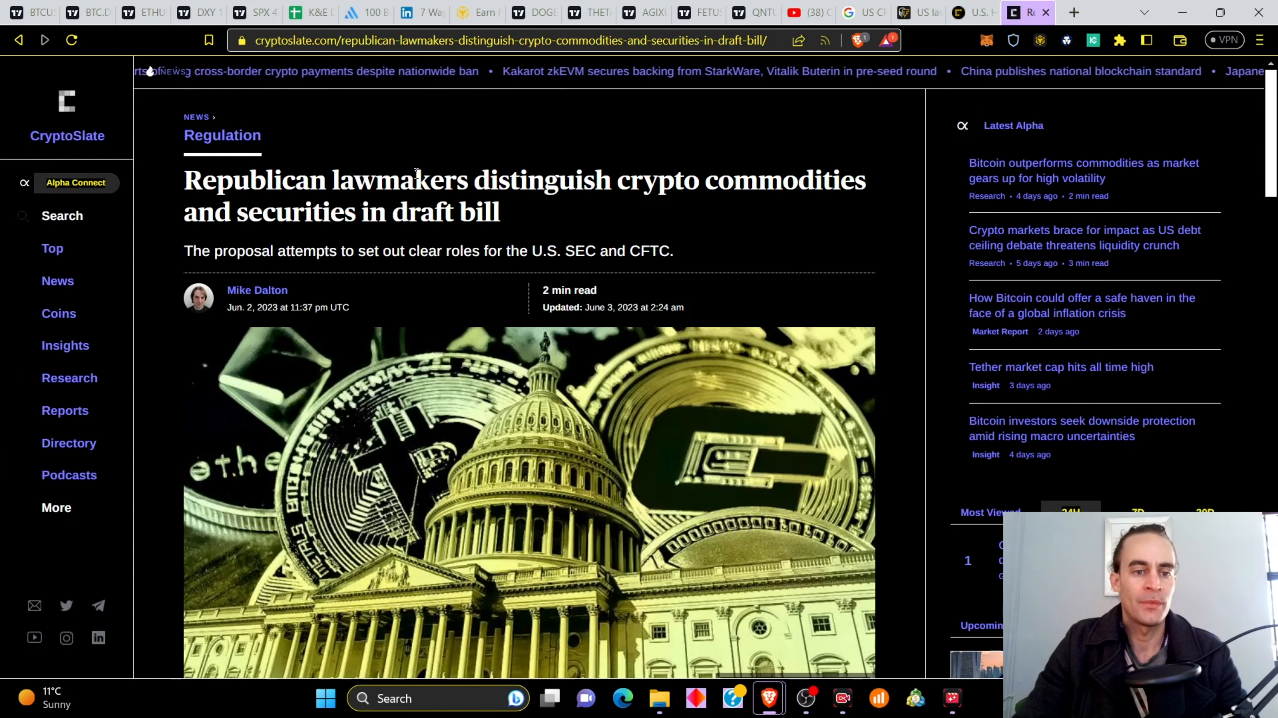
# Highlight the CryptoSlate draft-bill headline separating crypto commodities and securities.
pyautogui.moveTo(185, 181); pyautogui.dragTo(530, 181)
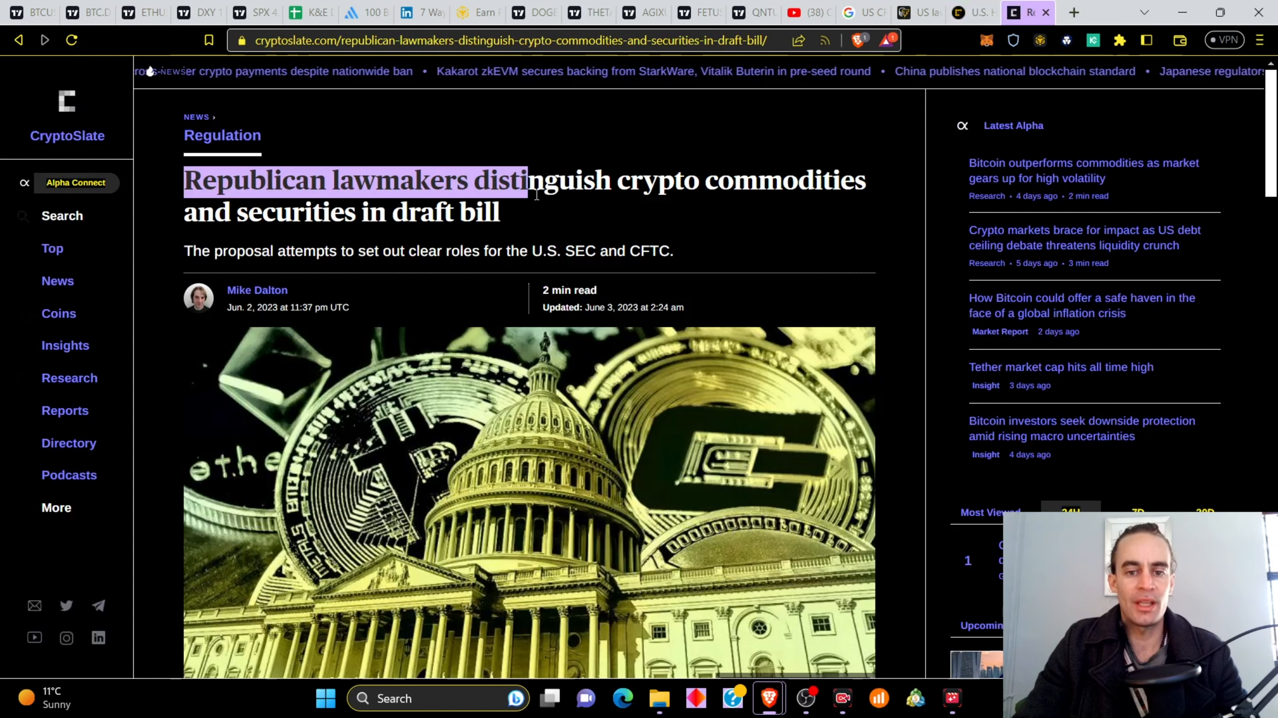
pyautogui.moveTo(528, 179); pyautogui.dragTo(528, 212)
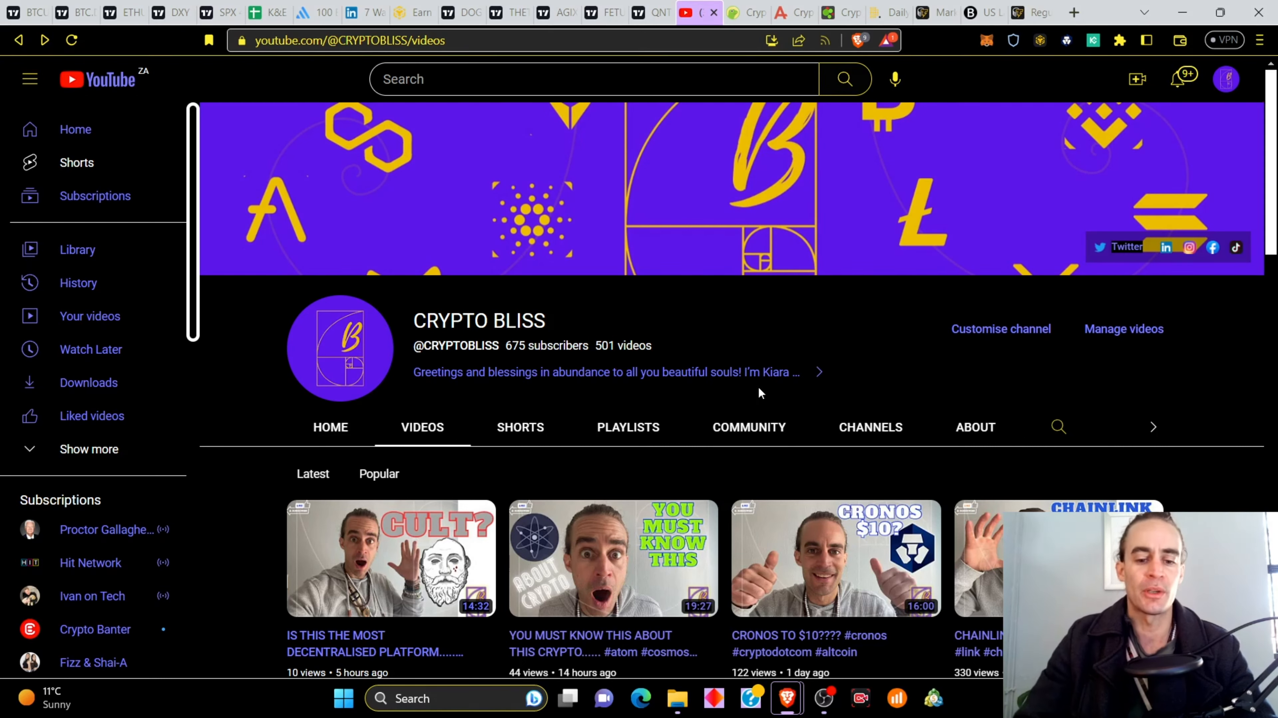
pyautogui.scroll(-3)
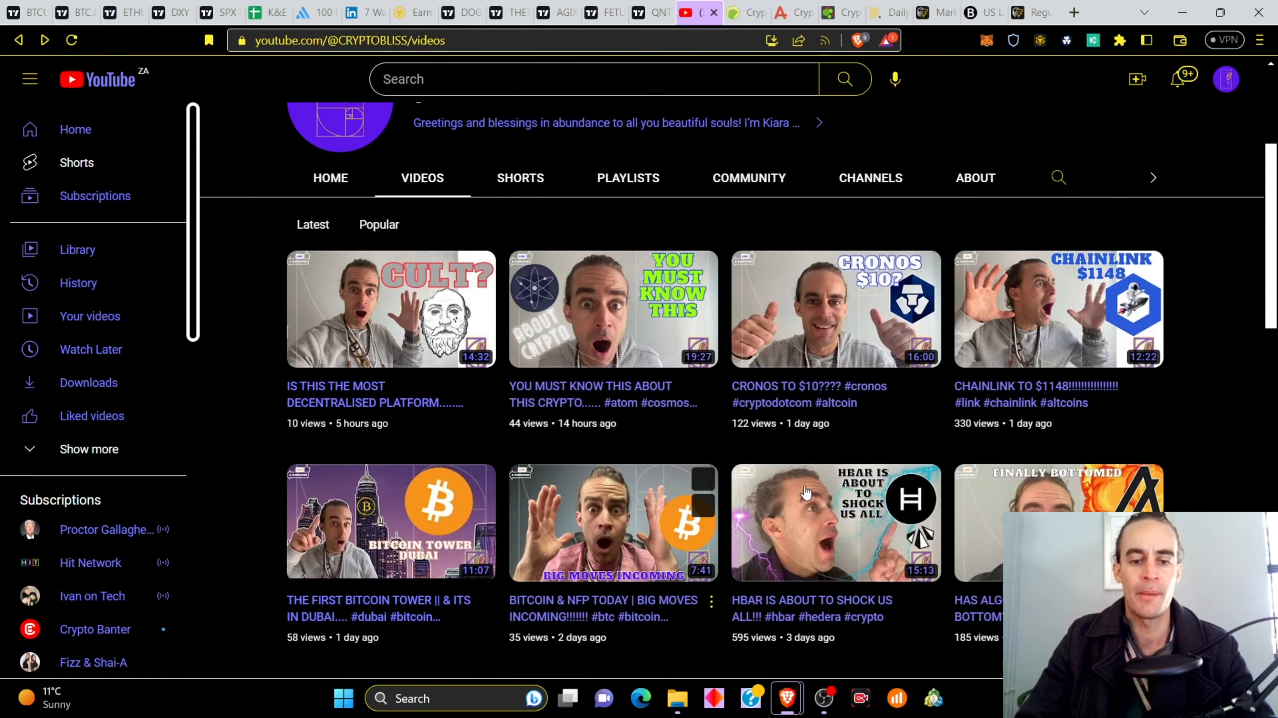
pyautogui.moveTo(747, 581)
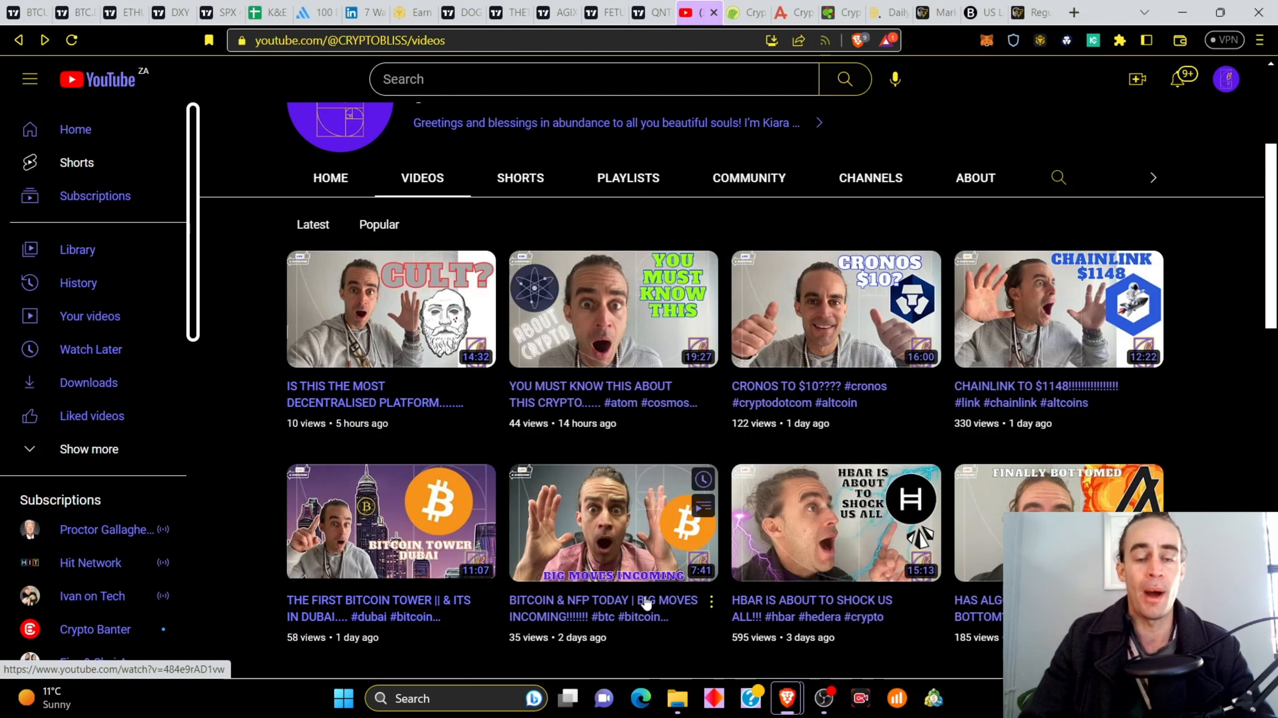
pyautogui.moveTo(610, 308)
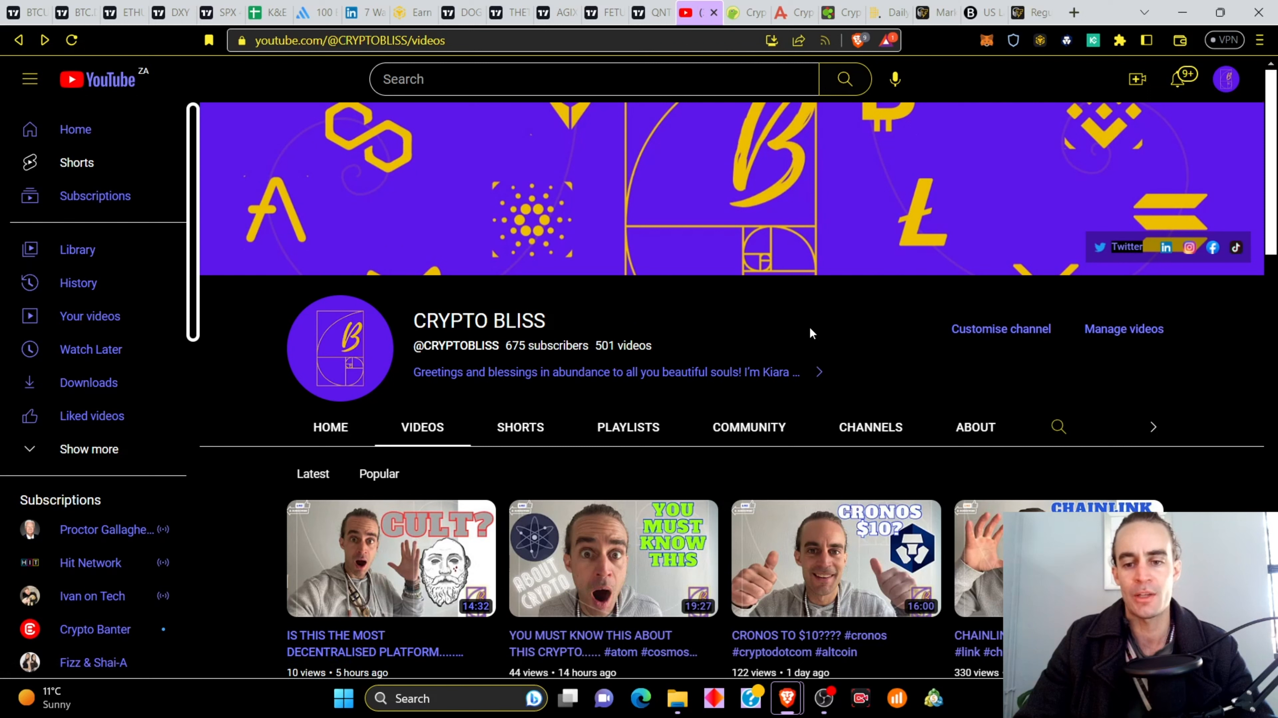
pyautogui.moveTo(830, 364)
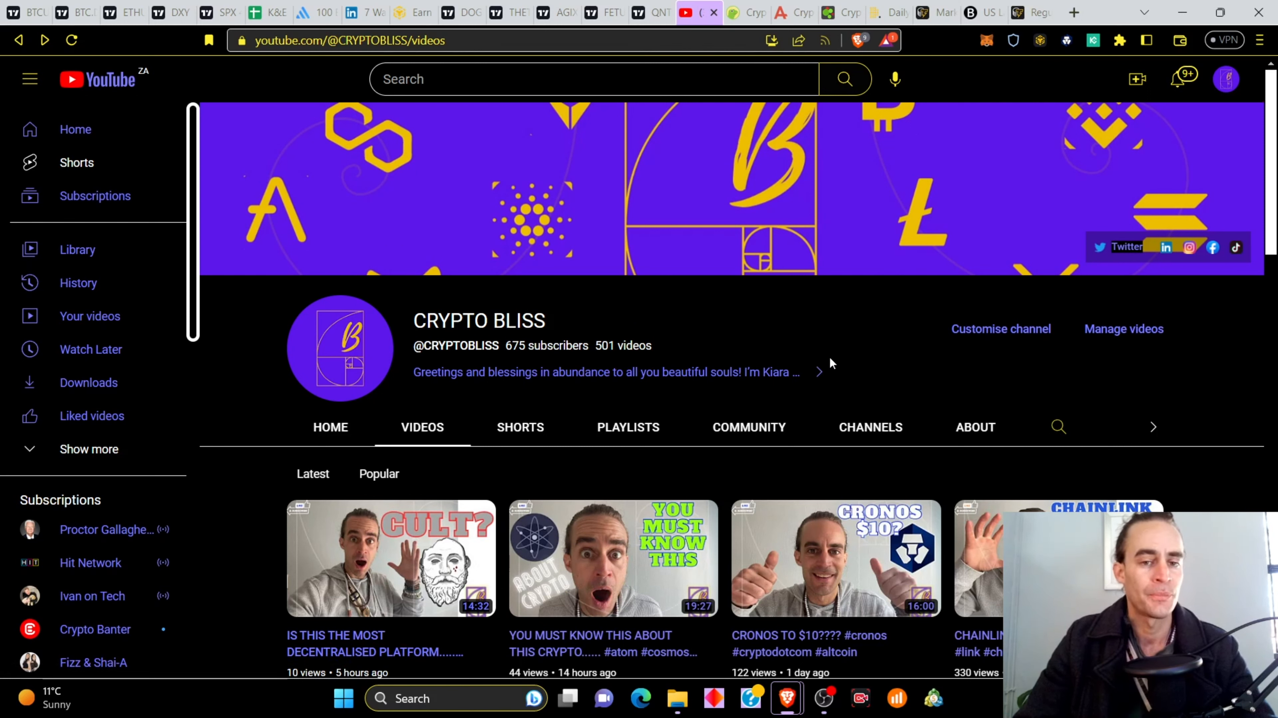
pyautogui.moveTo(838, 362)
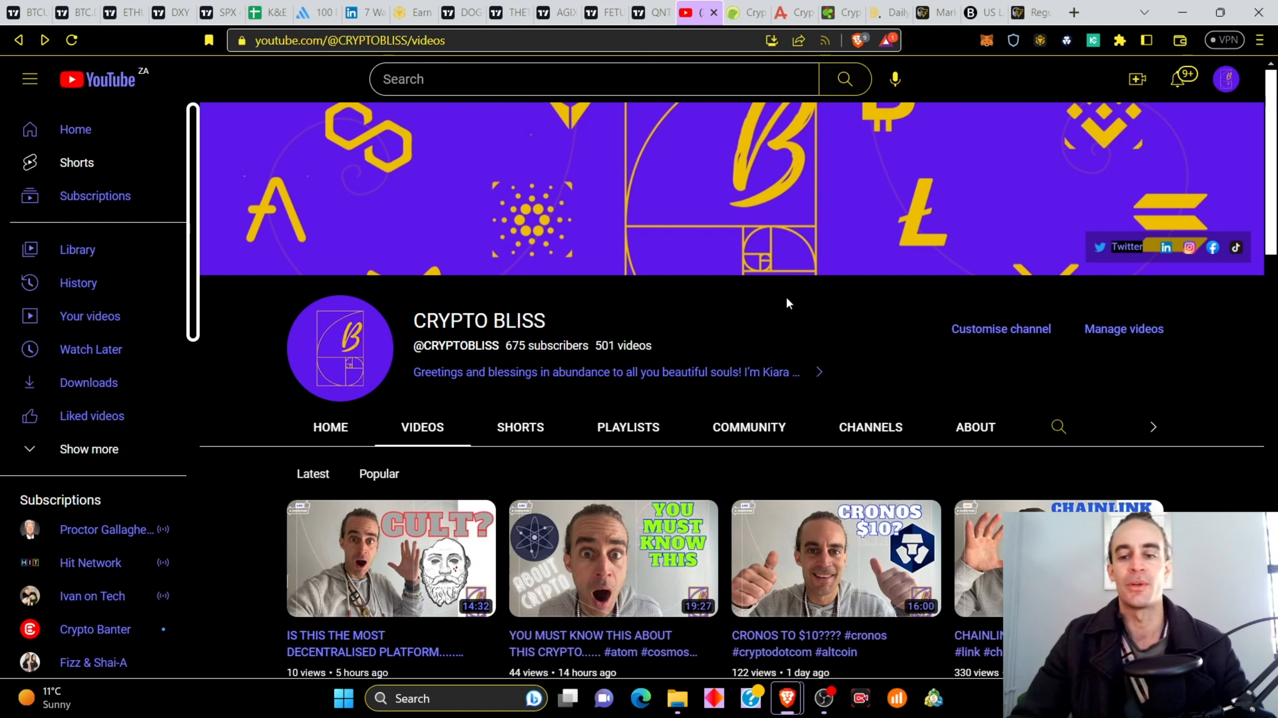
pyautogui.moveTo(816, 312)
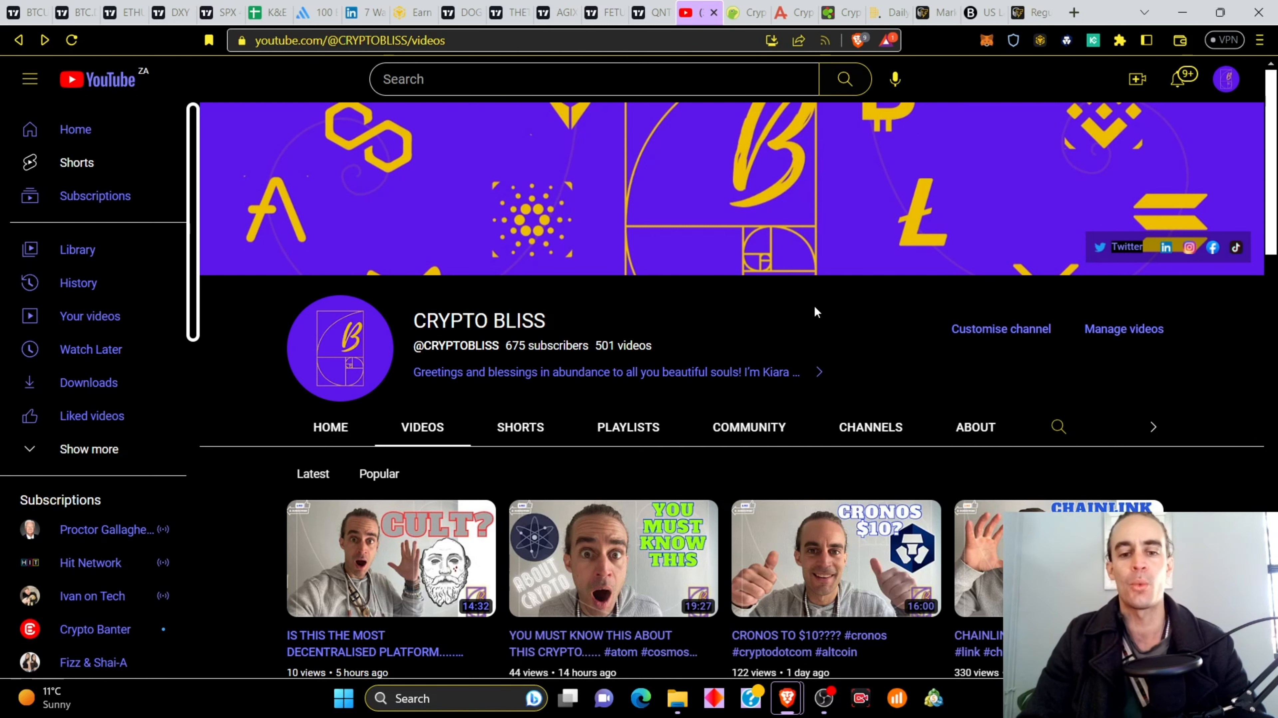
pyautogui.moveTo(795, 302)
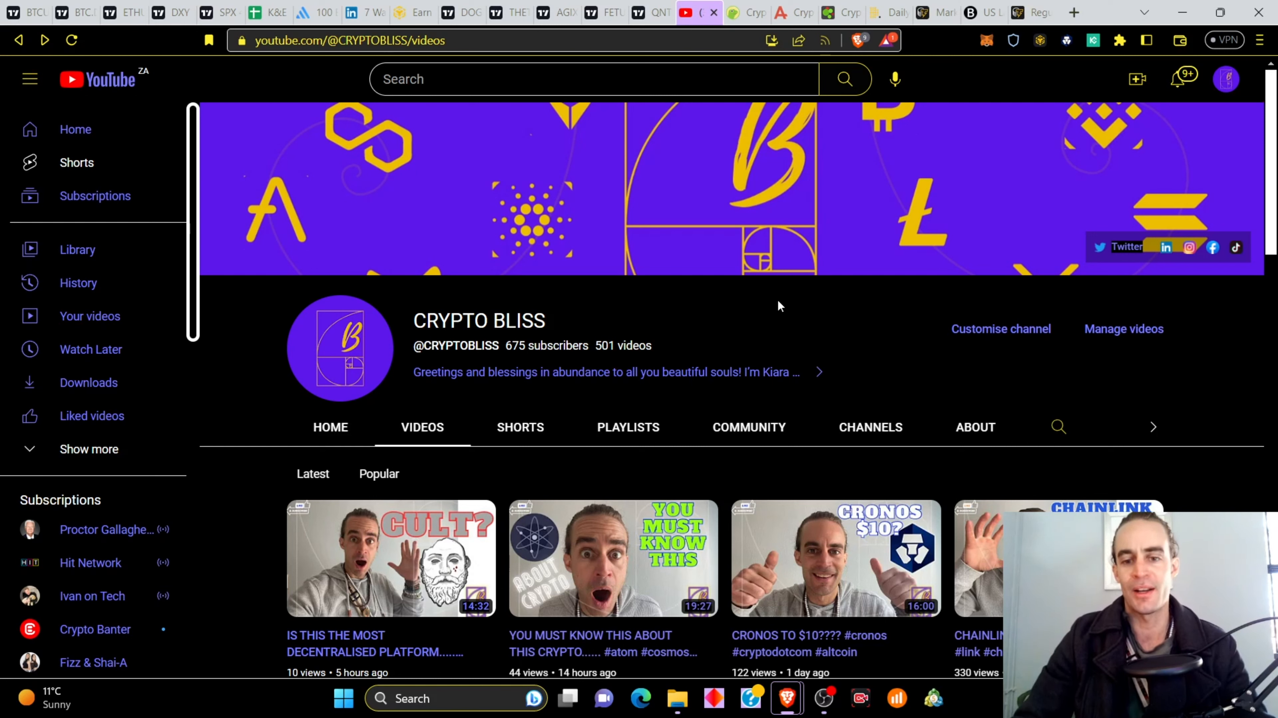
pyautogui.moveTo(504, 364)
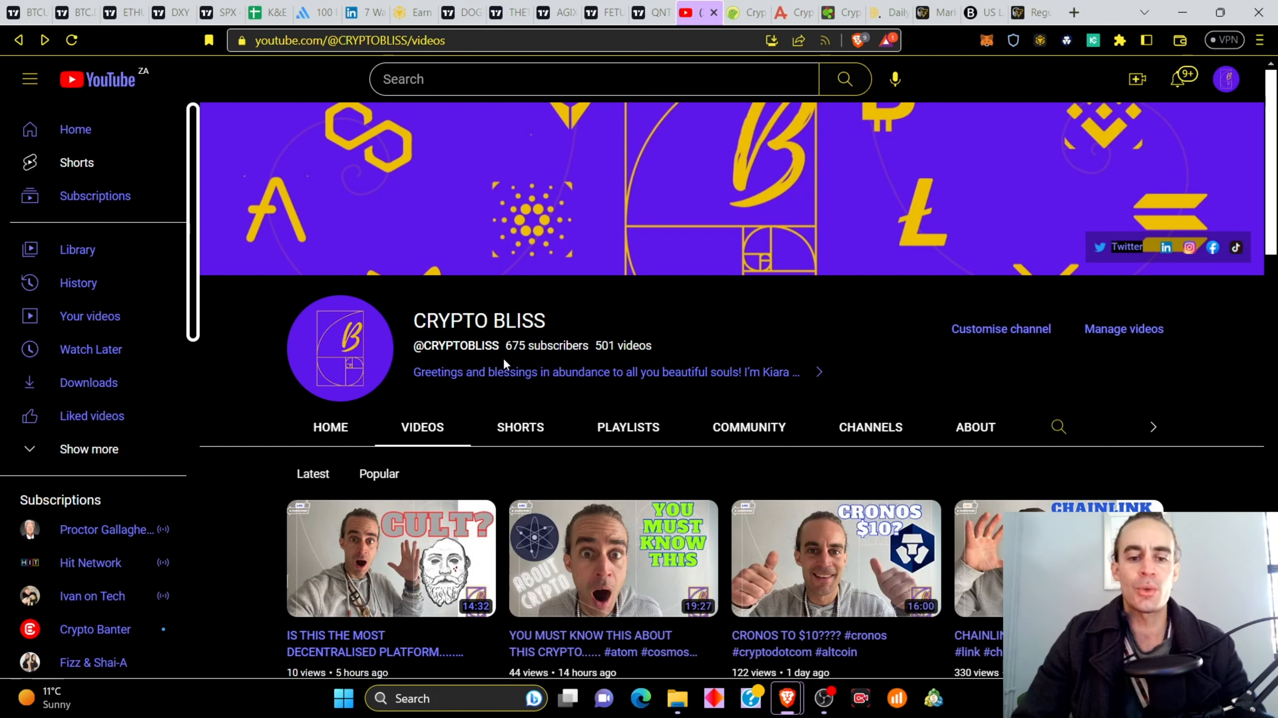
pyautogui.doubleClick(516, 346)
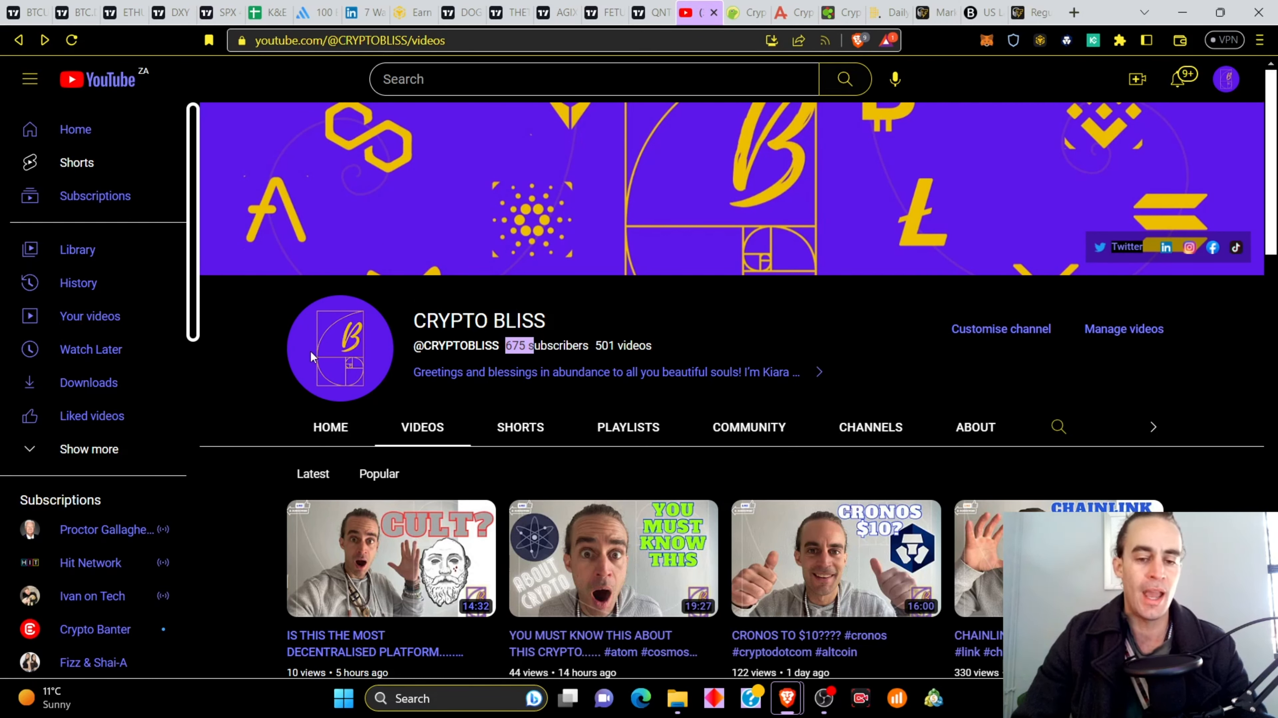
pyautogui.moveTo(587, 438)
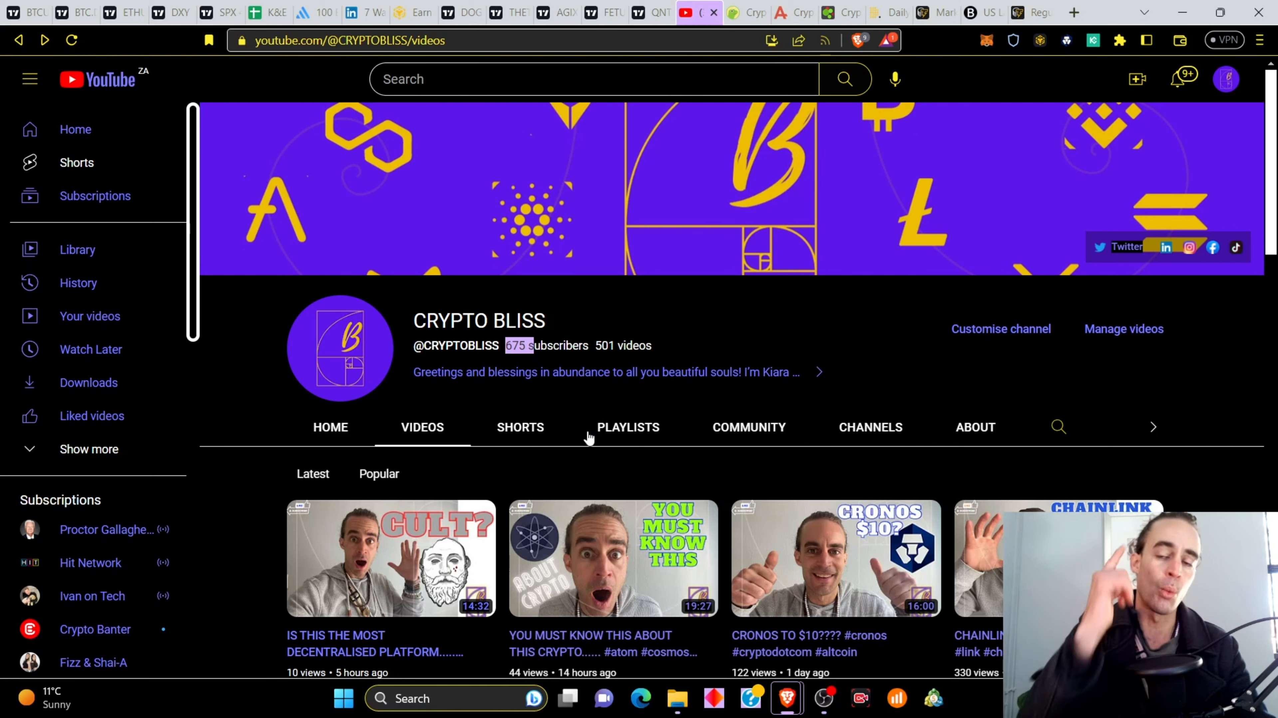
pyautogui.moveTo(525, 436)
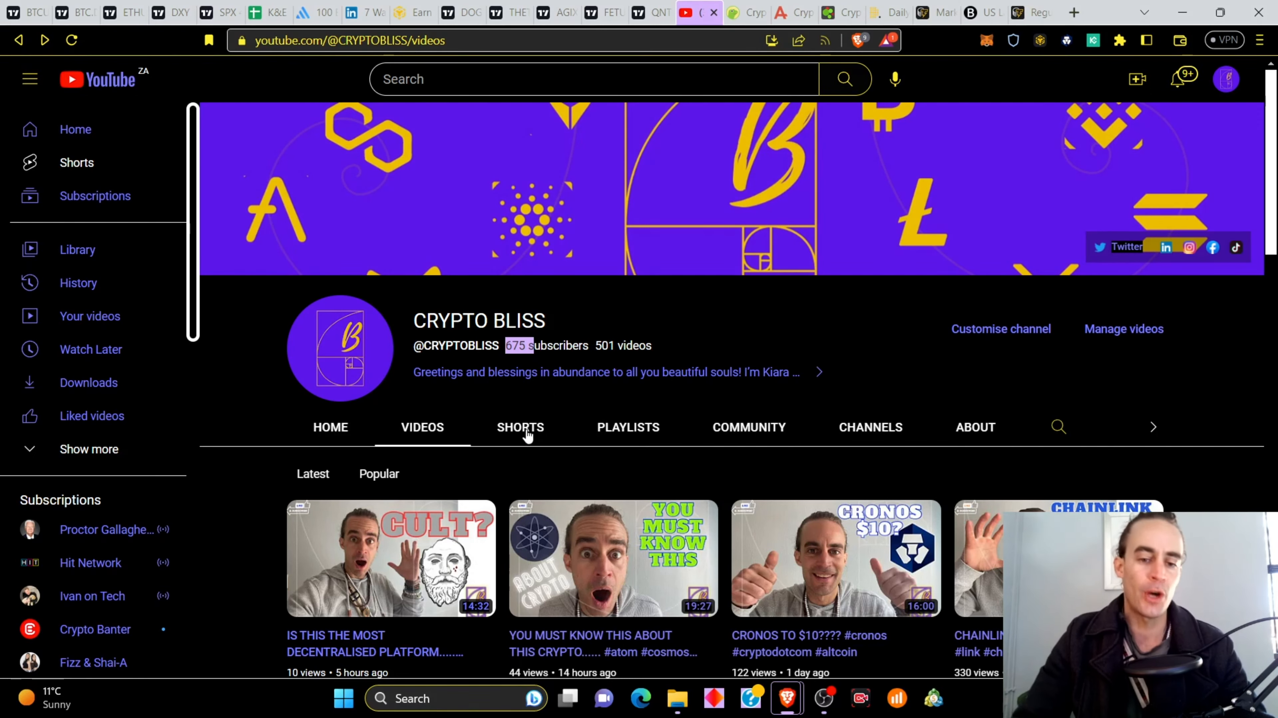
pyautogui.moveTo(624, 432)
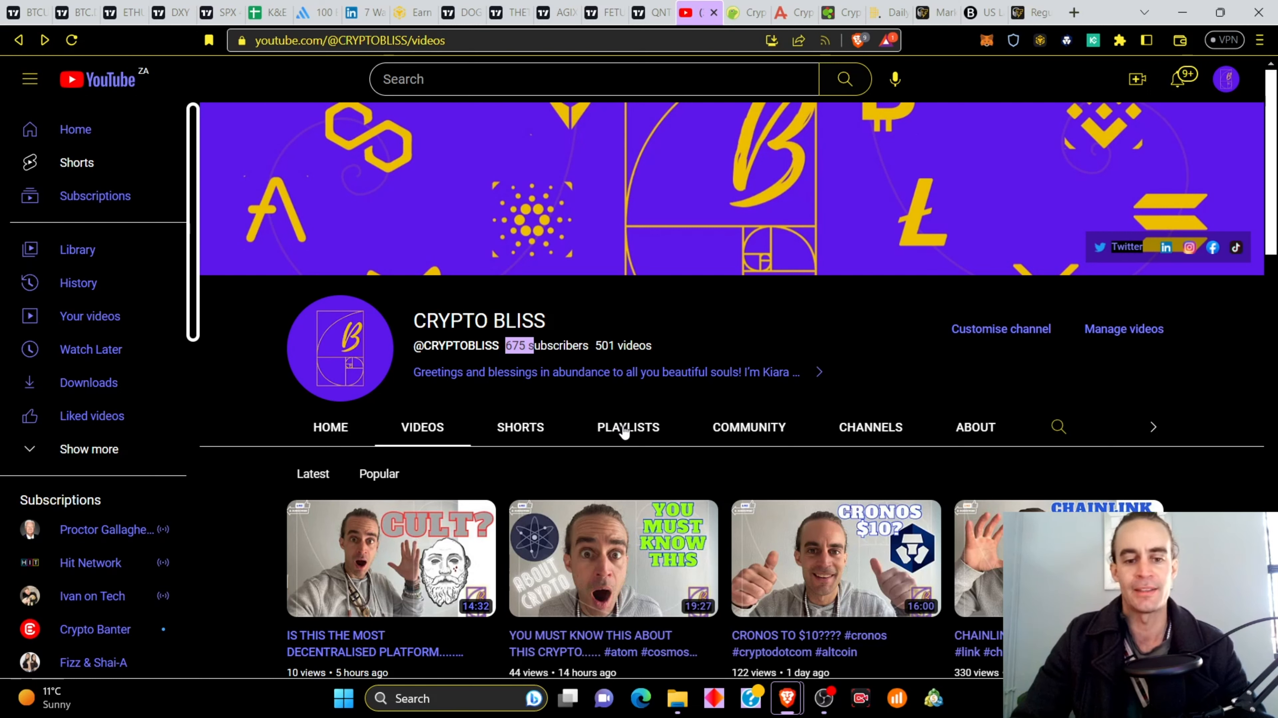
pyautogui.moveTo(668, 500)
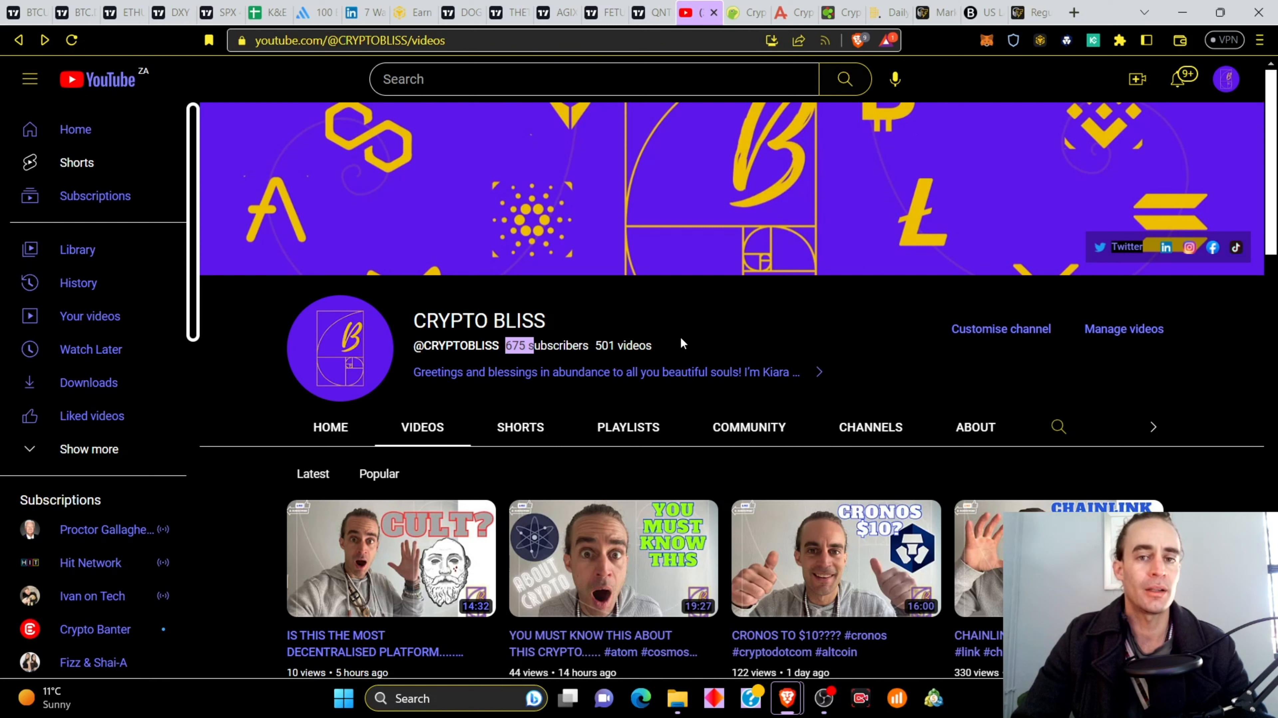
pyautogui.moveTo(824, 357)
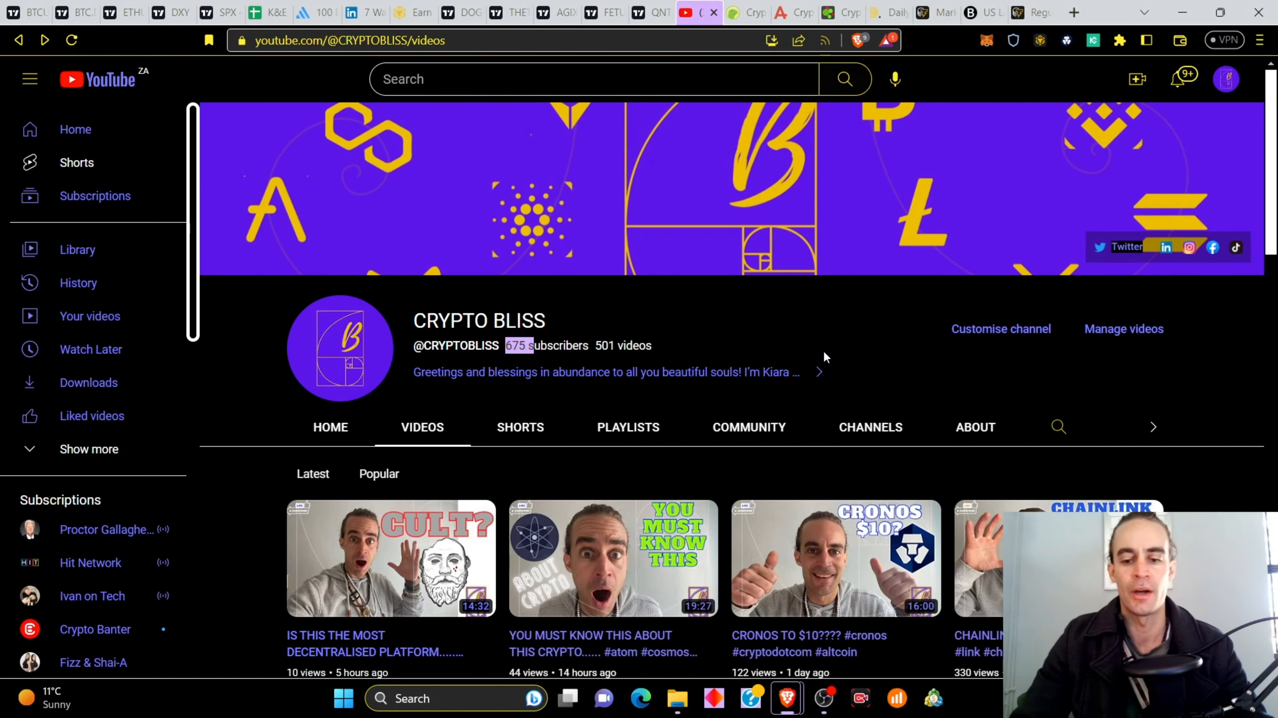
pyautogui.moveTo(734, 308)
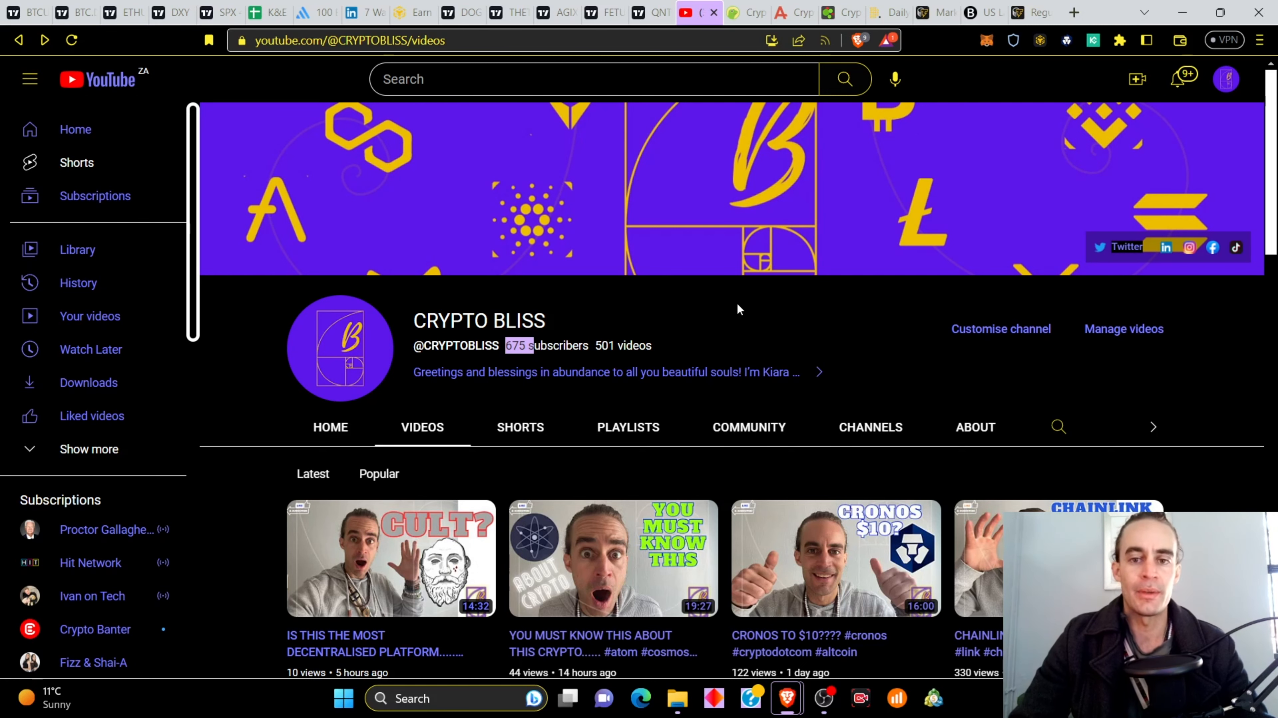
pyautogui.click(744, 12)
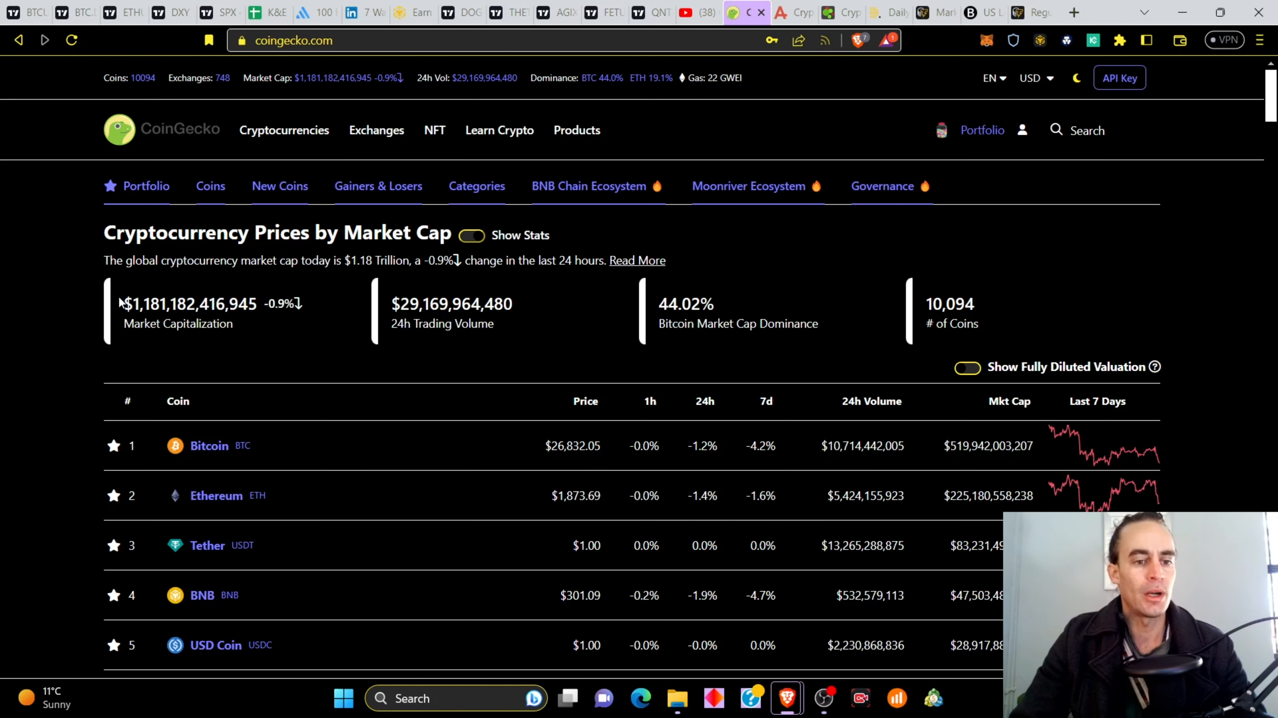
pyautogui.moveTo(123, 303); pyautogui.dragTo(211, 303)
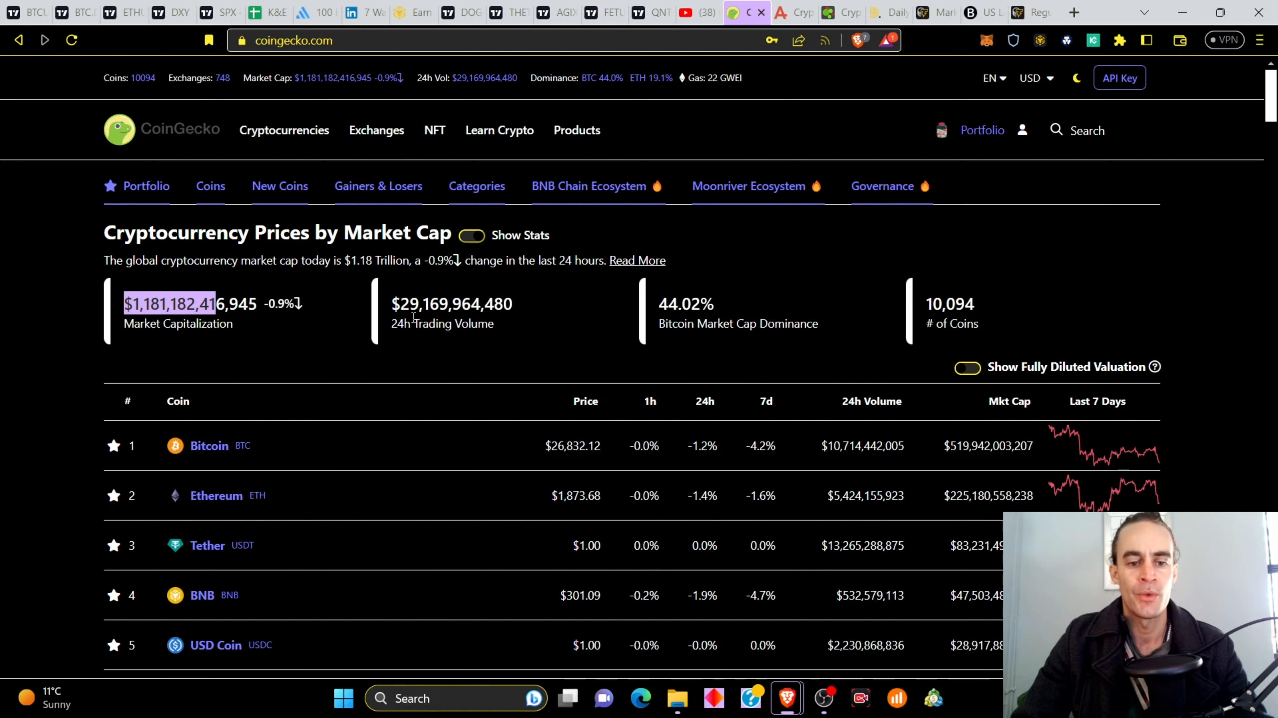
pyautogui.scroll(-3)
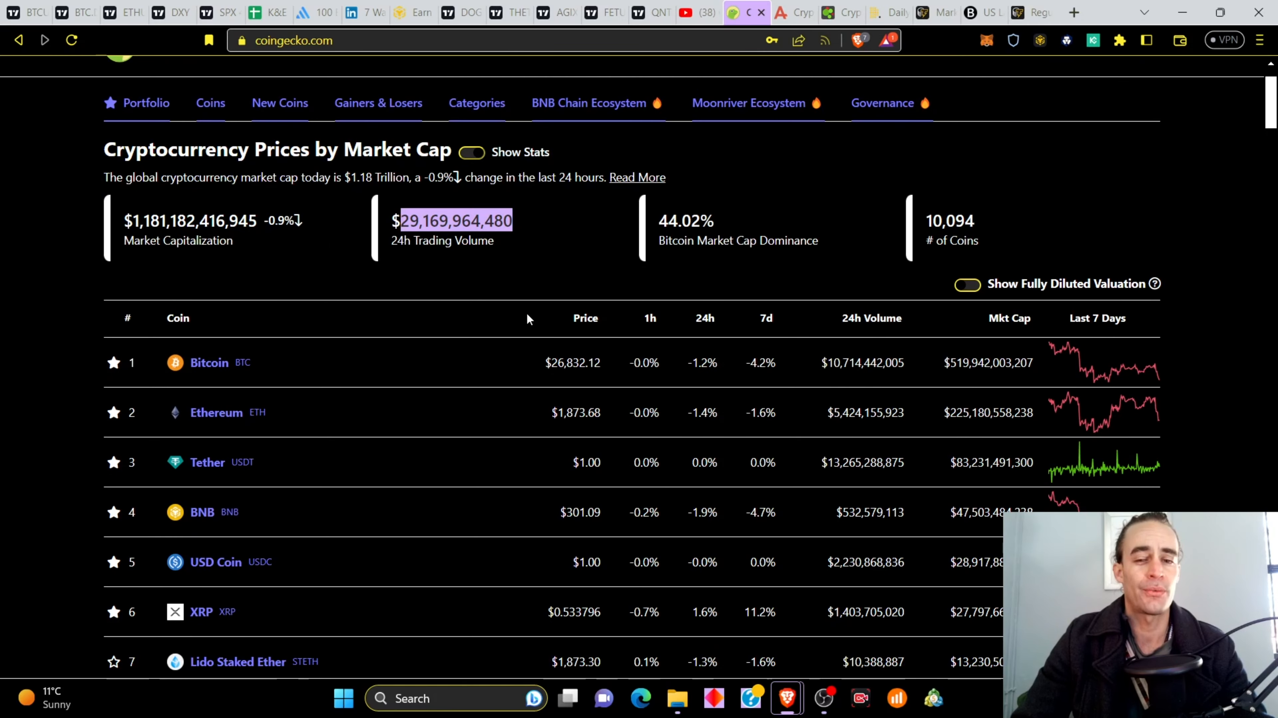
pyautogui.scroll(-3)
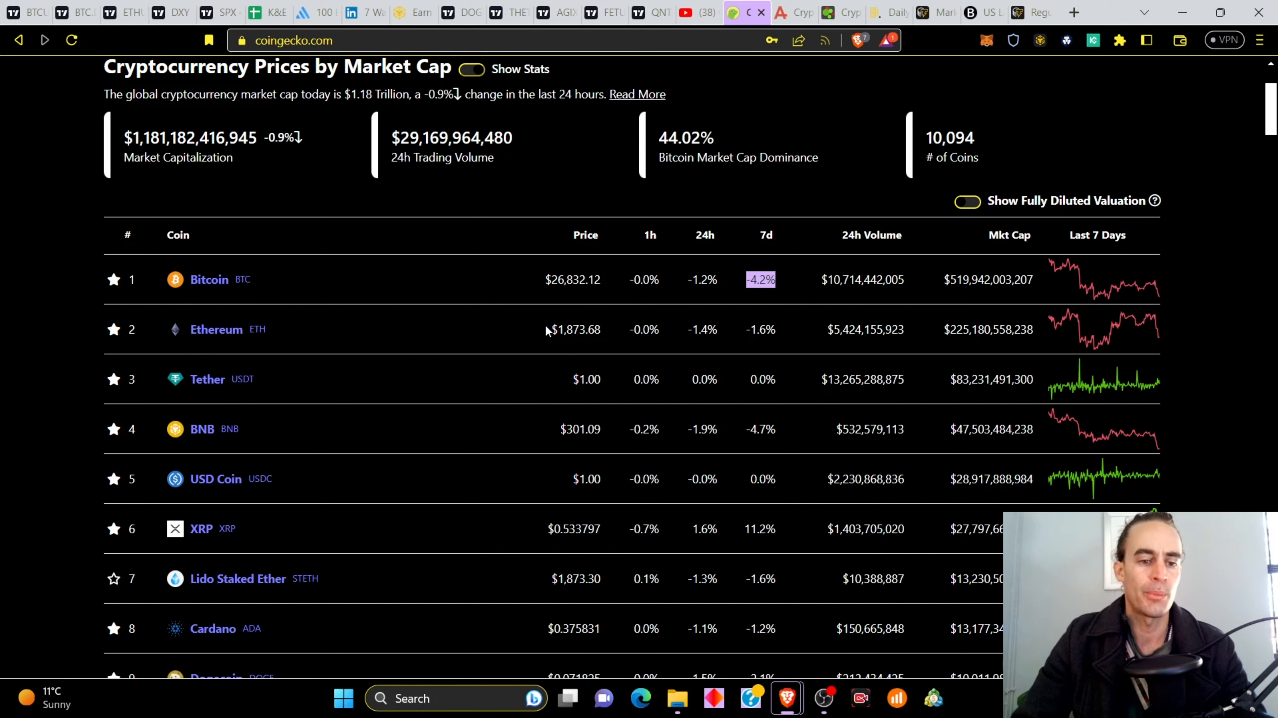
pyautogui.doubleClick(574, 330)
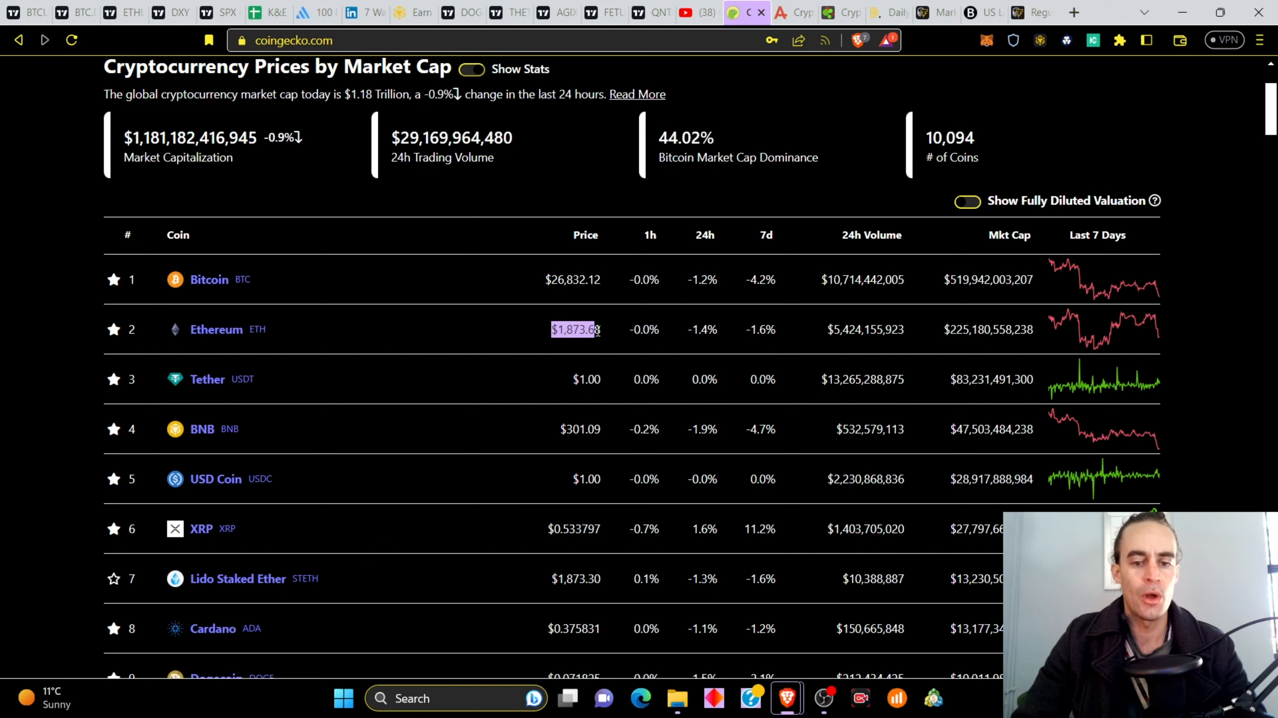
pyautogui.moveTo(590, 443)
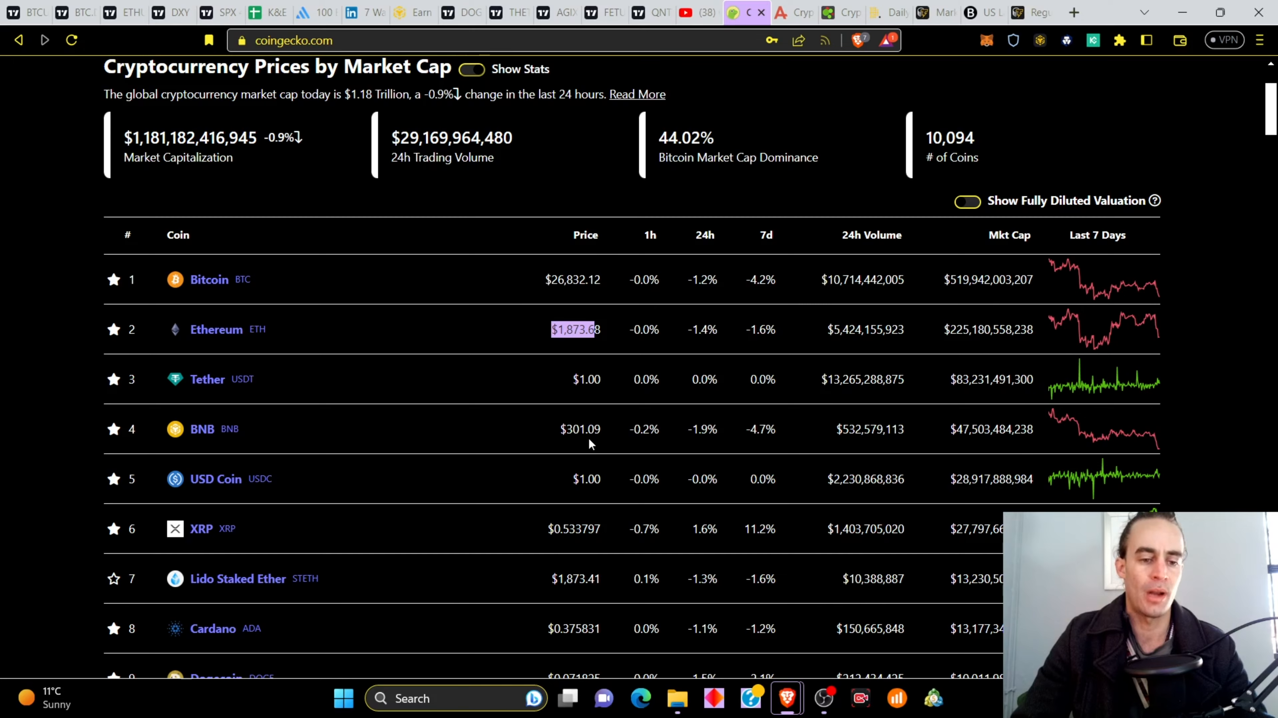
pyautogui.scroll(-3)
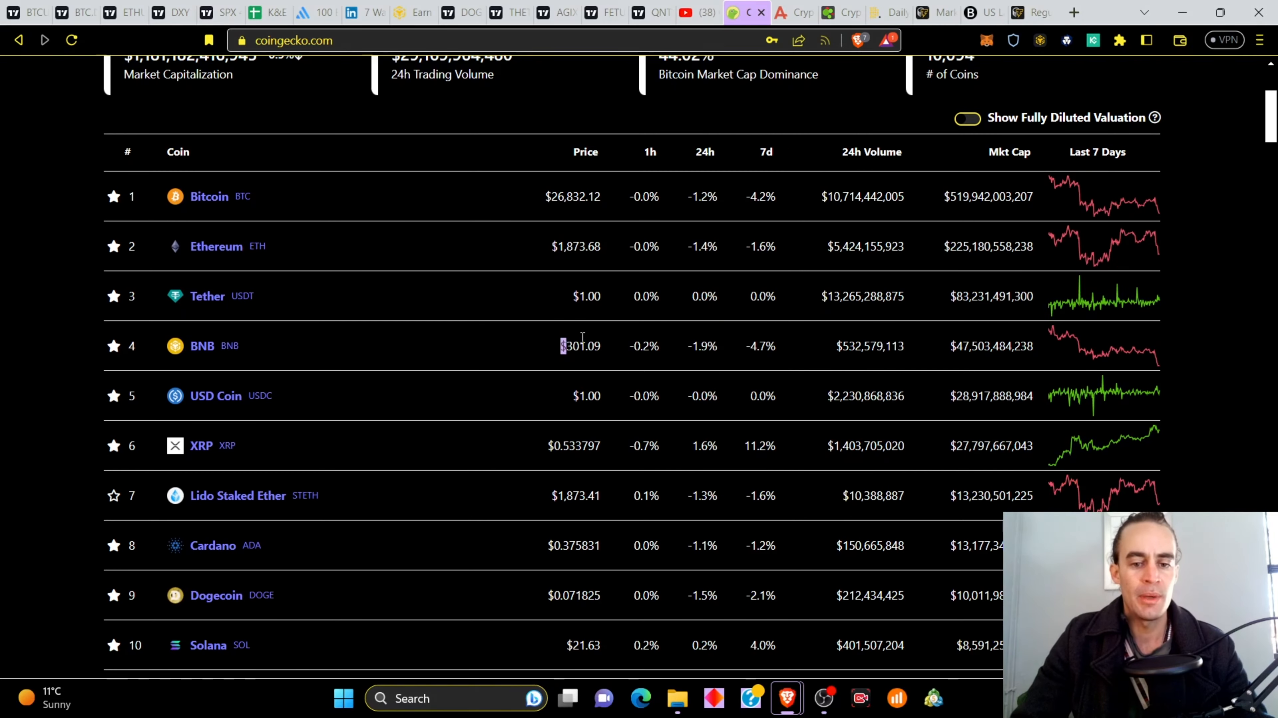
pyautogui.doubleClick(580, 346)
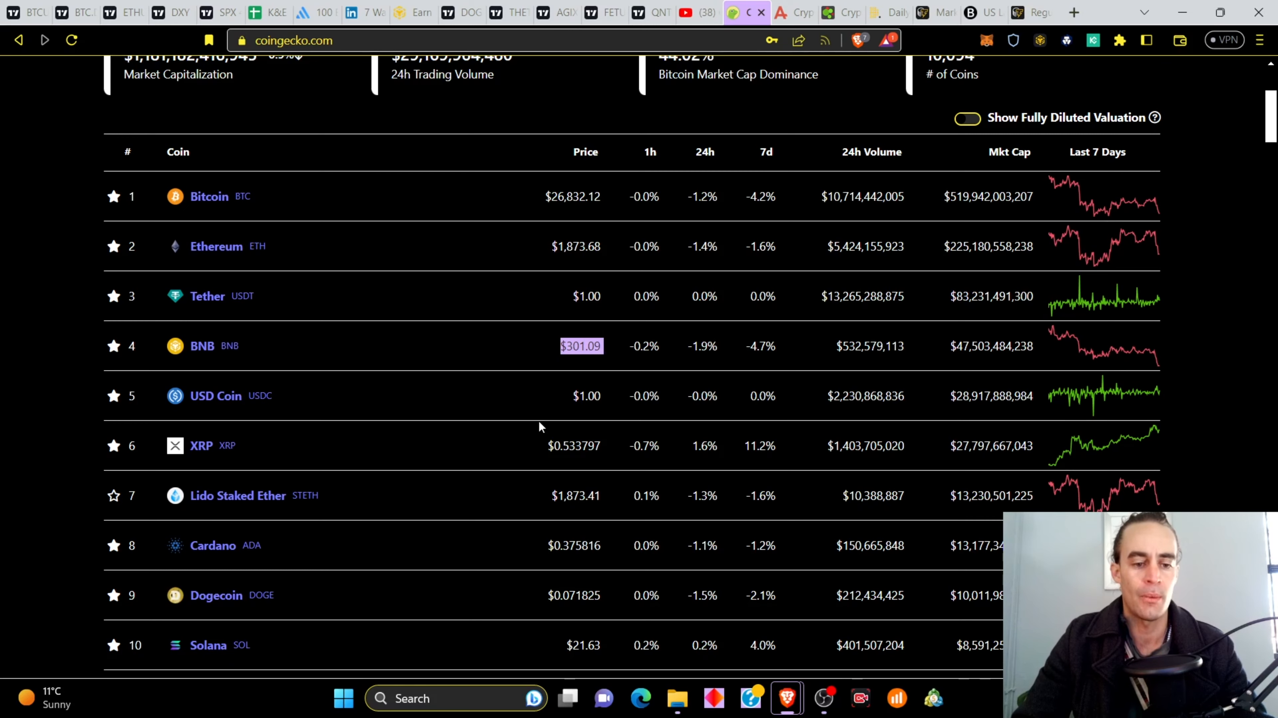
pyautogui.scroll(-3)
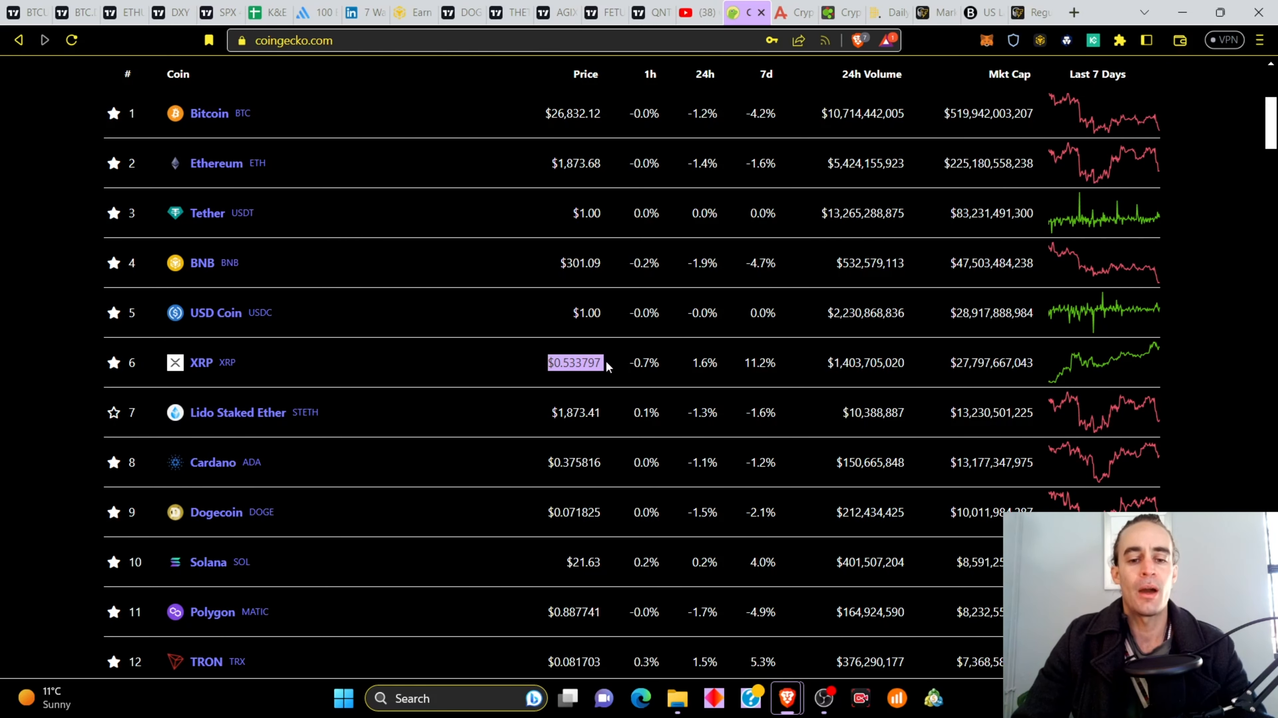
pyautogui.moveTo(712, 364)
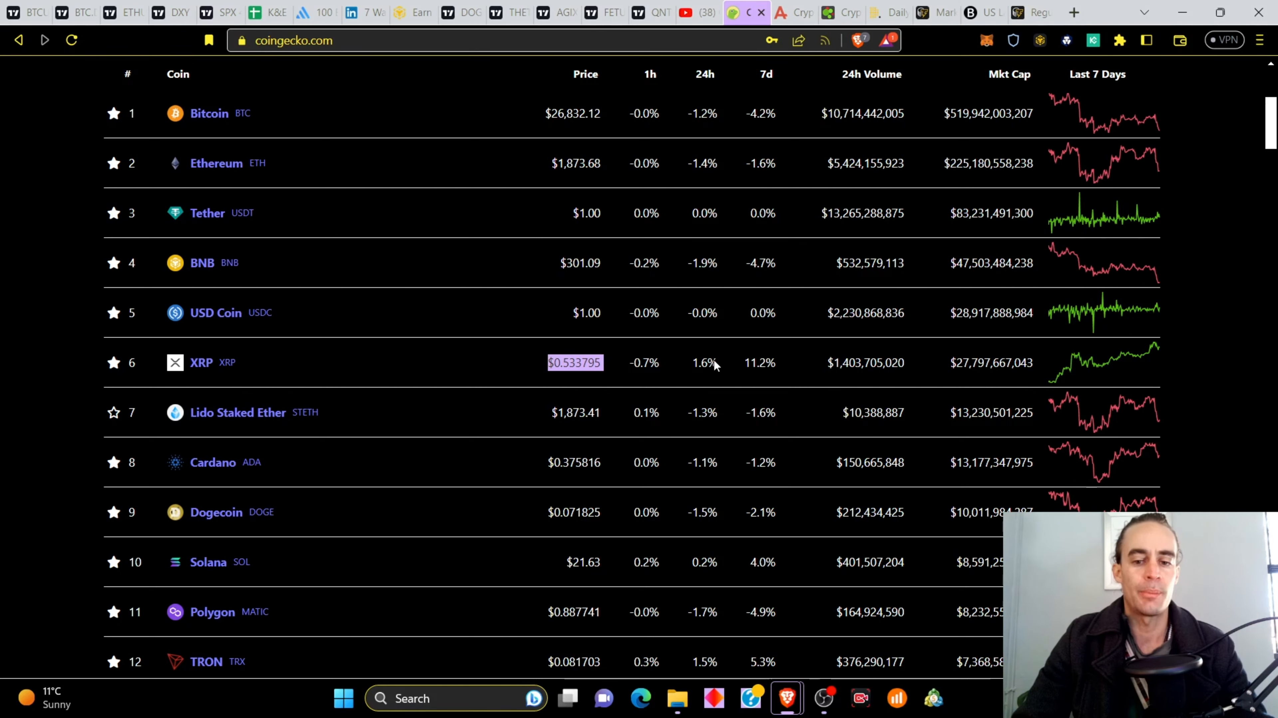
pyautogui.moveTo(664, 368)
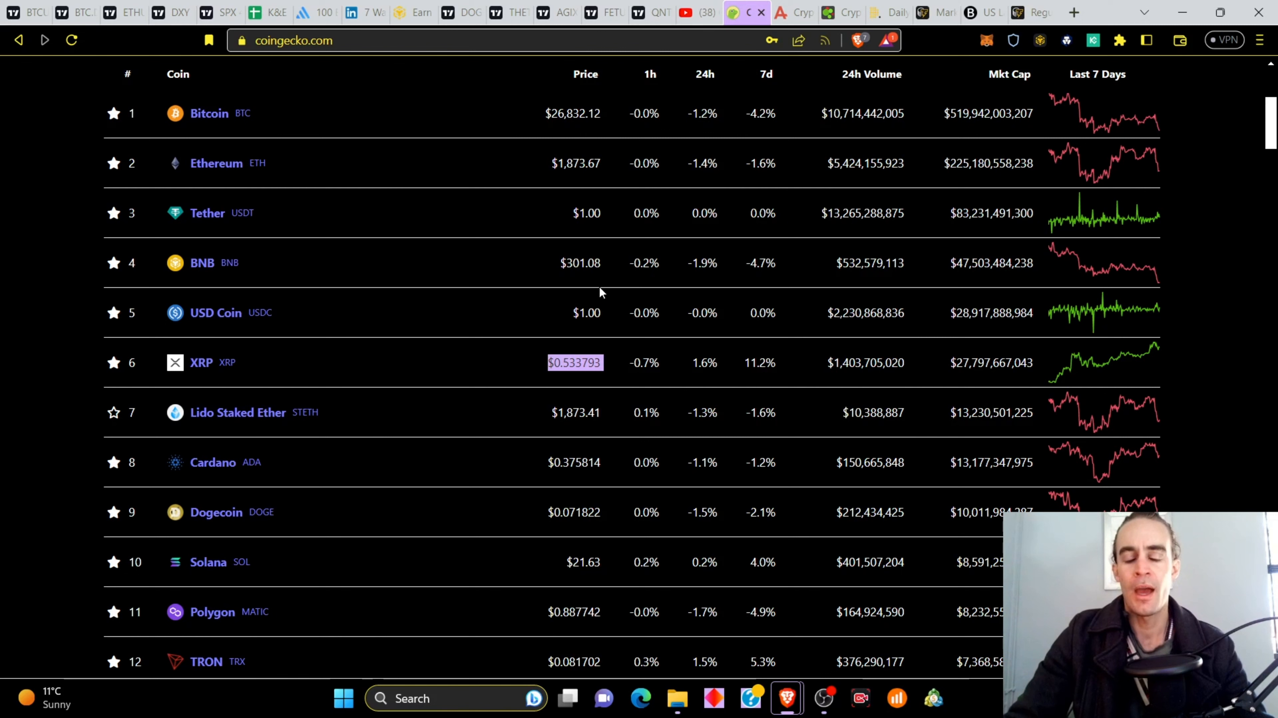
pyautogui.moveTo(529, 282)
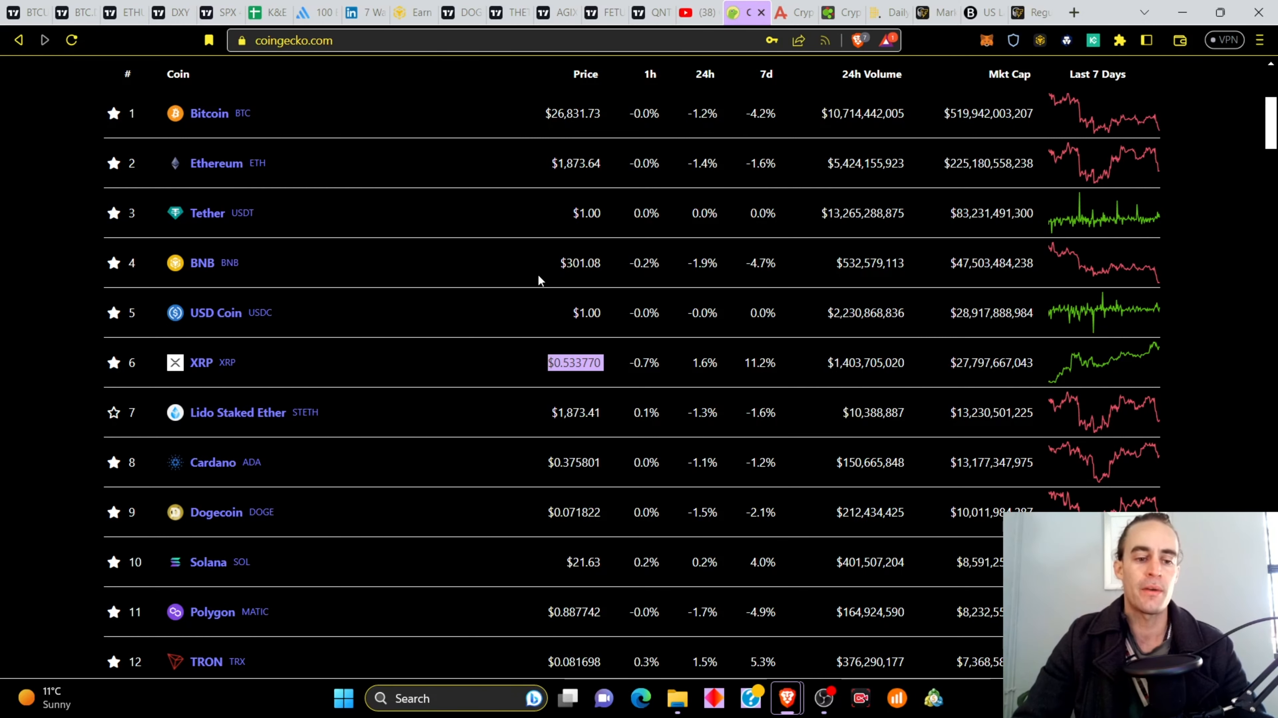
# Scroll through the CoinGecko coin rankings, then switch to the Crypto Bubbles top-100 weekly view.
pyautogui.scroll(-3)
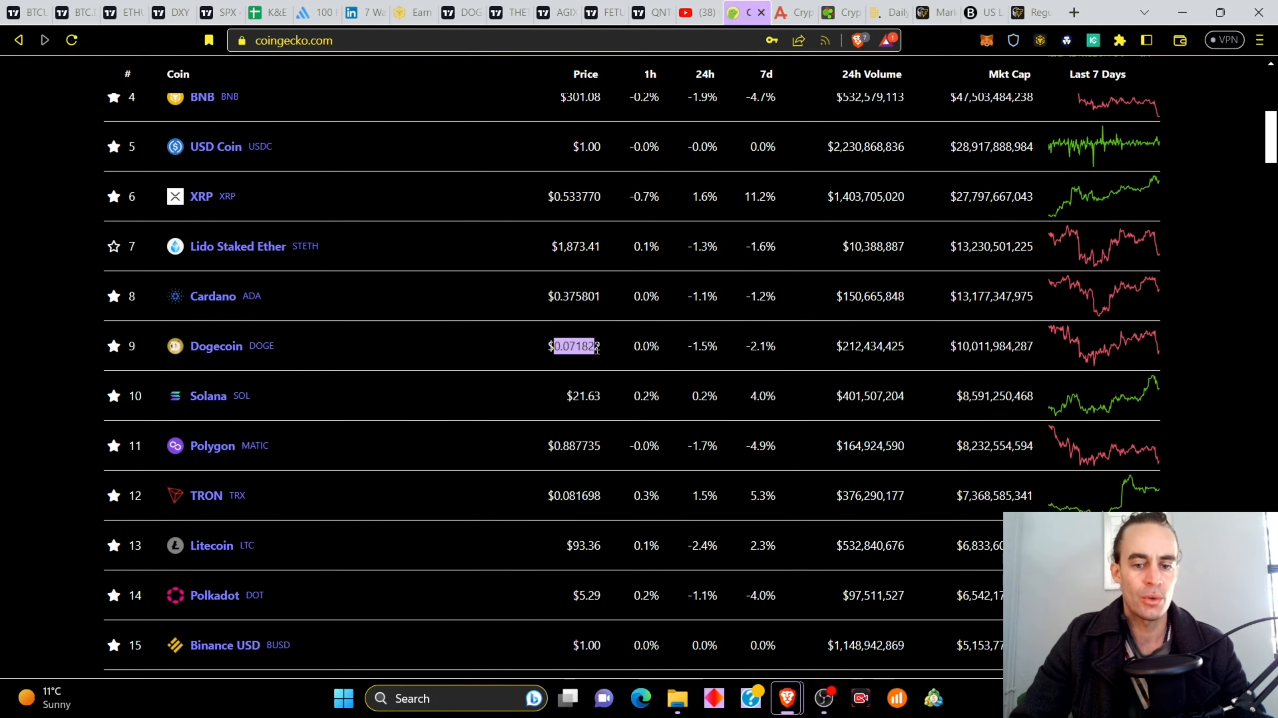
pyautogui.scroll(-3)
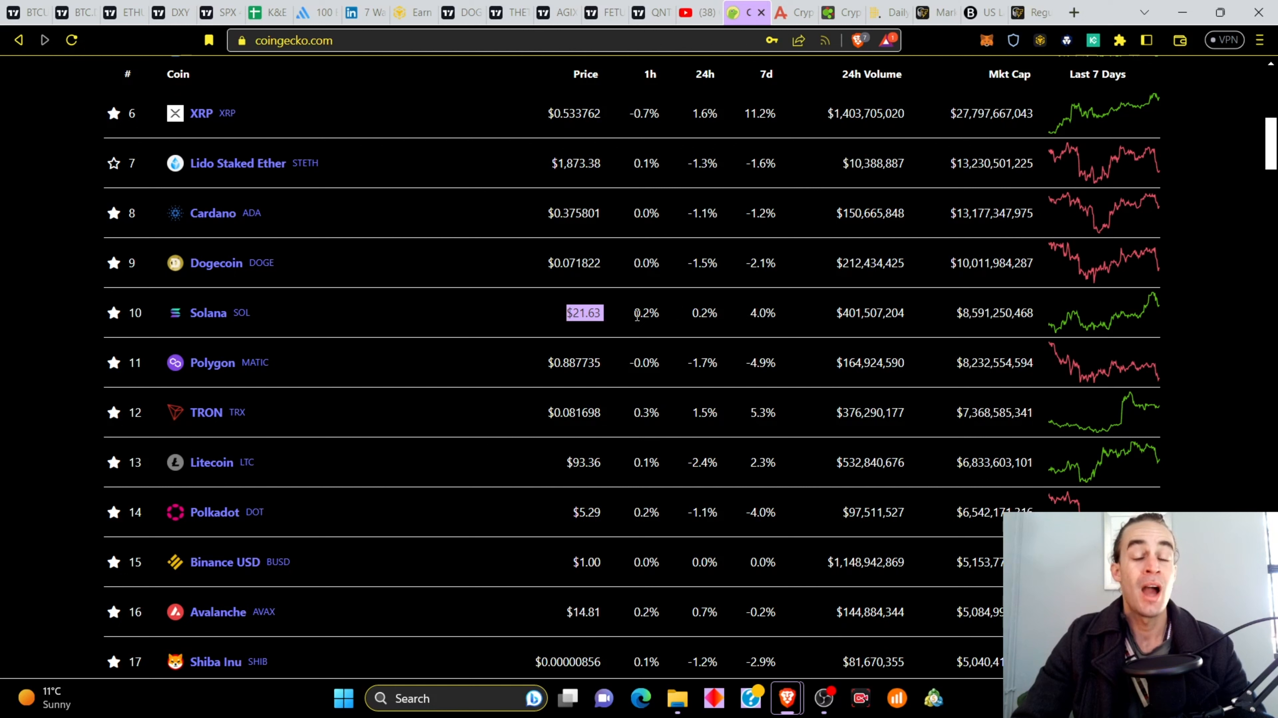
pyautogui.moveTo(553, 325)
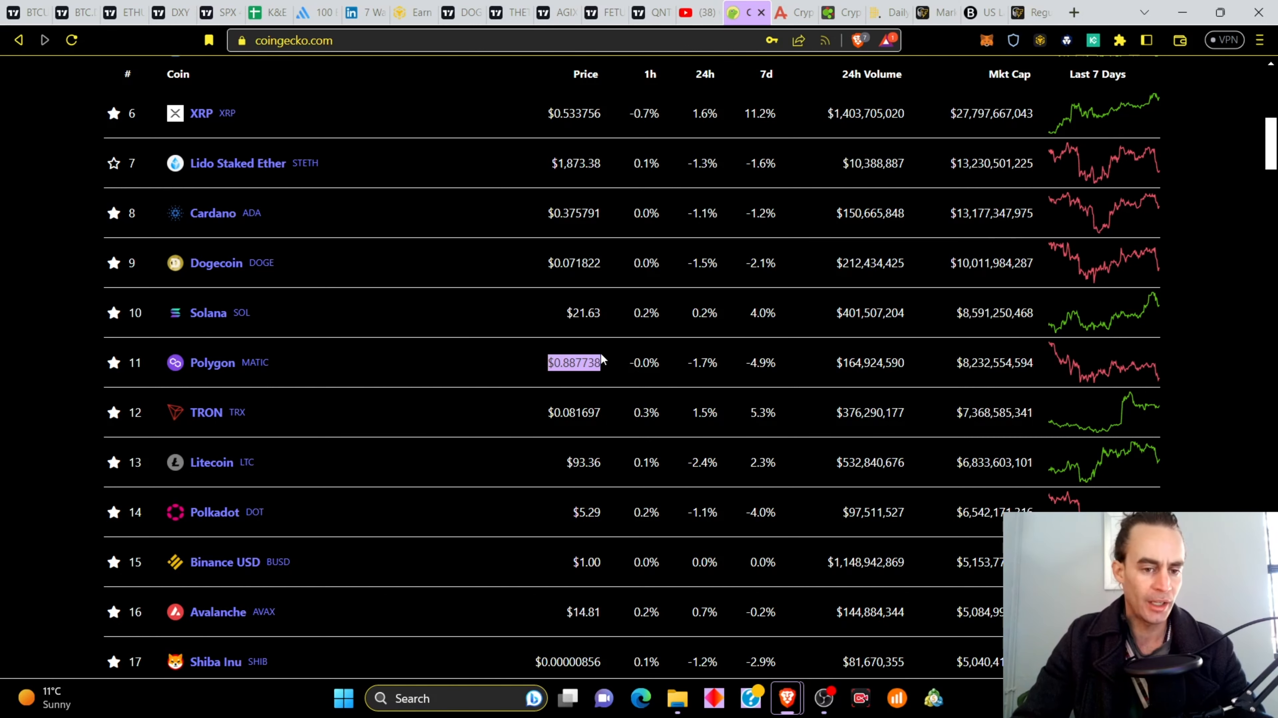
pyautogui.scroll(-3)
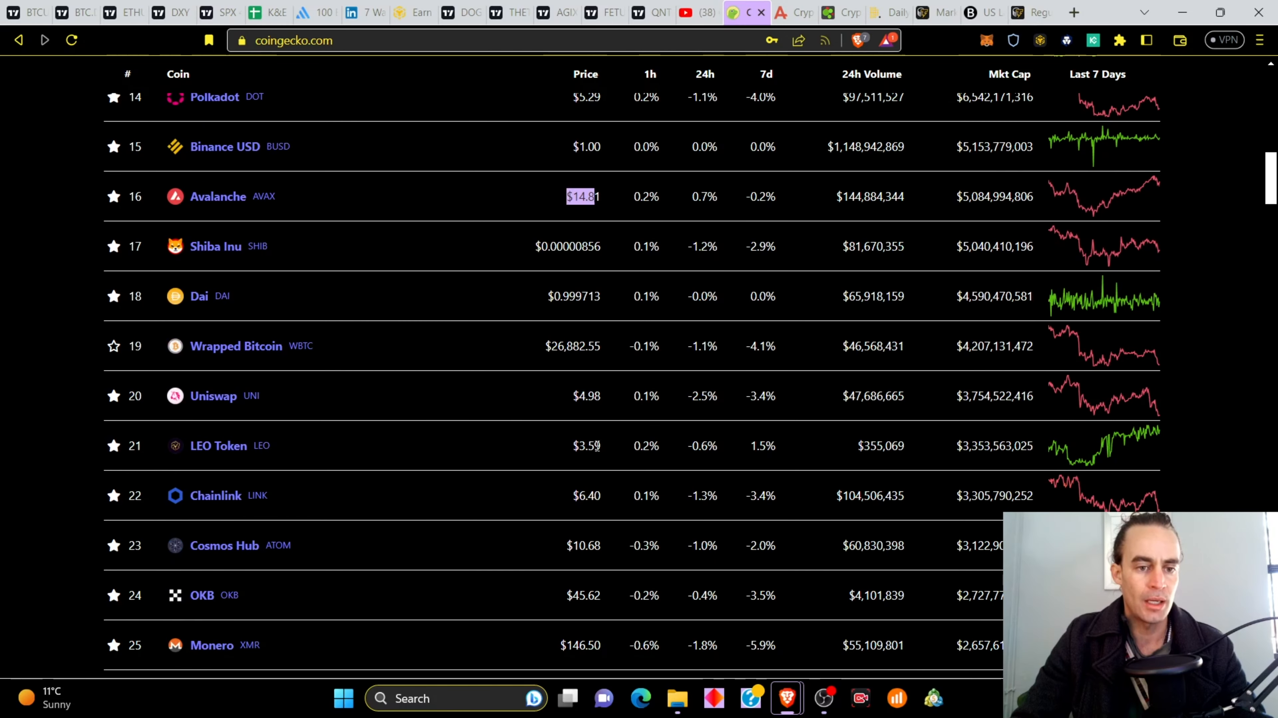
pyautogui.moveTo(538, 314)
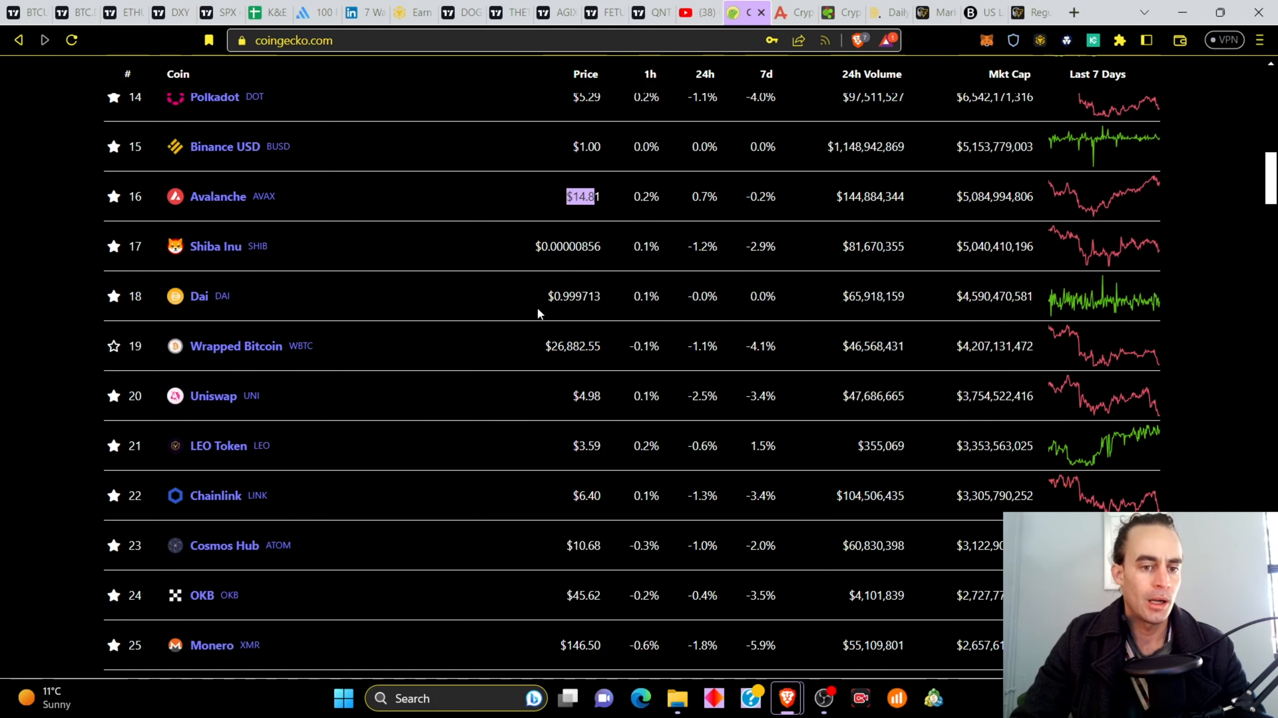
pyautogui.moveTo(558, 379)
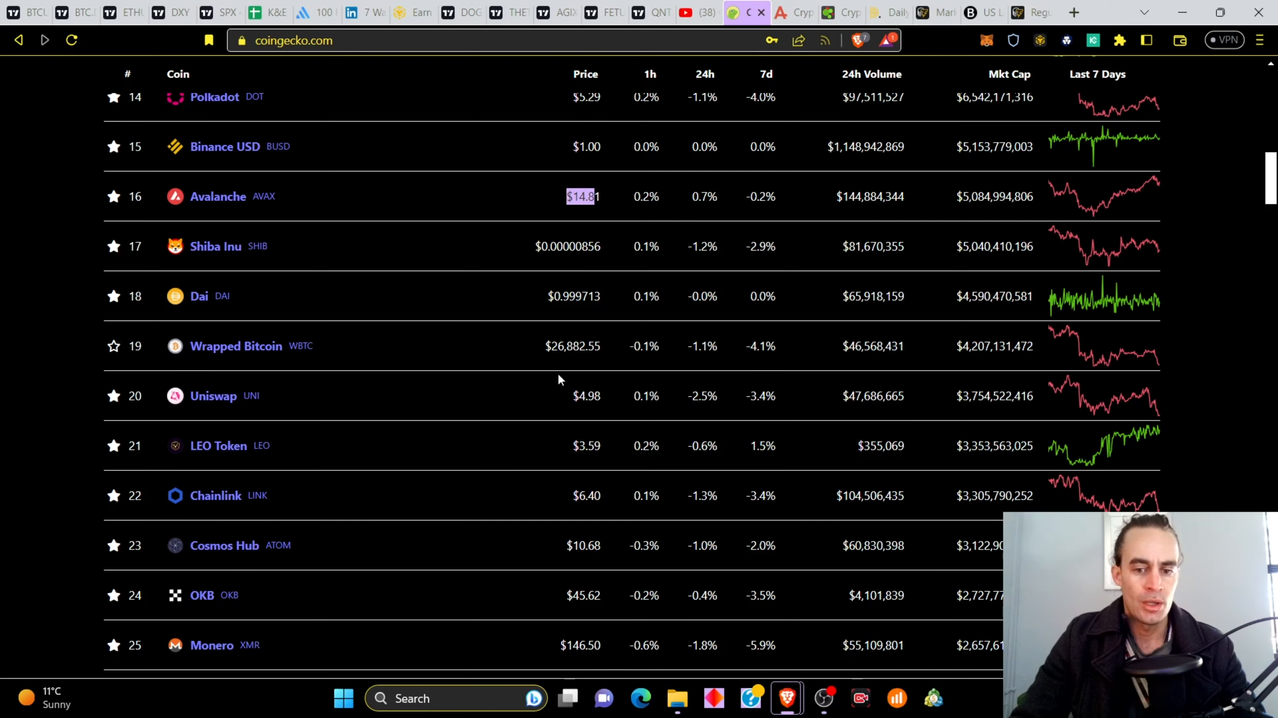
pyautogui.scroll(-3)
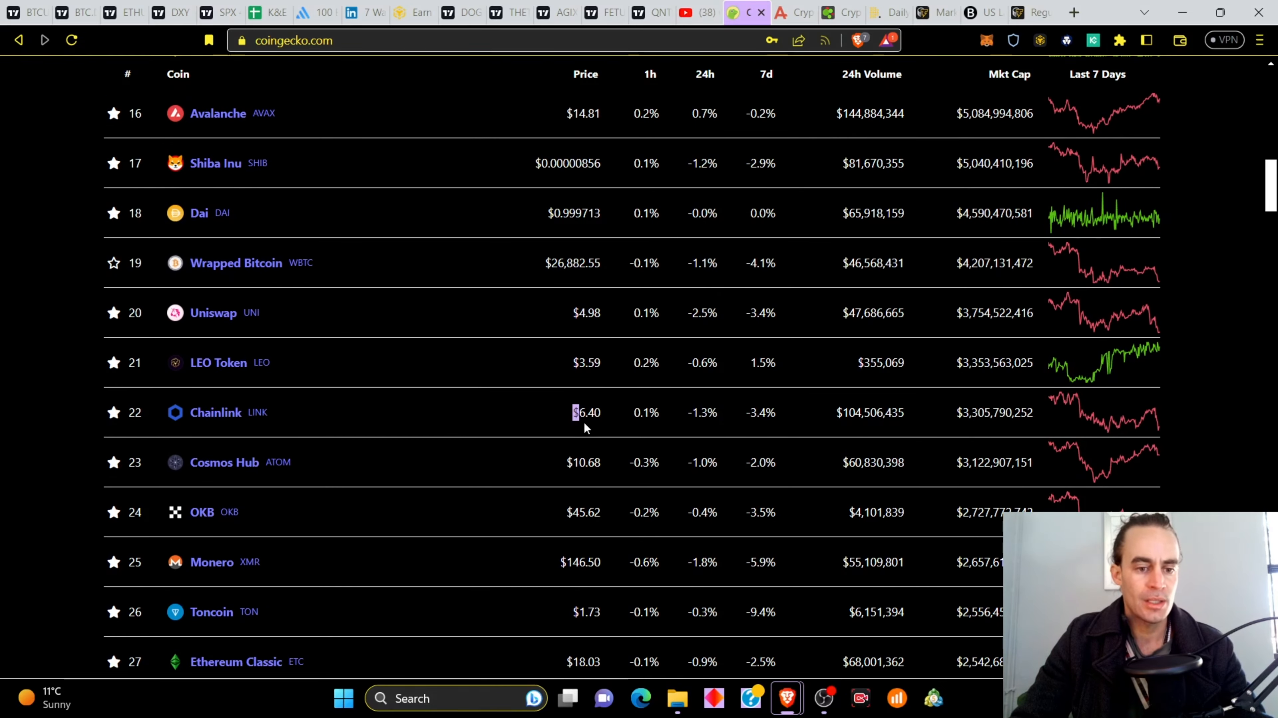
pyautogui.scroll(-3)
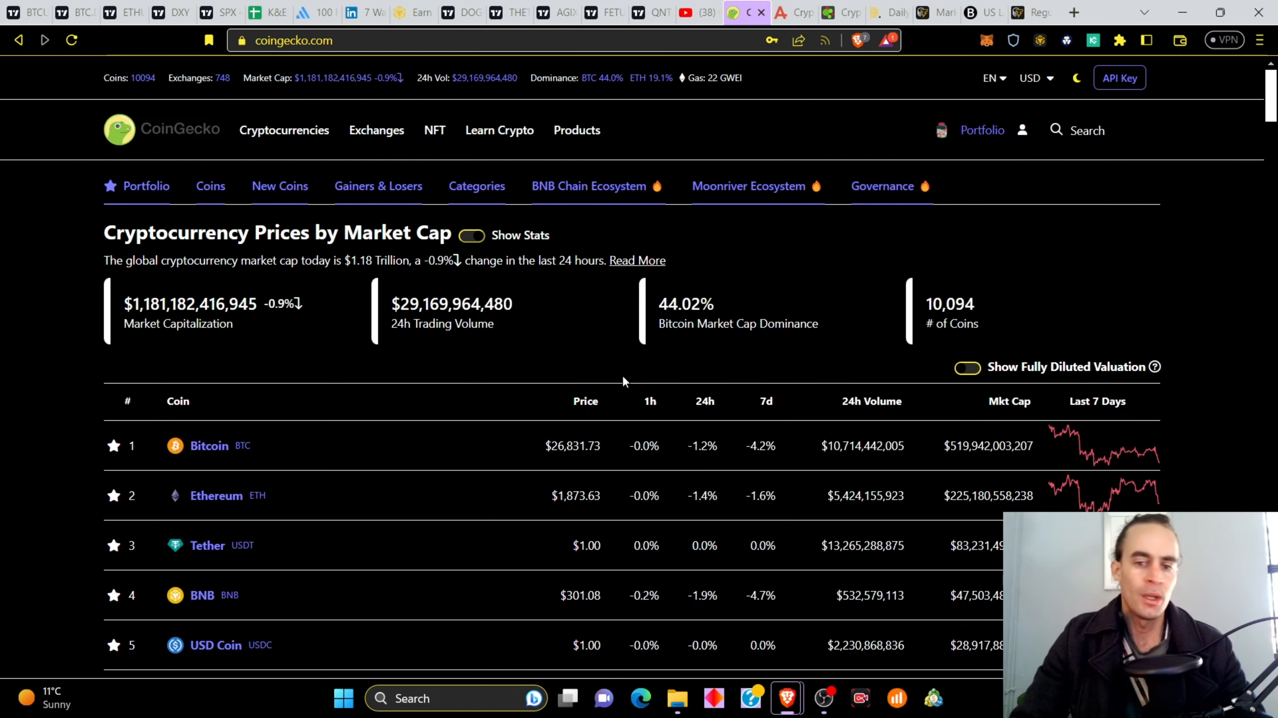
pyautogui.moveTo(617, 347)
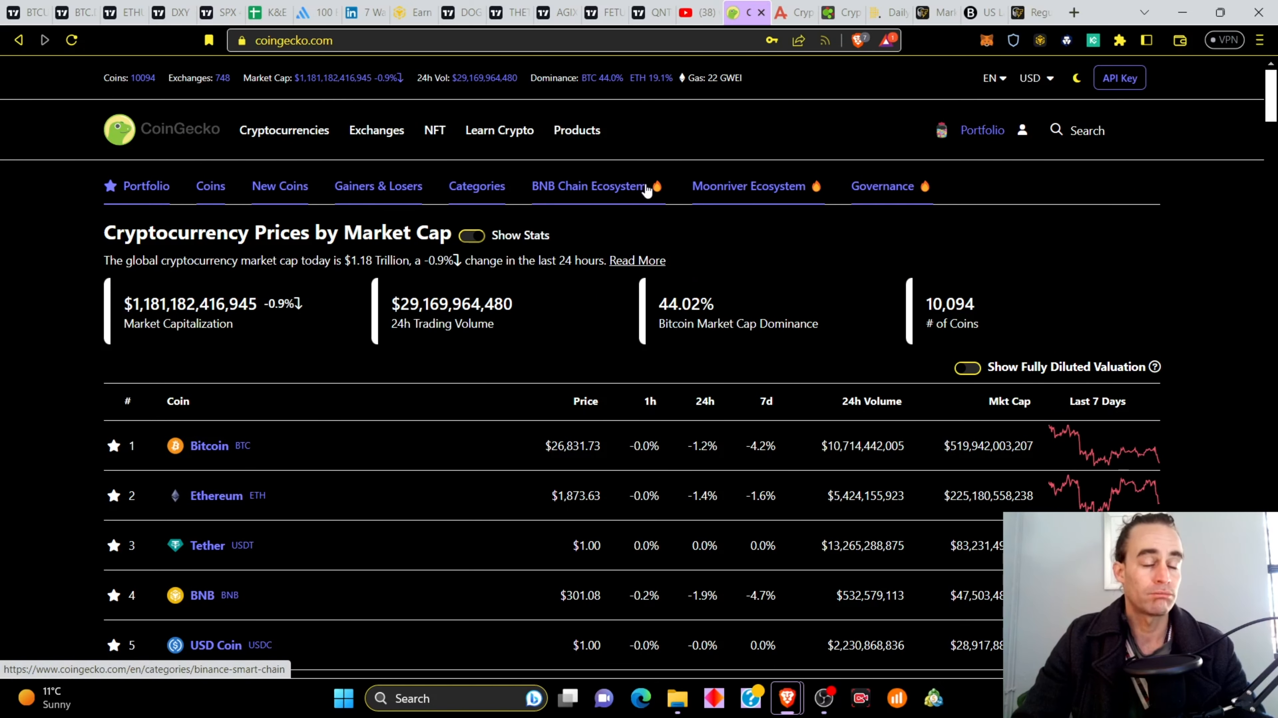
pyautogui.moveTo(703, 119)
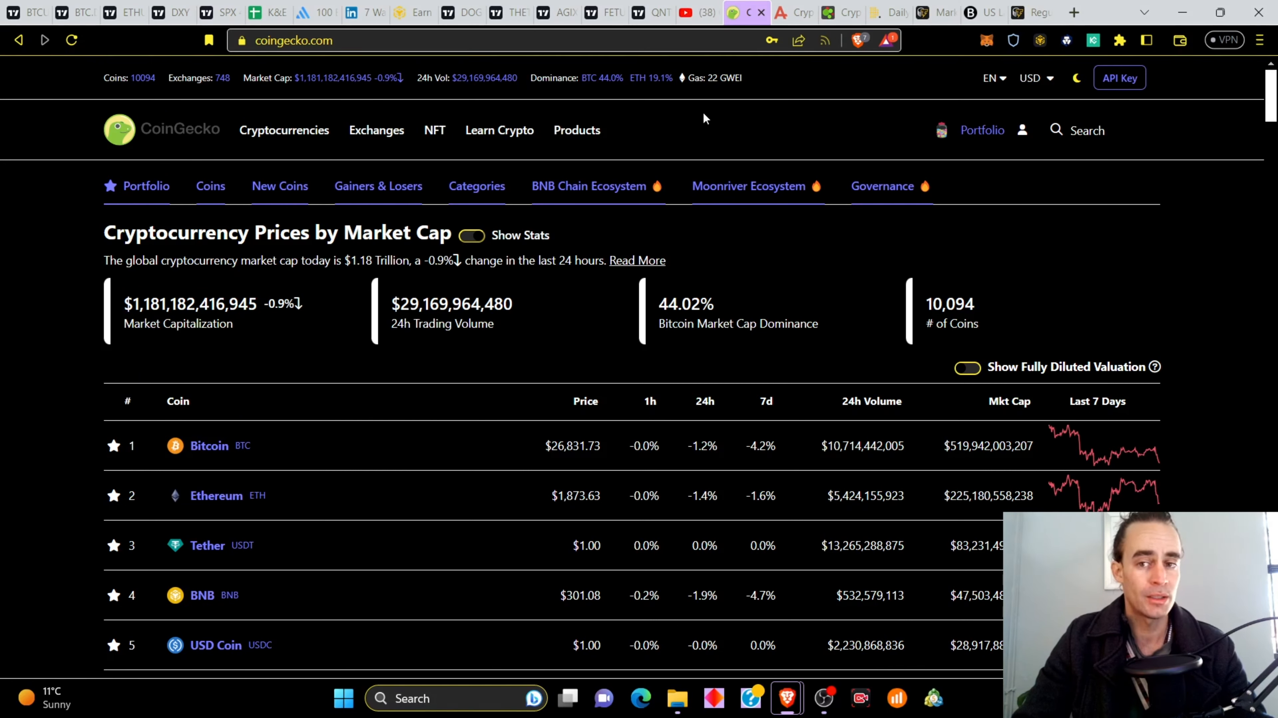
pyautogui.moveTo(952, 146)
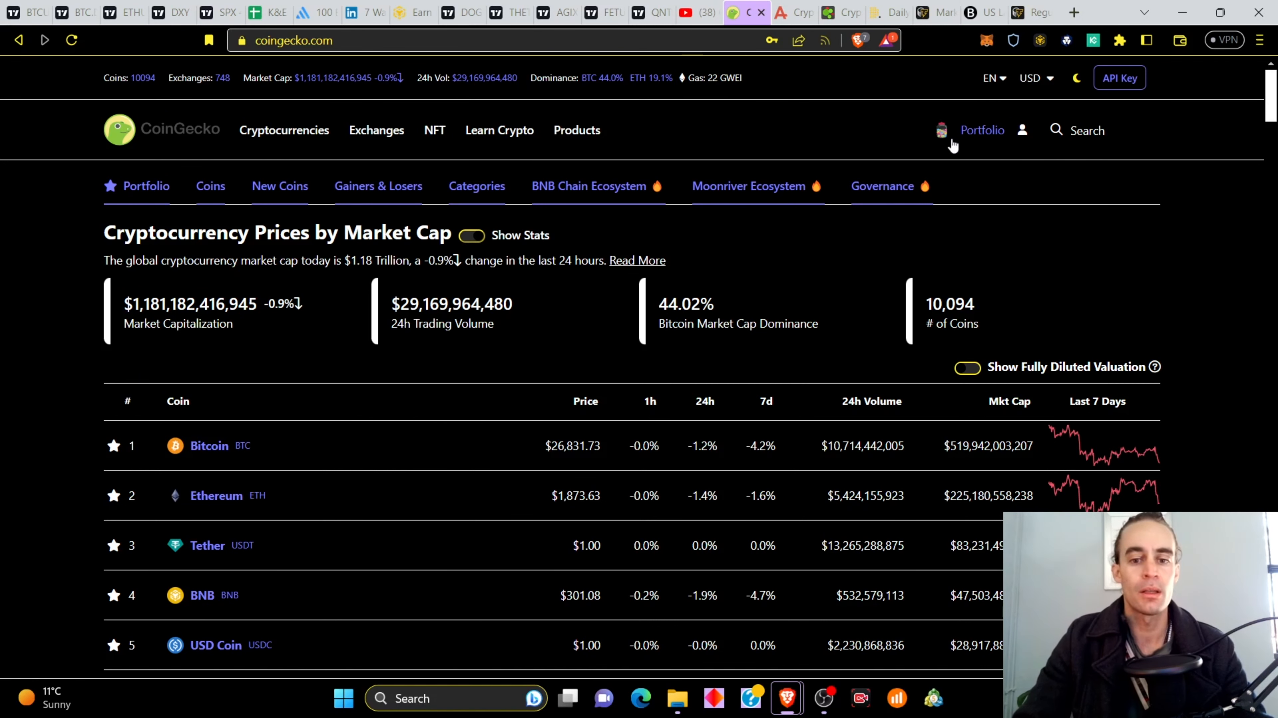
pyautogui.moveTo(318, 92)
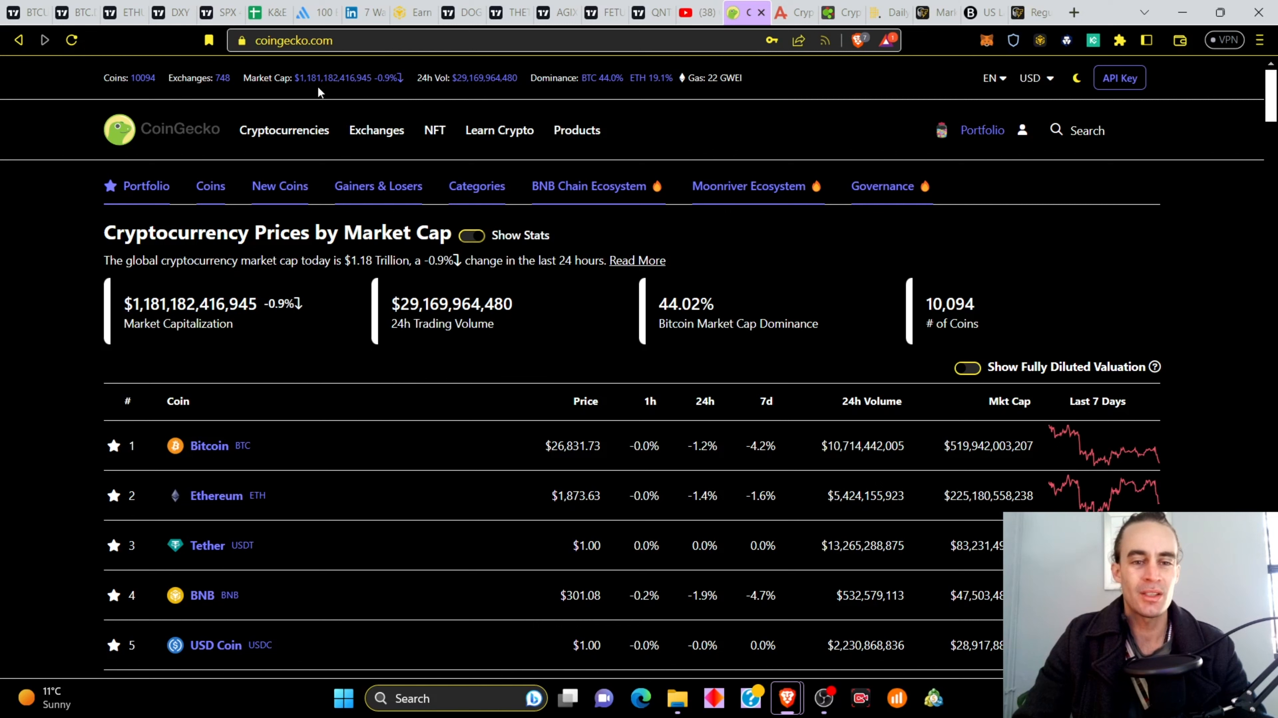
pyautogui.moveTo(389, 173)
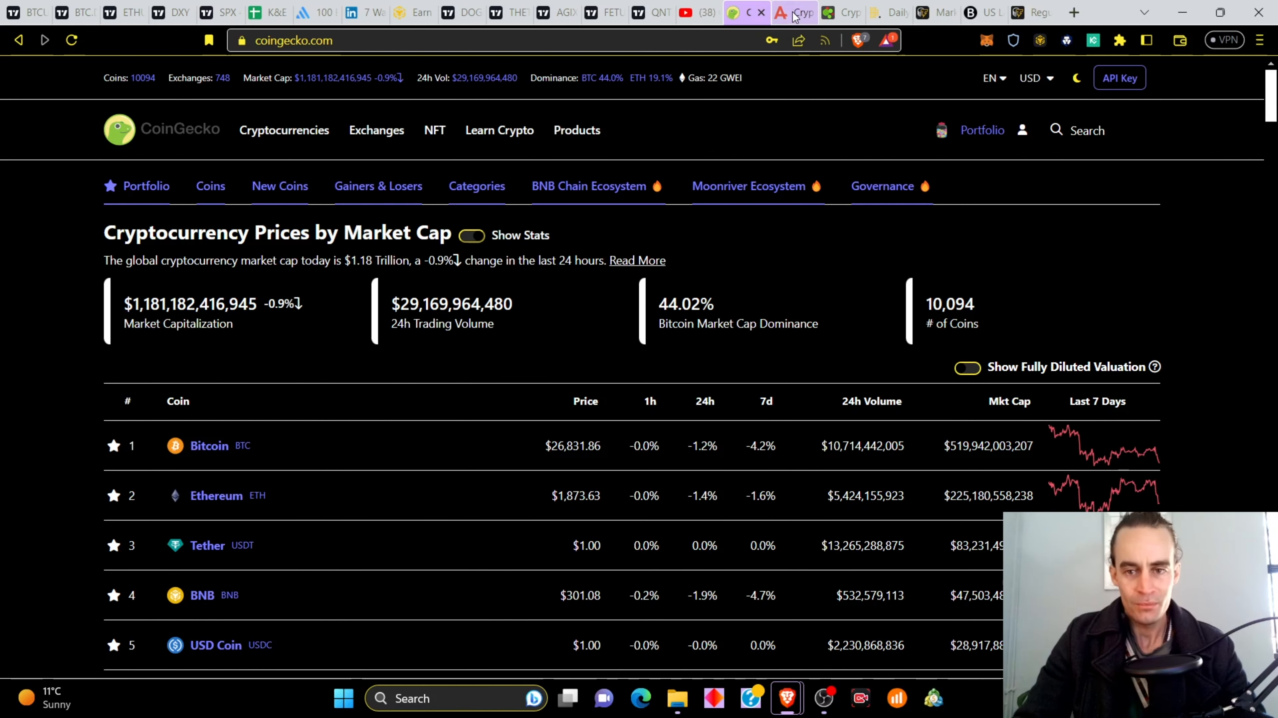
pyautogui.click(795, 12)
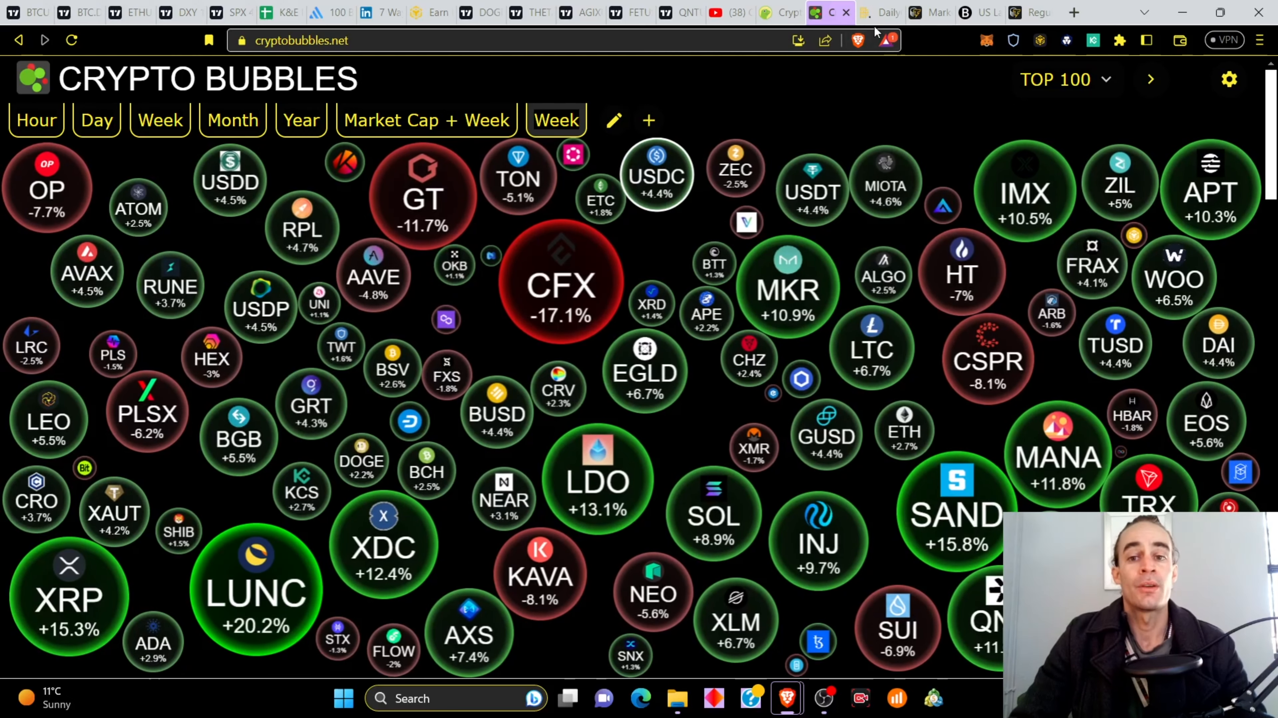
pyautogui.moveTo(883, 12)
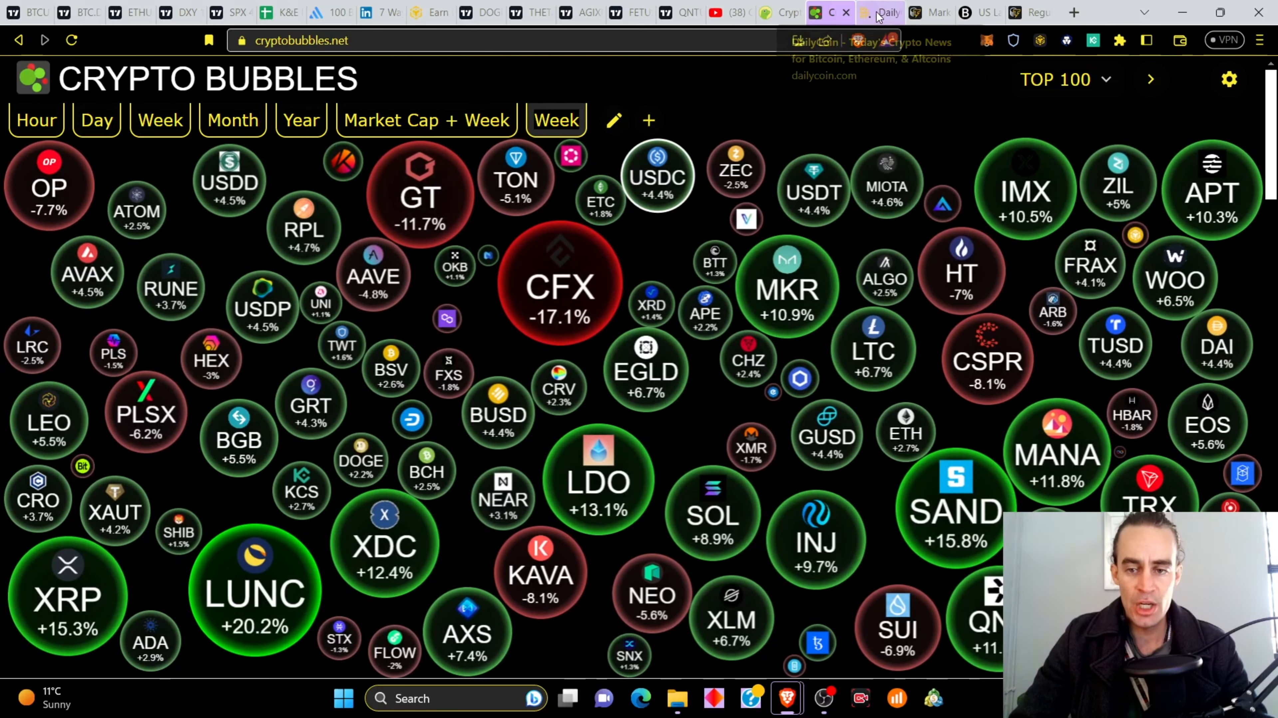
# Switch to DailyCoin and skim down through its popular articles.
pyautogui.click(879, 12)
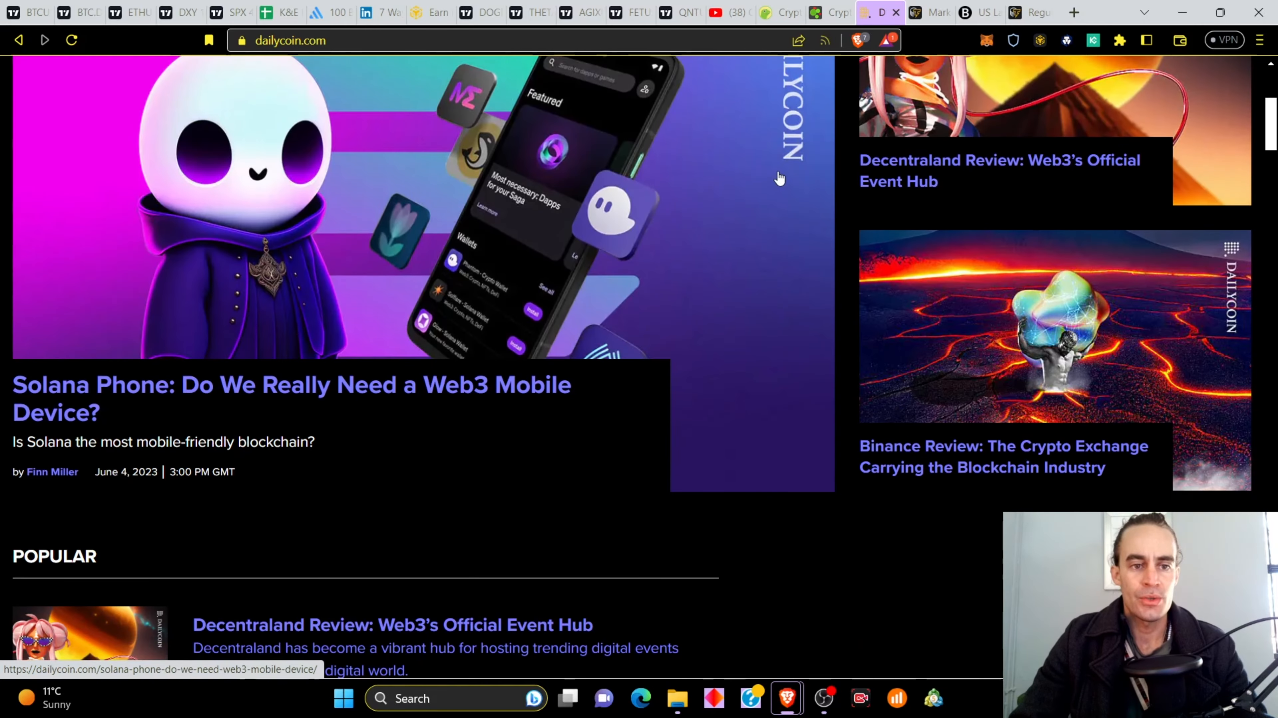
pyautogui.scroll(-3)
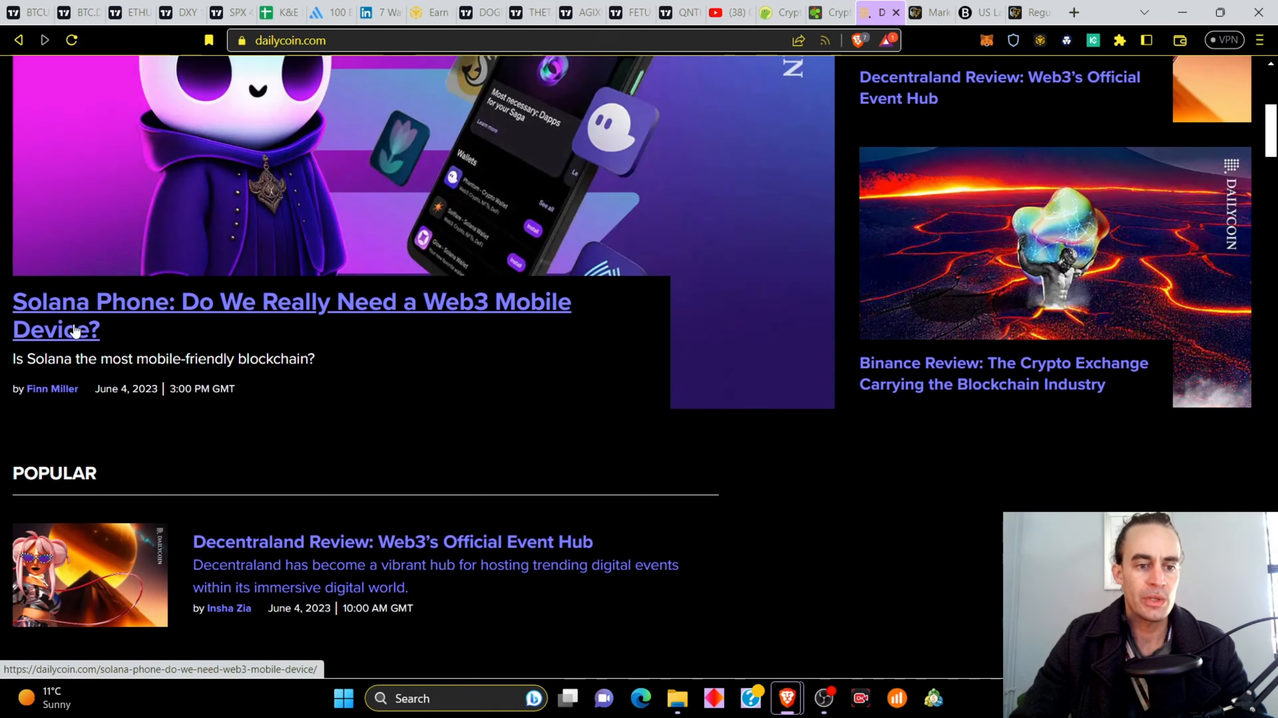
pyautogui.moveTo(253, 330)
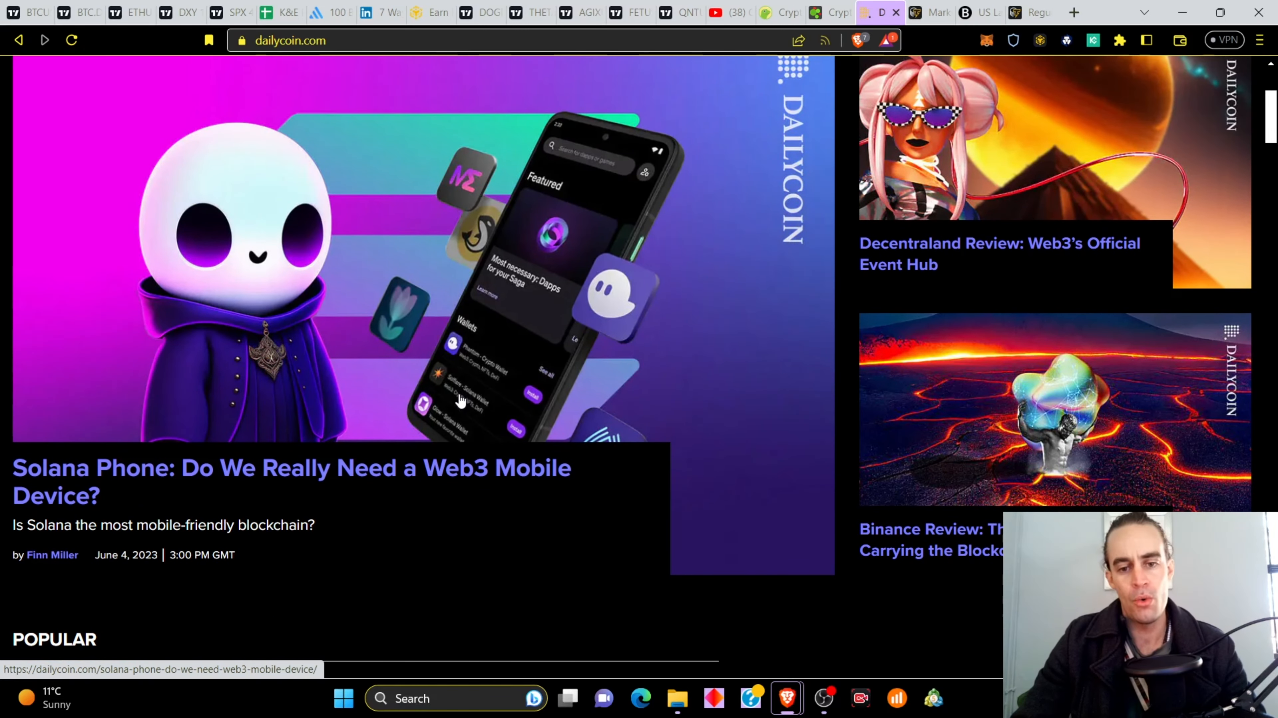
pyautogui.moveTo(391, 322)
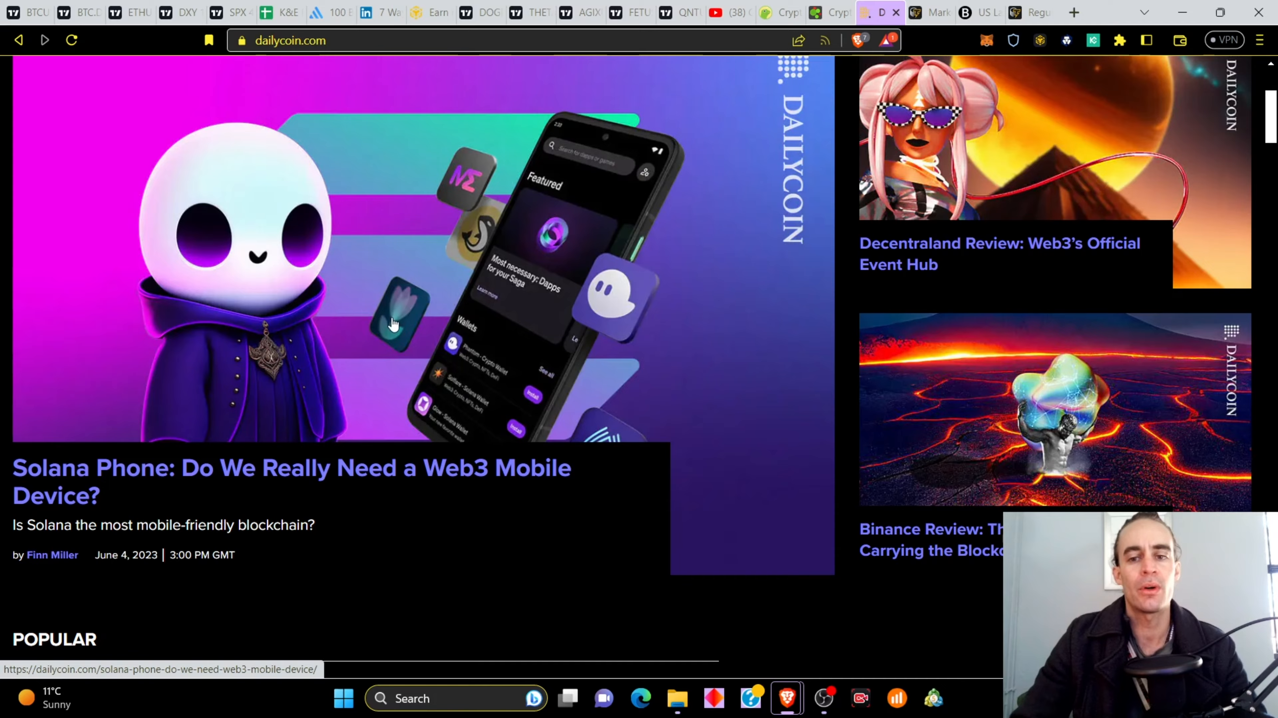
pyautogui.scroll(-3)
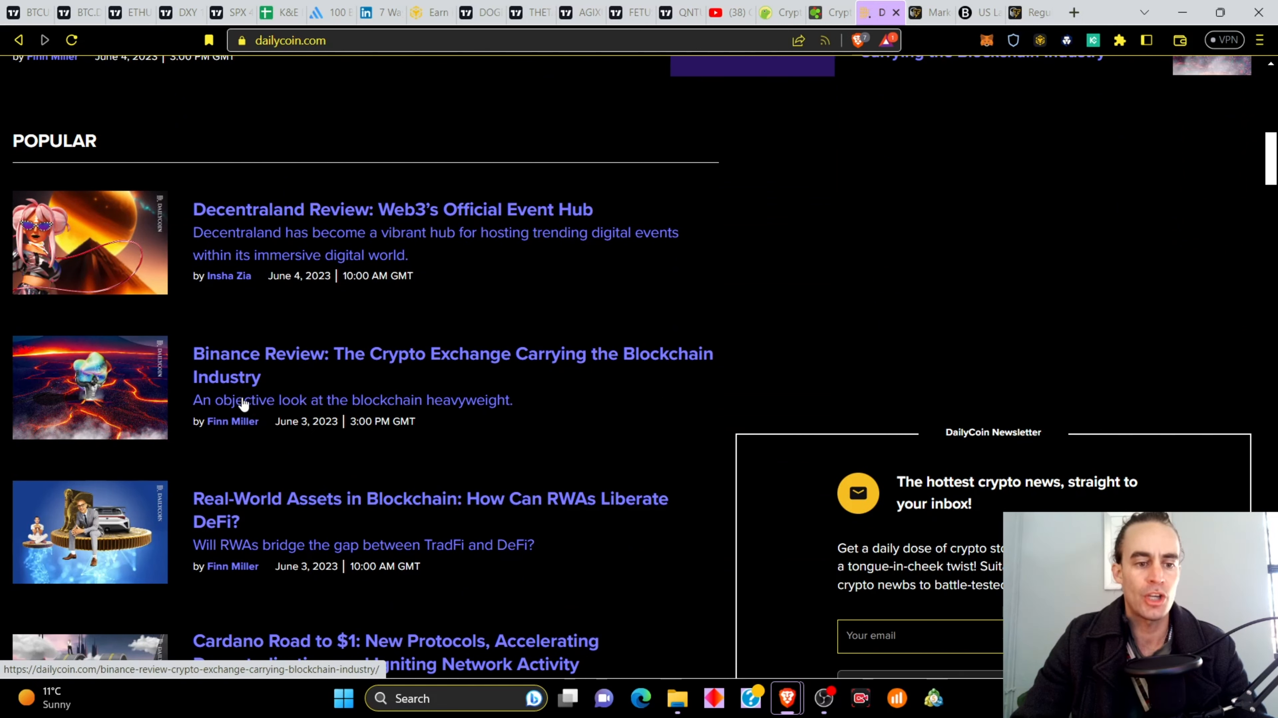
pyautogui.scroll(-3)
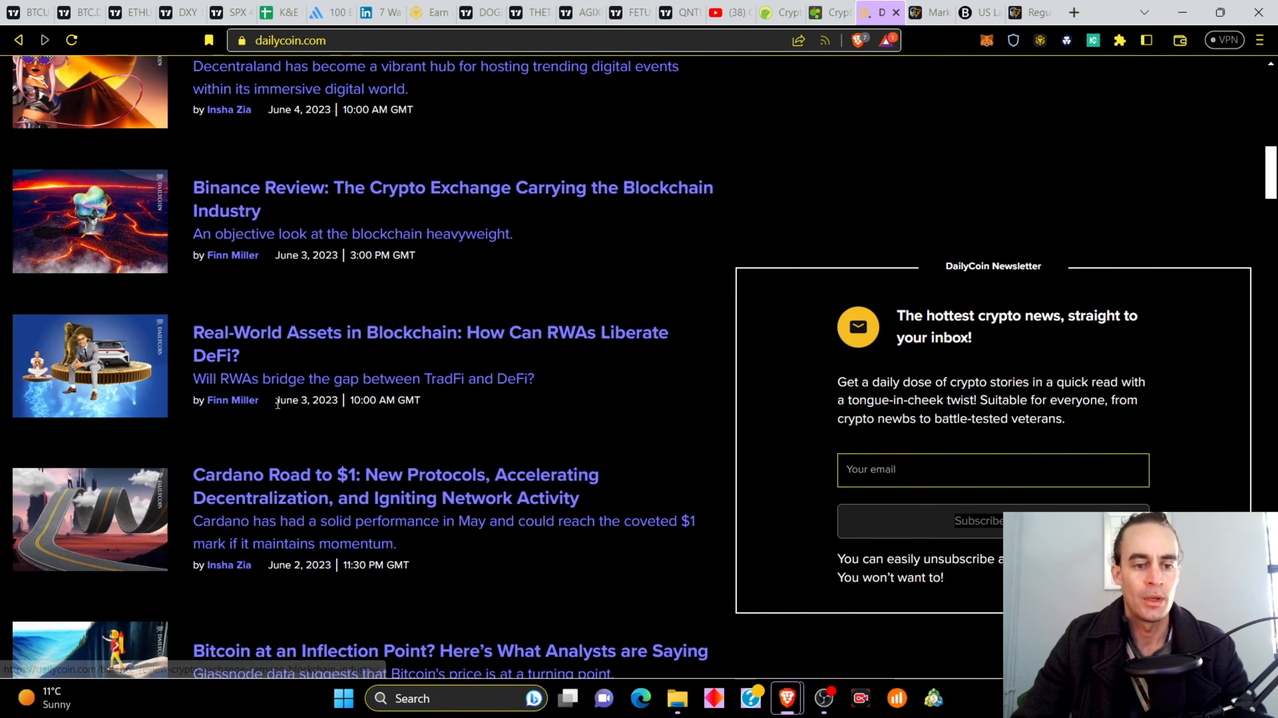
pyautogui.moveTo(536, 357)
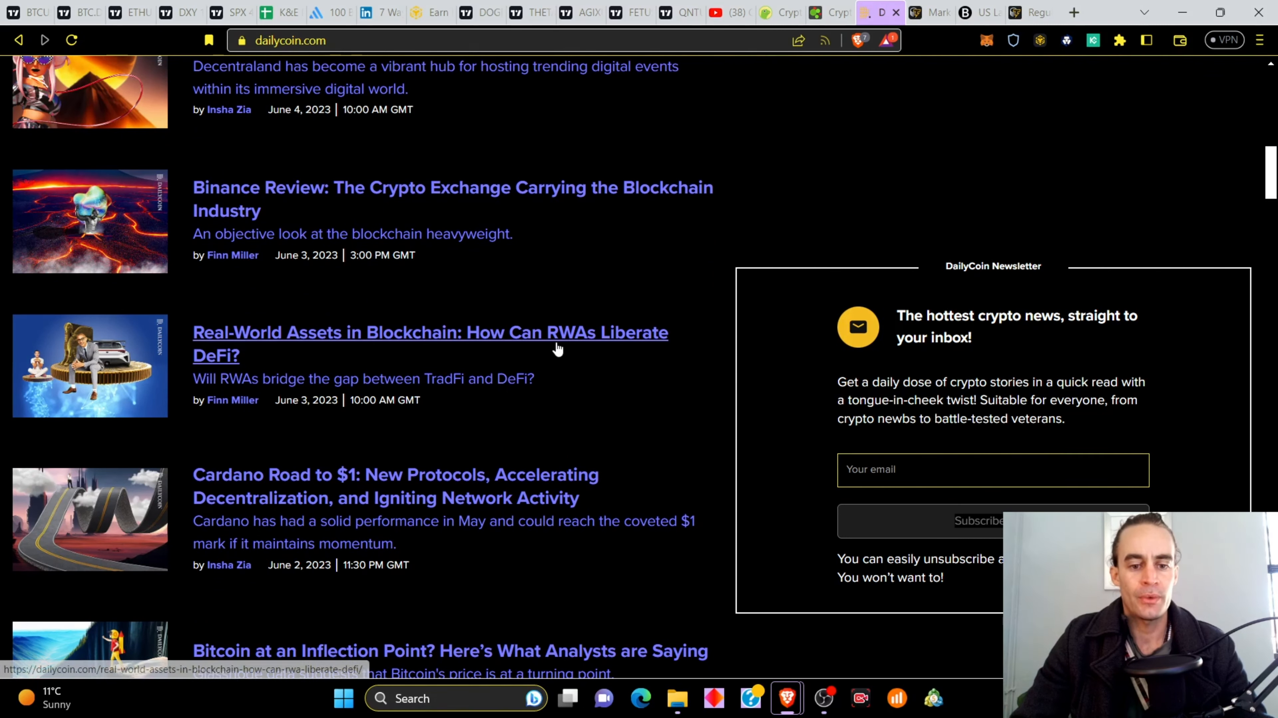
pyautogui.scroll(-3)
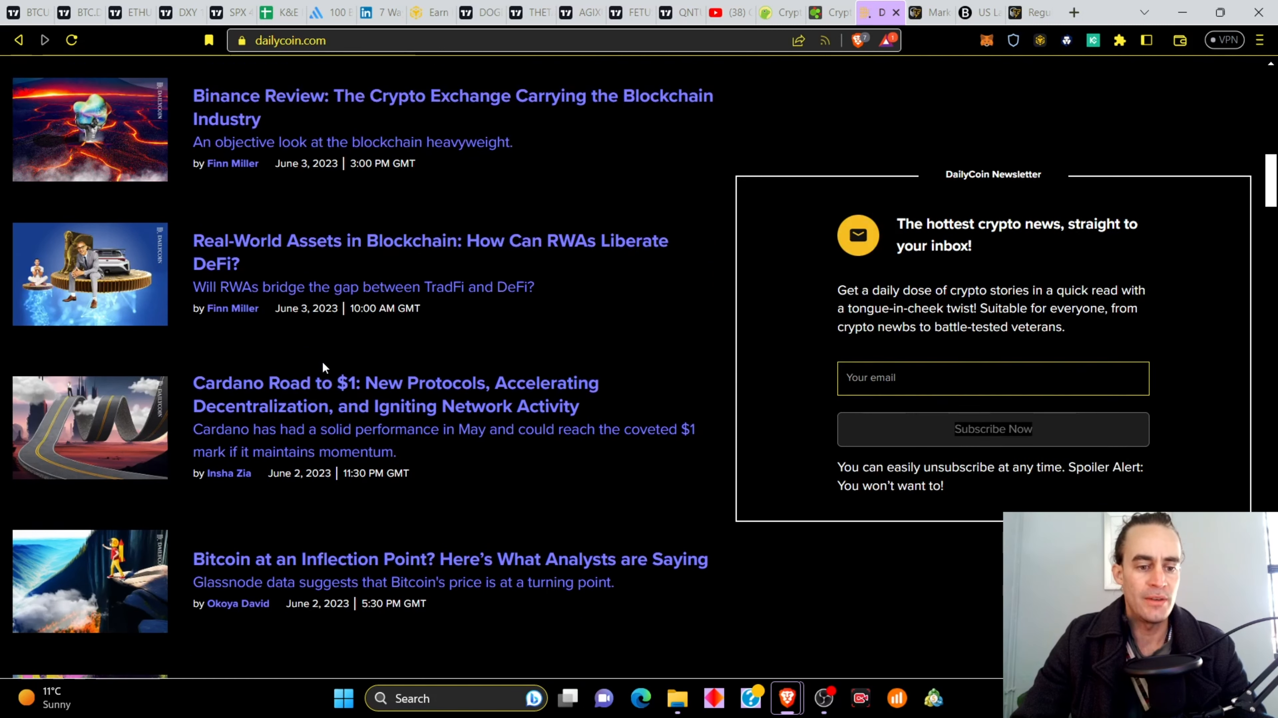
pyautogui.scroll(-3)
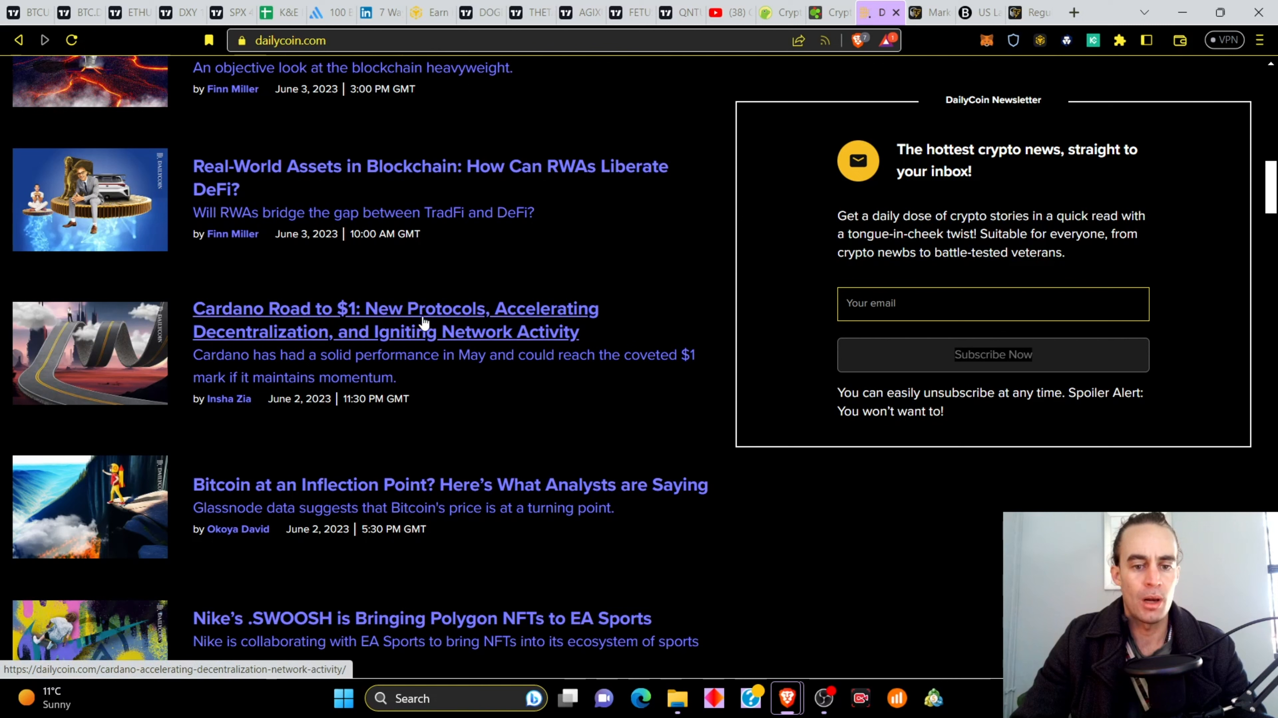
pyautogui.moveTo(412, 361)
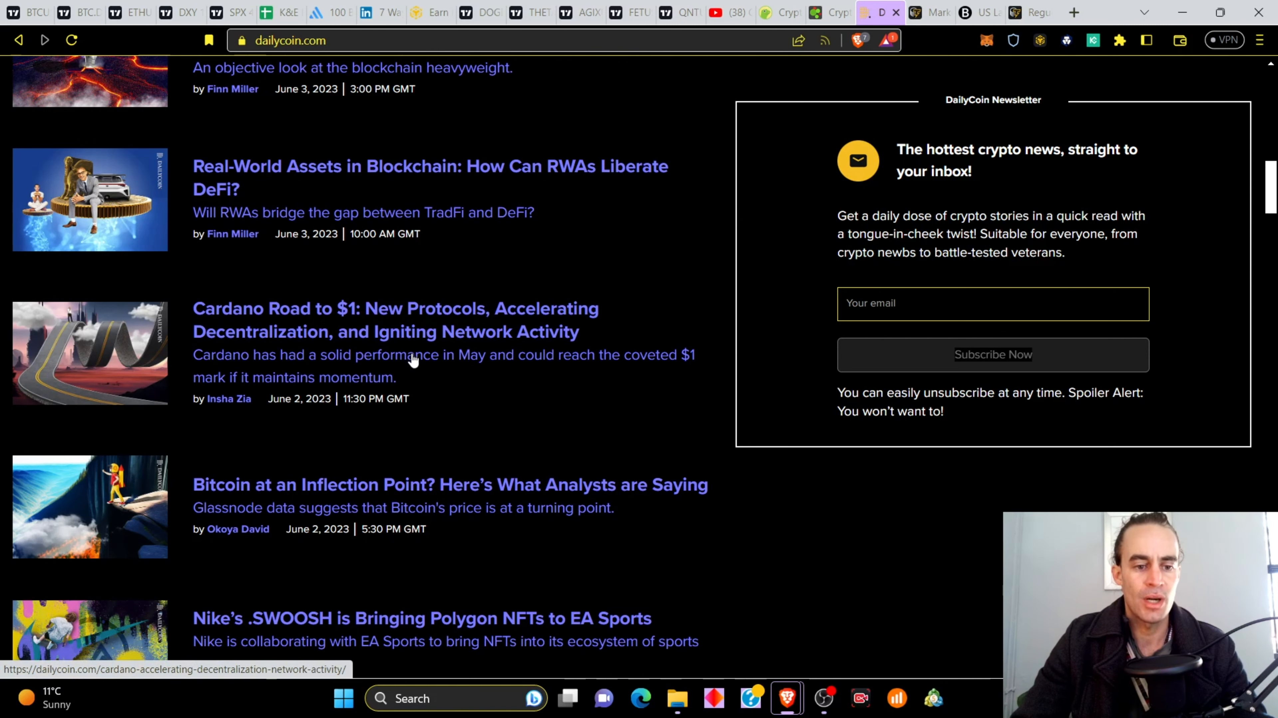
# Continue through DailyCoin's press releases and scroll back toward the homepage banner.
pyautogui.scroll(-3)
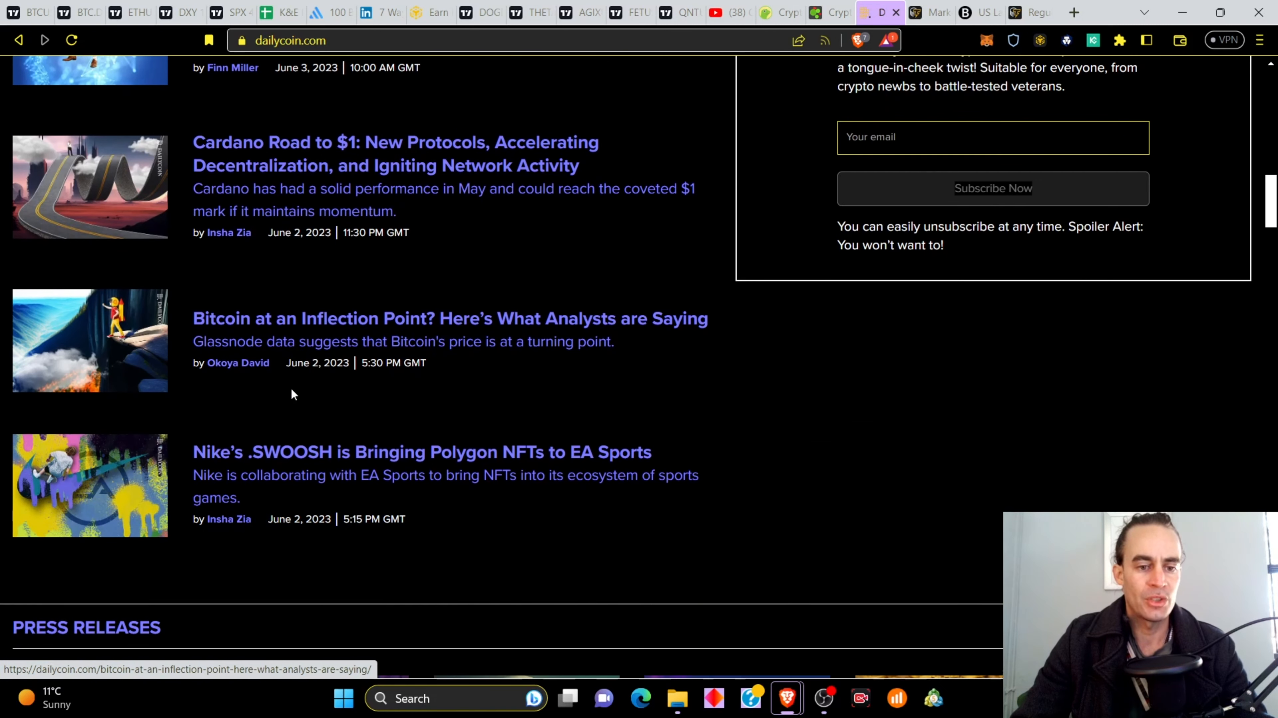
pyautogui.moveTo(697, 440)
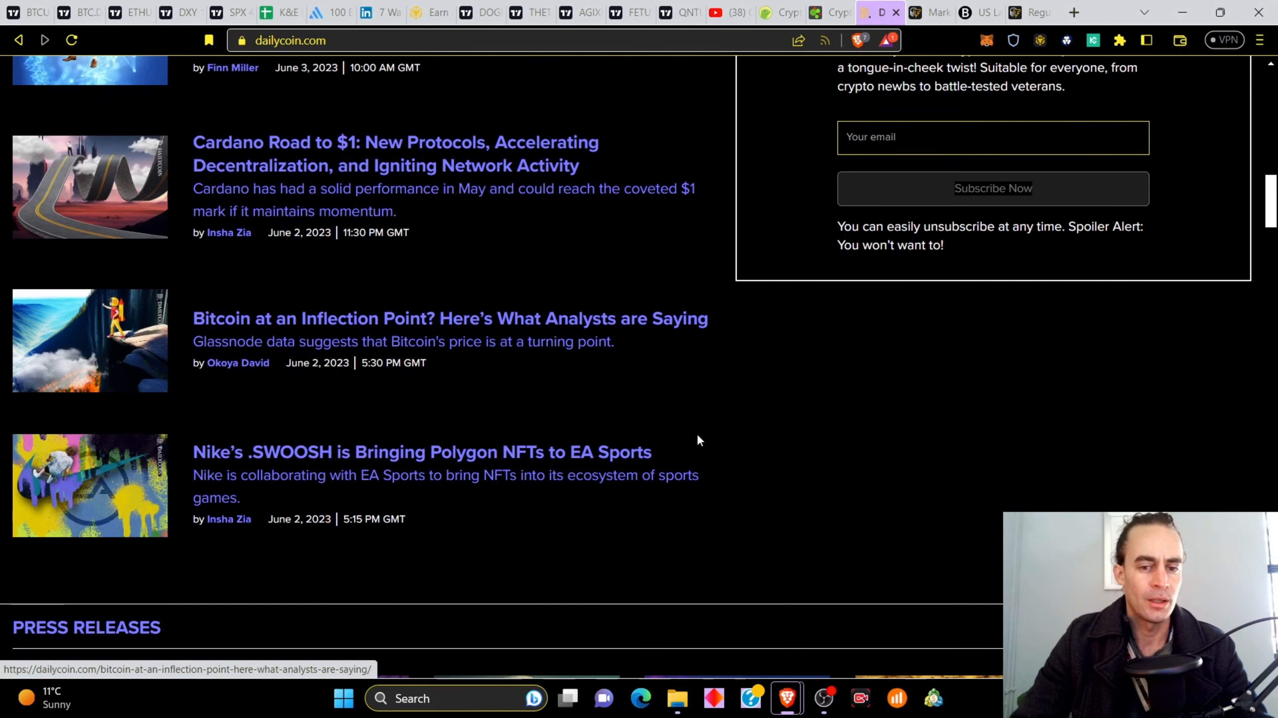
pyautogui.scroll(-3)
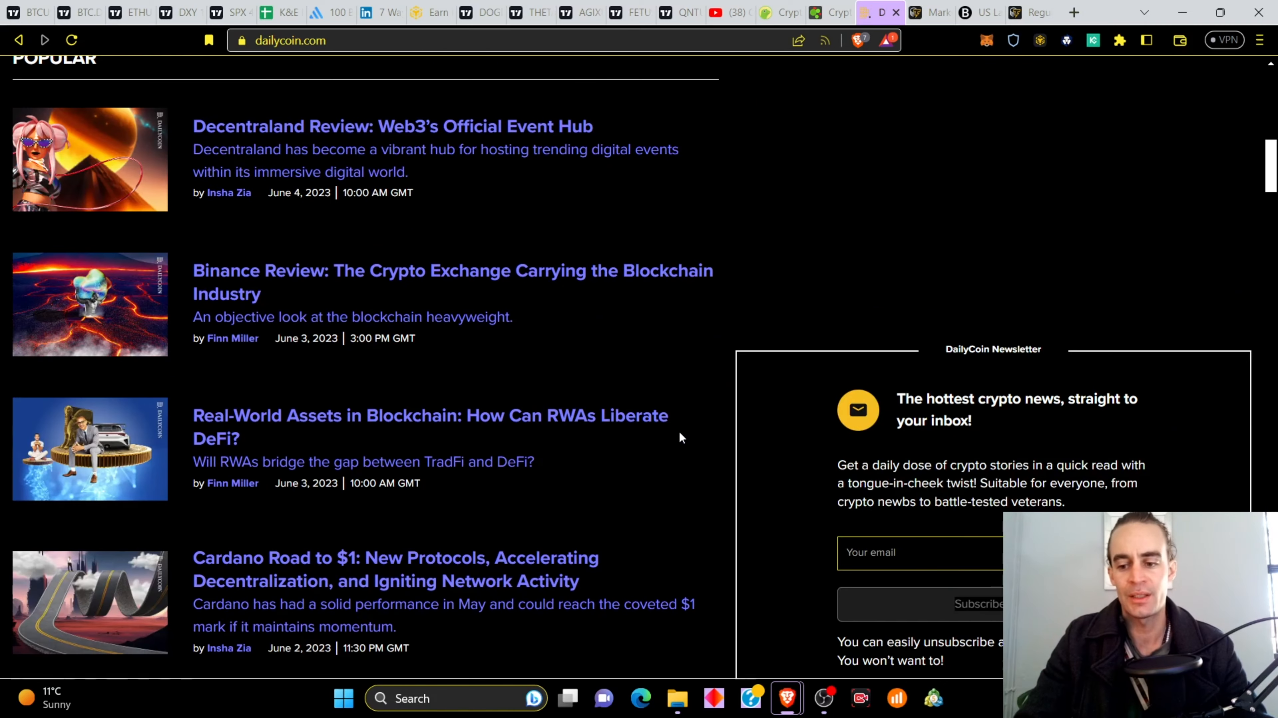
pyautogui.scroll(-3)
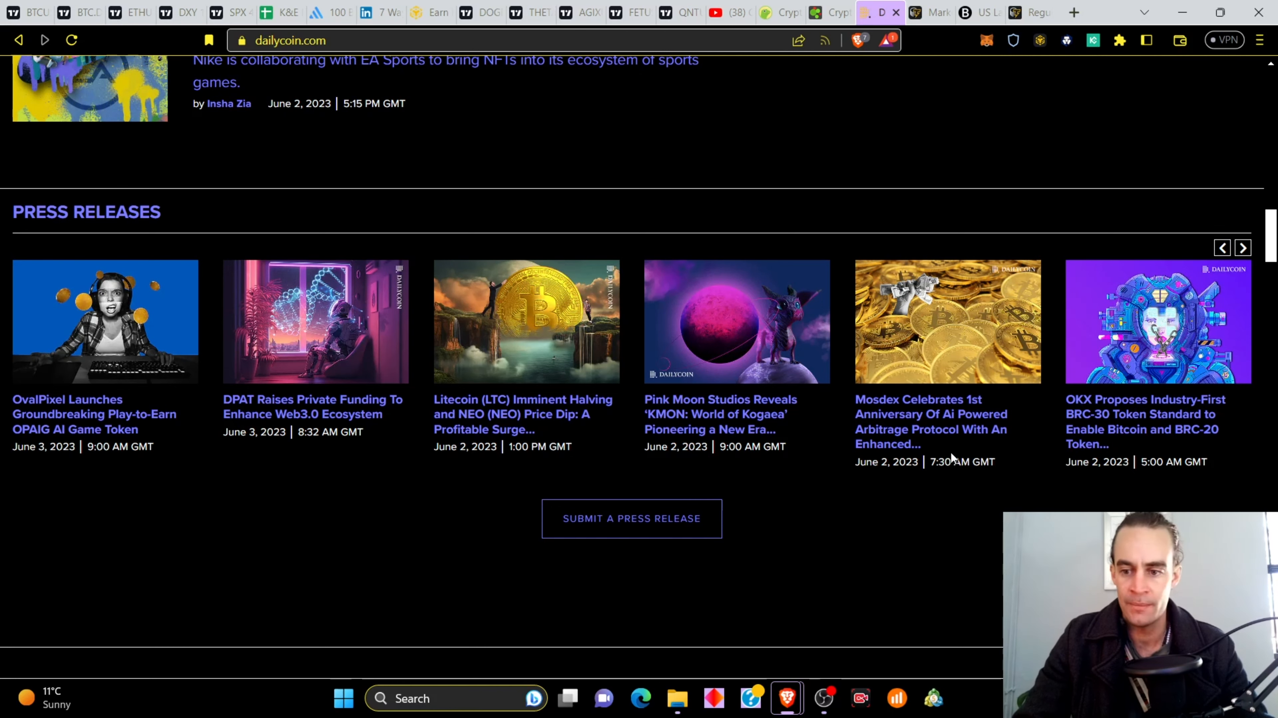
pyautogui.scroll(3)
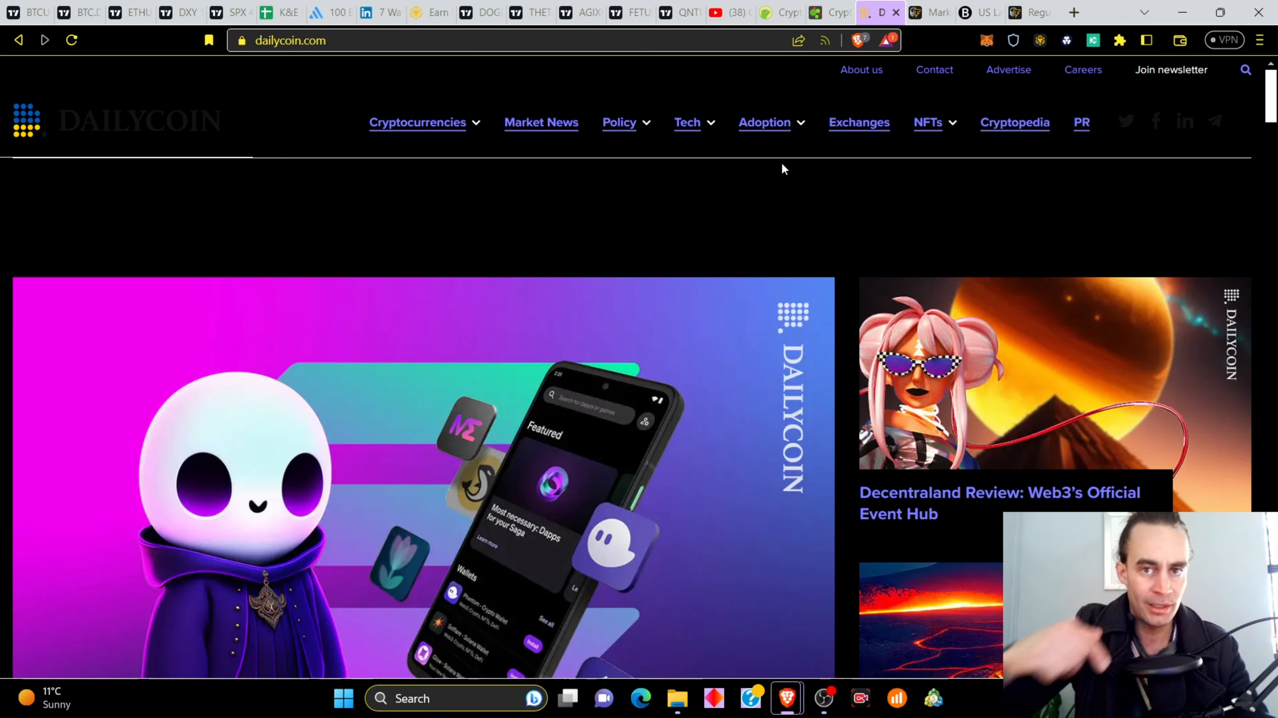
pyautogui.scroll(-3)
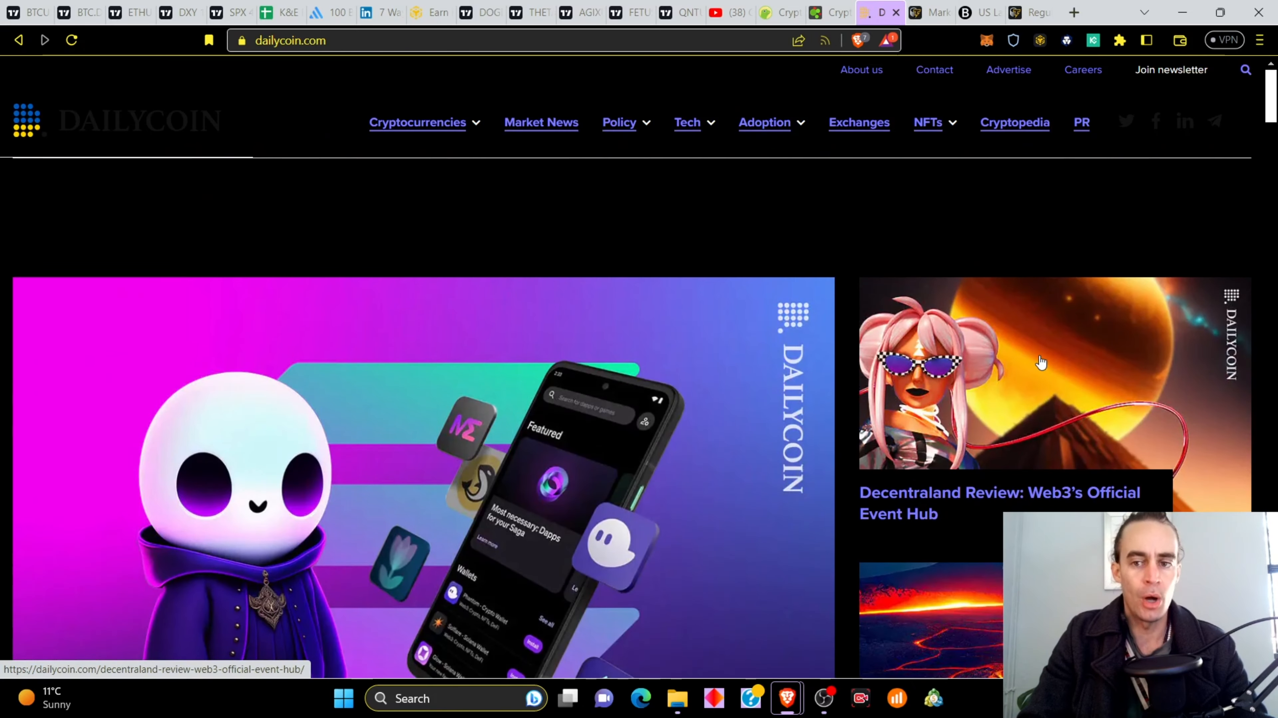
pyautogui.moveTo(962, 62)
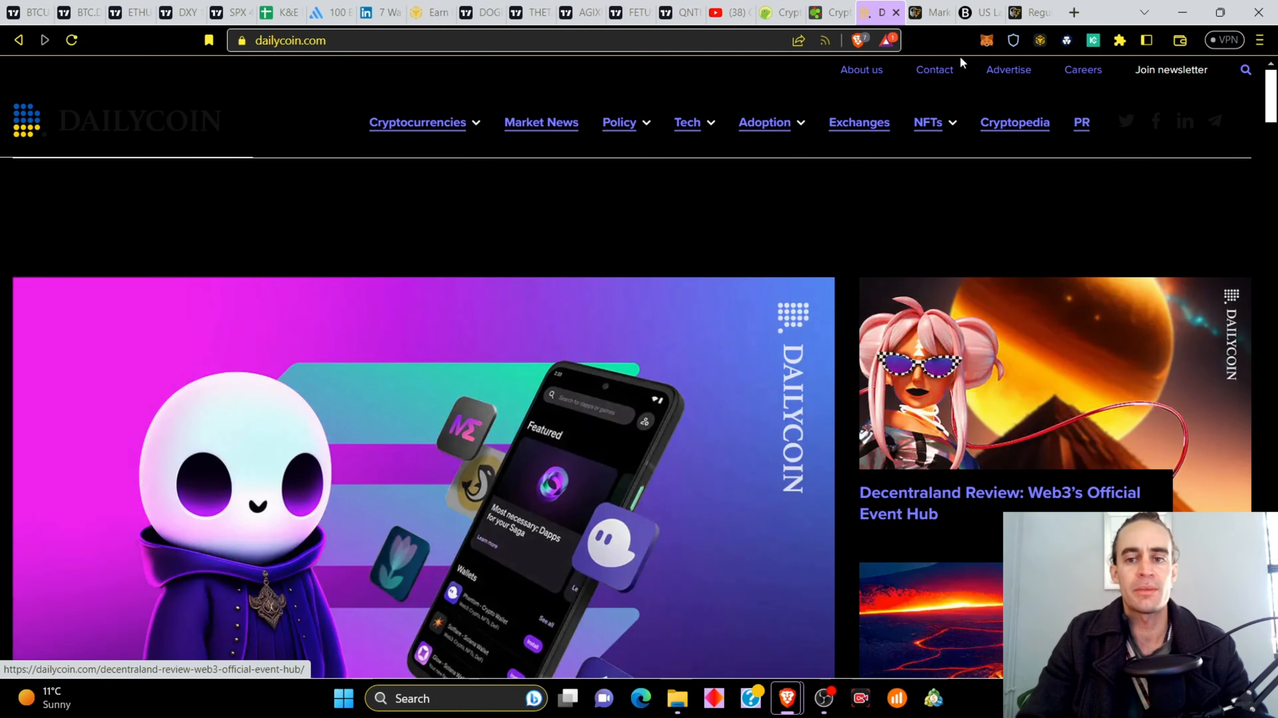
pyautogui.moveTo(927, 55)
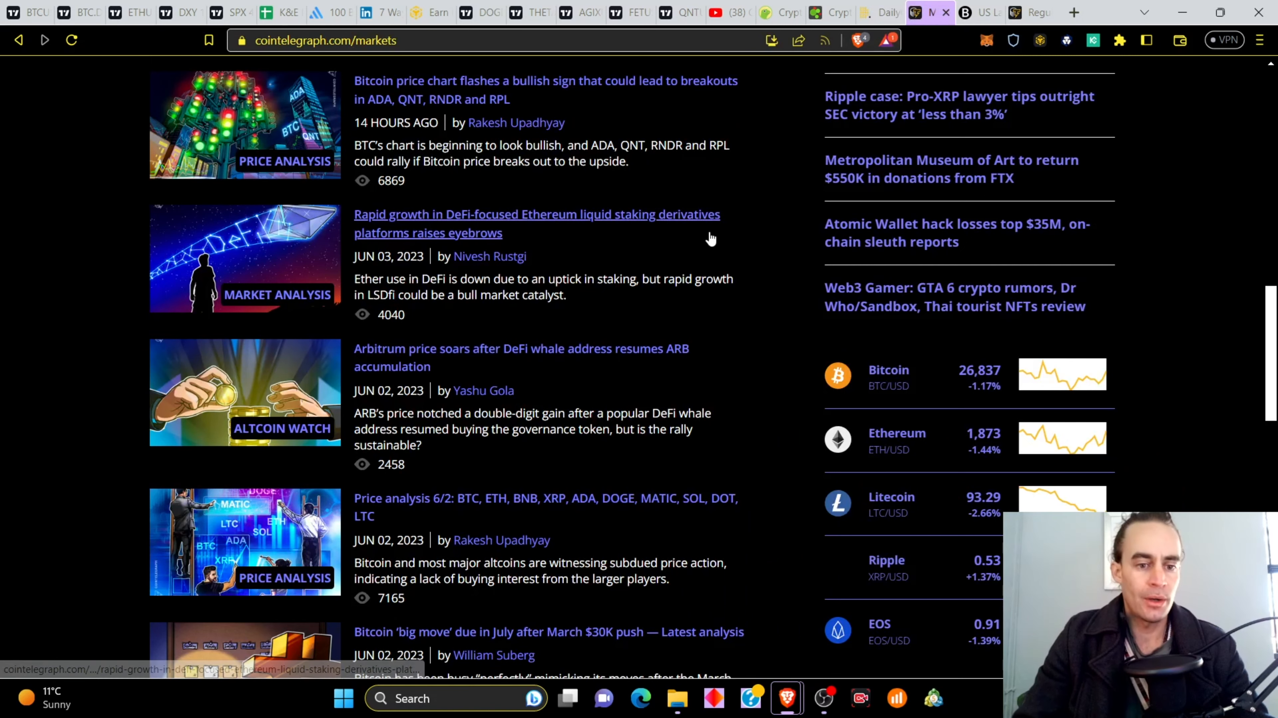
pyautogui.moveTo(665, 242)
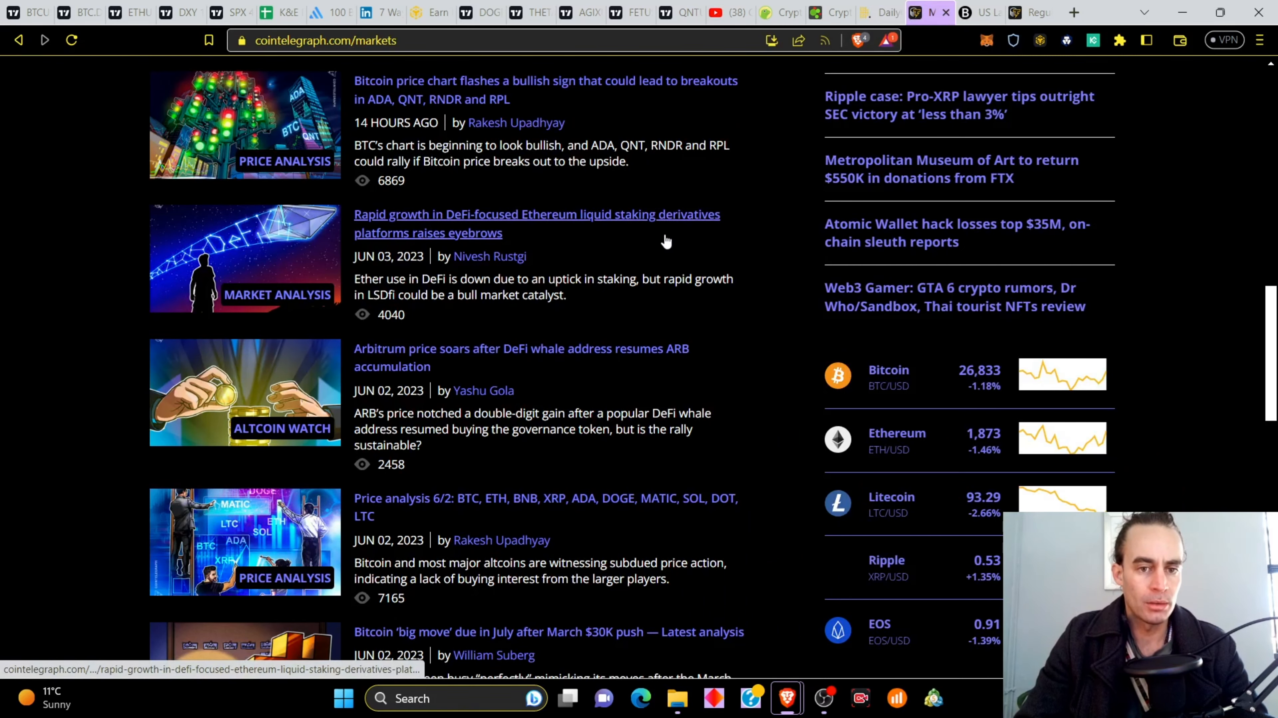
pyautogui.moveTo(741, 297)
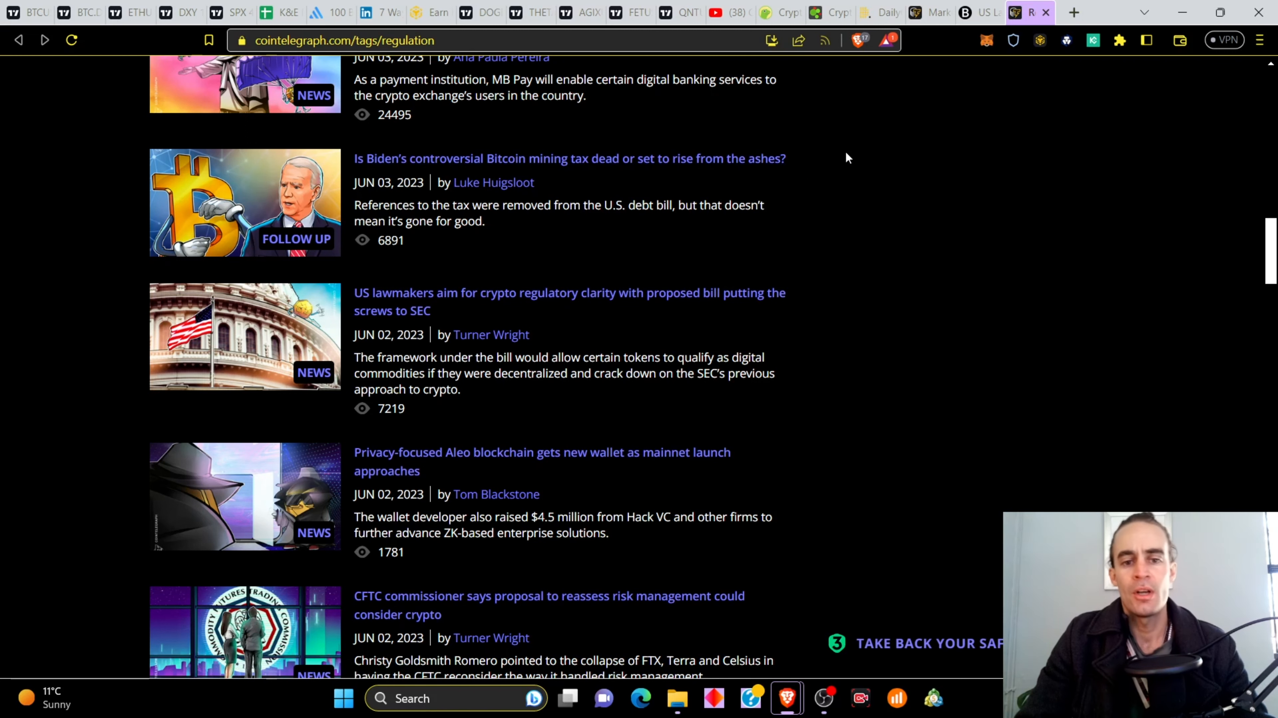
pyautogui.moveTo(587, 186)
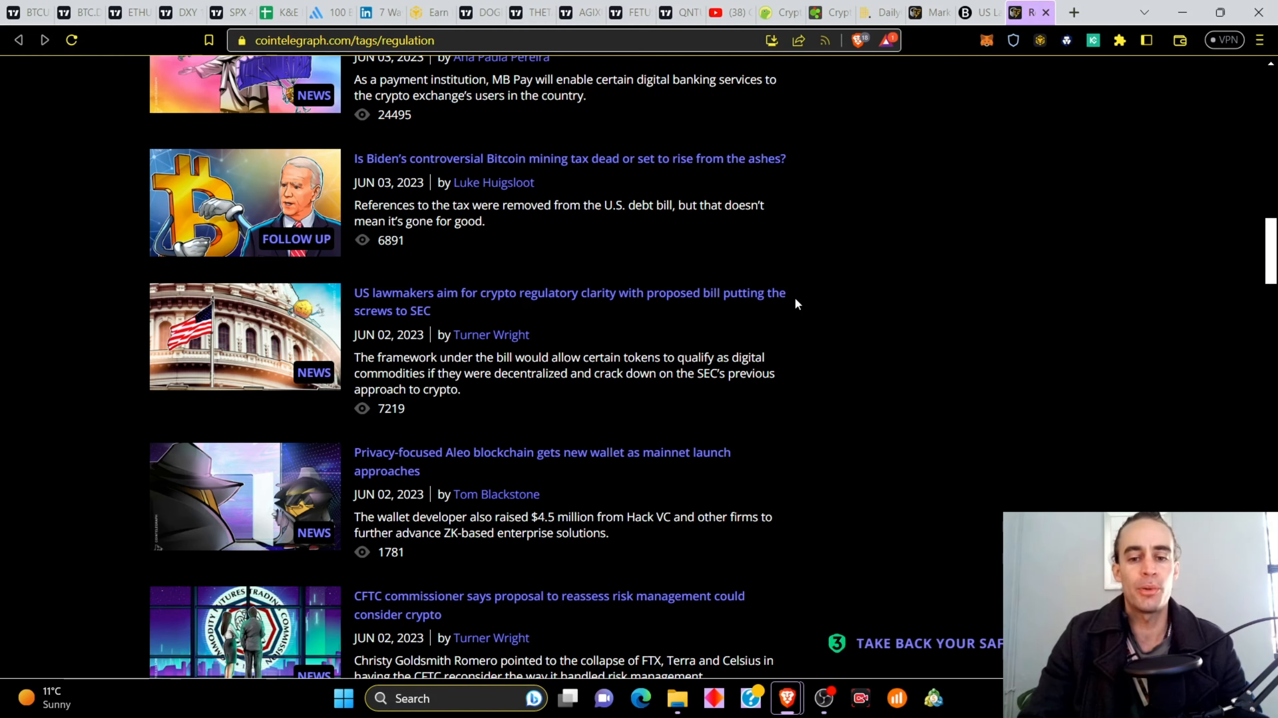
pyautogui.moveTo(839, 354)
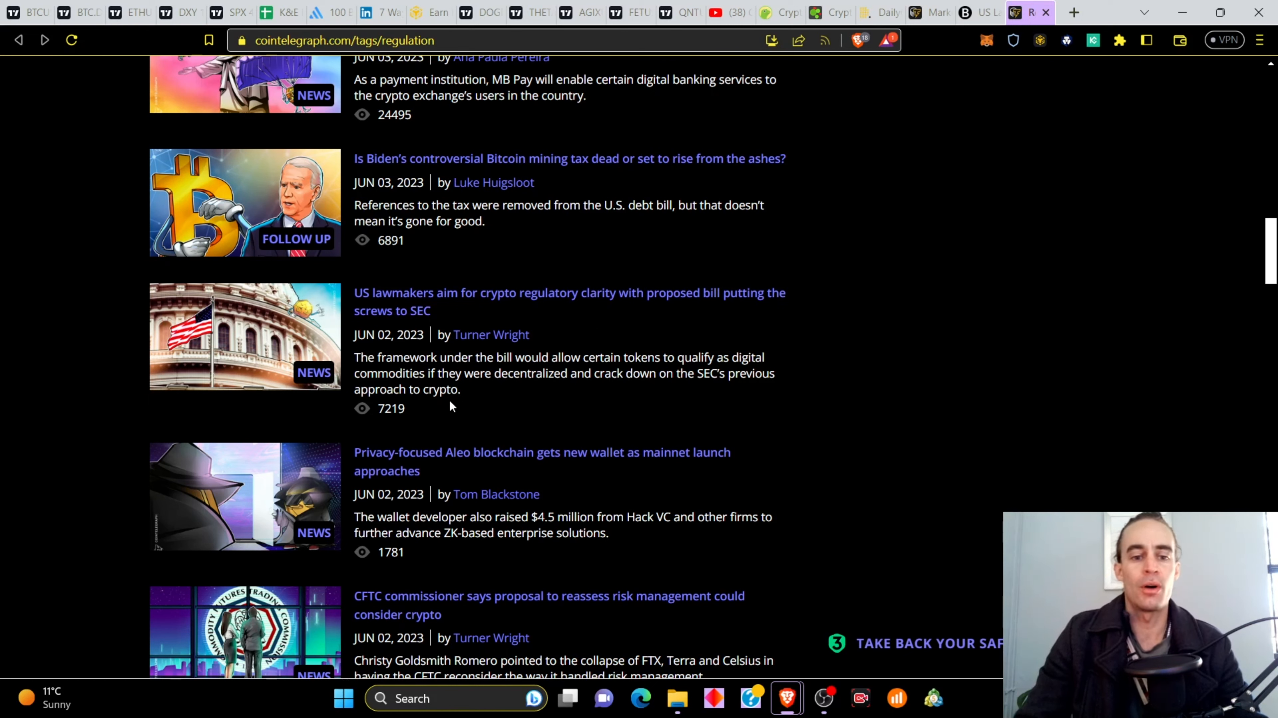
pyautogui.moveTo(772, 358)
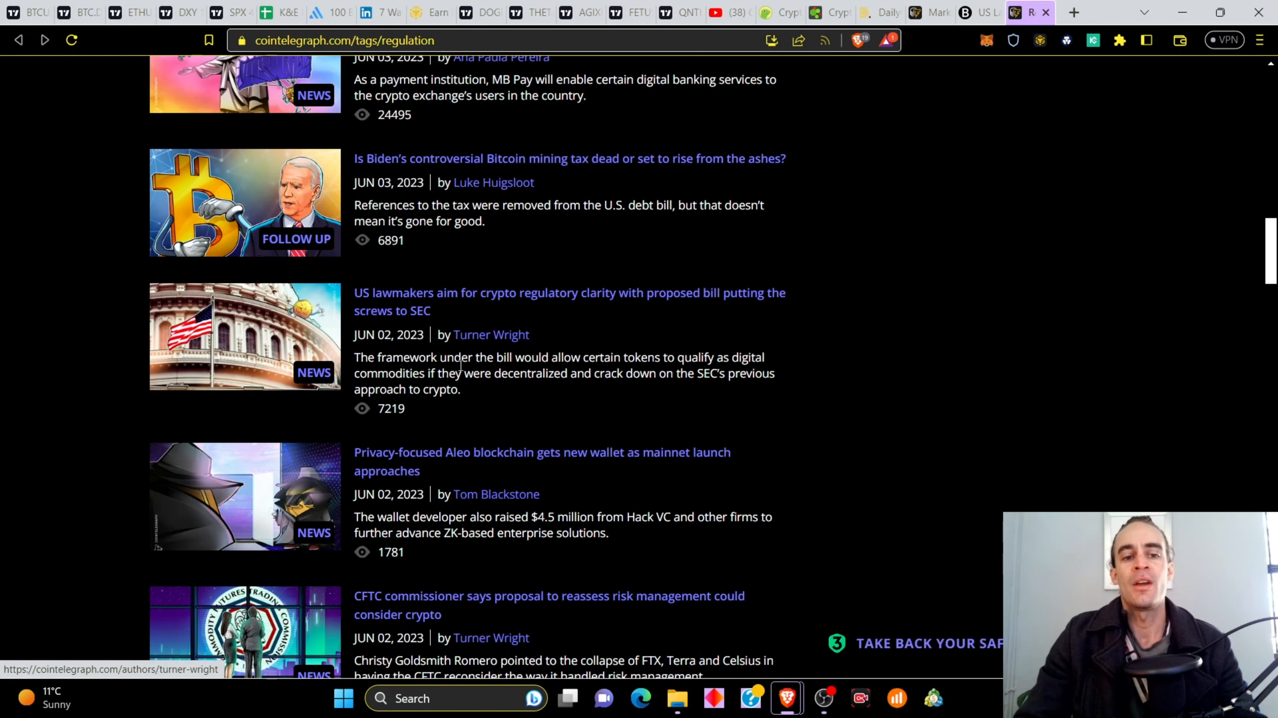
pyautogui.moveTo(696, 337)
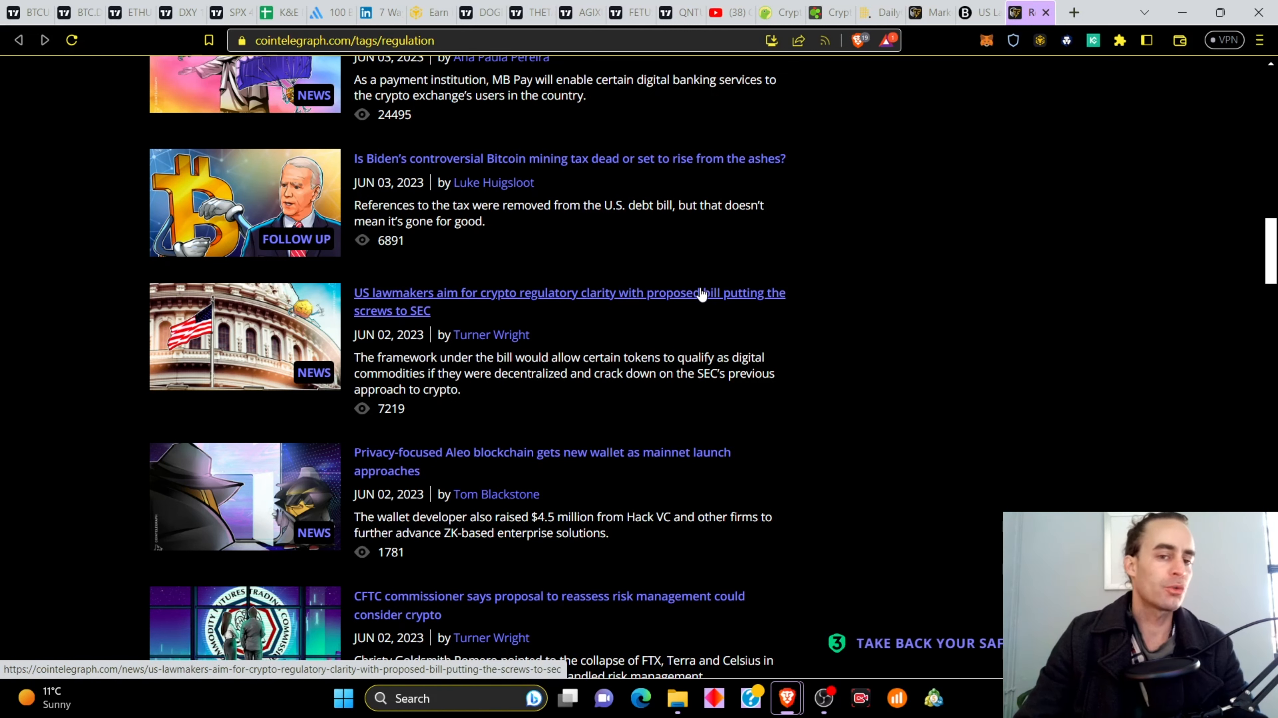
pyautogui.moveTo(664, 299)
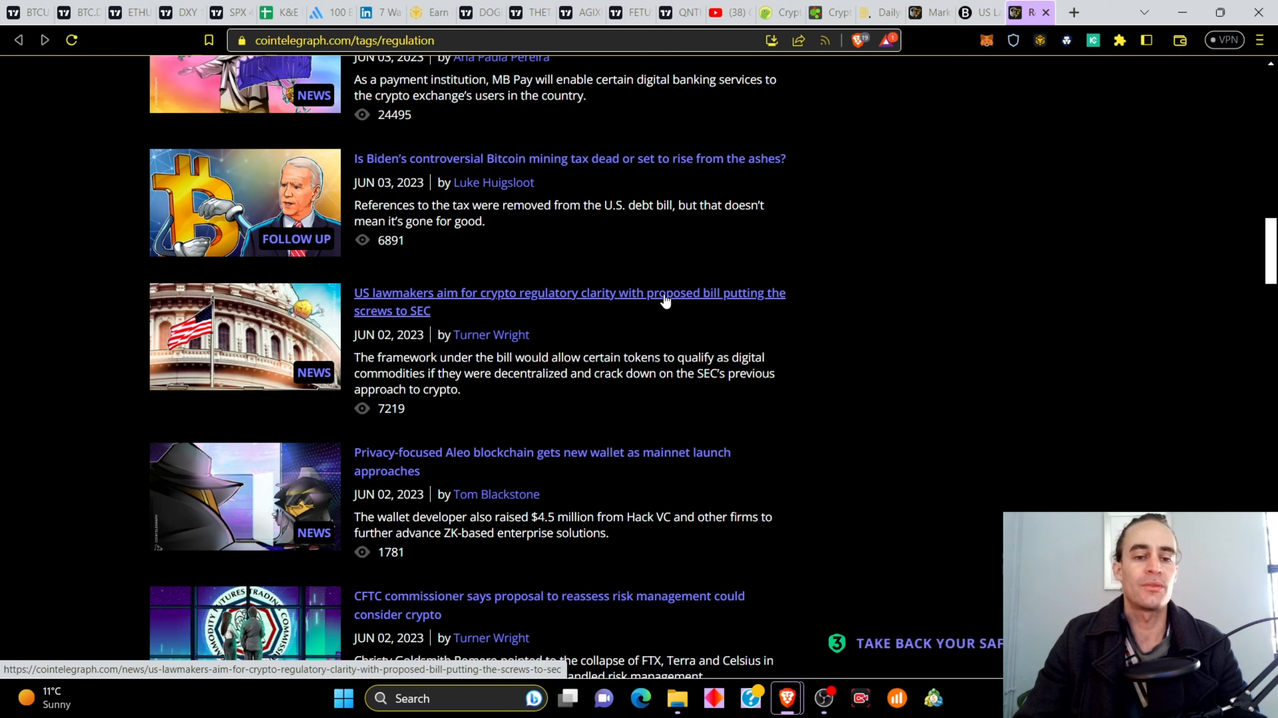
pyautogui.moveTo(672, 316)
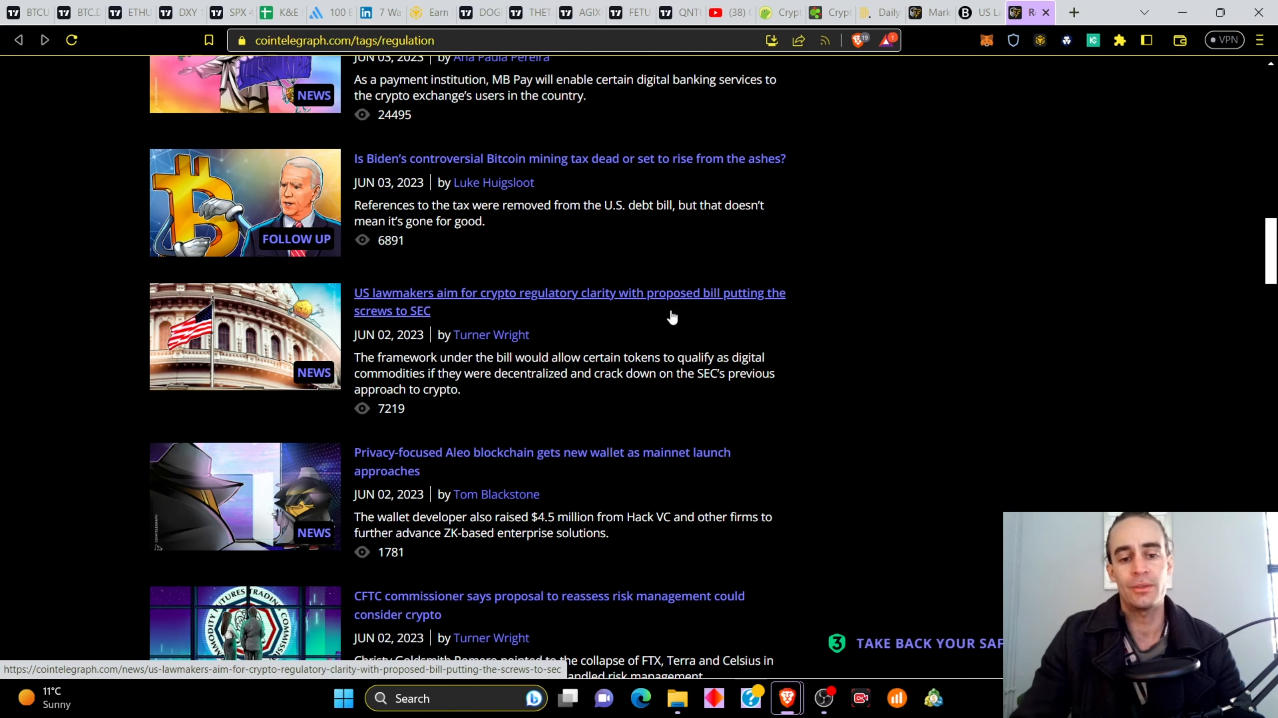
pyautogui.moveTo(789, 355)
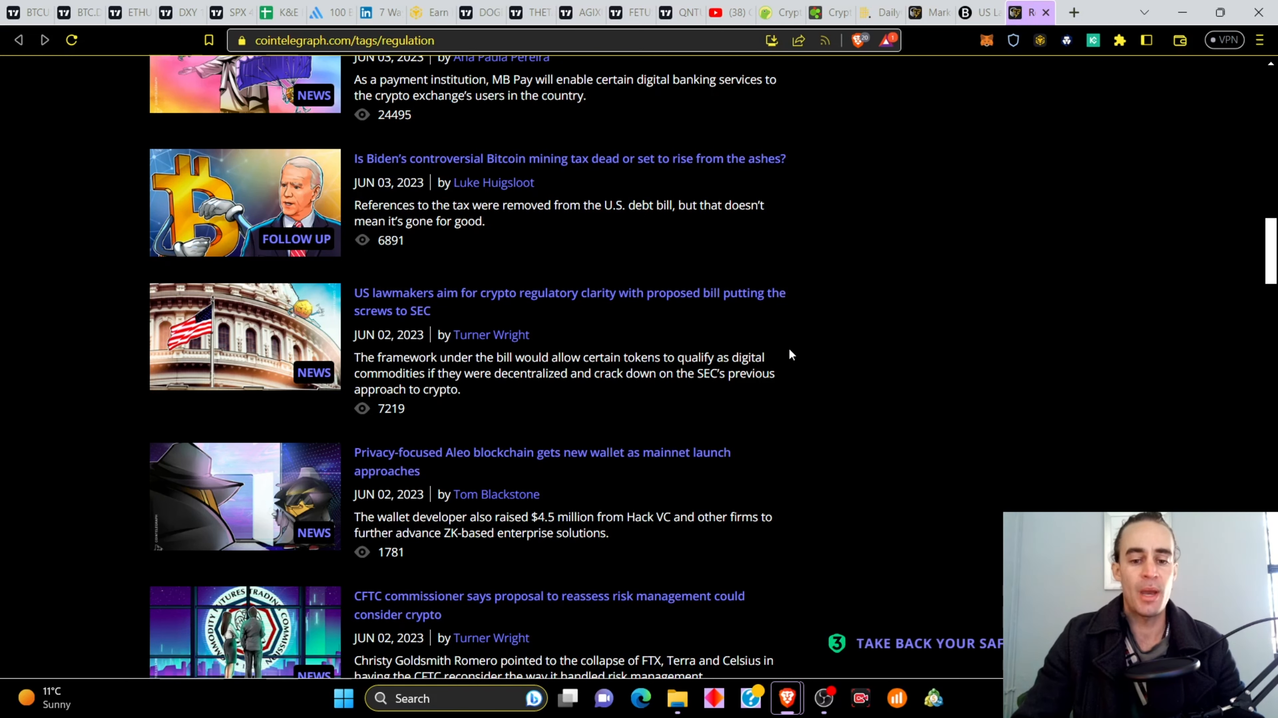
pyautogui.scroll(-3)
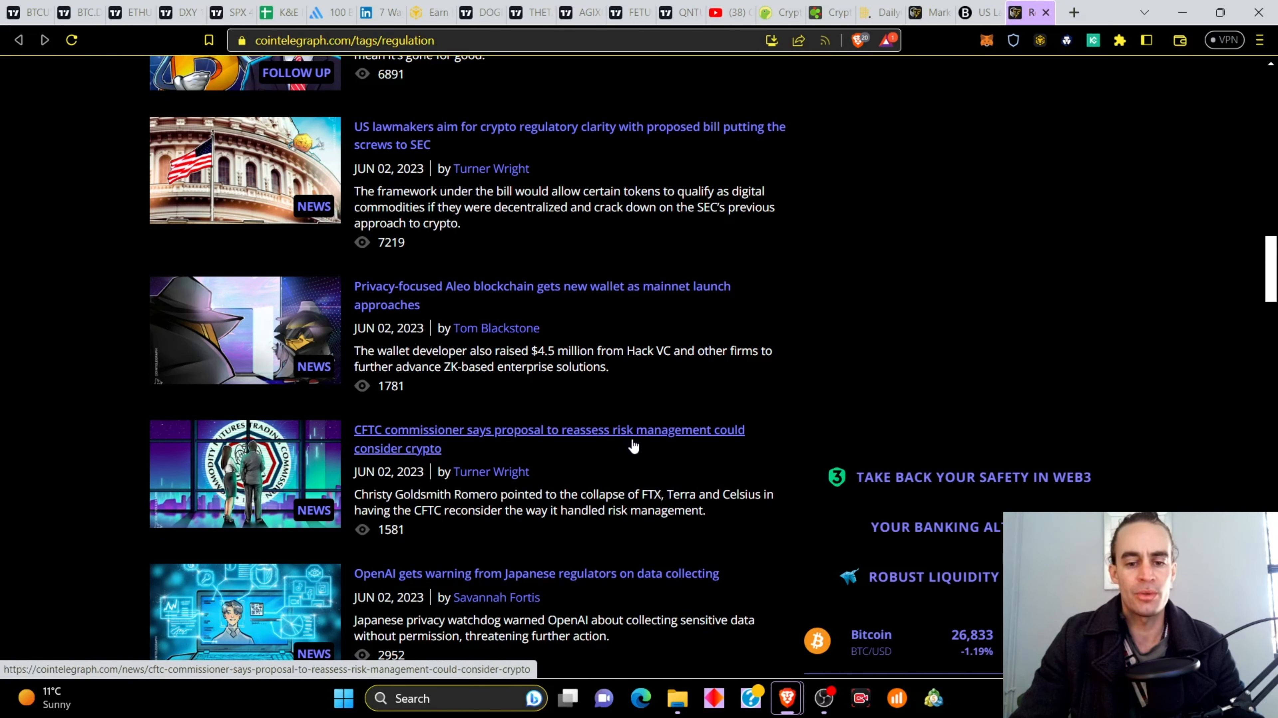
pyautogui.moveTo(643, 478)
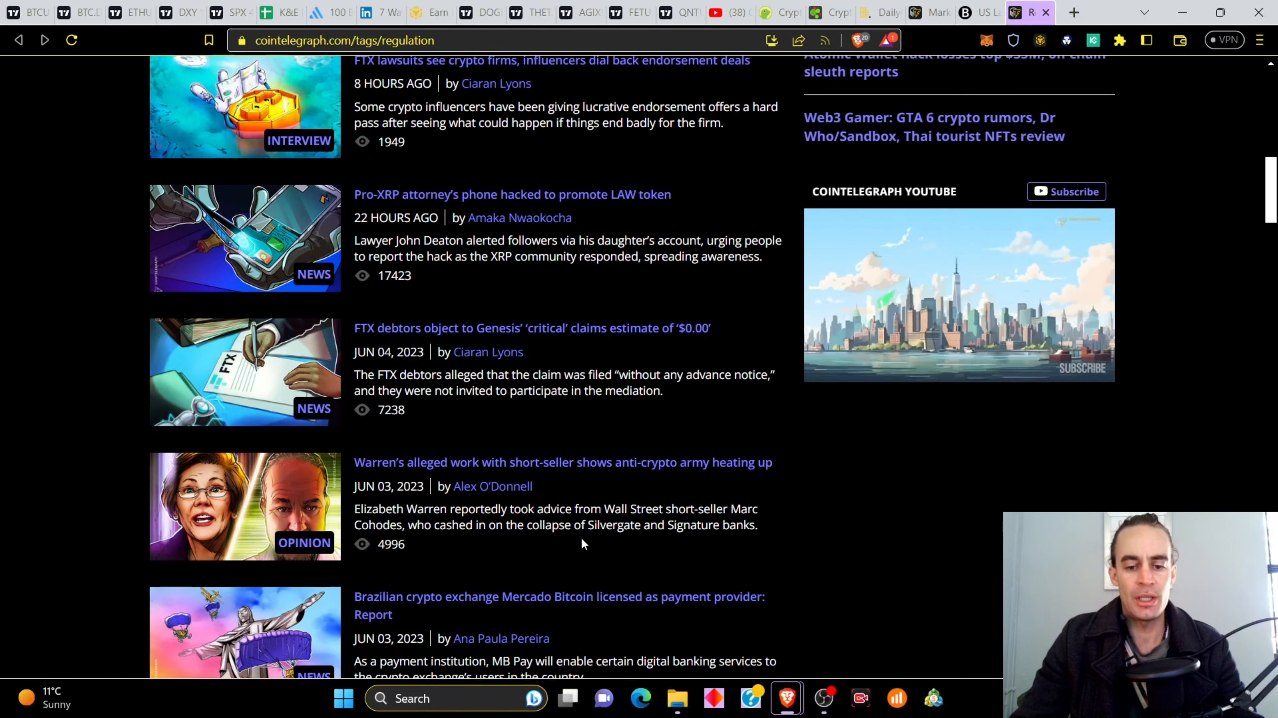
pyautogui.moveTo(694, 503)
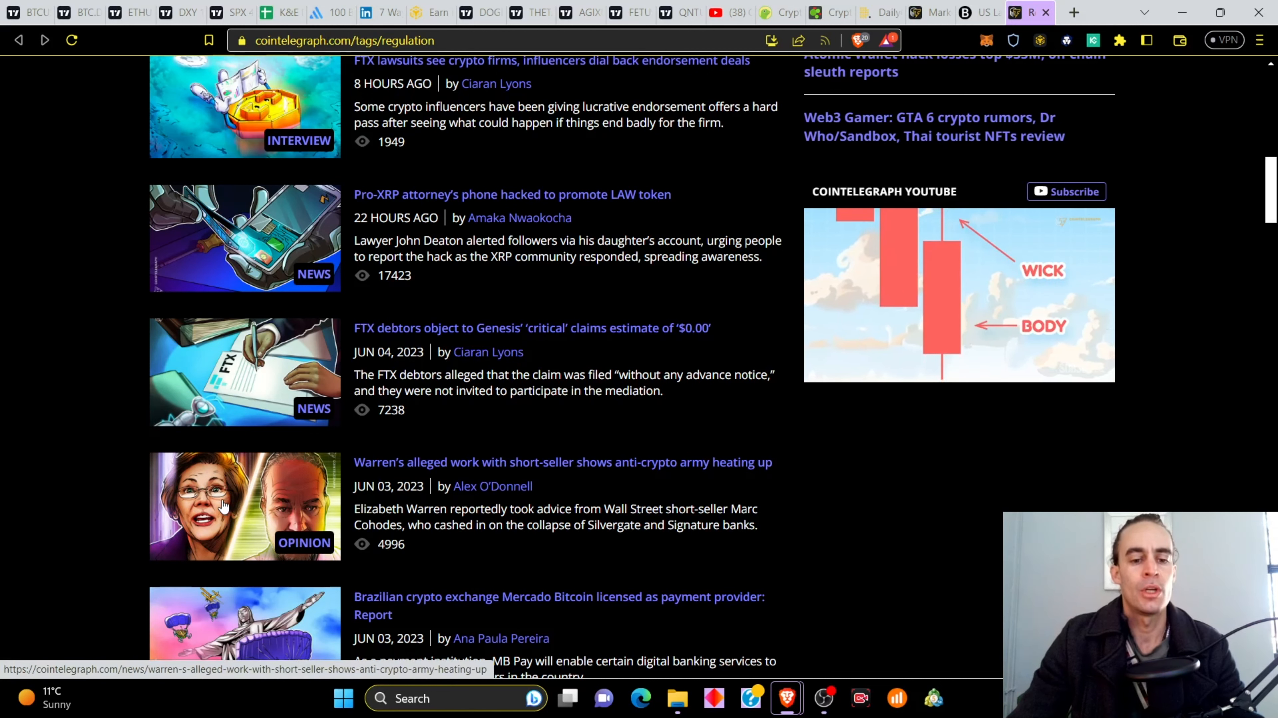
pyautogui.moveTo(493, 486)
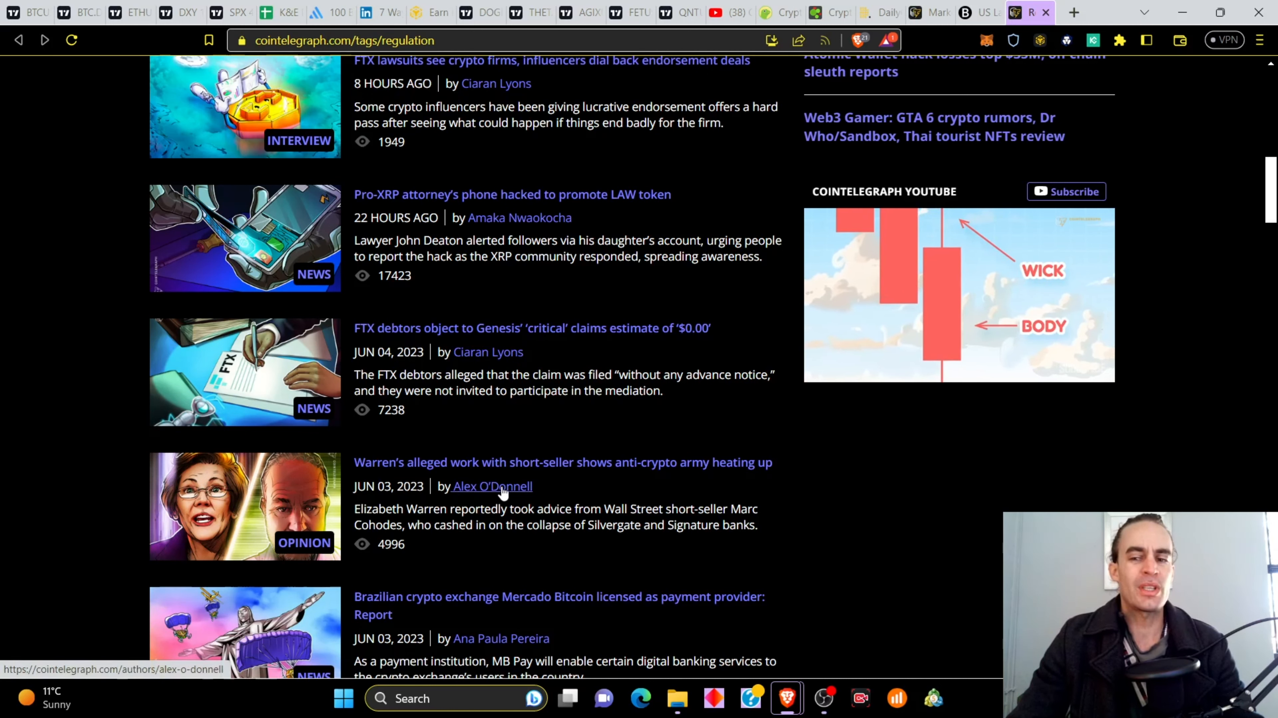
pyautogui.moveTo(628, 489)
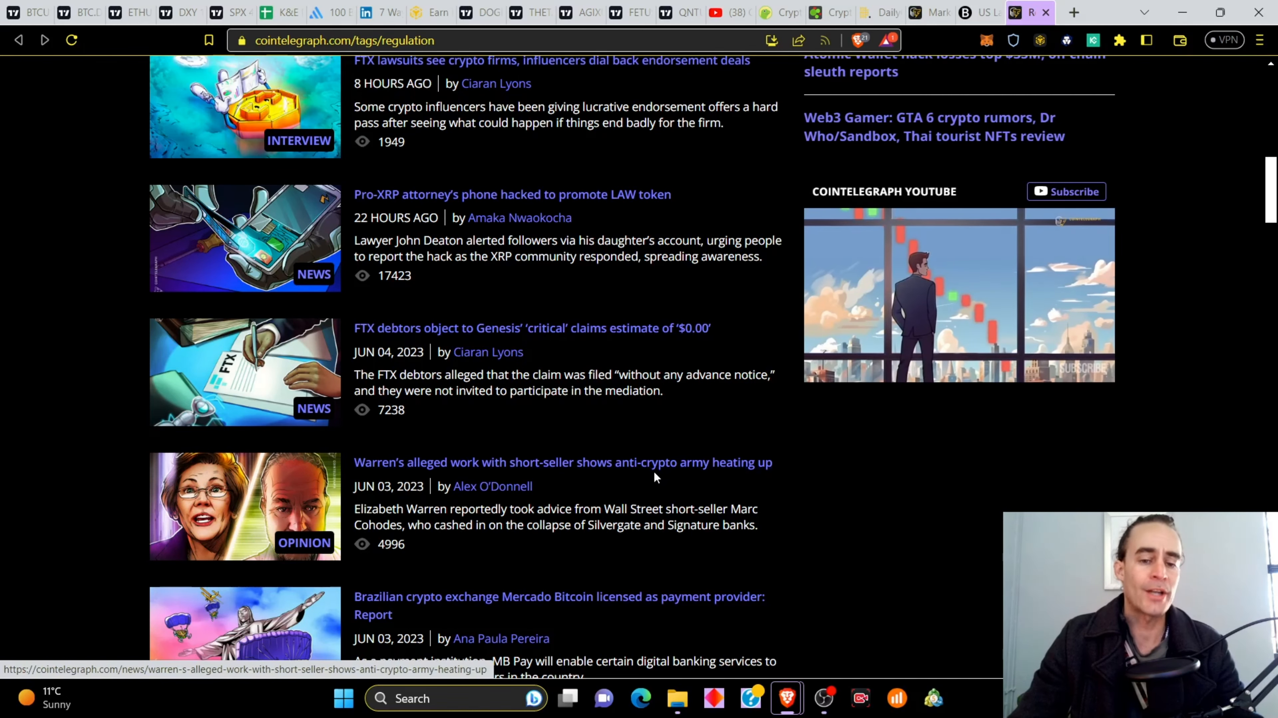
pyautogui.scroll(3)
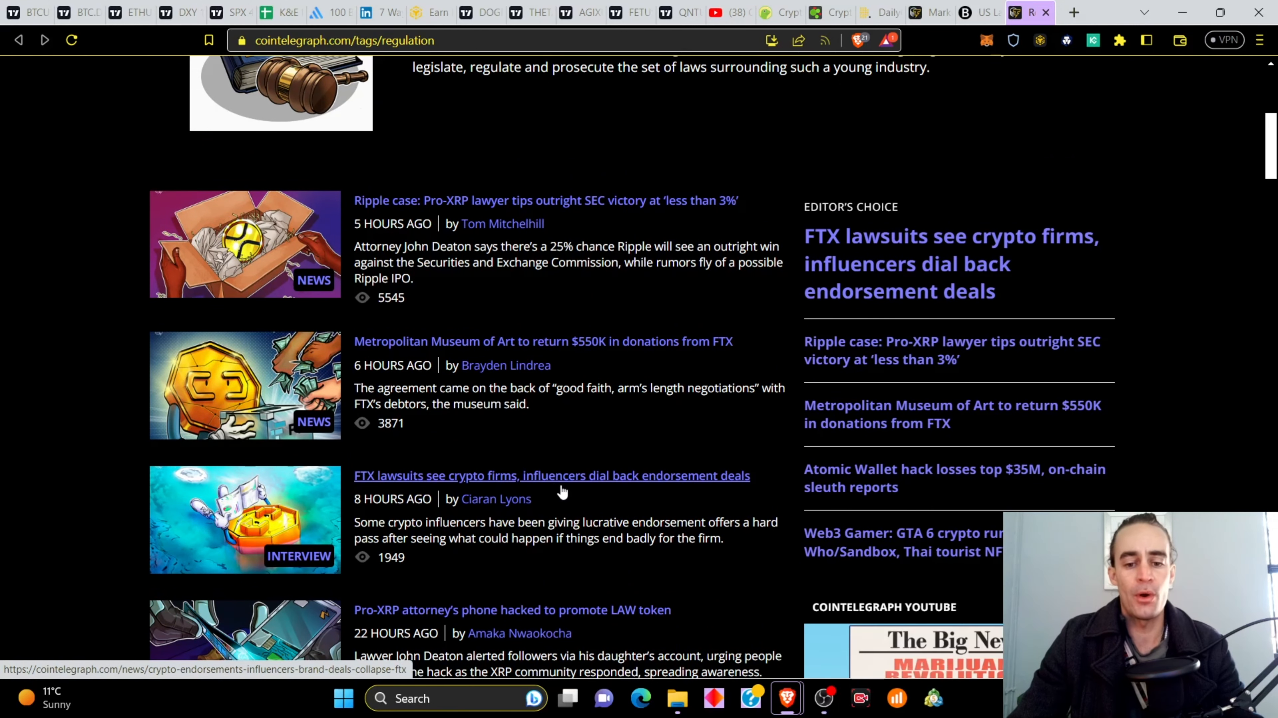
pyautogui.scroll(3)
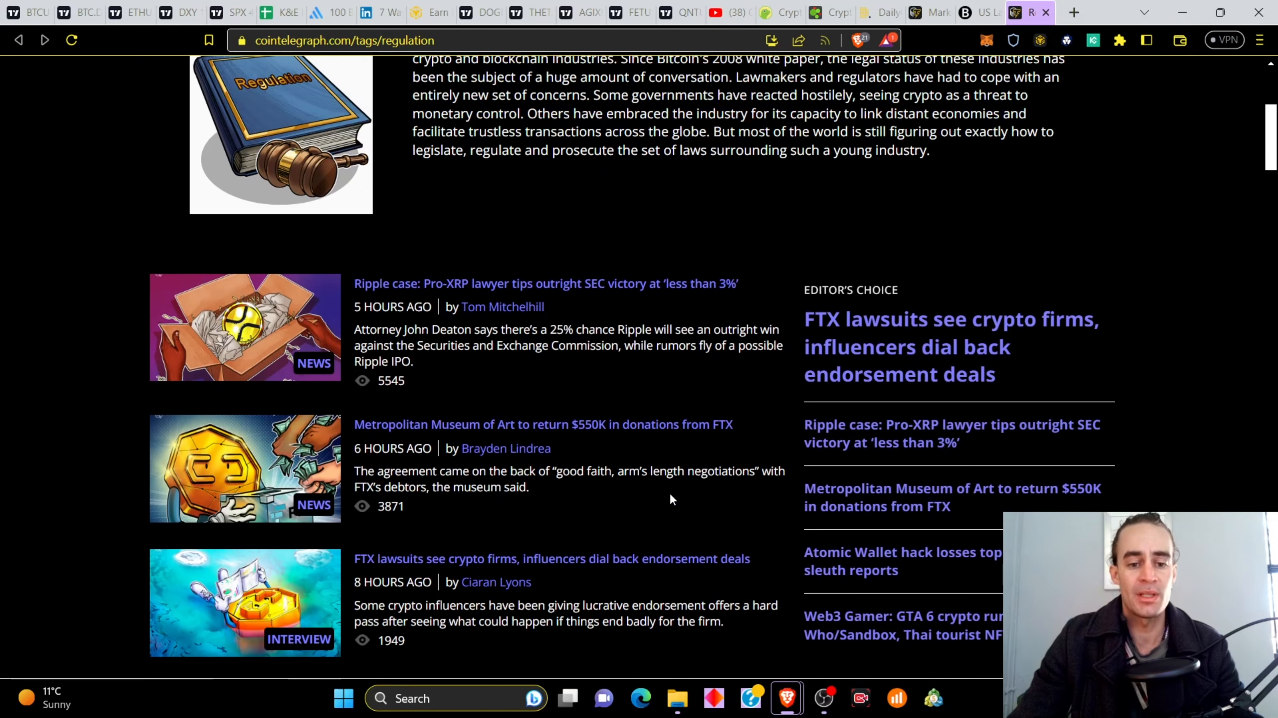
pyautogui.moveTo(543, 423)
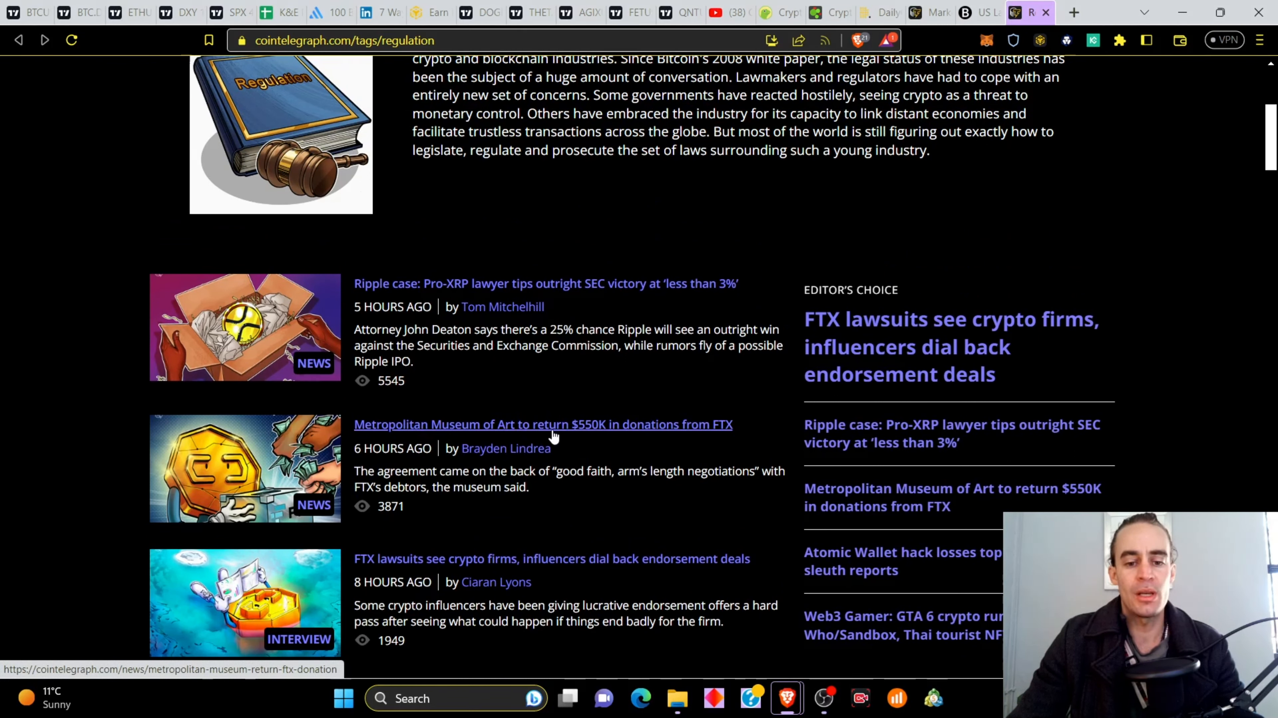
pyautogui.moveTo(642, 442)
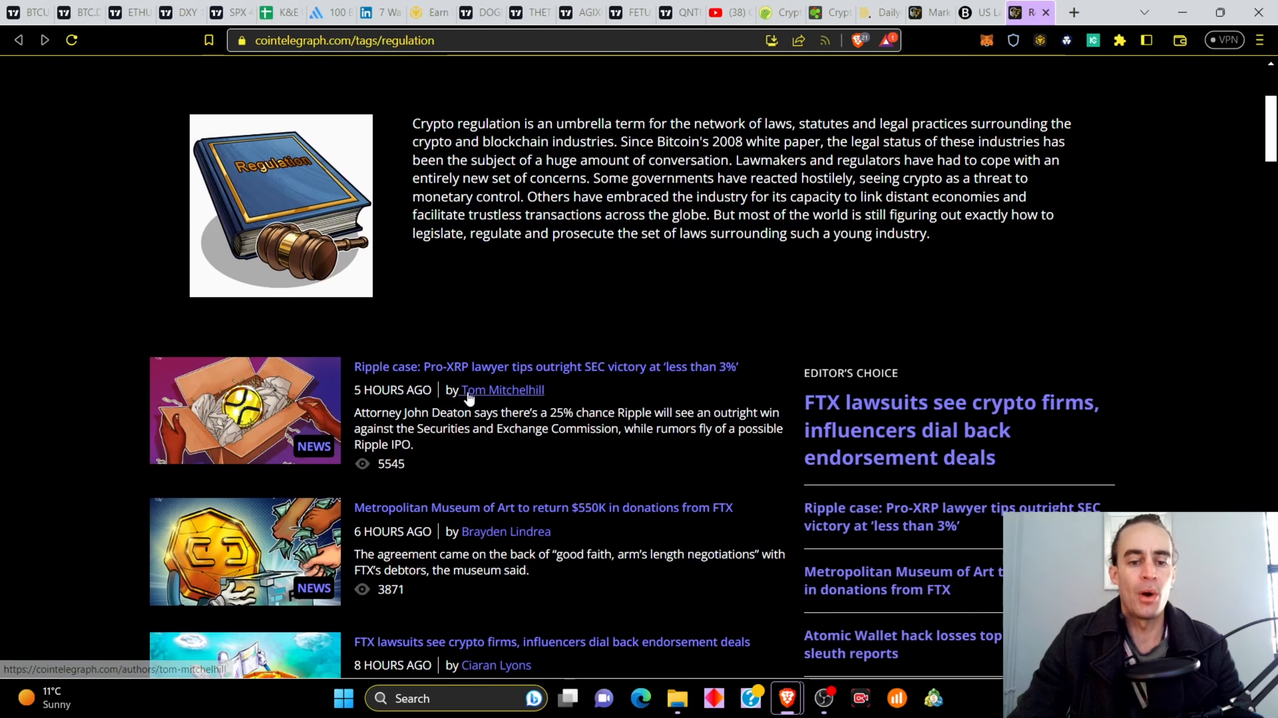
pyautogui.moveTo(577, 389)
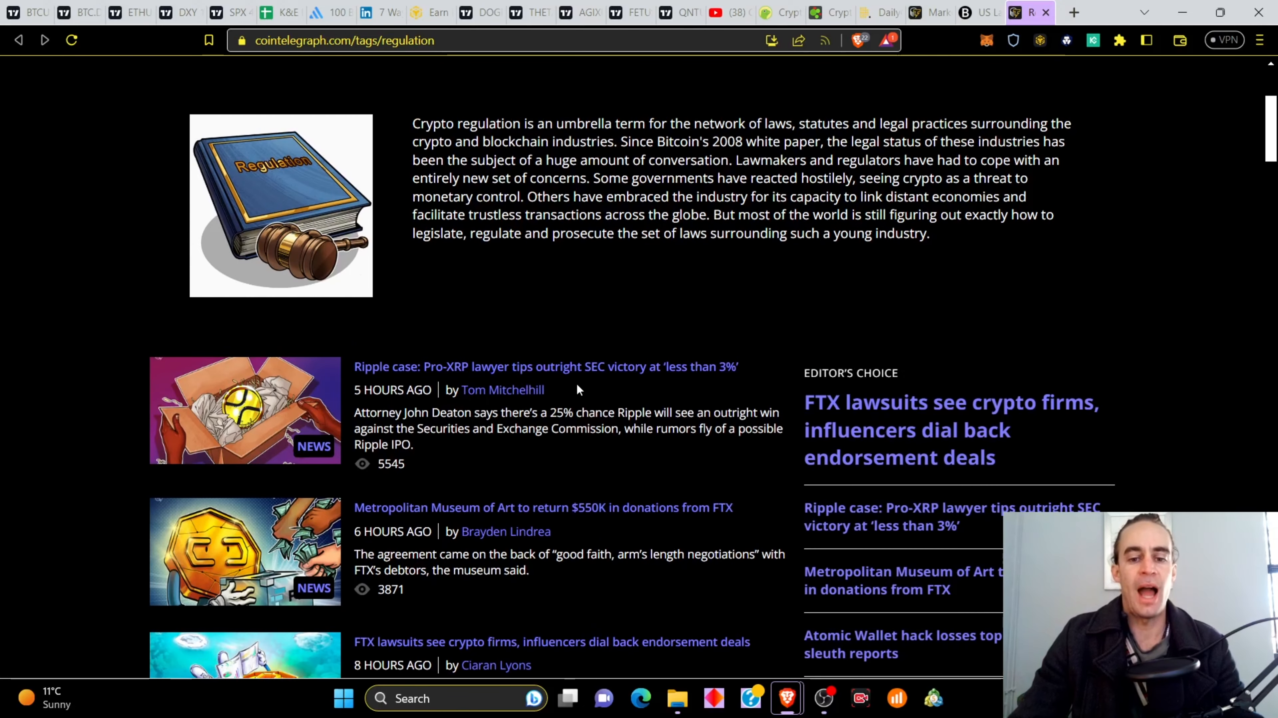
pyautogui.moveTo(689, 399)
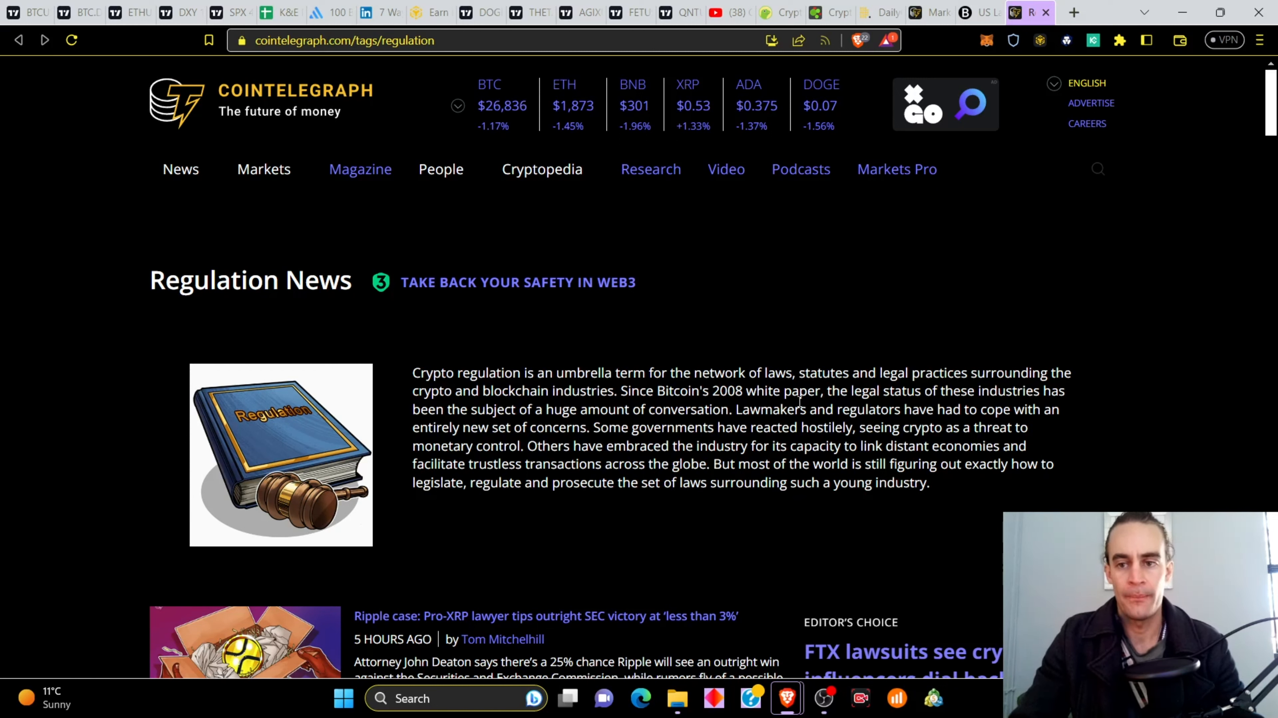
pyautogui.moveTo(812, 367)
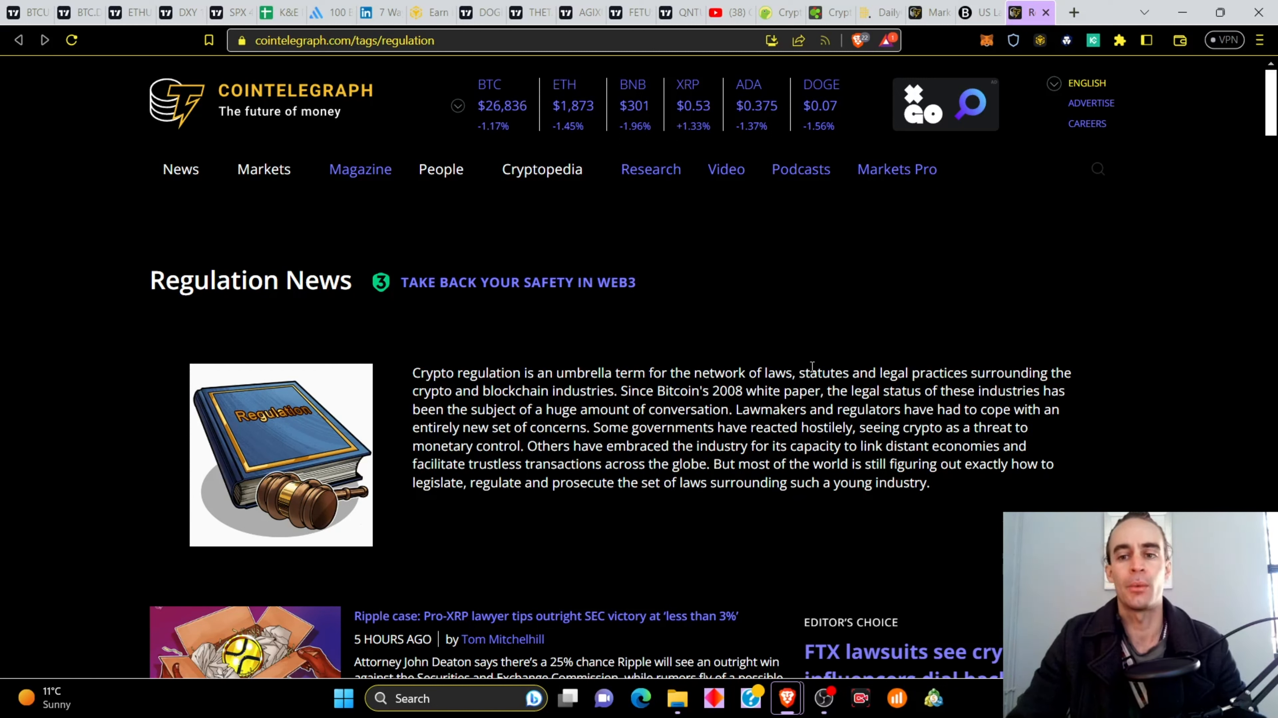
pyautogui.moveTo(812, 300)
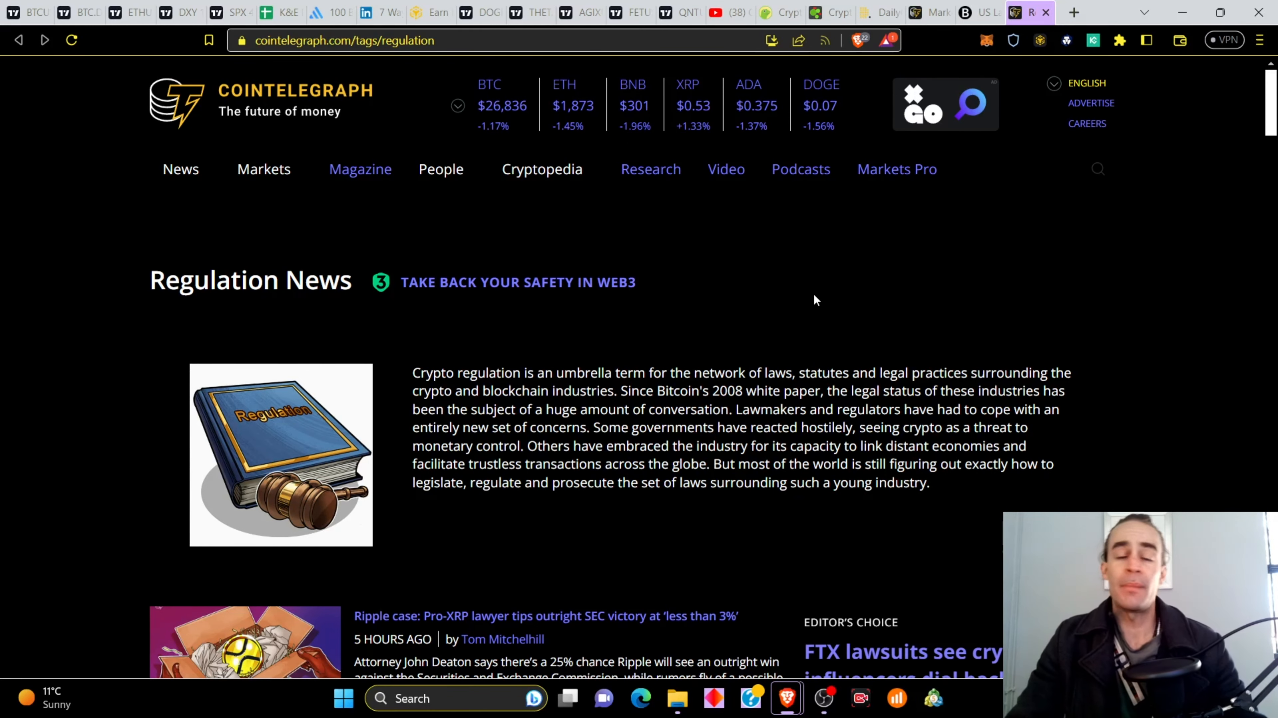
pyautogui.moveTo(848, 319)
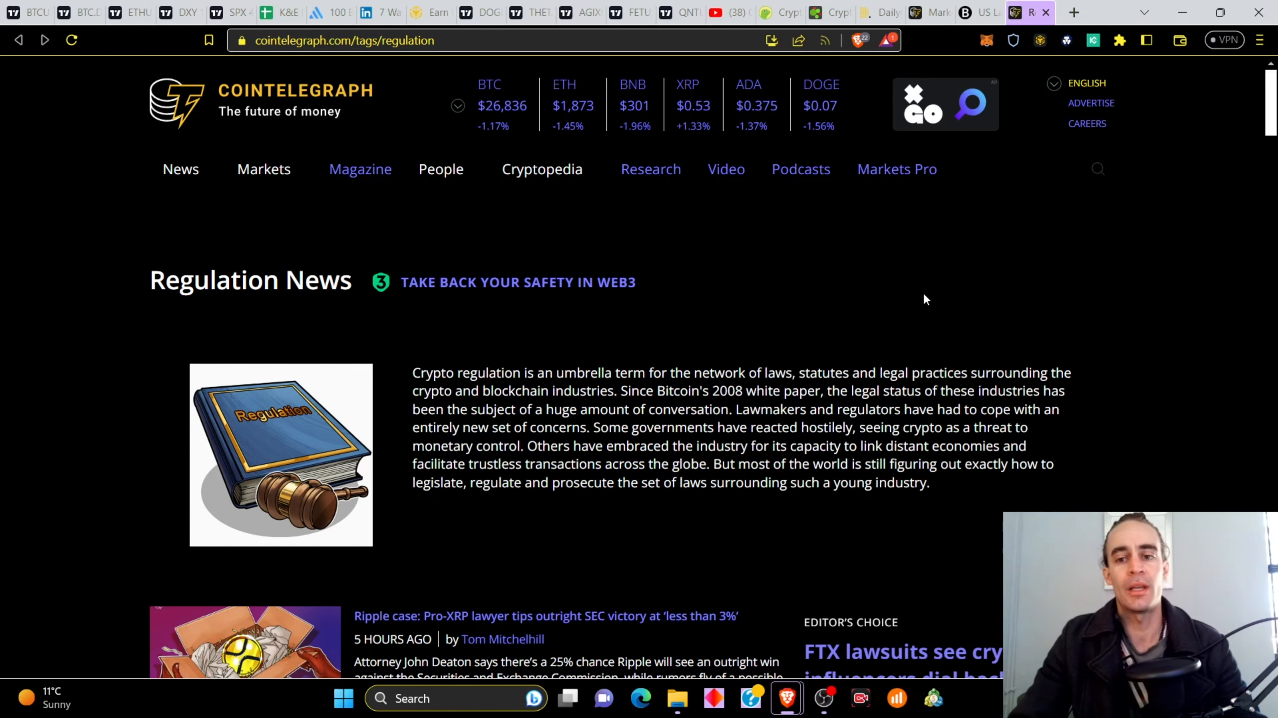
# Switch to Bloomberg's article on renewed US urgency to regulate crypto post-FTX and skim it.
pyautogui.click(970, 12)
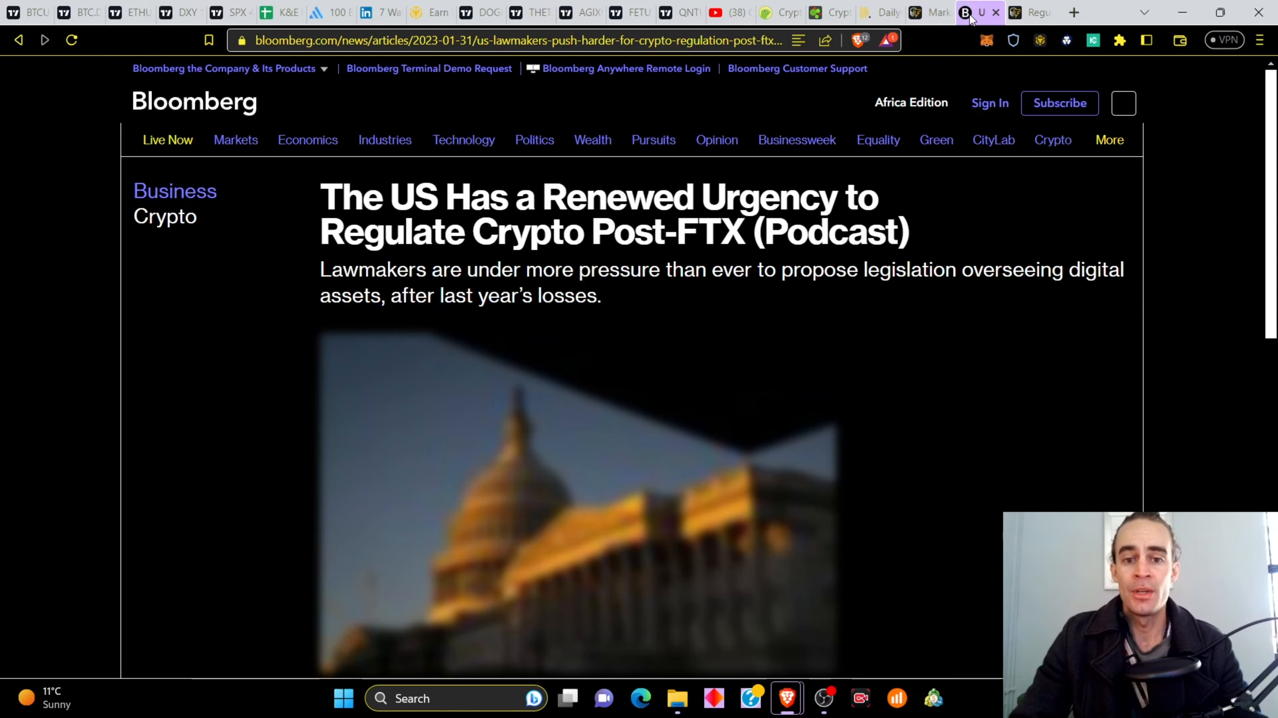
pyautogui.moveTo(567, 213)
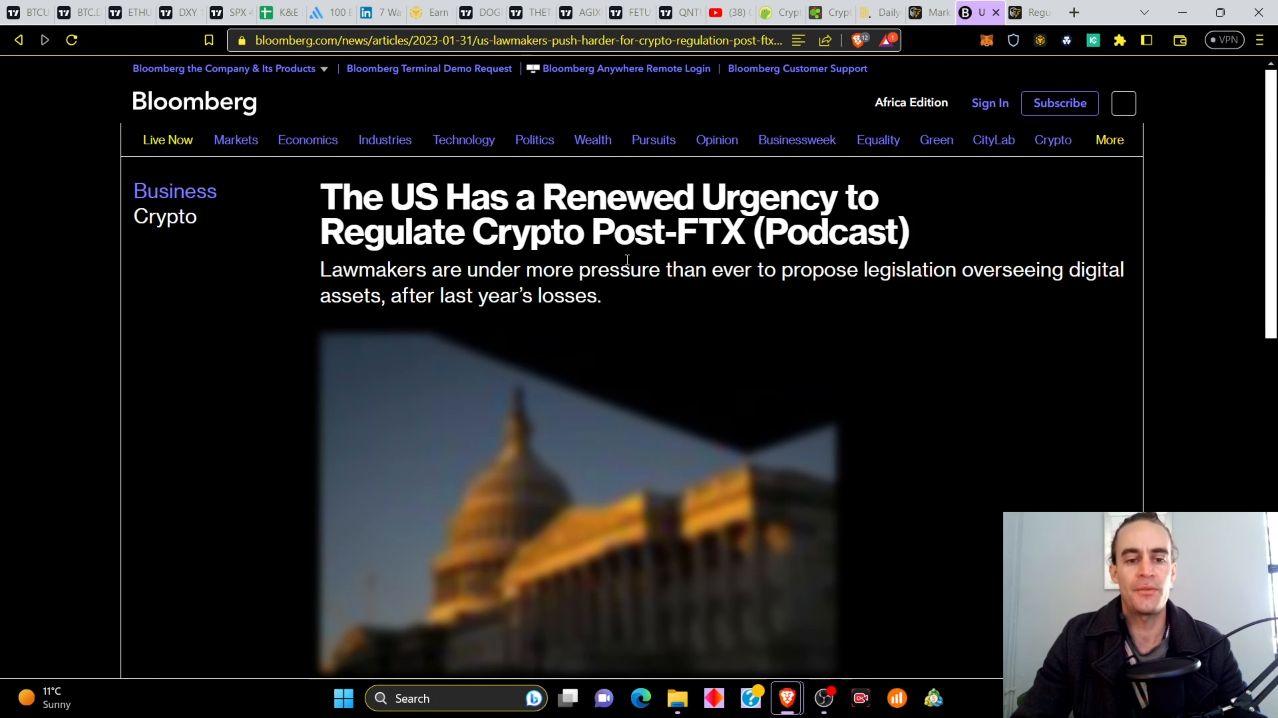
pyautogui.scroll(-3)
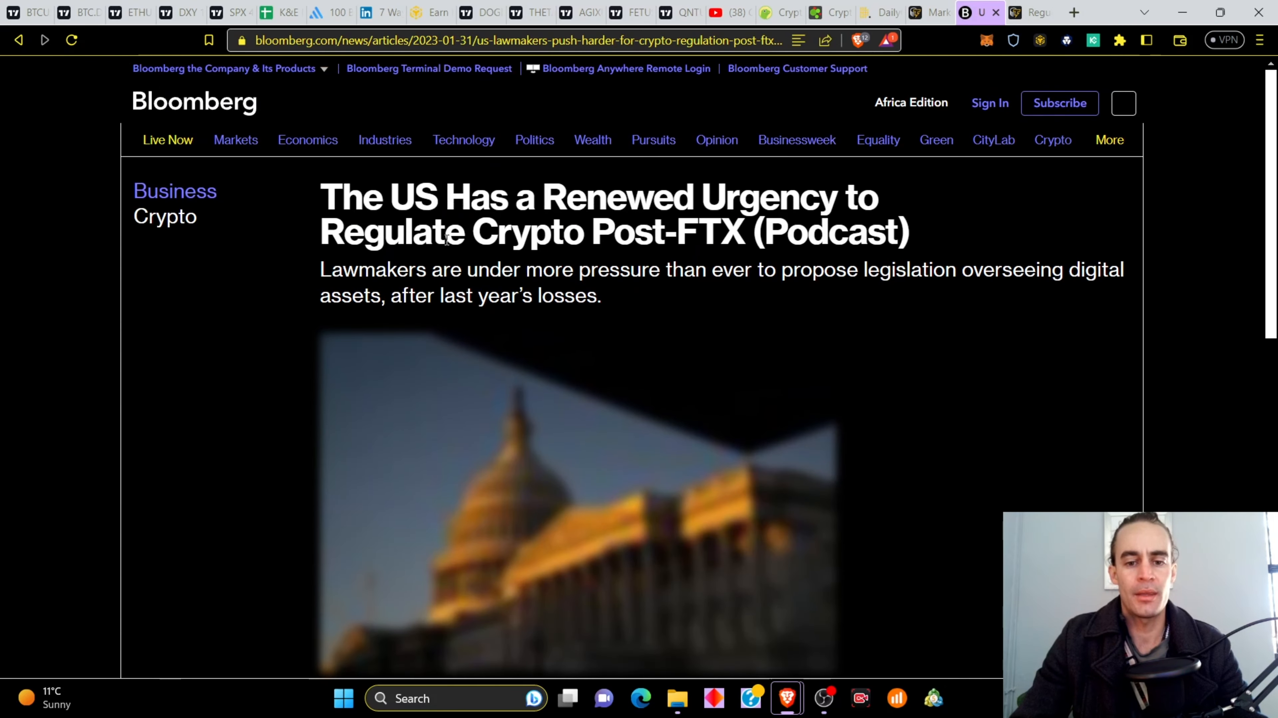
# Revisit Cointelegraph markets briefly, then close the Cointelegraph and DailyCoin tabs, leaving YouTube showing.
pyautogui.click(972, 12)
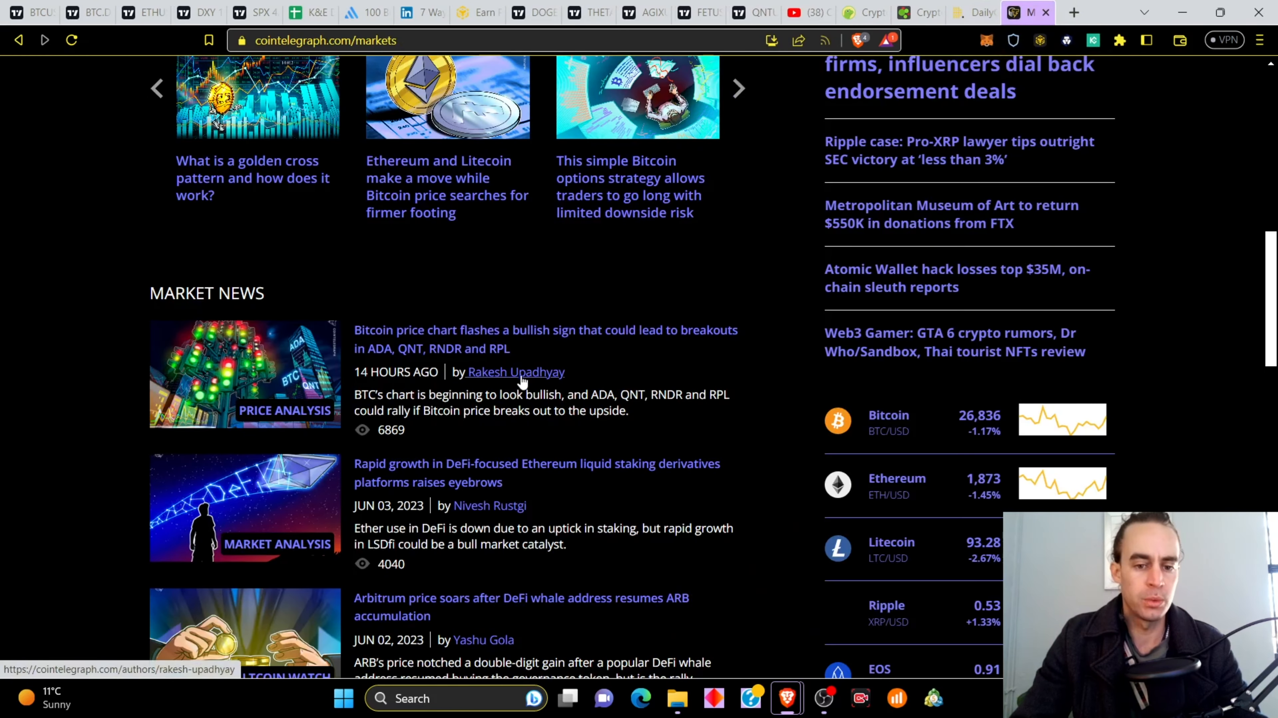
pyautogui.scroll(-3)
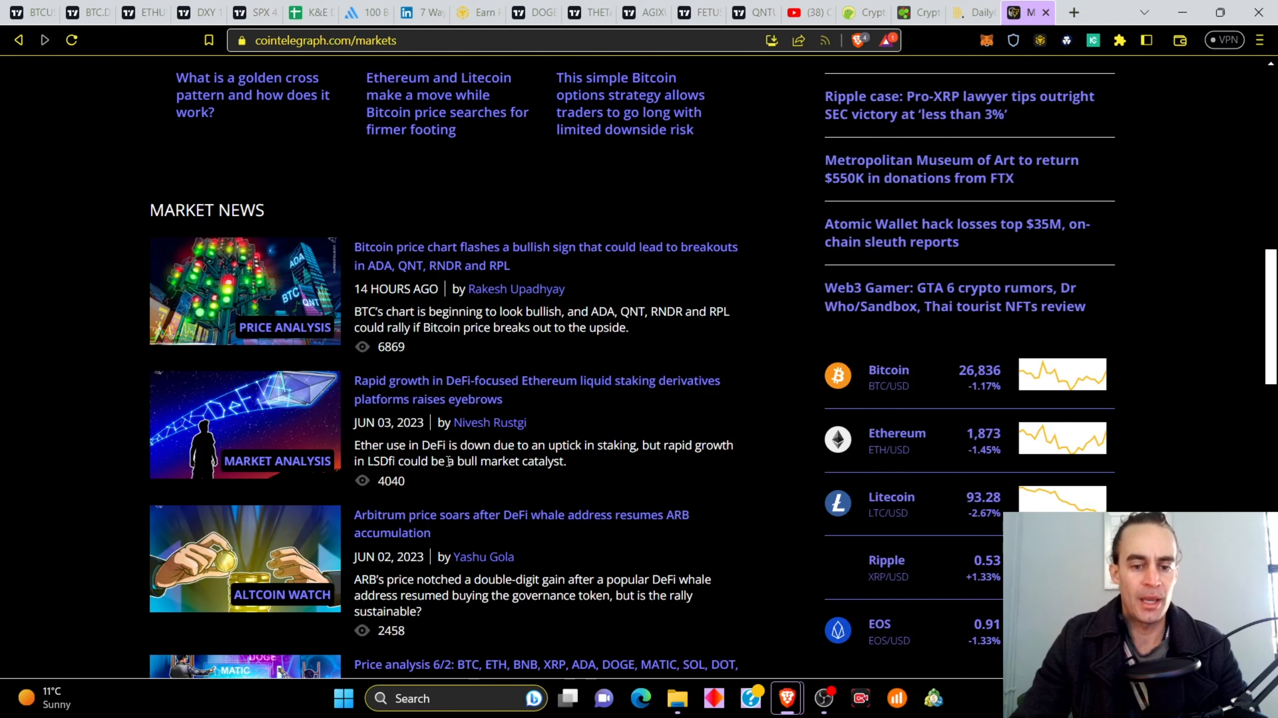
pyautogui.moveTo(731, 399)
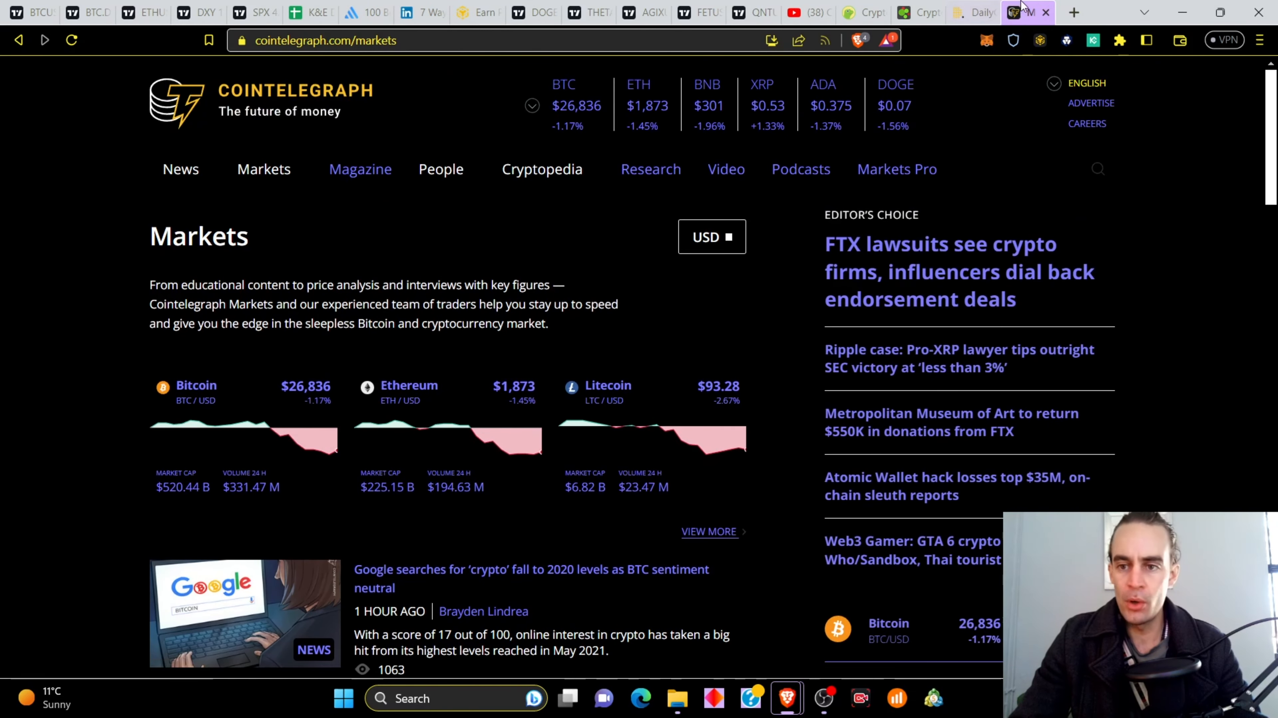
pyautogui.click(1019, 12)
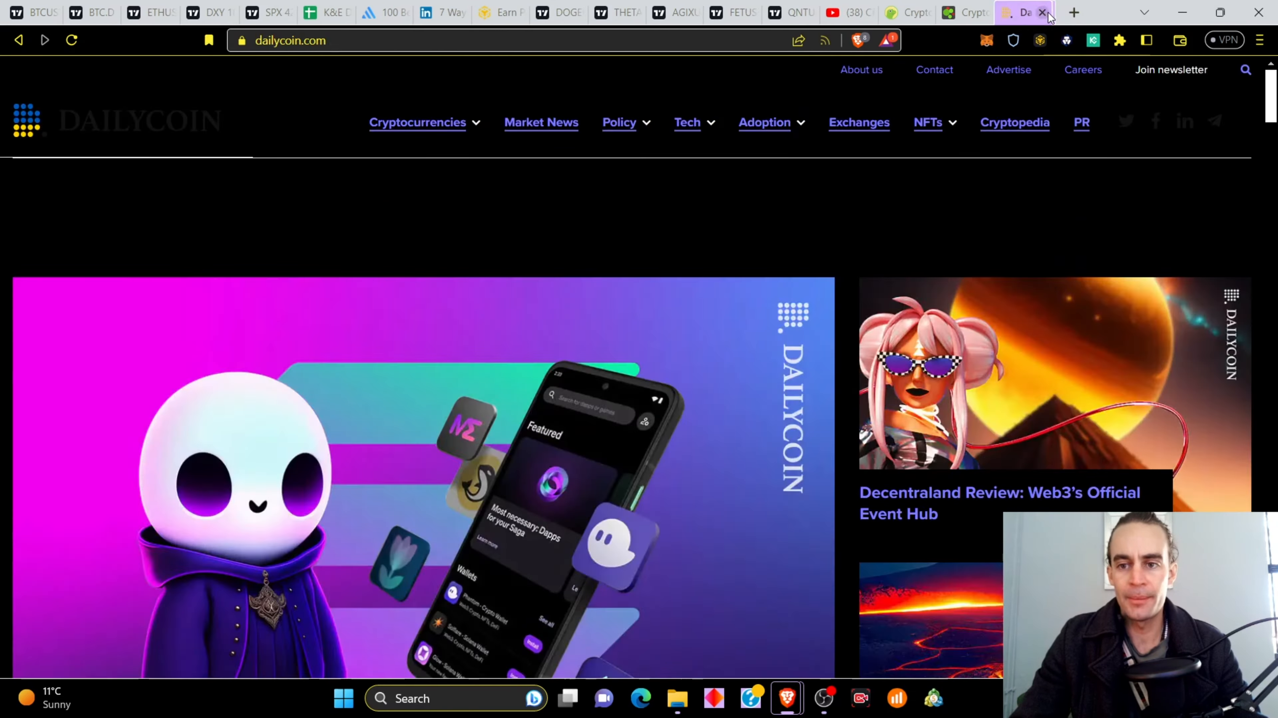
pyautogui.click(1042, 12)
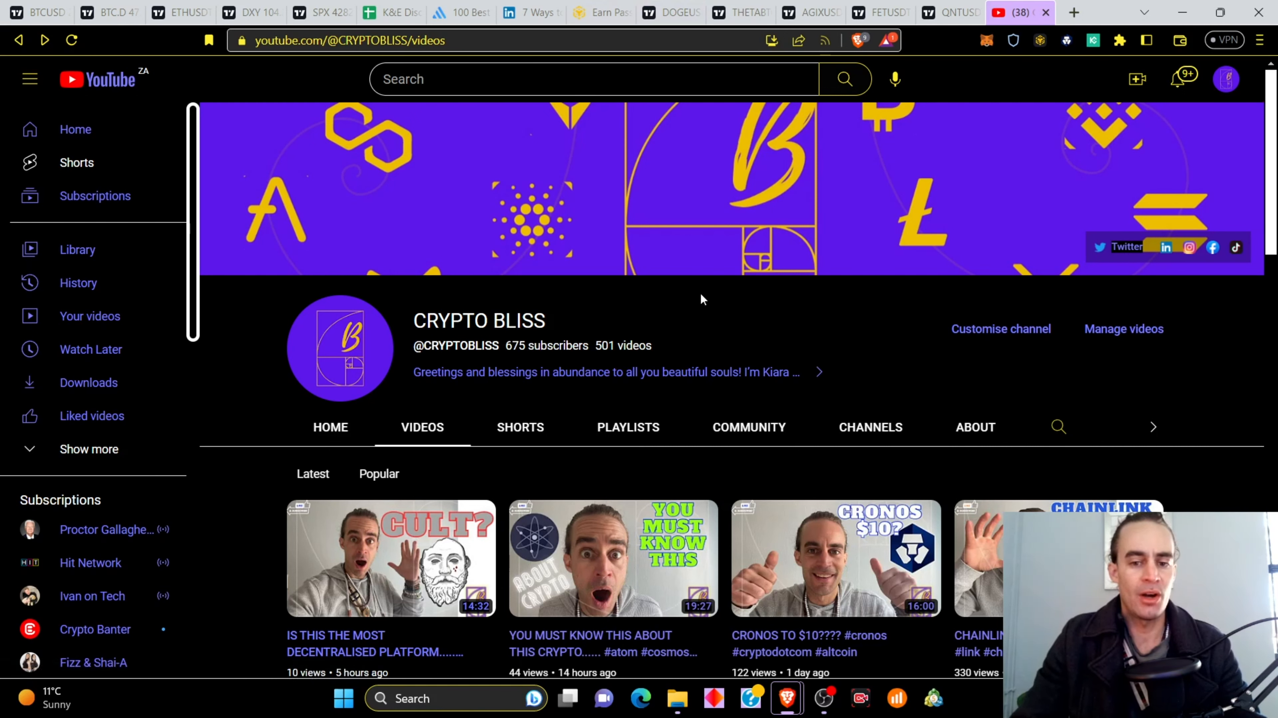
pyautogui.moveTo(650, 286)
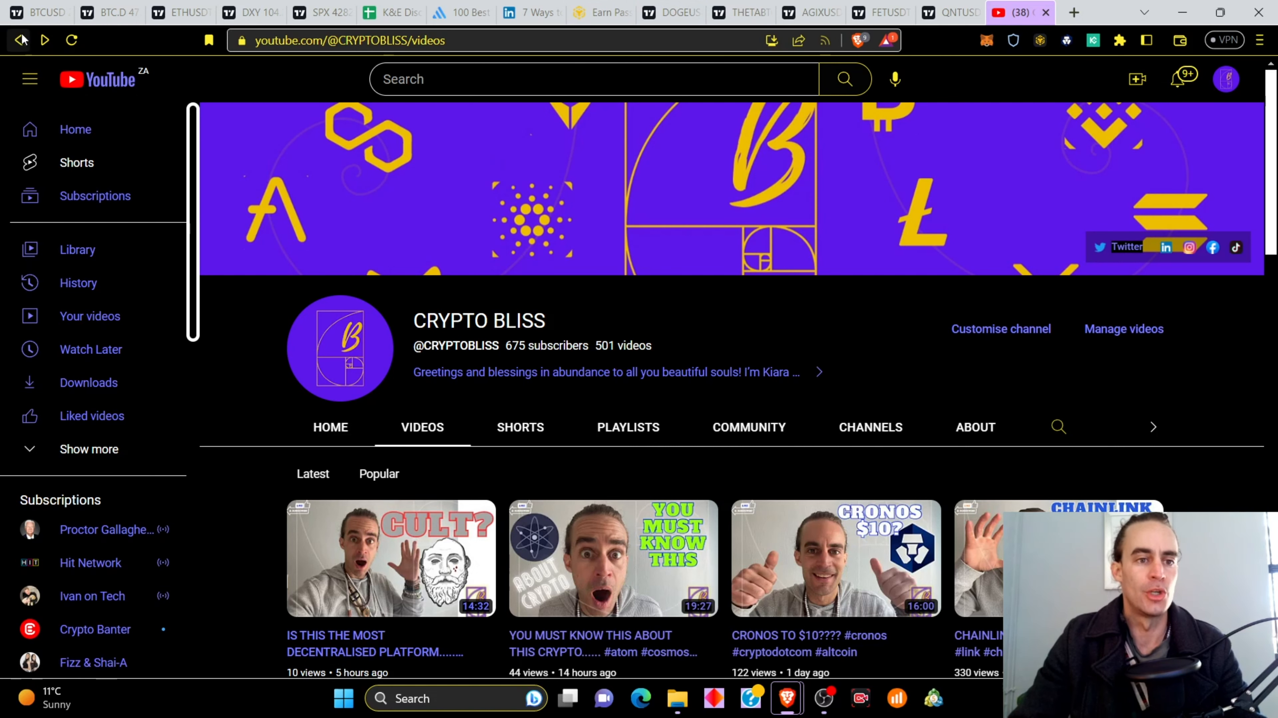
# Switch to the U.S. Dollar Index 1D Heikin Ashi chart with buy/sell signals.
pyautogui.click(250, 12)
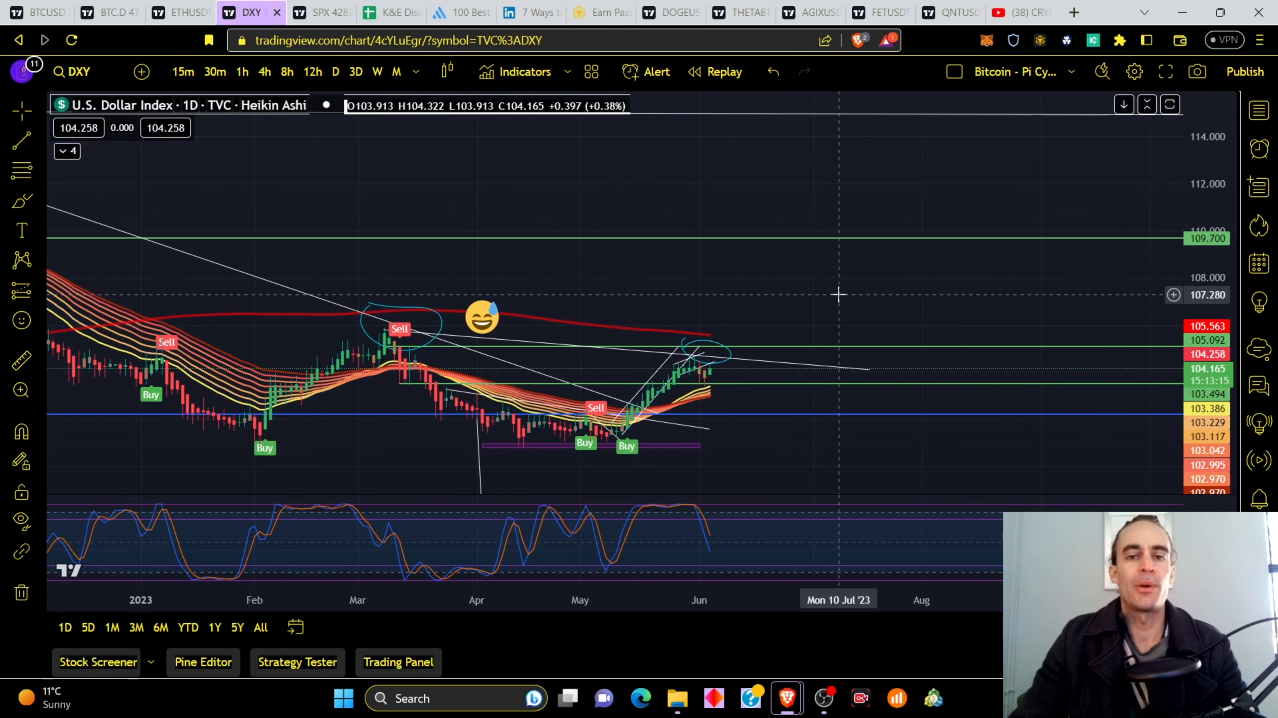
pyautogui.moveTo(823, 293)
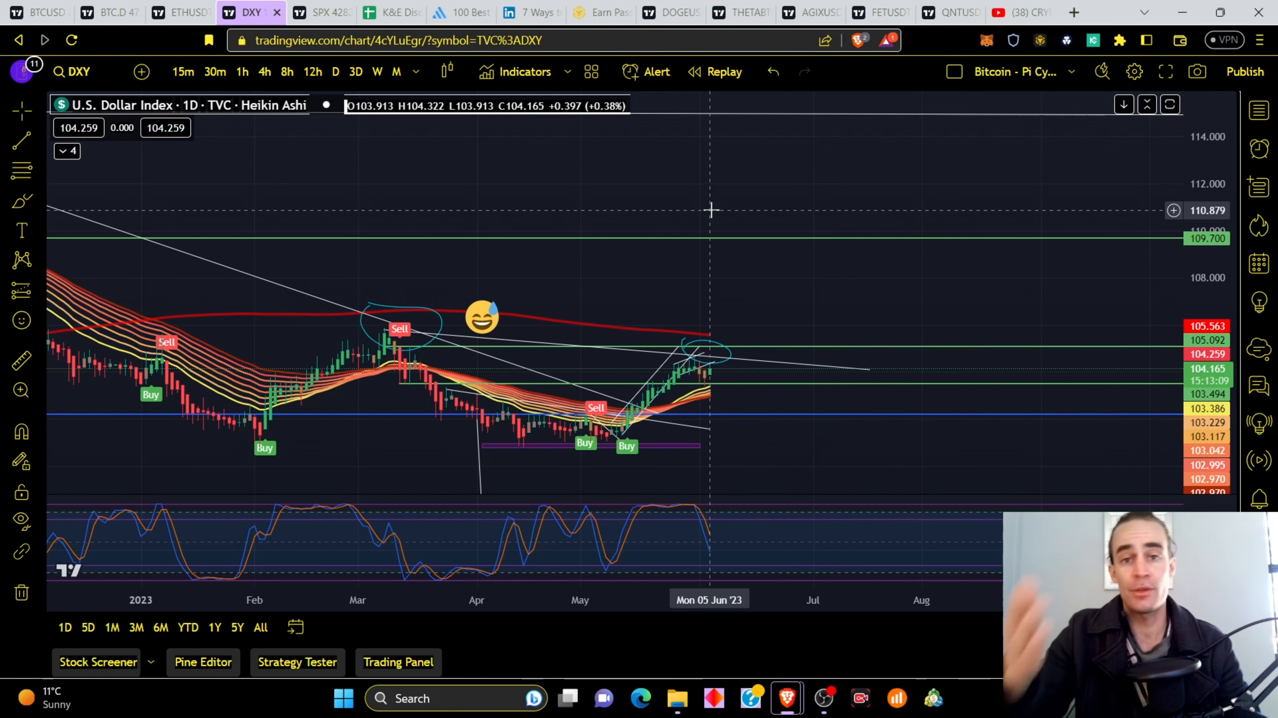
pyautogui.moveTo(739, 380)
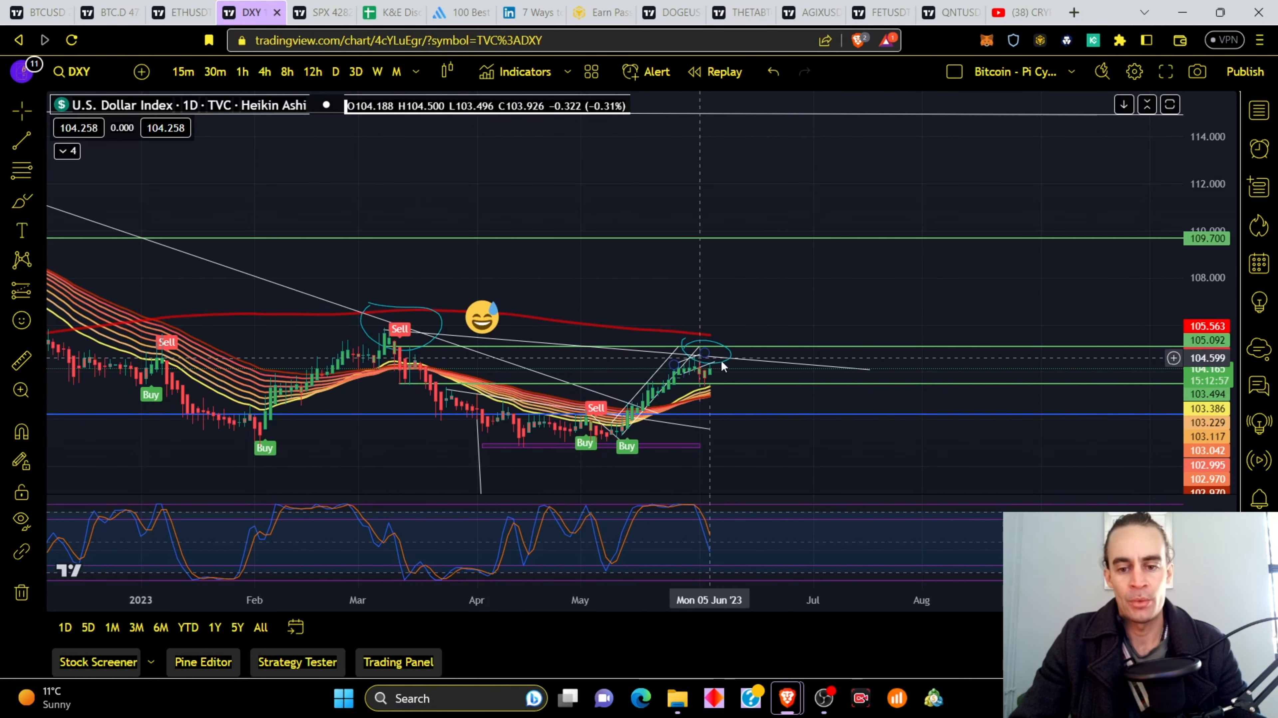
pyautogui.moveTo(716, 353)
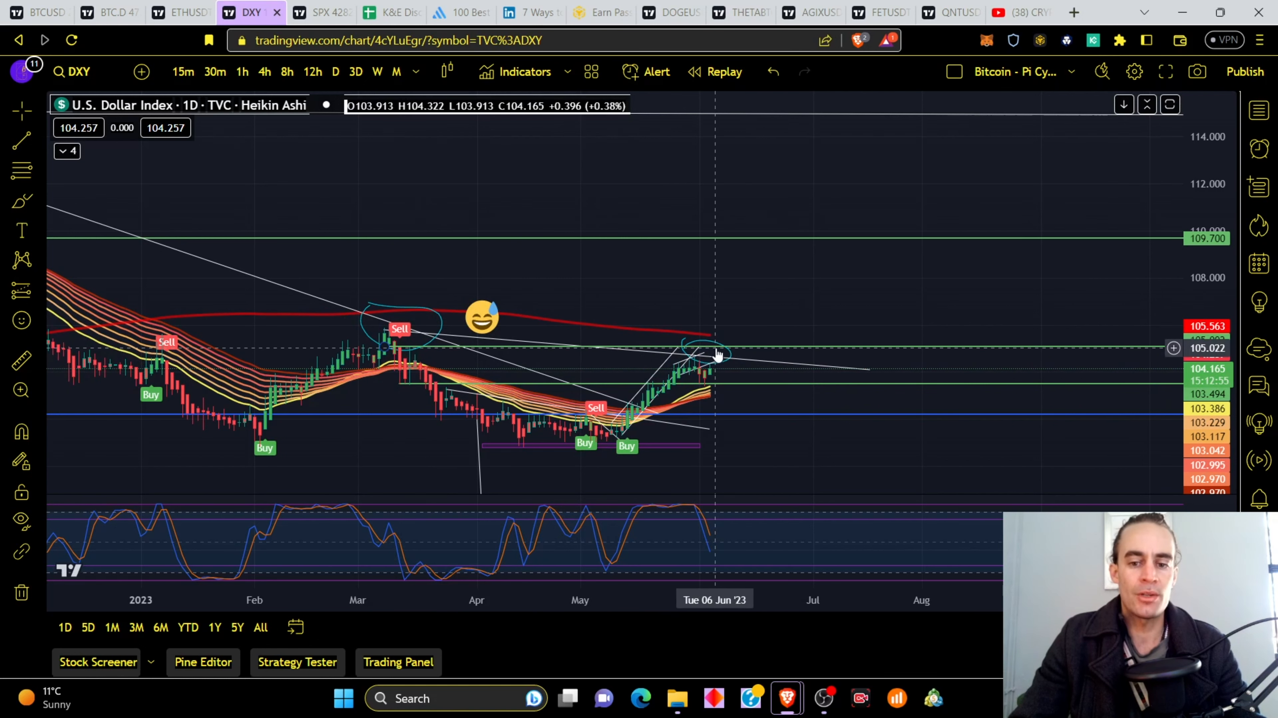
pyautogui.moveTo(668, 341)
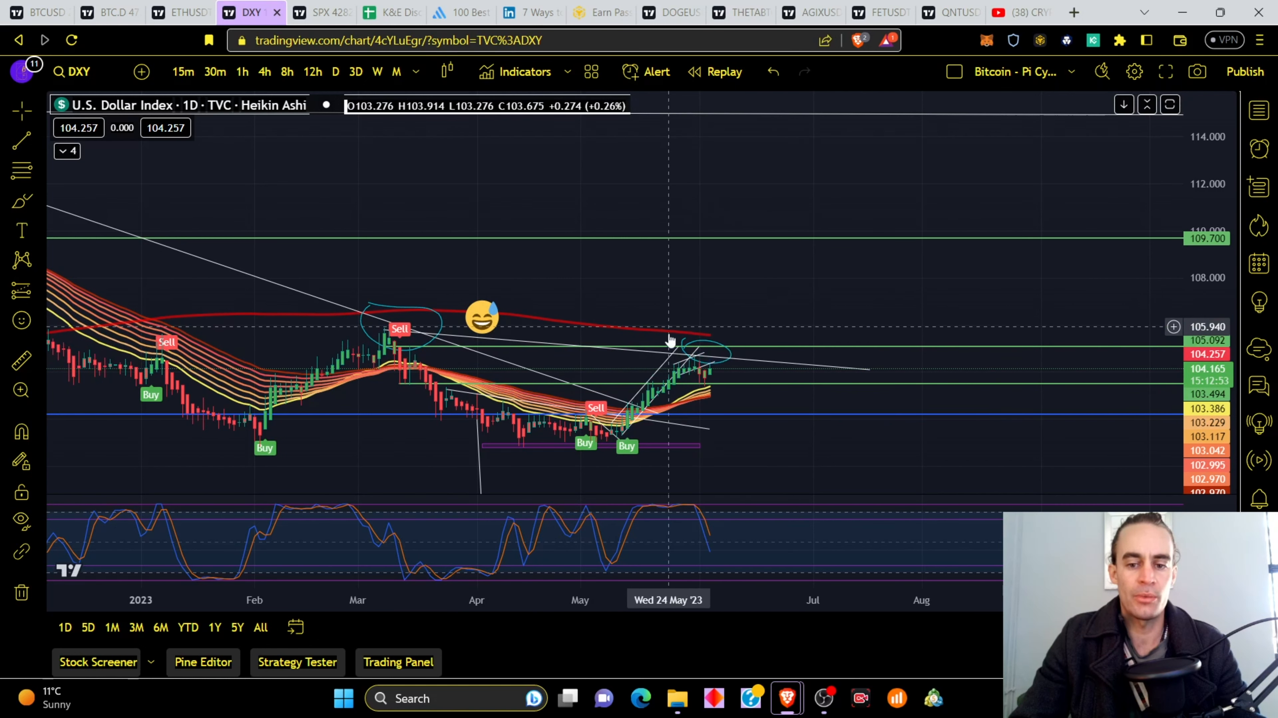
pyautogui.moveTo(715, 334)
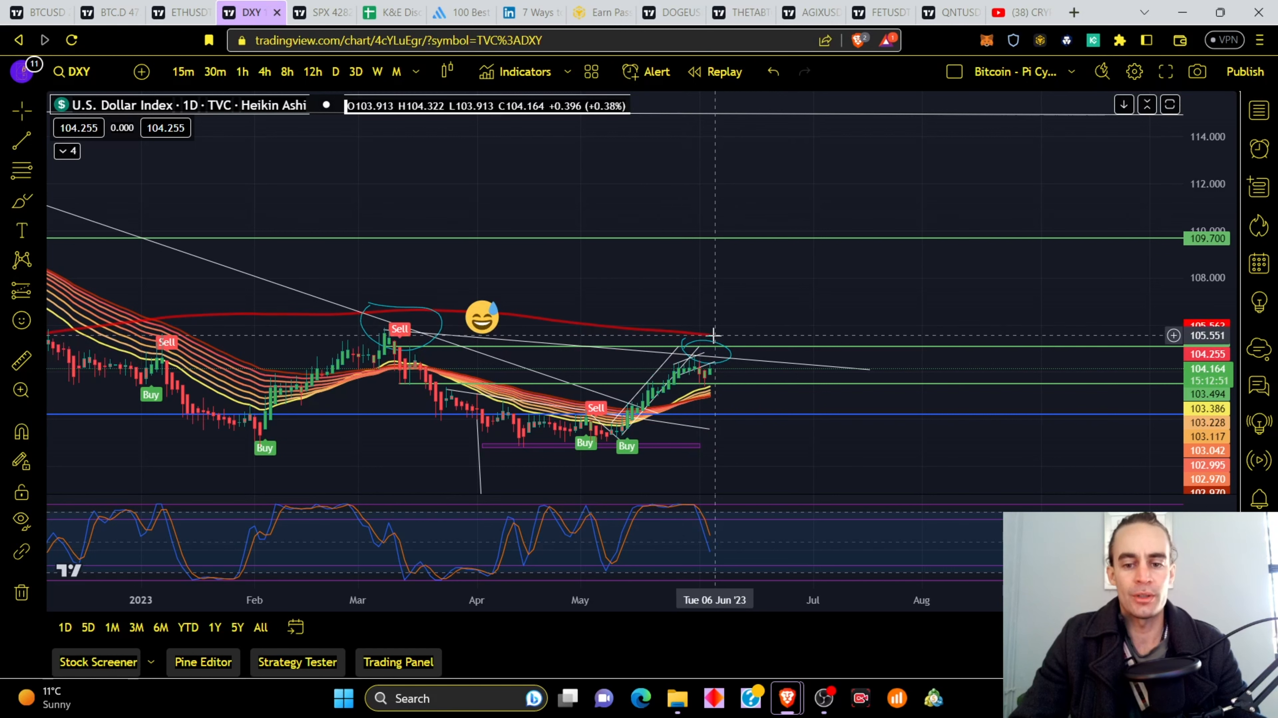
pyautogui.moveTo(756, 247)
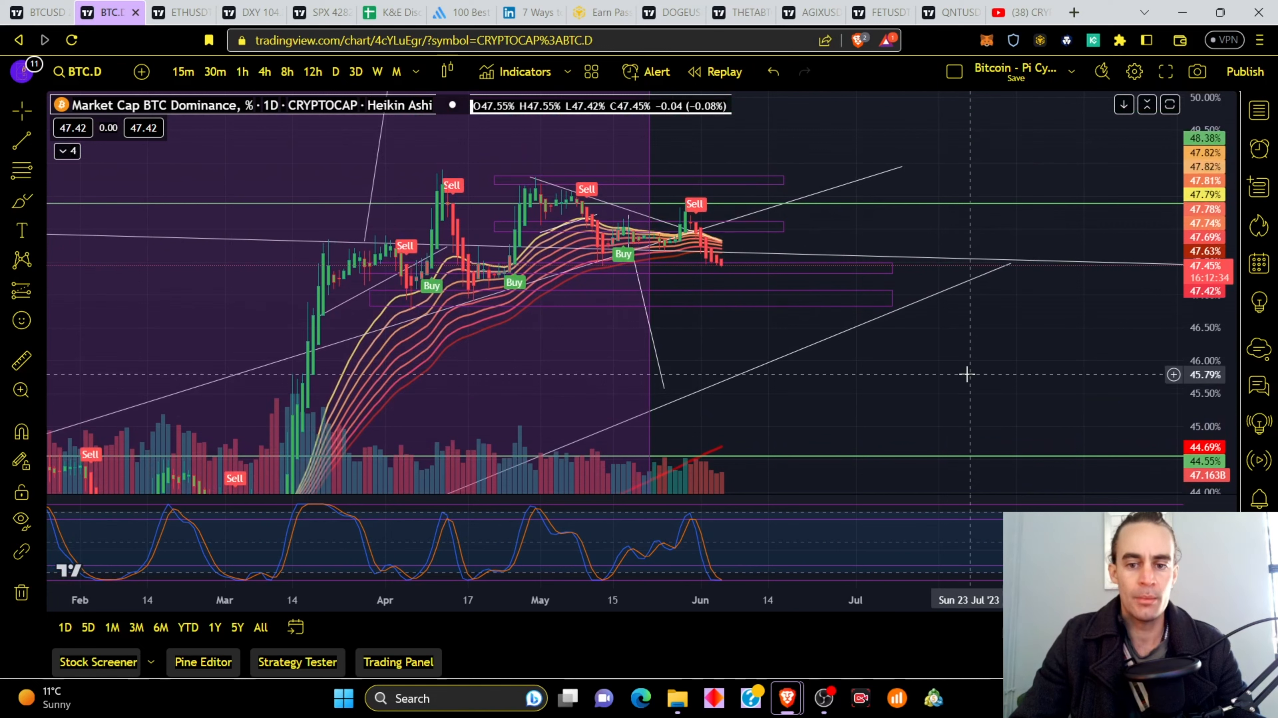
pyautogui.moveTo(695, 257)
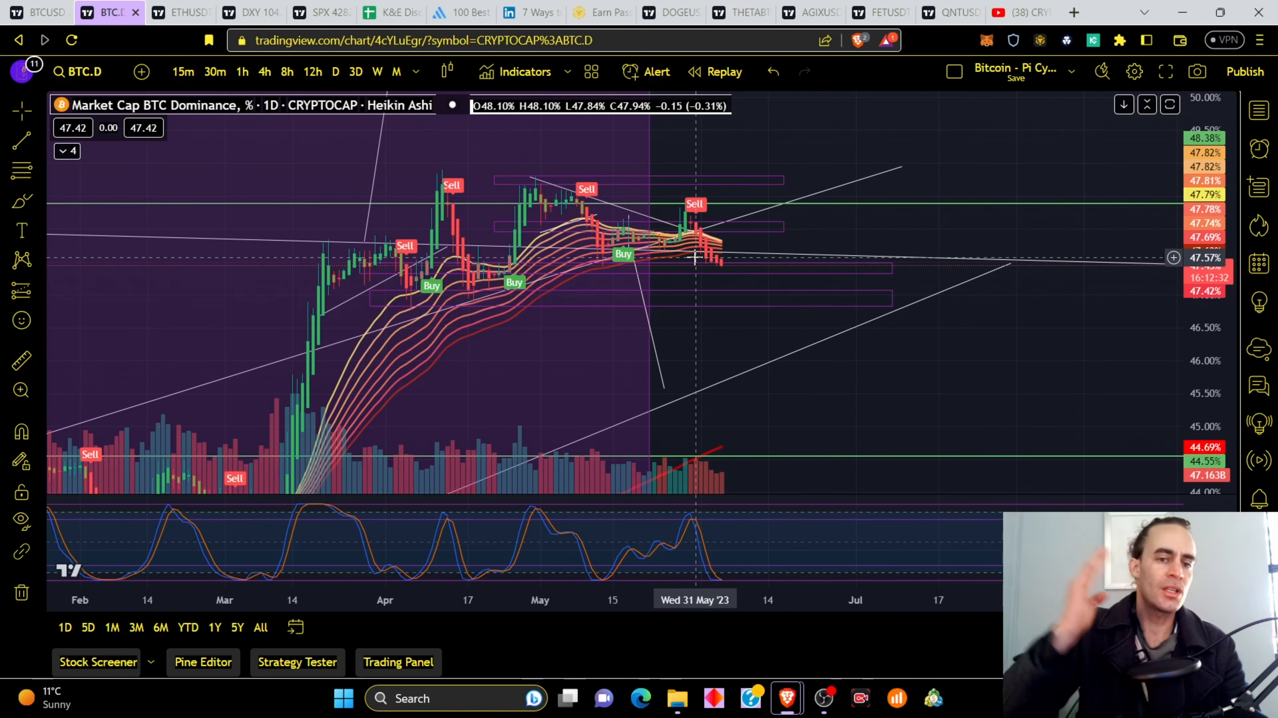
pyautogui.moveTo(667, 197)
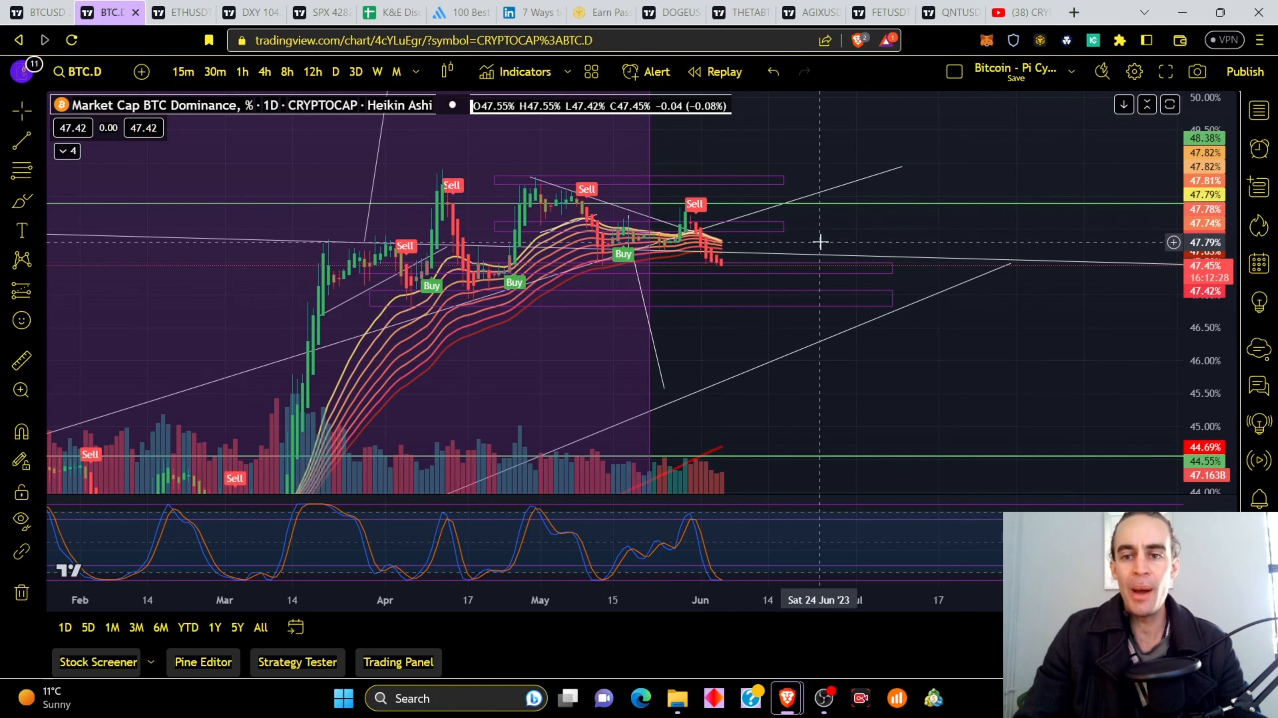
pyautogui.moveTo(978, 210)
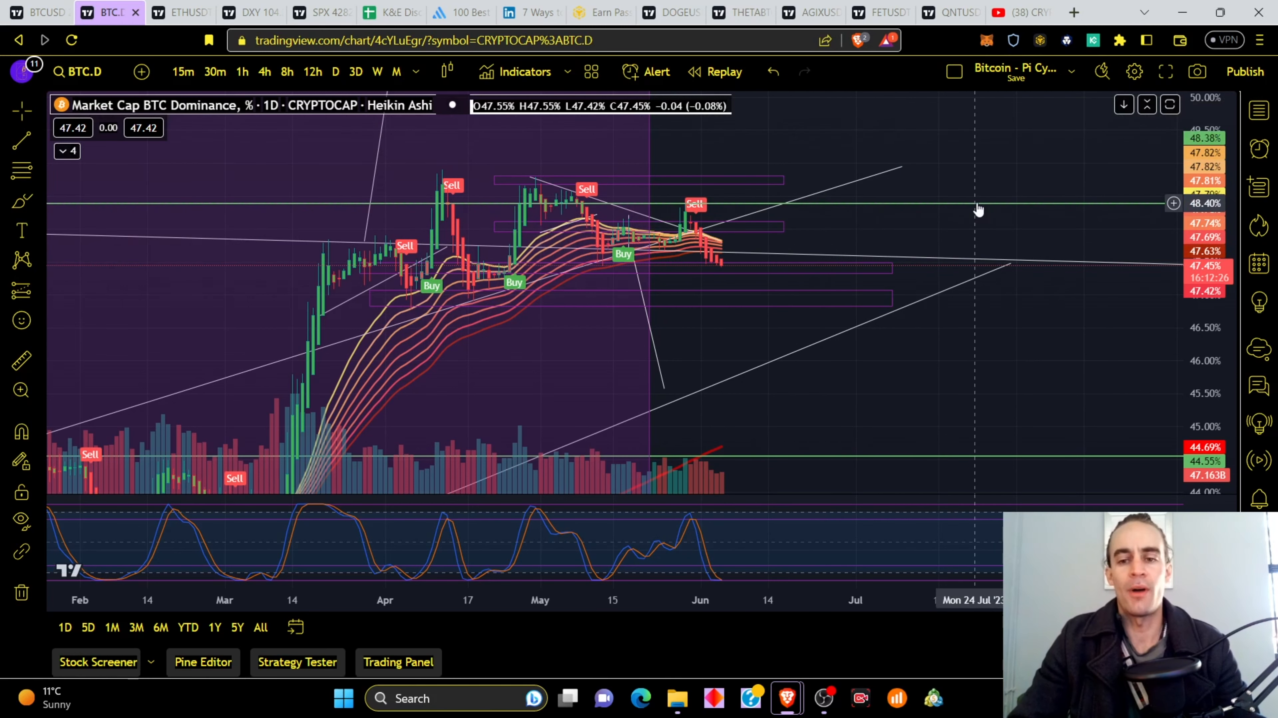
pyautogui.moveTo(762, 272)
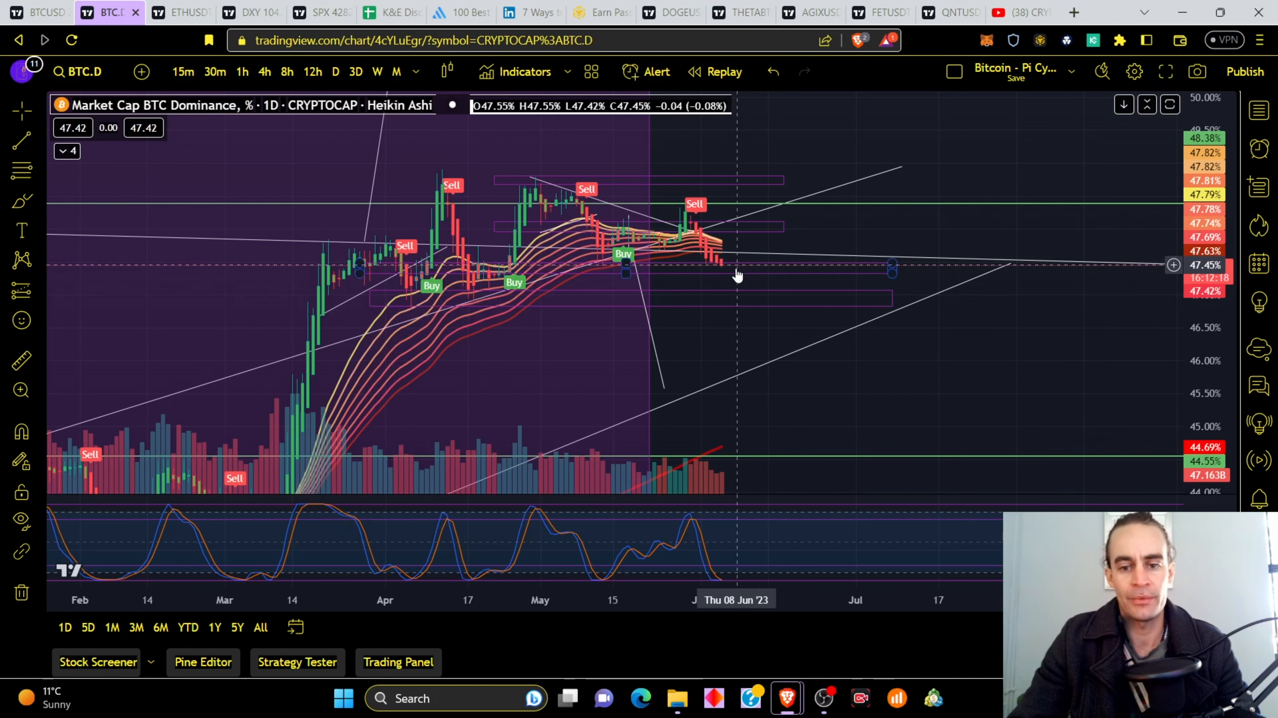
pyautogui.moveTo(610, 271)
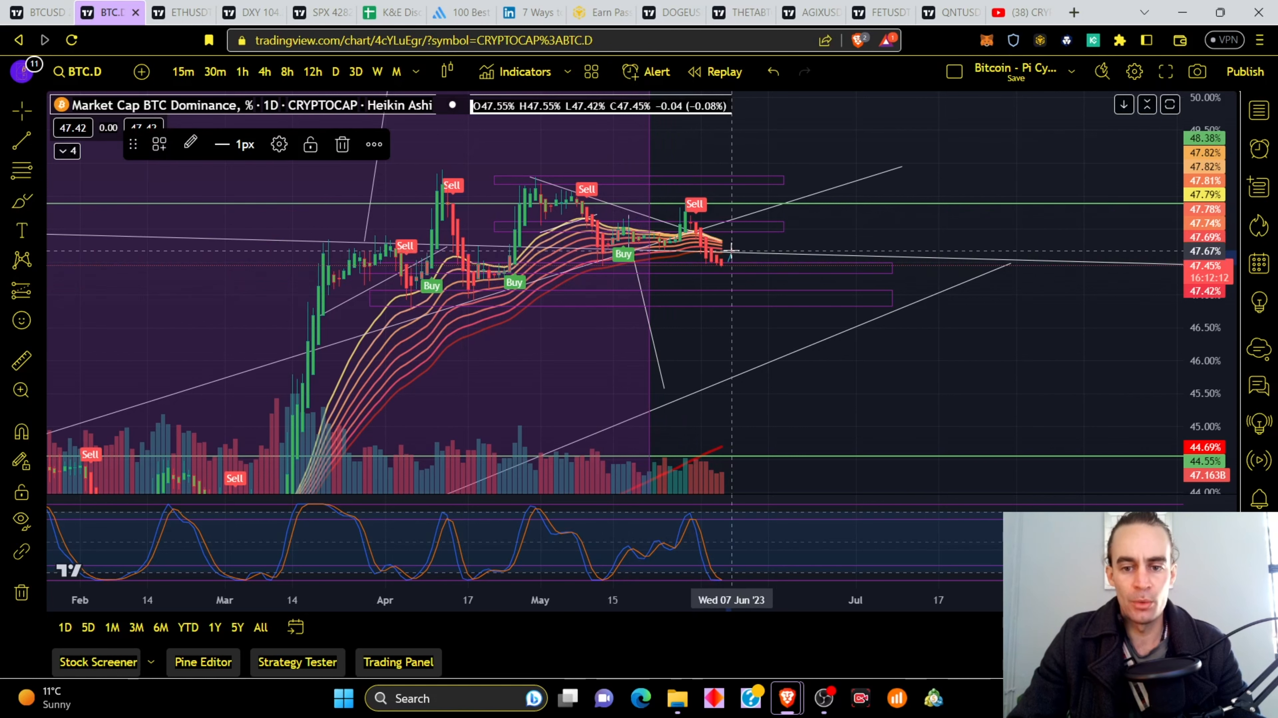
pyautogui.moveTo(741, 260)
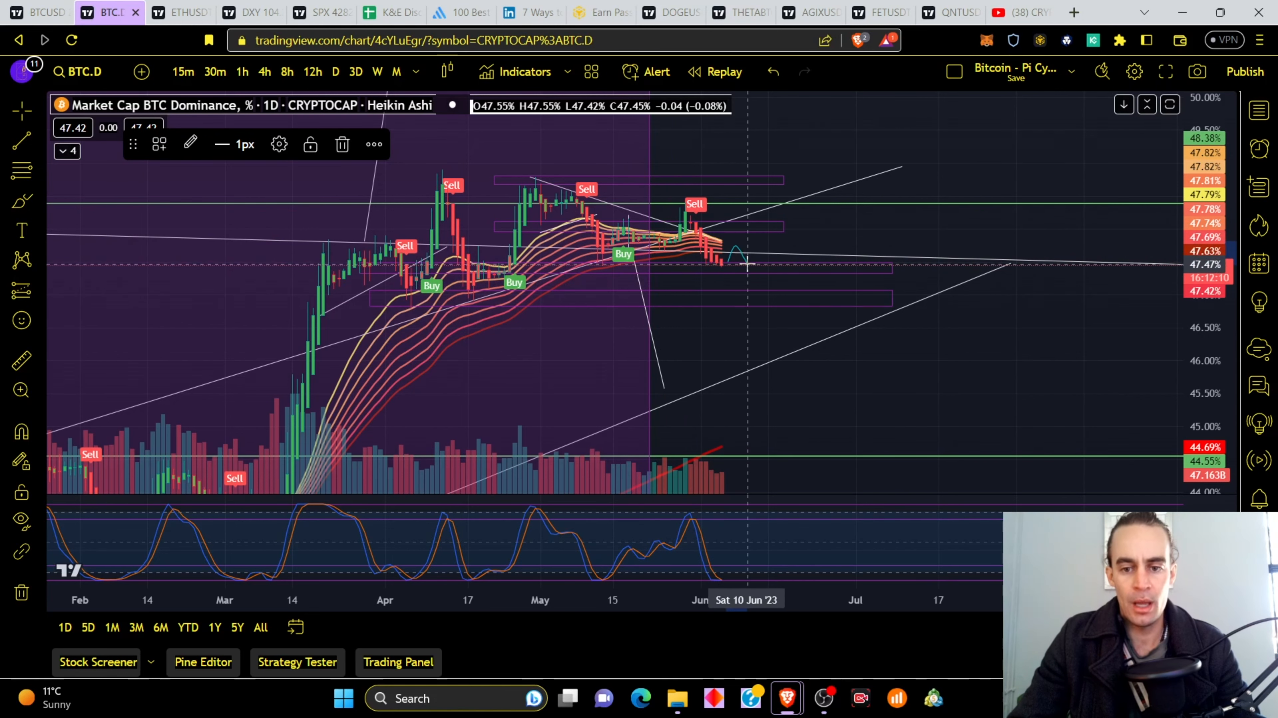
pyautogui.moveTo(798, 265)
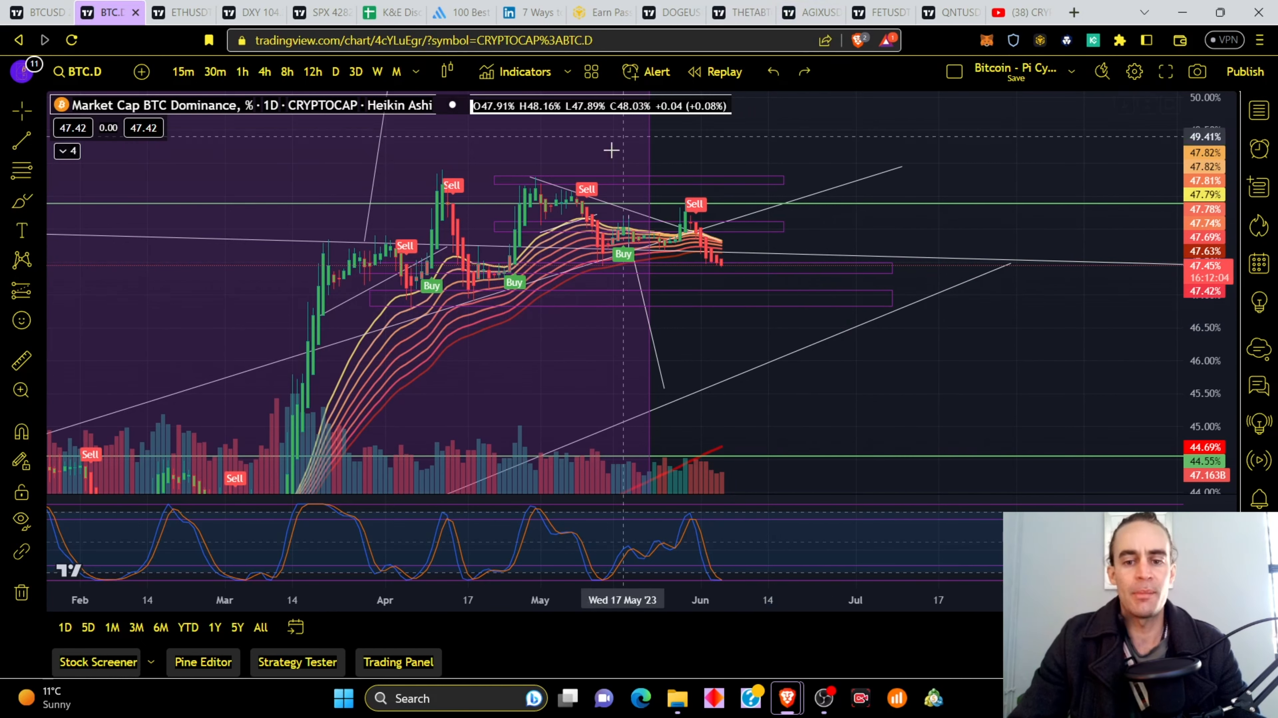
pyautogui.moveTo(777, 396)
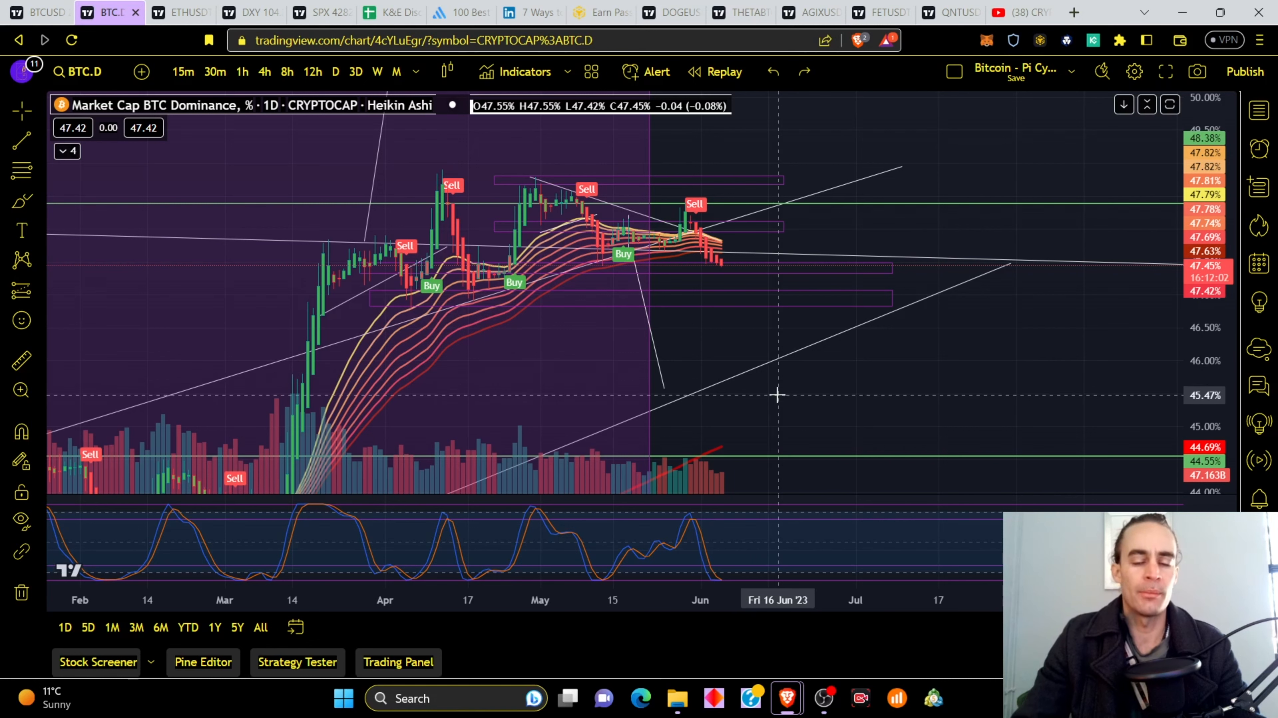
pyautogui.moveTo(748, 313)
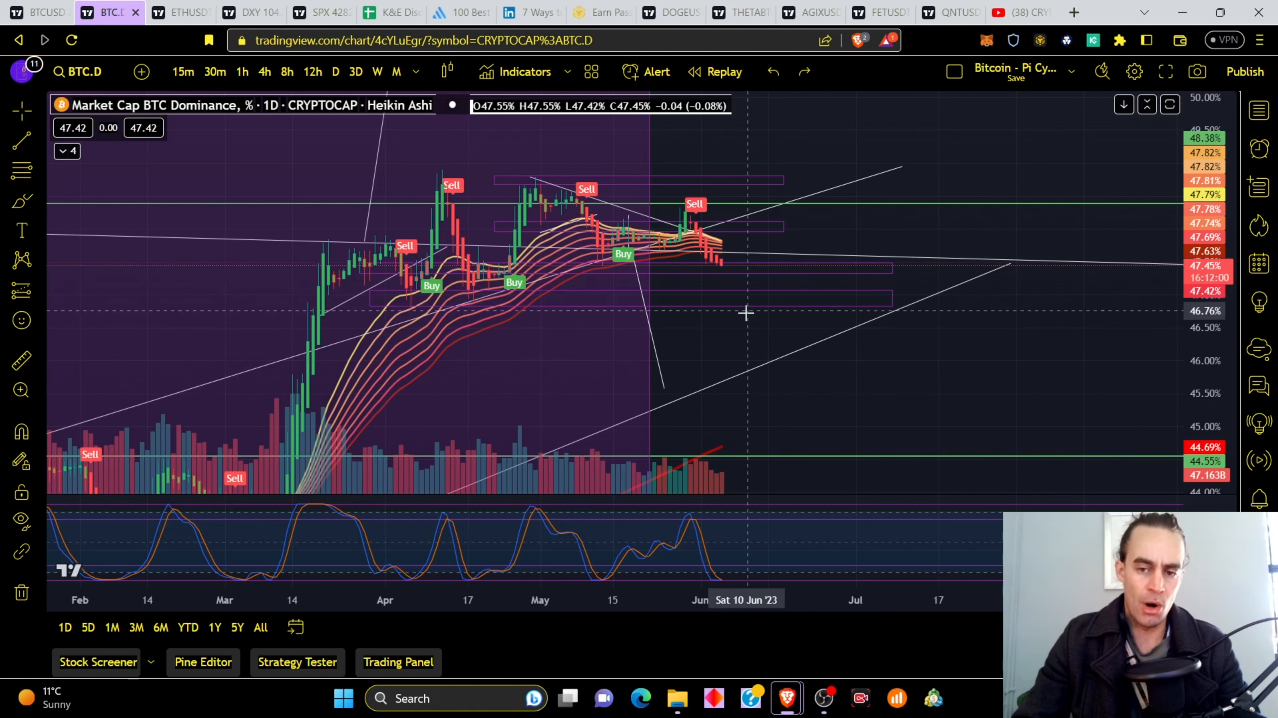
pyautogui.moveTo(754, 305)
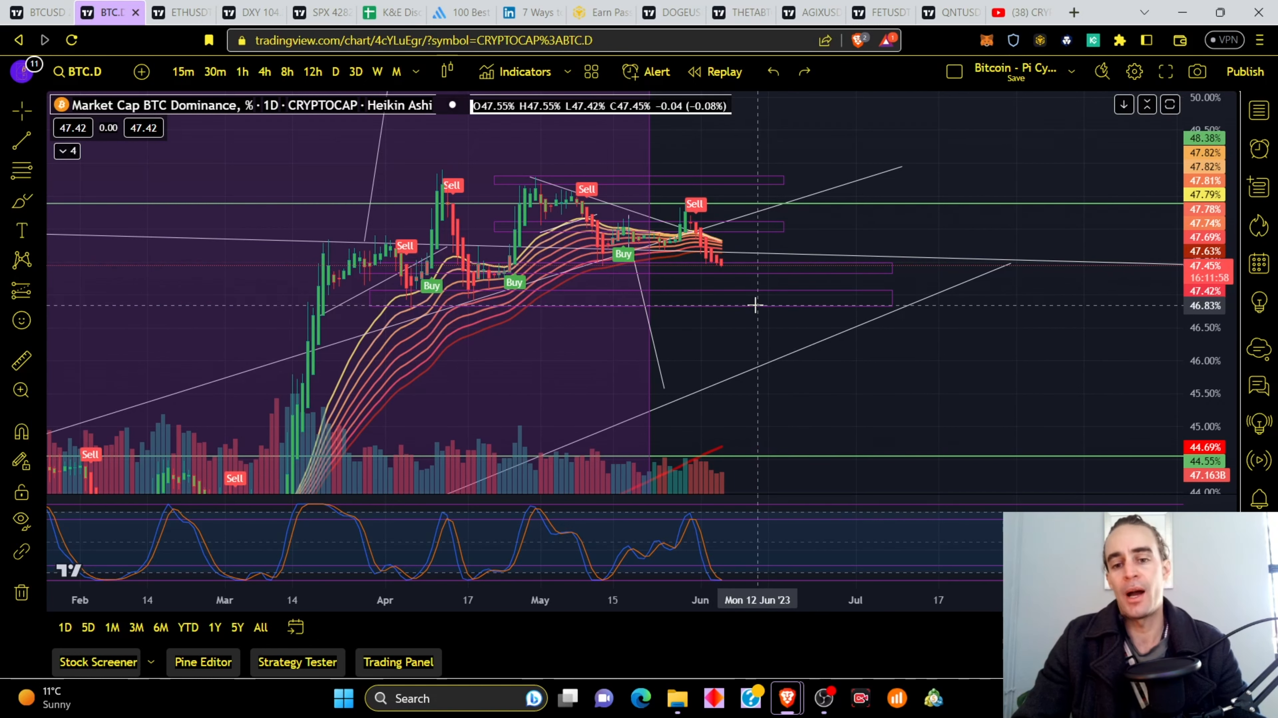
pyautogui.moveTo(693, 330)
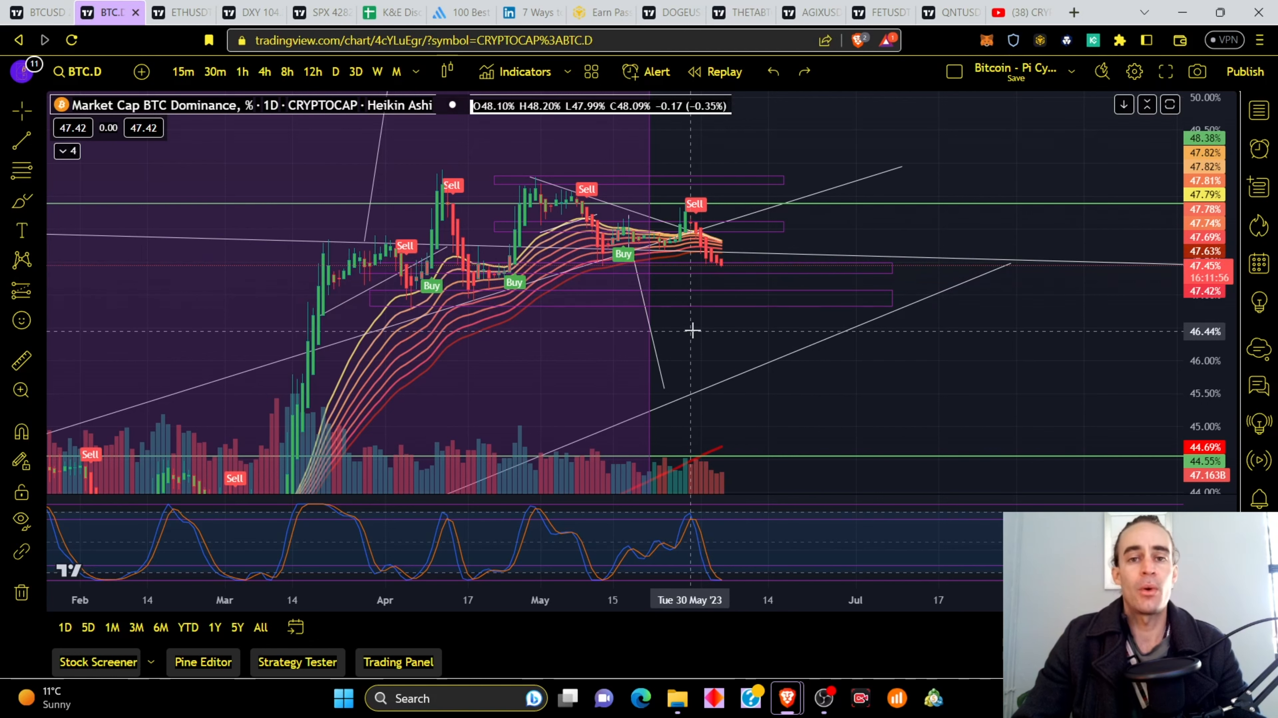
pyautogui.moveTo(839, 384)
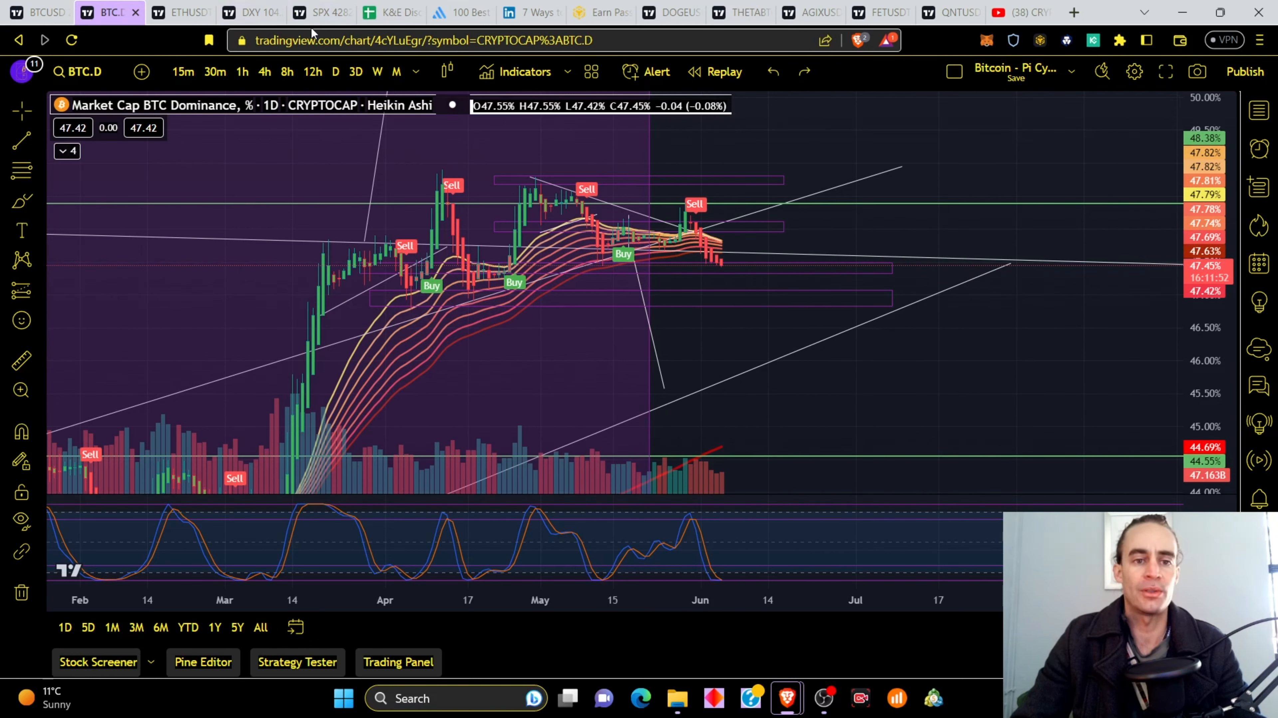
# After the BTC dominance chart near 47.4%, switch to the S&P 500 Index daily chart.
pyautogui.click(320, 12)
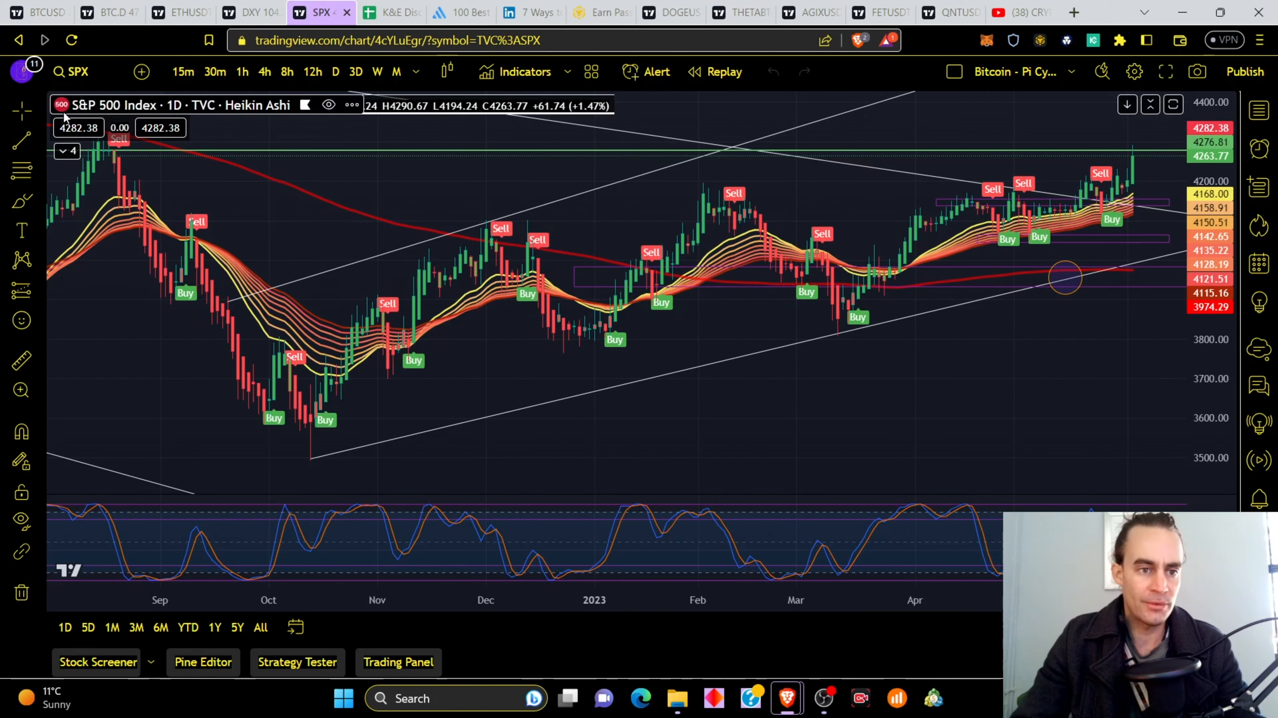
# Pan the S&P 500 daily chart back to early 2022 to show the breakout above 4282.
pyautogui.moveTo(1065, 275); pyautogui.dragTo(635, 334)
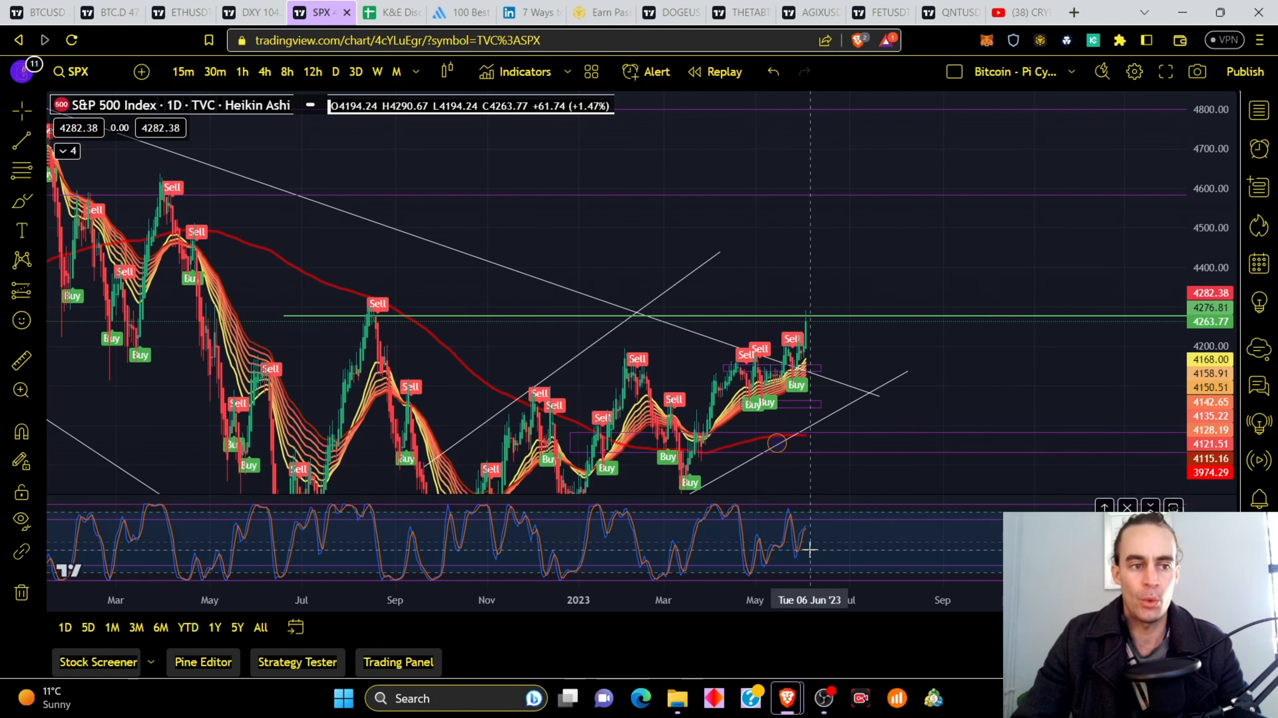
pyautogui.moveTo(805, 529)
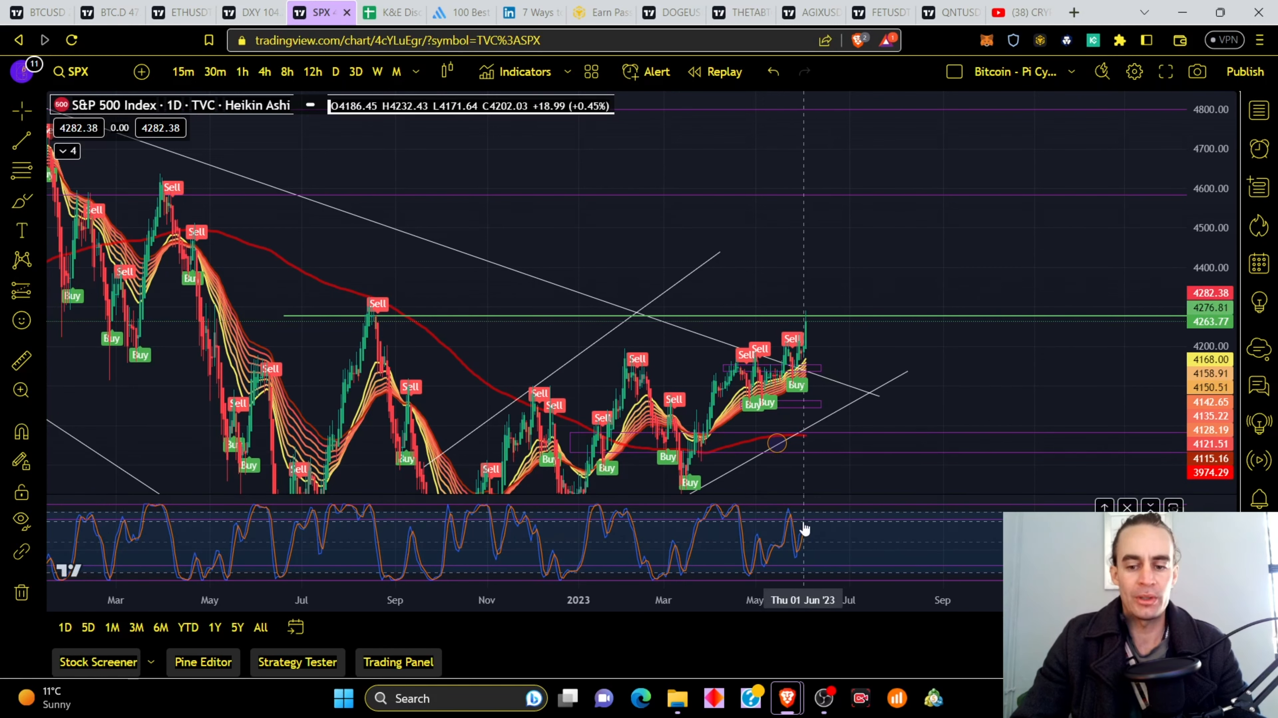
pyautogui.moveTo(644, 176)
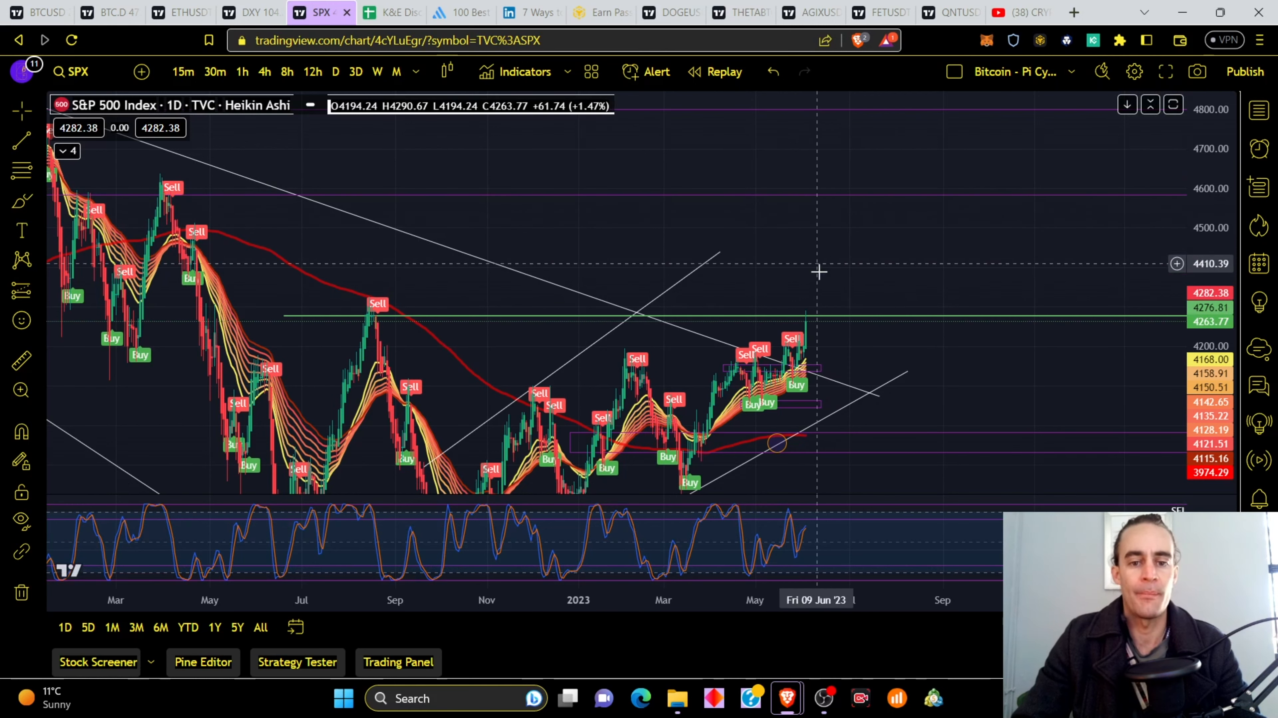
pyautogui.moveTo(835, 196)
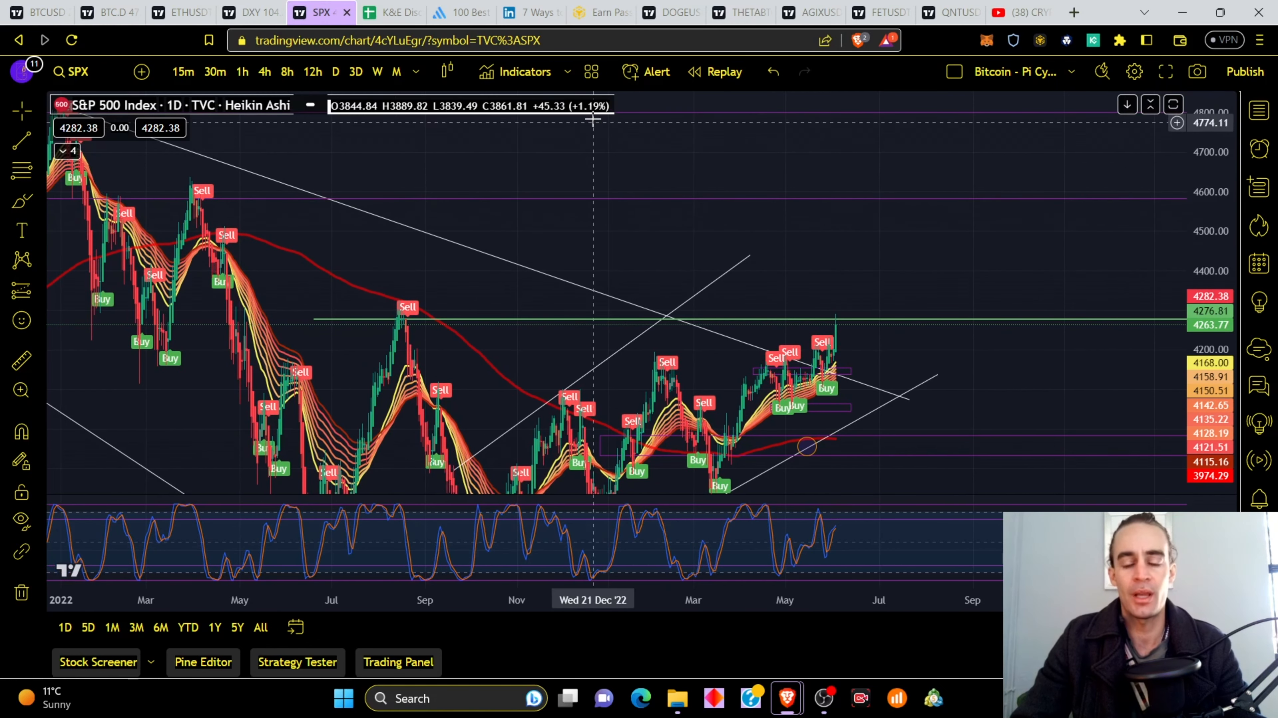
pyautogui.moveTo(889, 318)
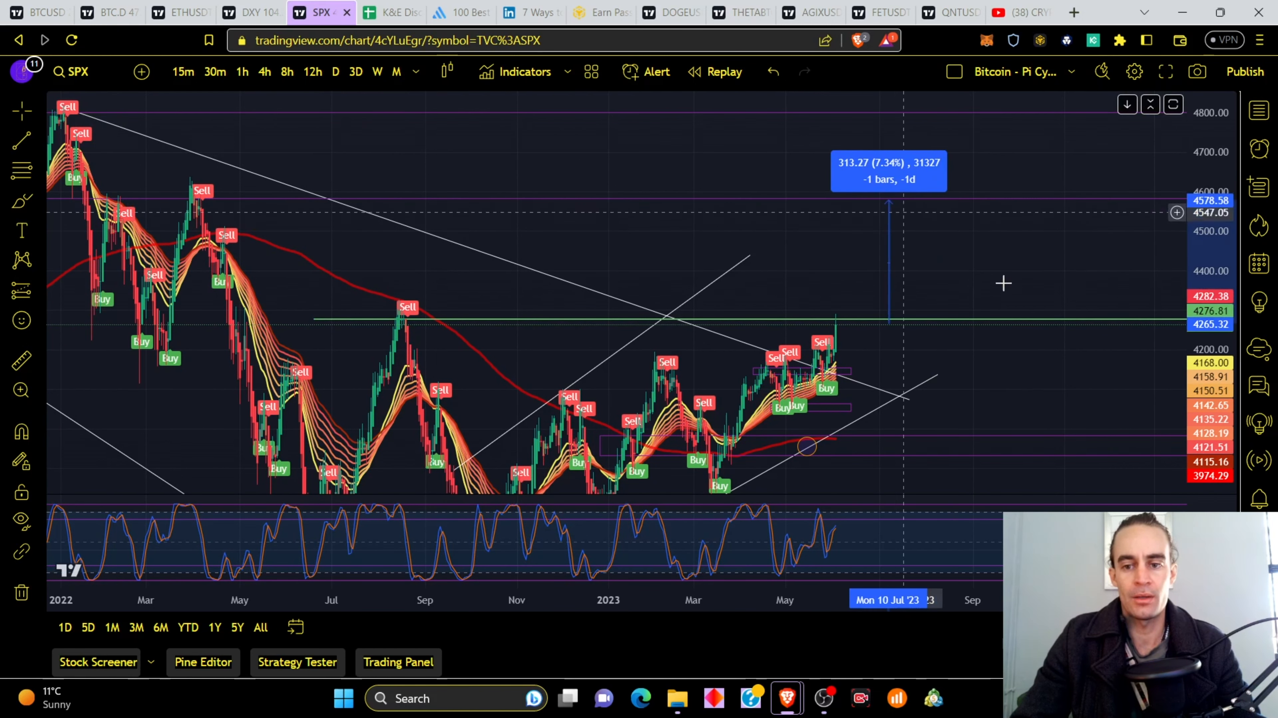
# Glance at the Bitcoin 4-hour chart, then return to the YouTube channel's videos page.
pyautogui.click(37, 14)
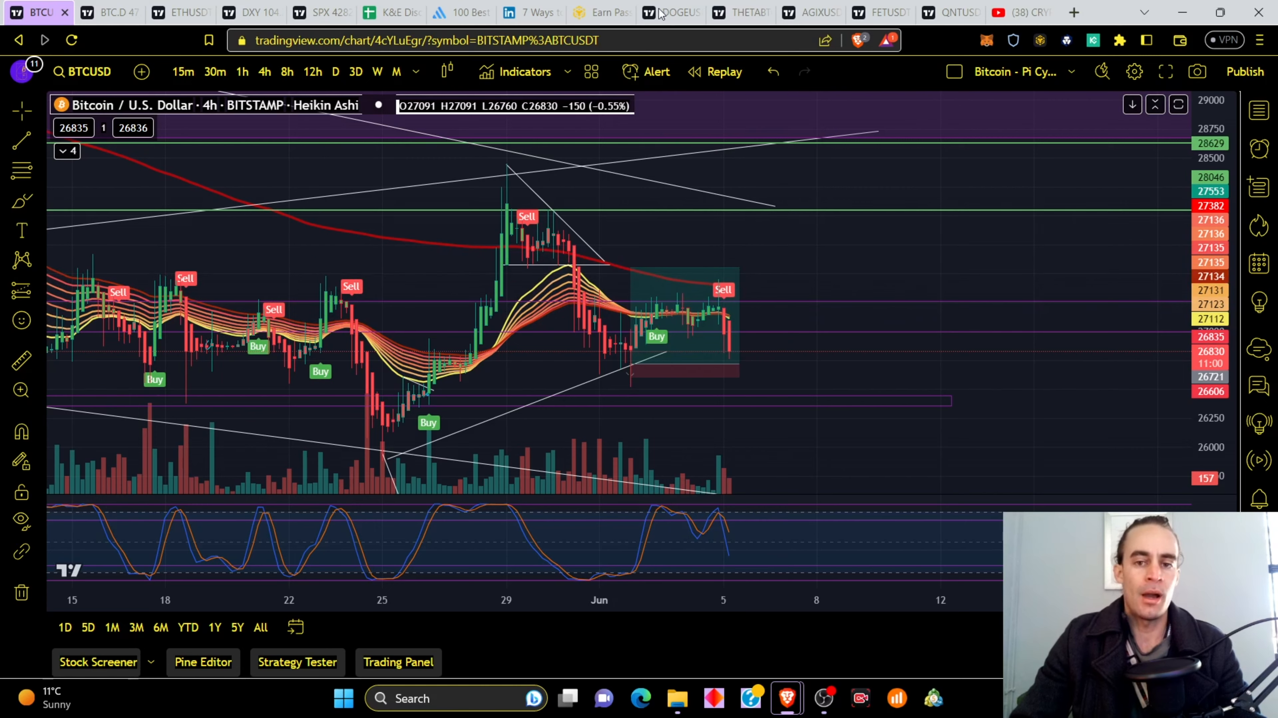
pyautogui.click(1014, 12)
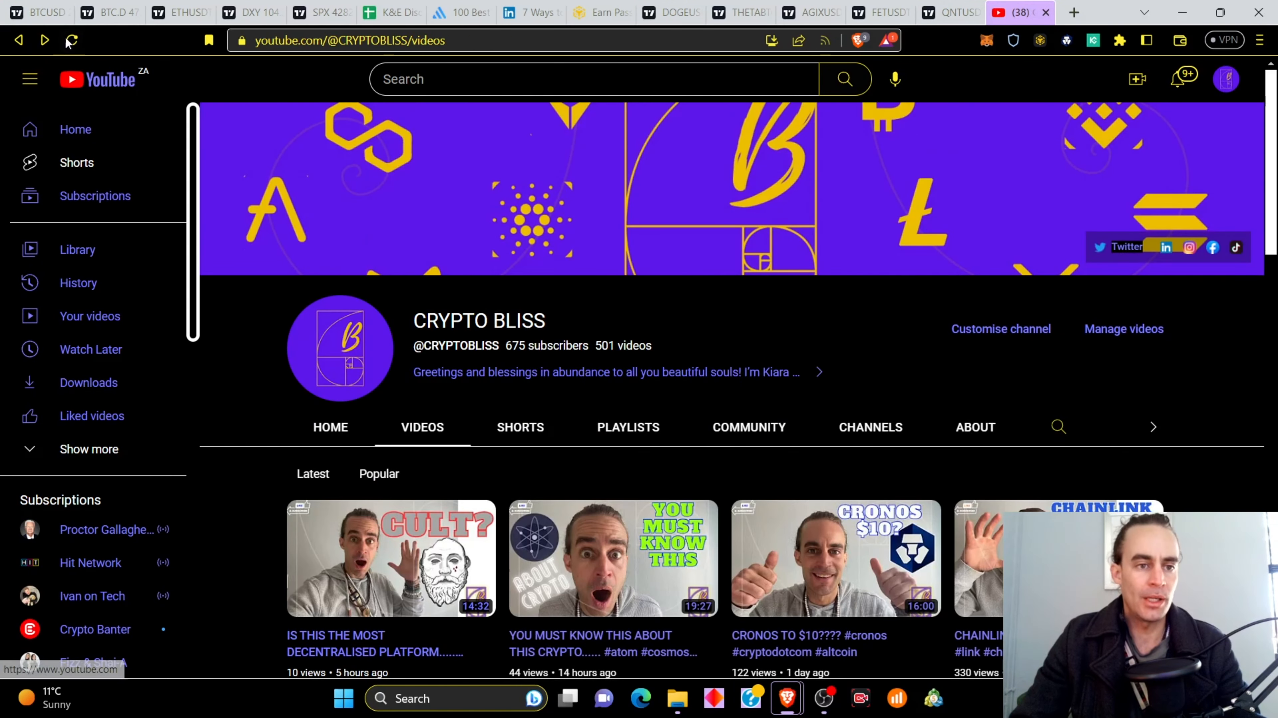
pyautogui.click(39, 12)
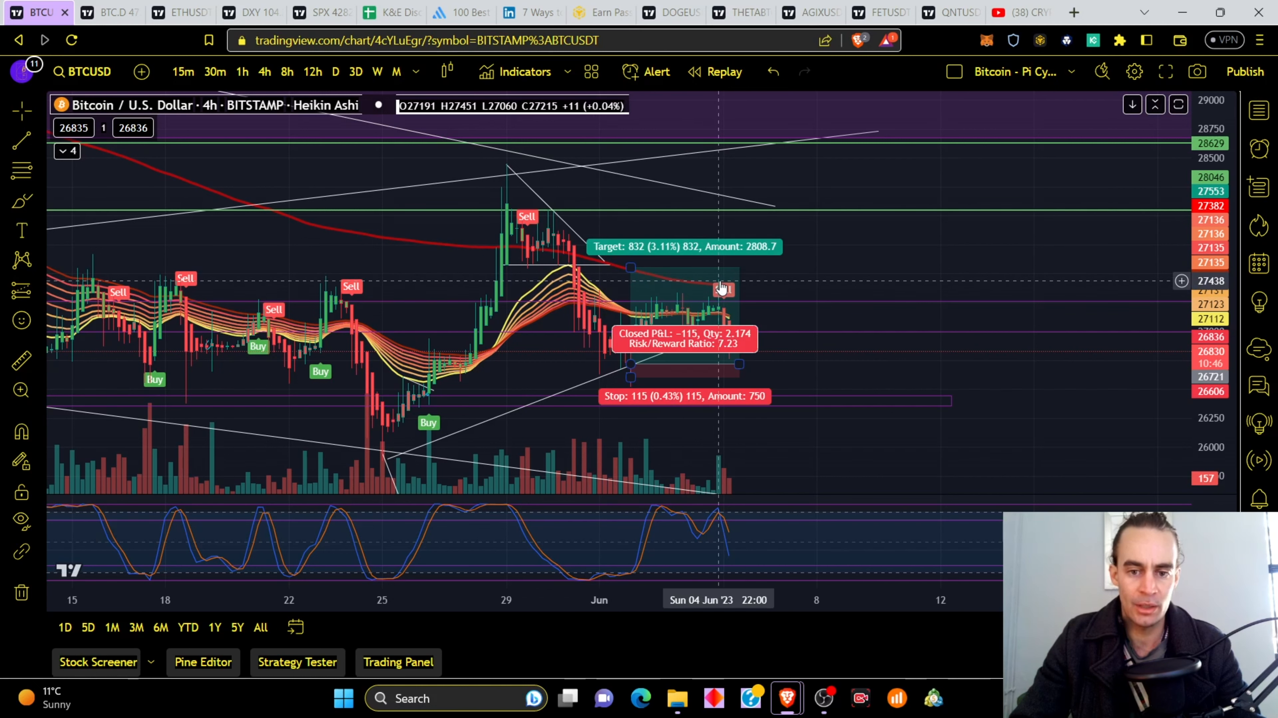
pyautogui.moveTo(668, 287)
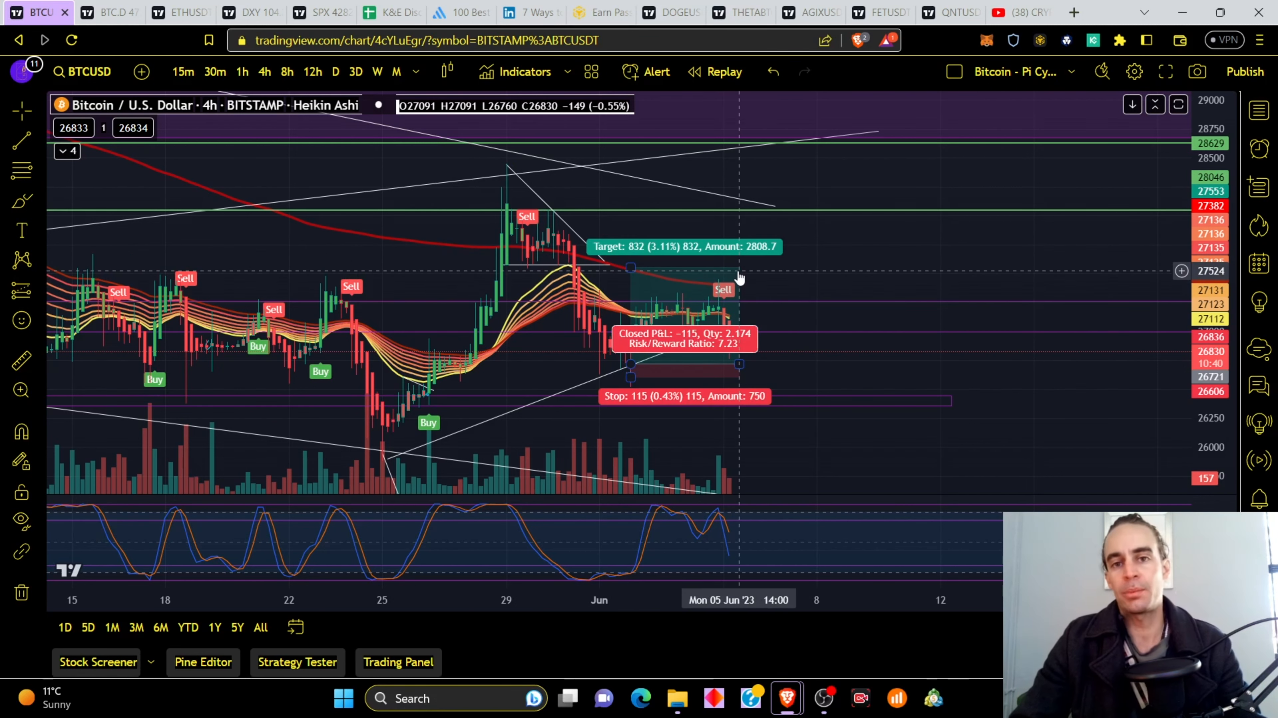
pyautogui.moveTo(713, 282)
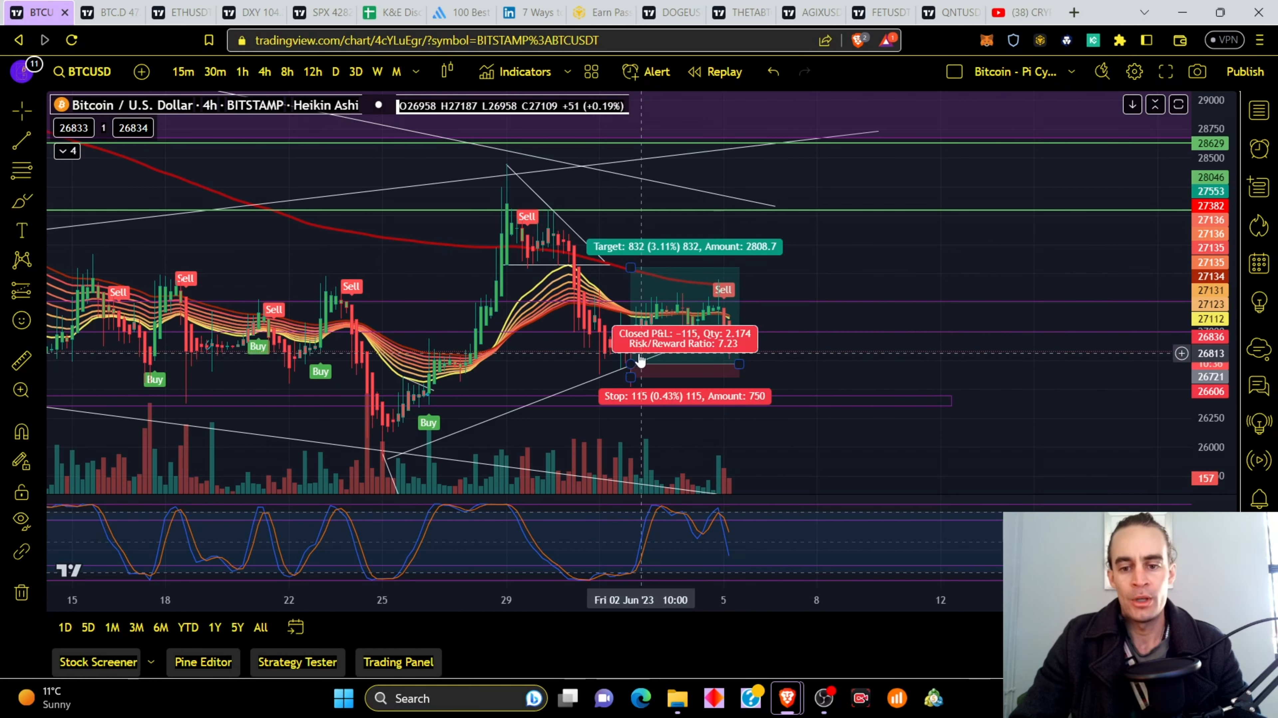
pyautogui.moveTo(680, 385)
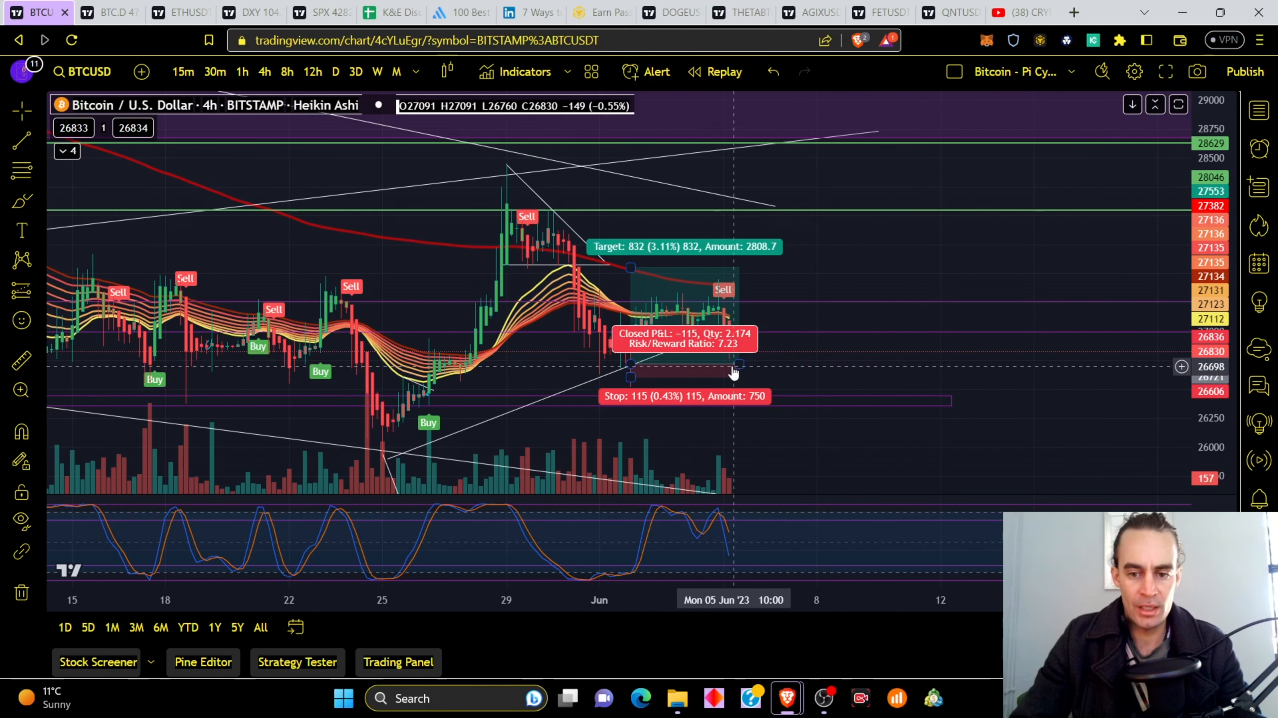
pyautogui.moveTo(718, 291)
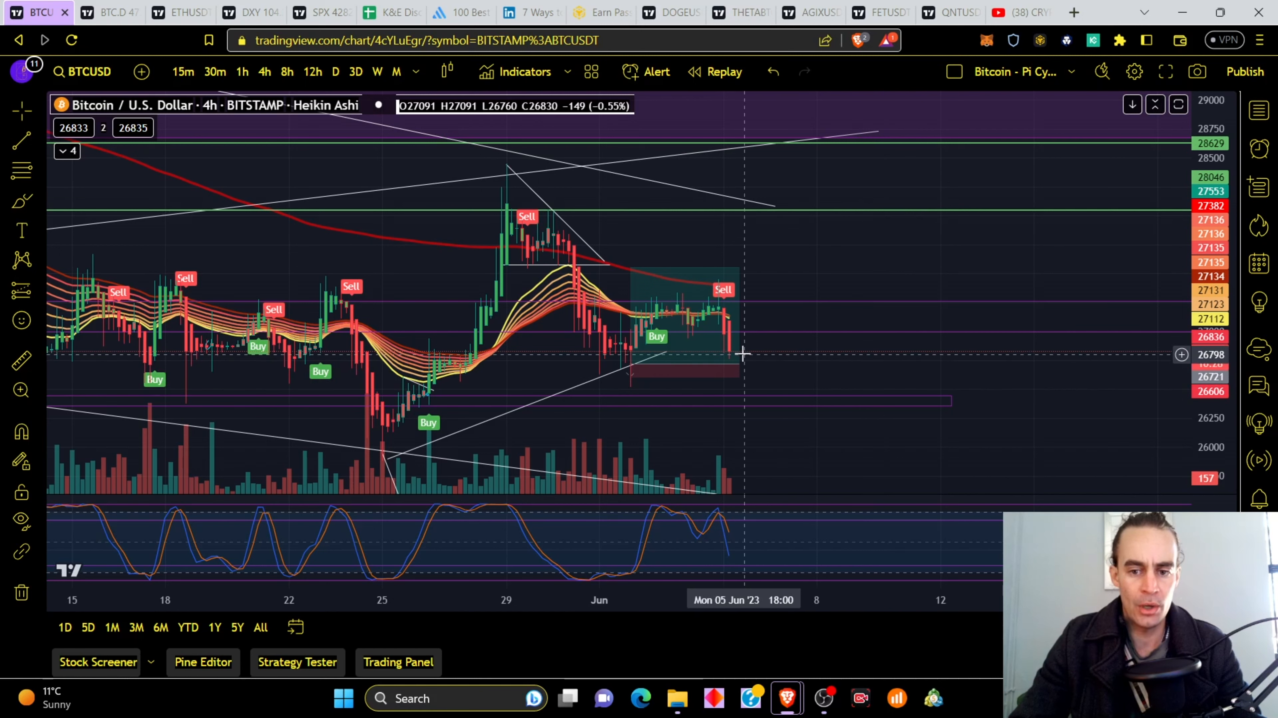
pyautogui.moveTo(764, 358)
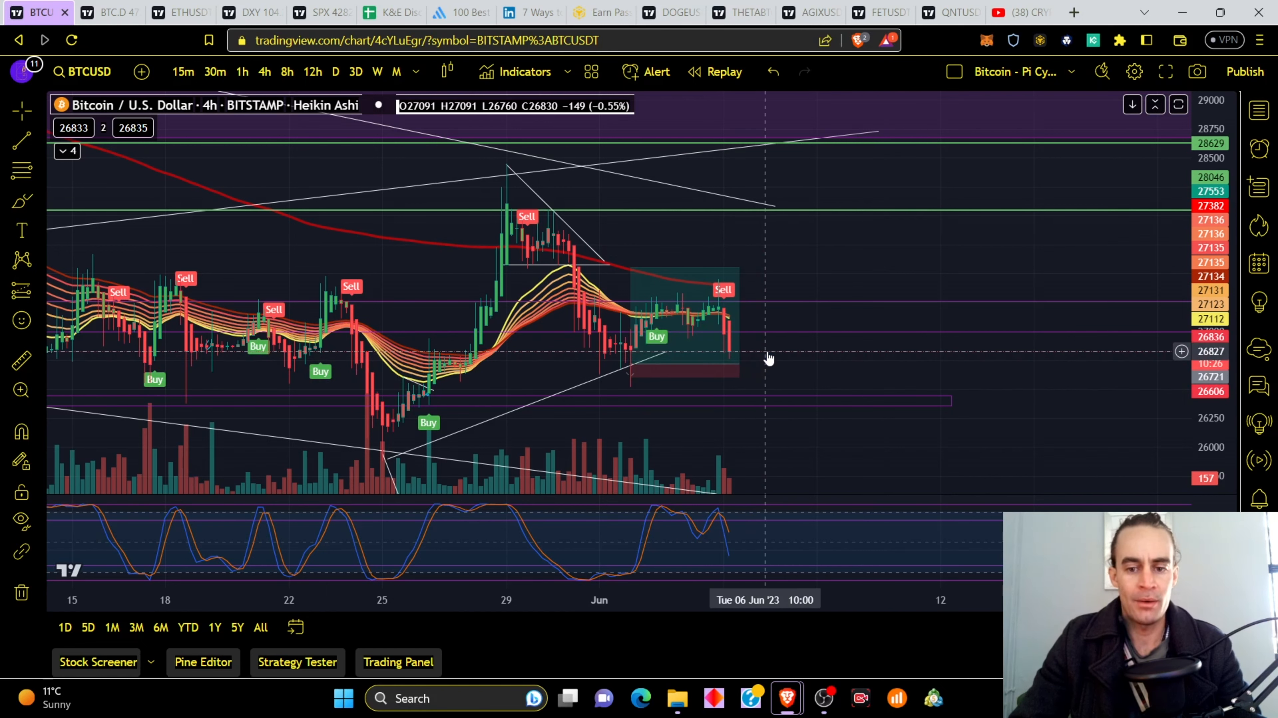
pyautogui.moveTo(717, 476)
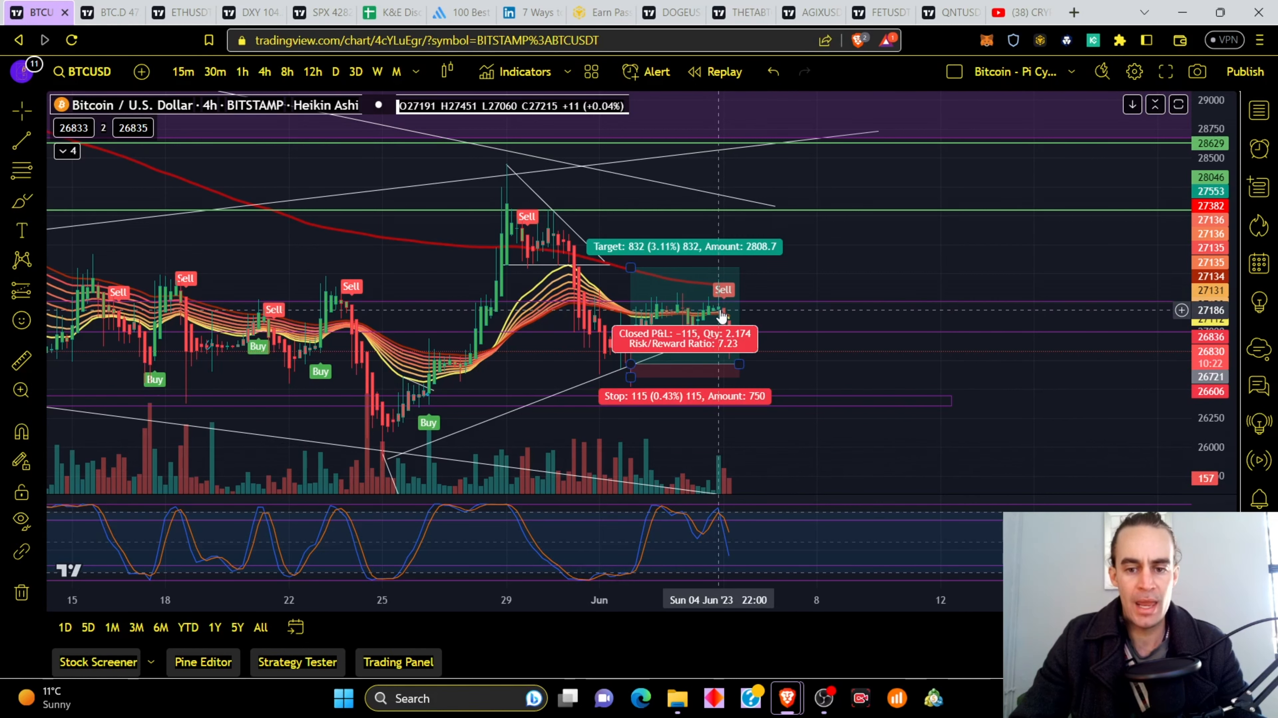
pyautogui.moveTo(724, 301)
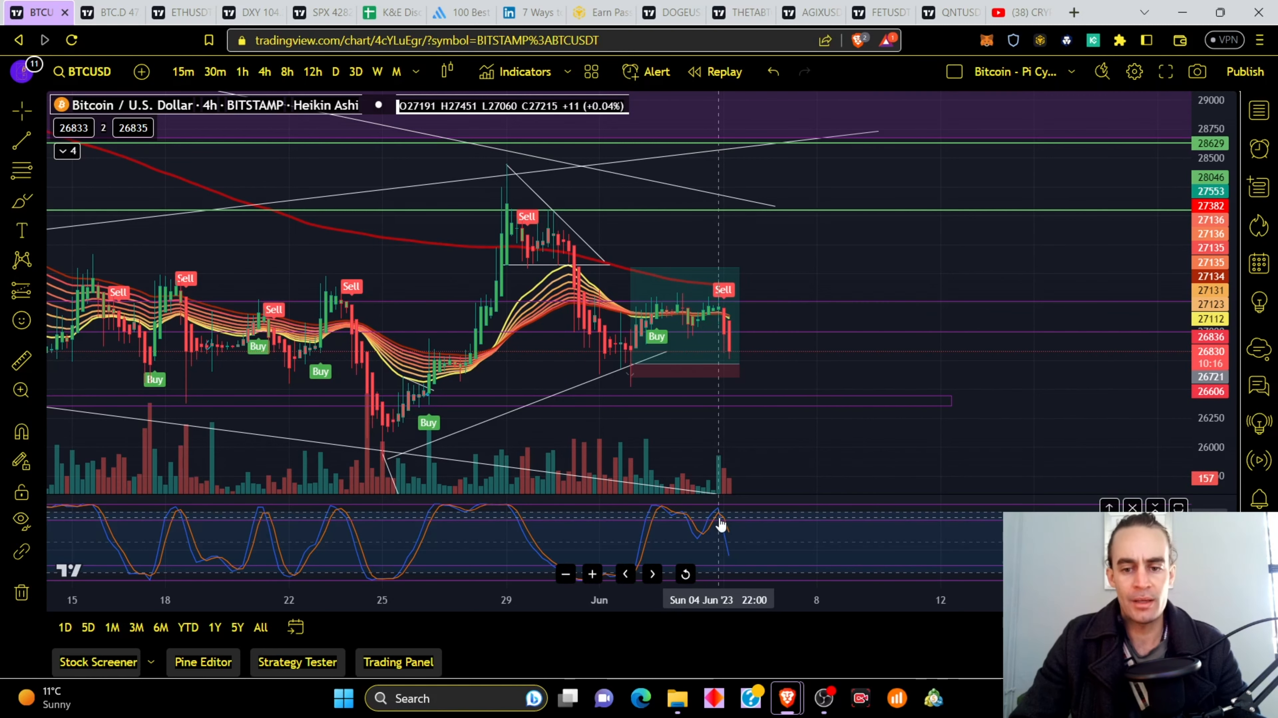
pyautogui.moveTo(780, 400)
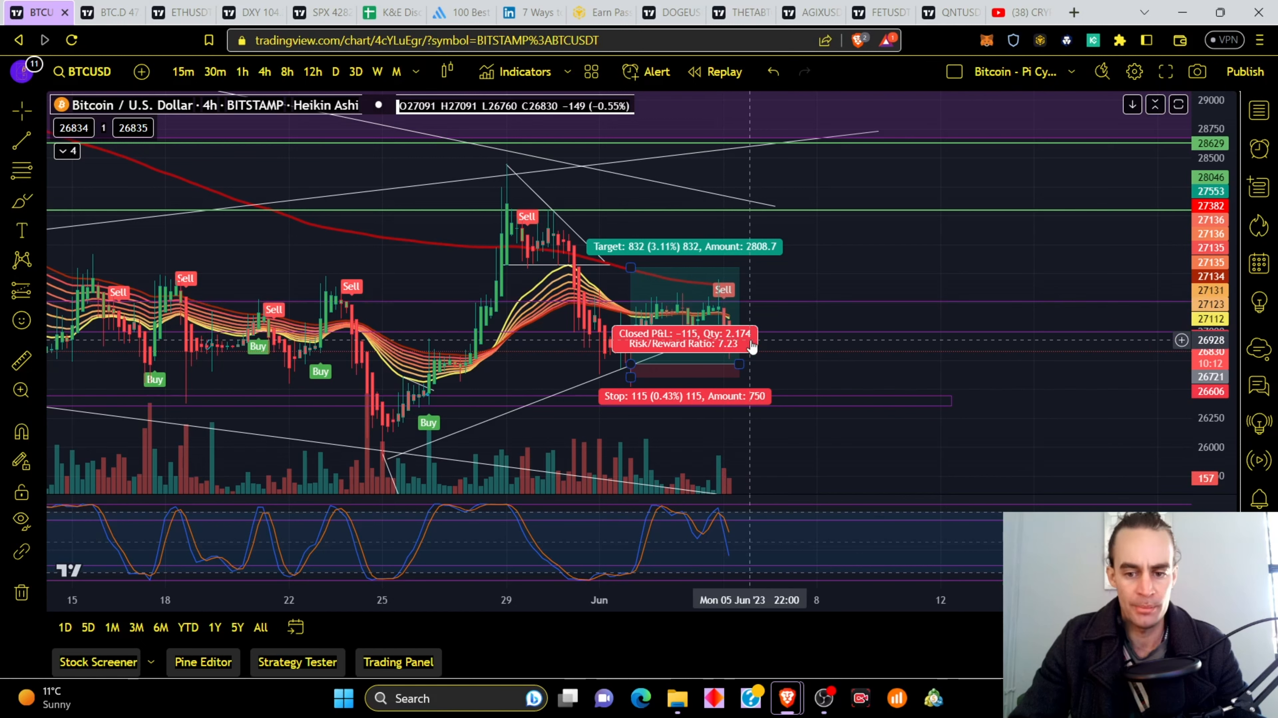
pyautogui.moveTo(721, 352)
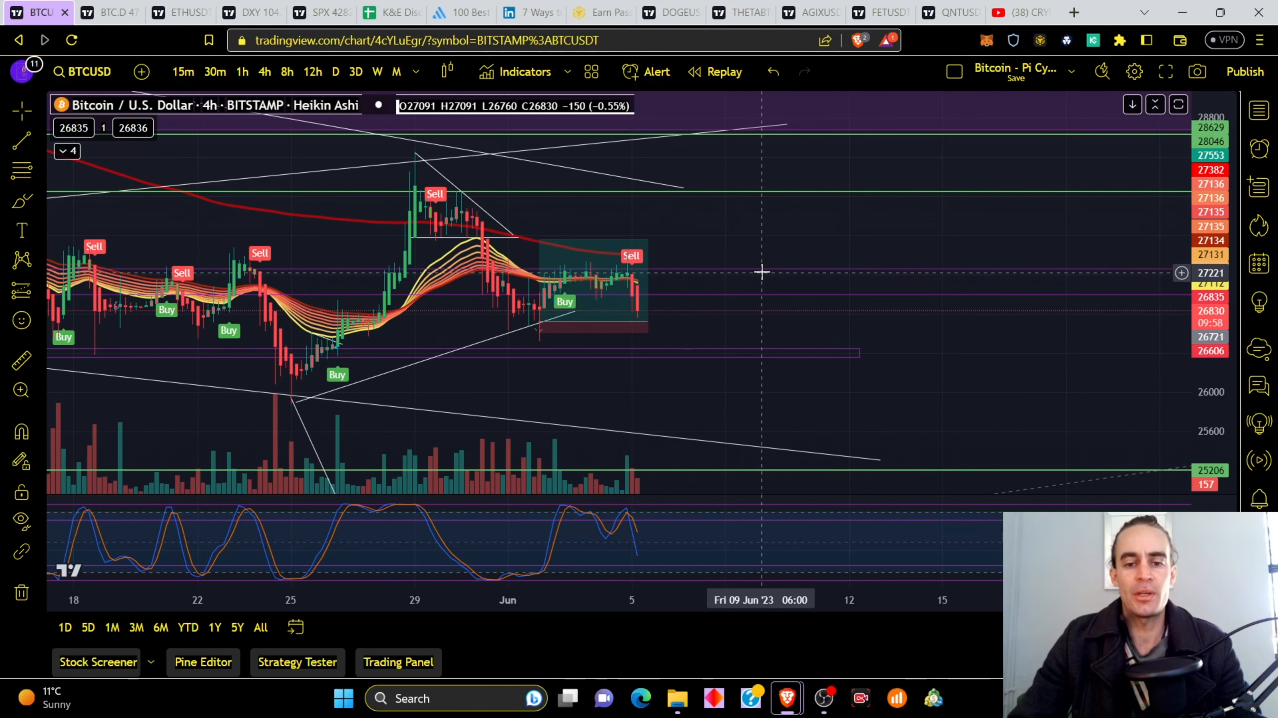
pyautogui.moveTo(595, 235)
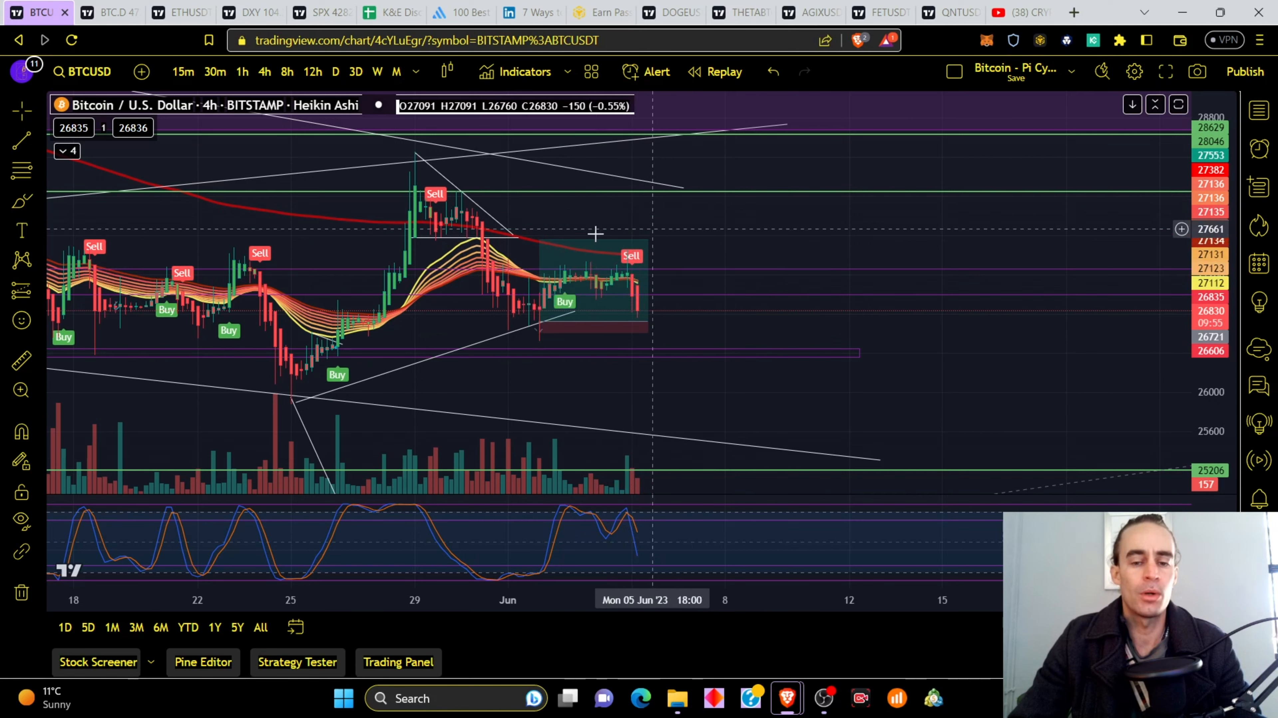
pyautogui.moveTo(617, 262)
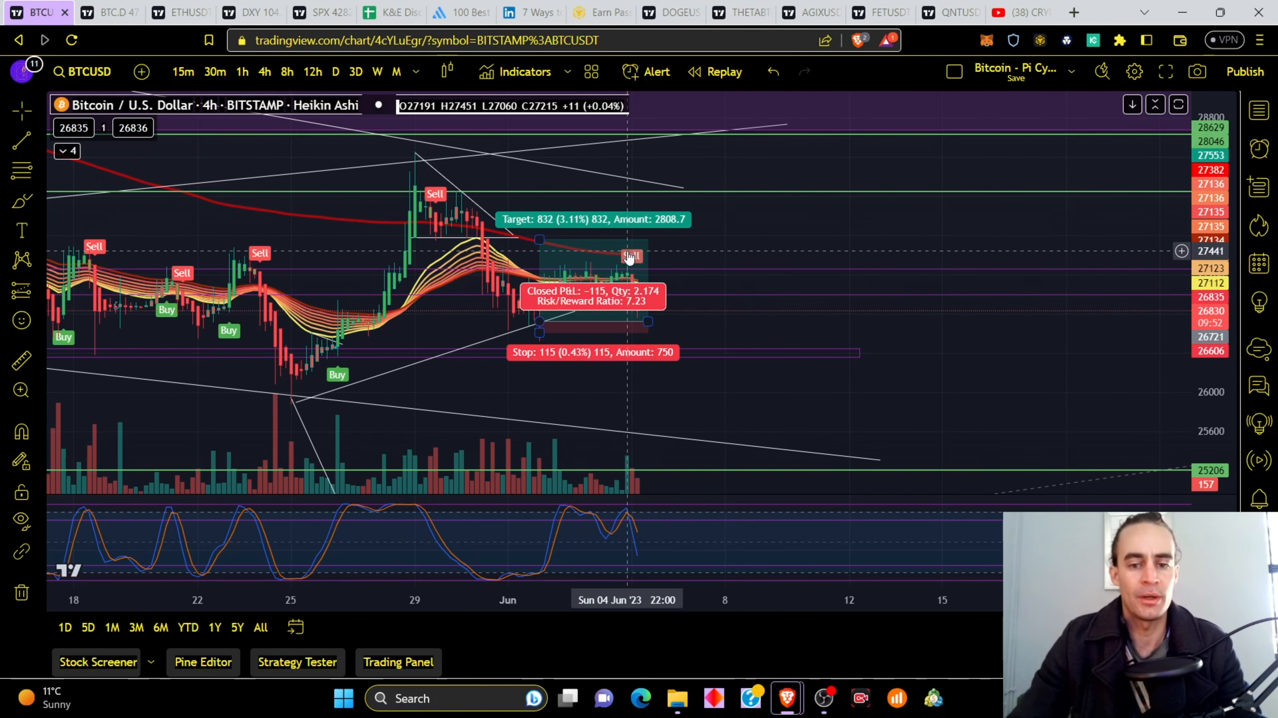
pyautogui.moveTo(724, 237)
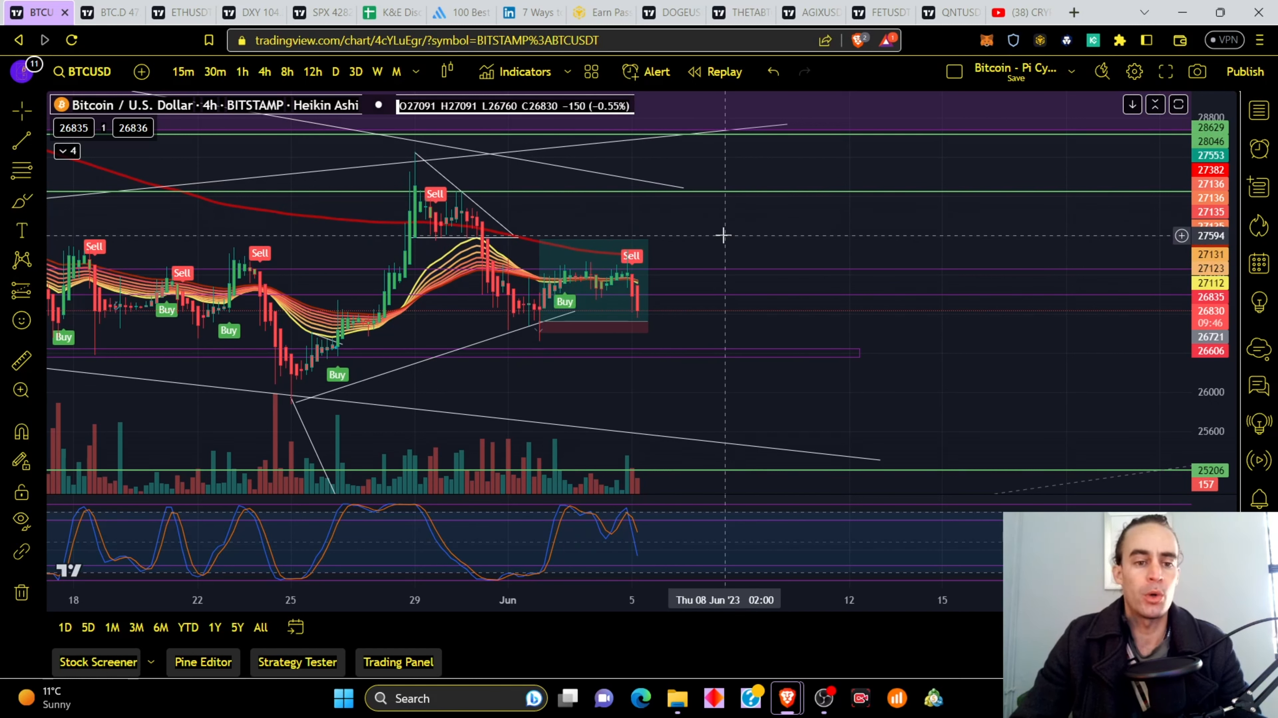
pyautogui.moveTo(690, 277)
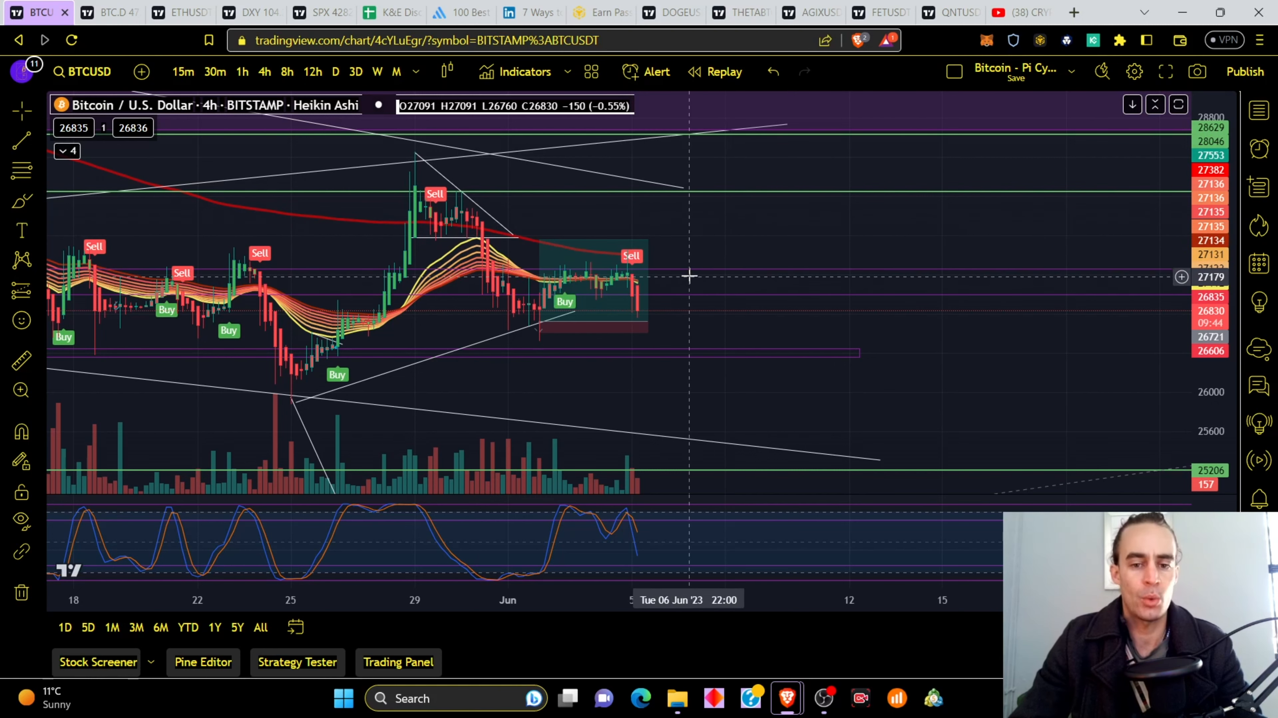
pyautogui.moveTo(718, 286)
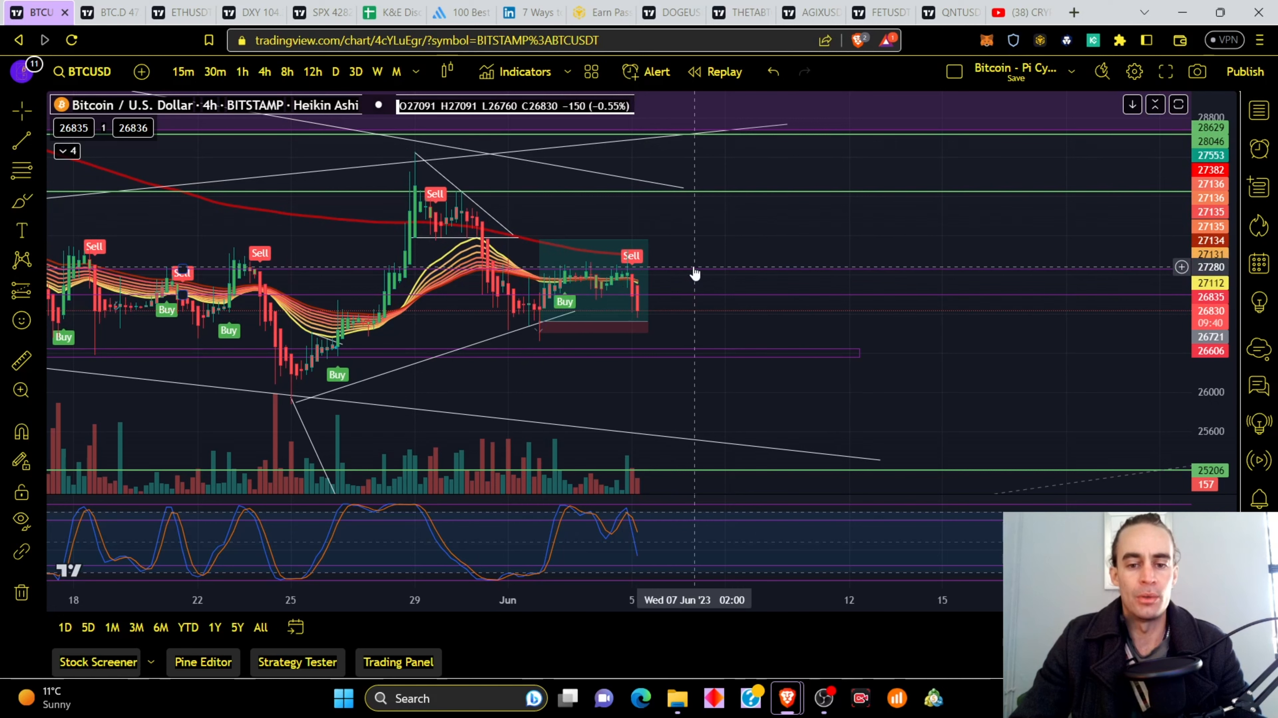
pyautogui.moveTo(544, 342)
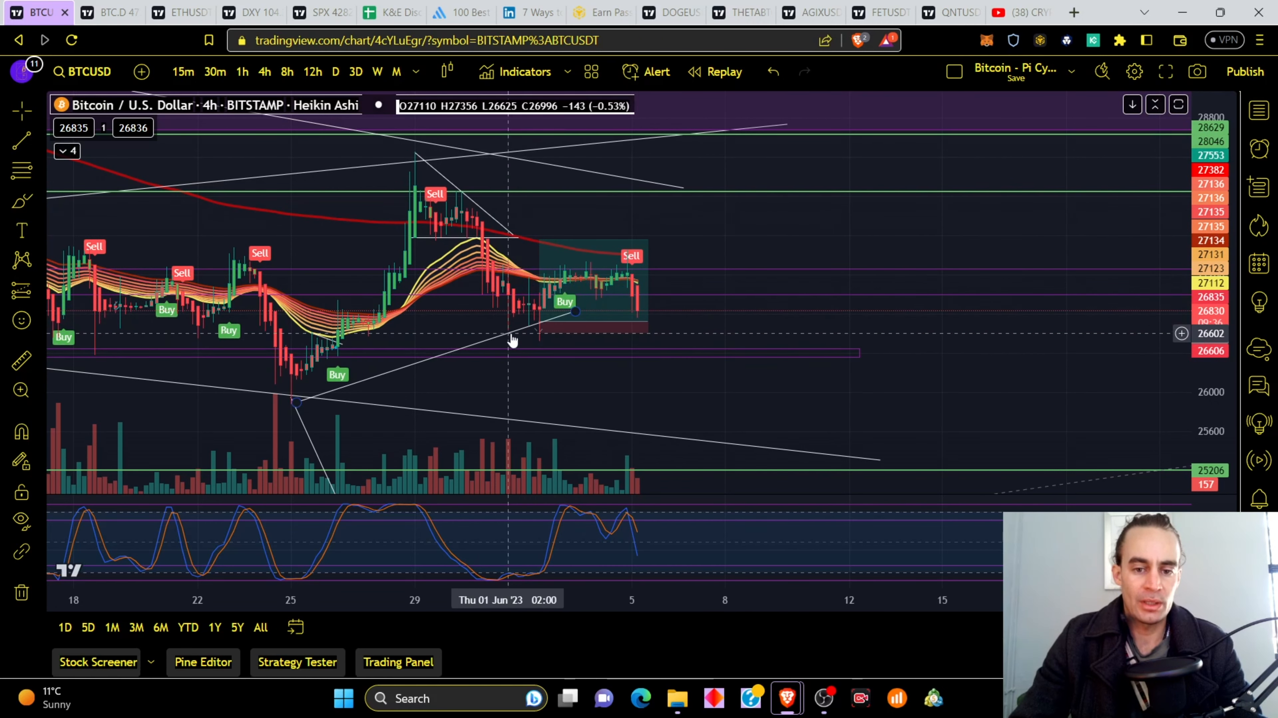
# Extend the rising trend line under recent BTC lows past the latest candles and bring mid-May into view.
pyautogui.moveTo(509, 338); pyautogui.dragTo(675, 282)
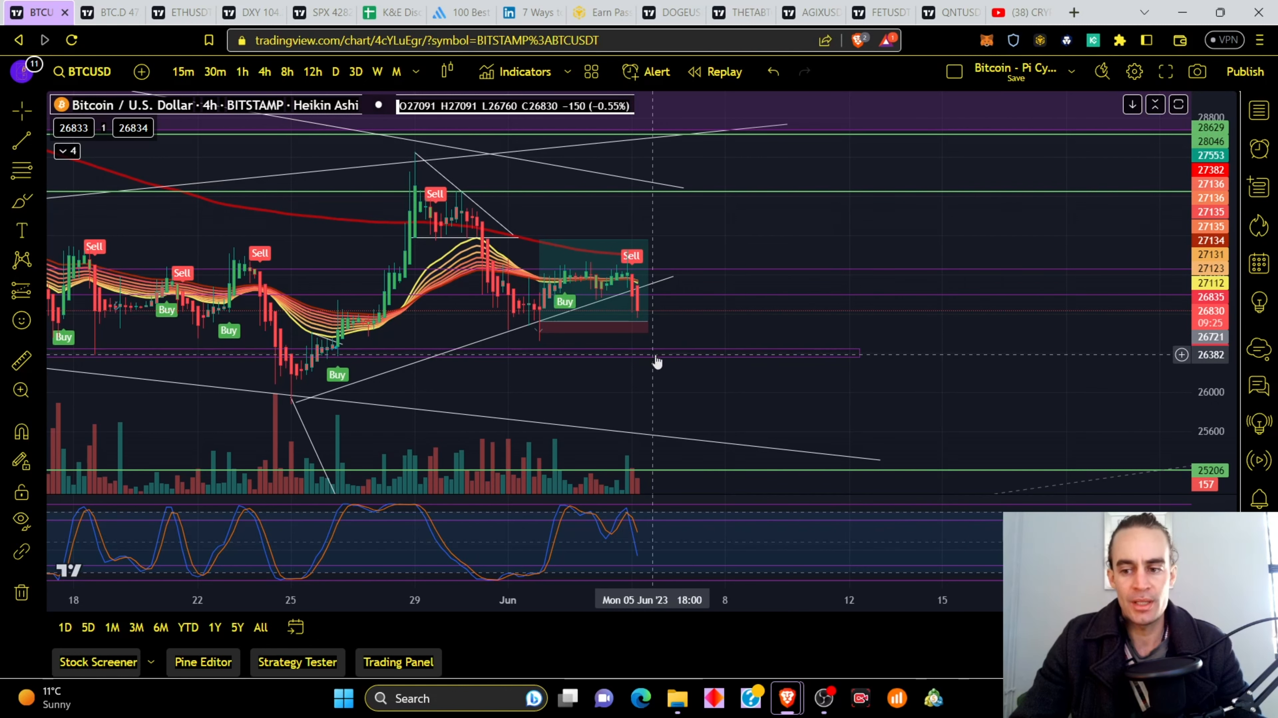
pyautogui.moveTo(656, 363); pyautogui.dragTo(754, 388)
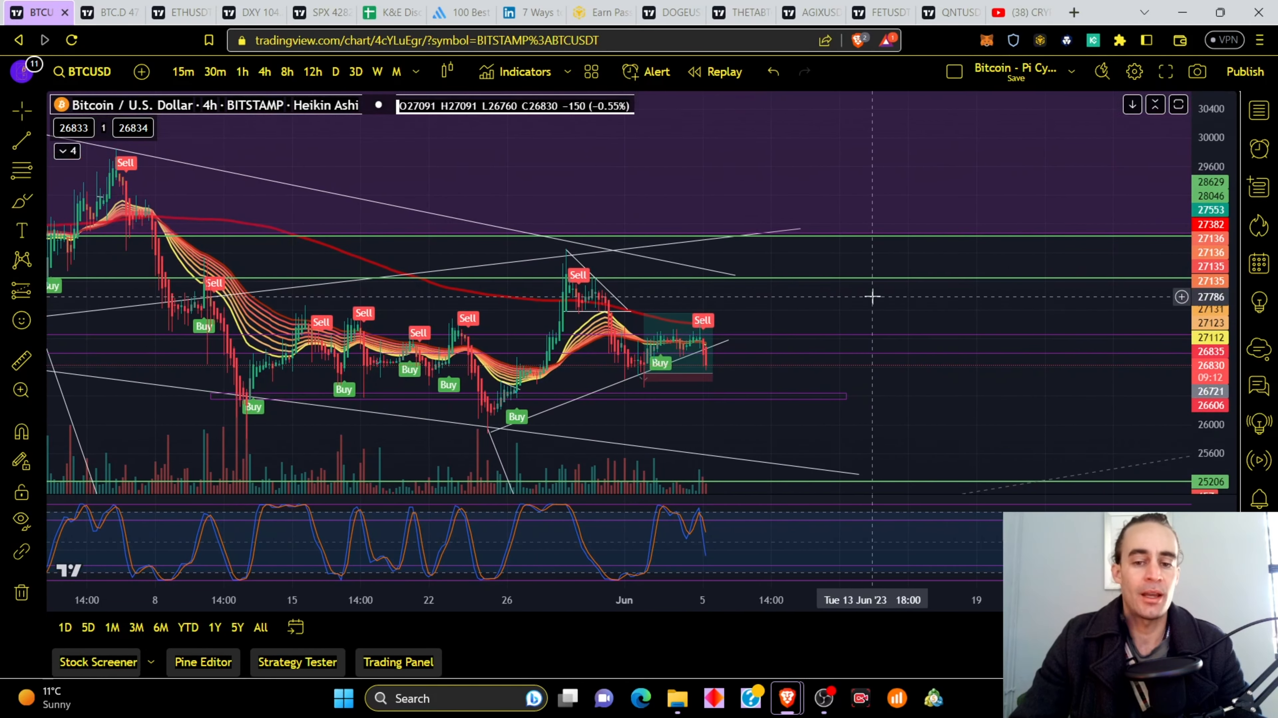
pyautogui.moveTo(269, 239)
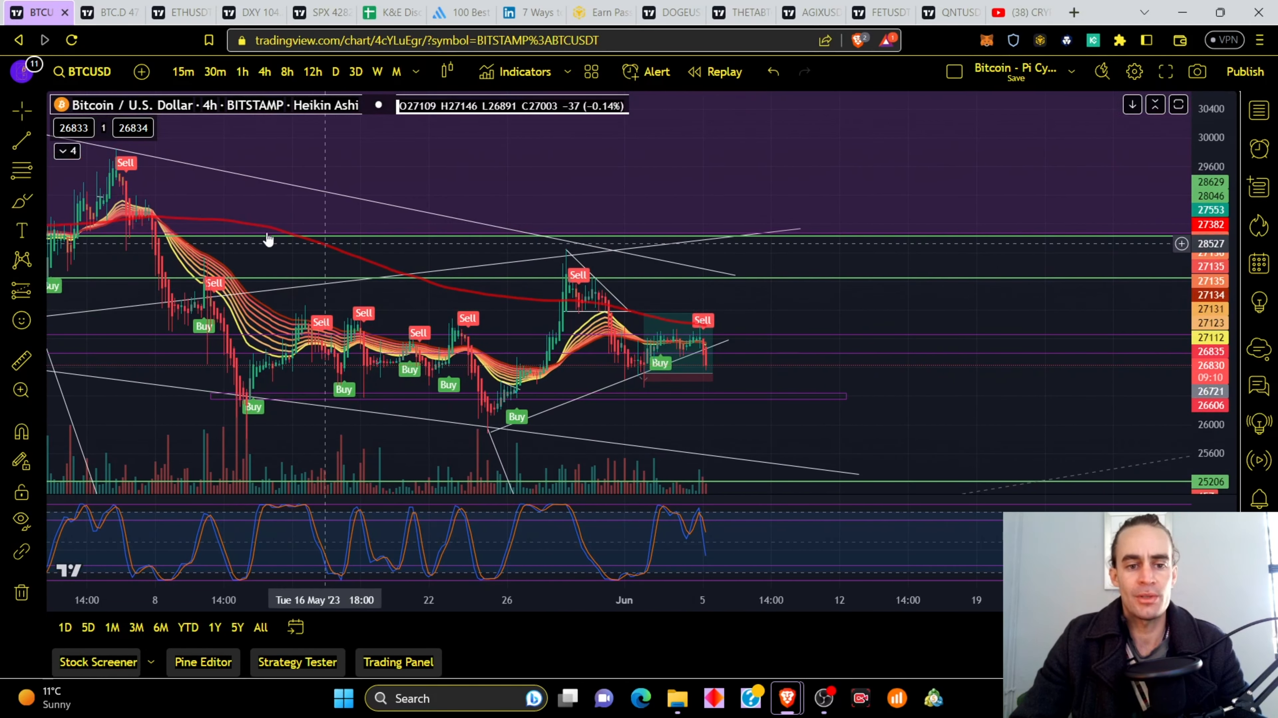
pyautogui.moveTo(653, 309)
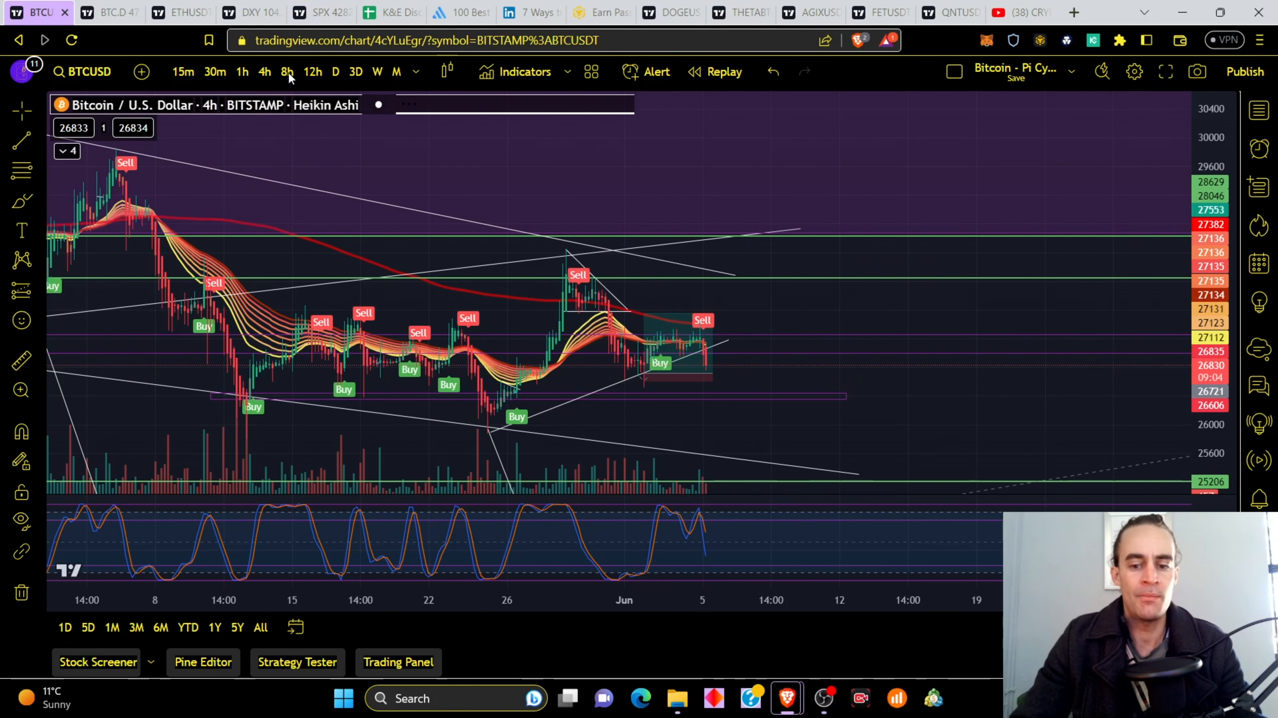
# Step the BTCUSD chart through the 8-hour and 12-hour timeframes, then return to the YouTube channel page.
pyautogui.click(286, 72)
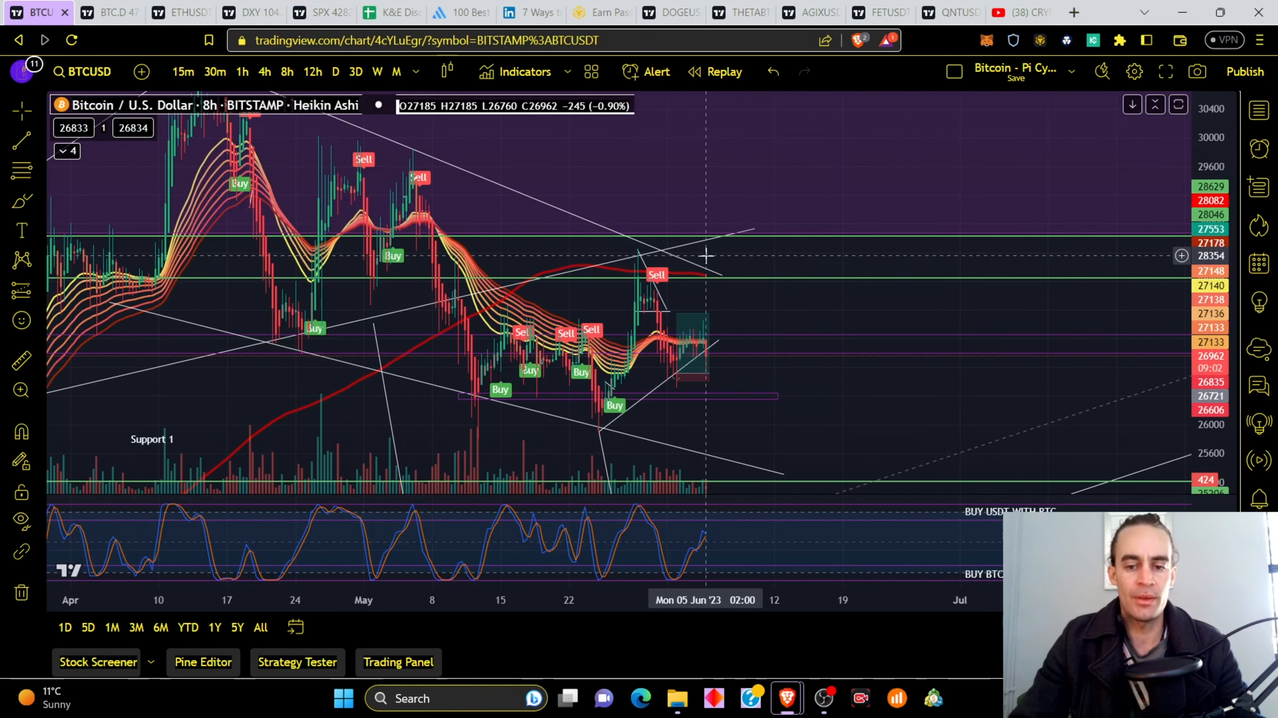
pyautogui.moveTo(750, 581)
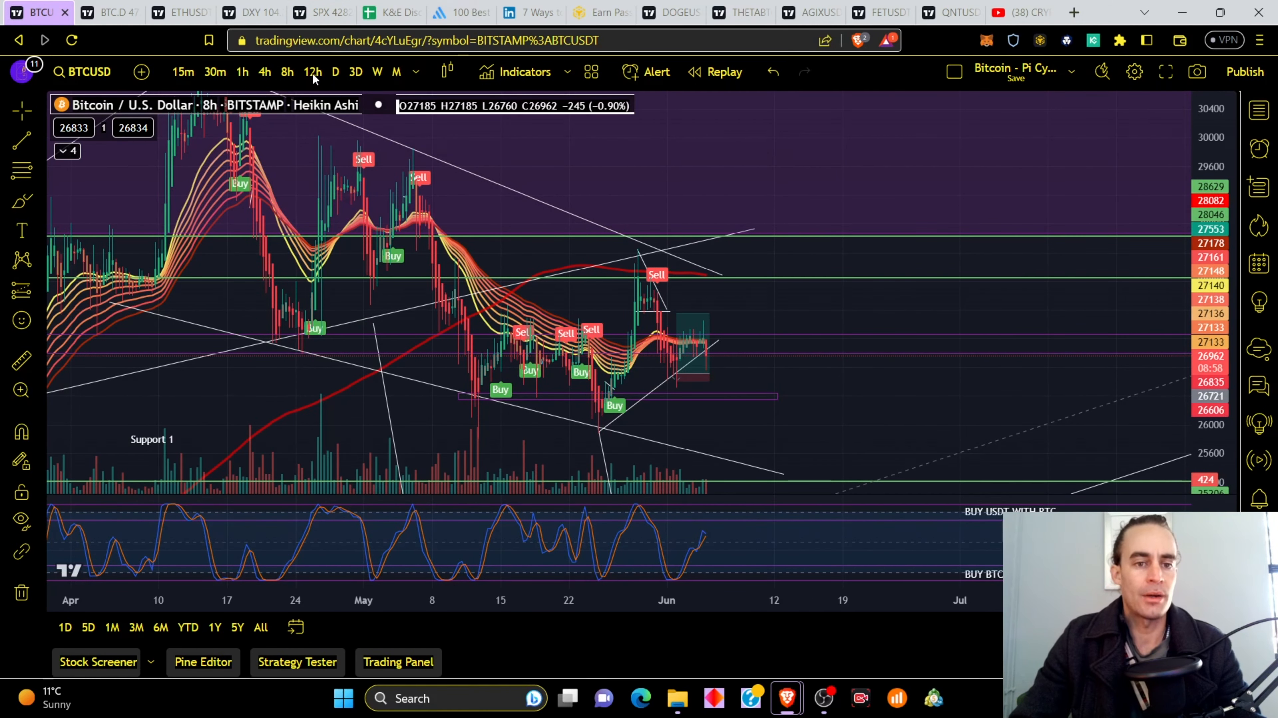
pyautogui.click(311, 72)
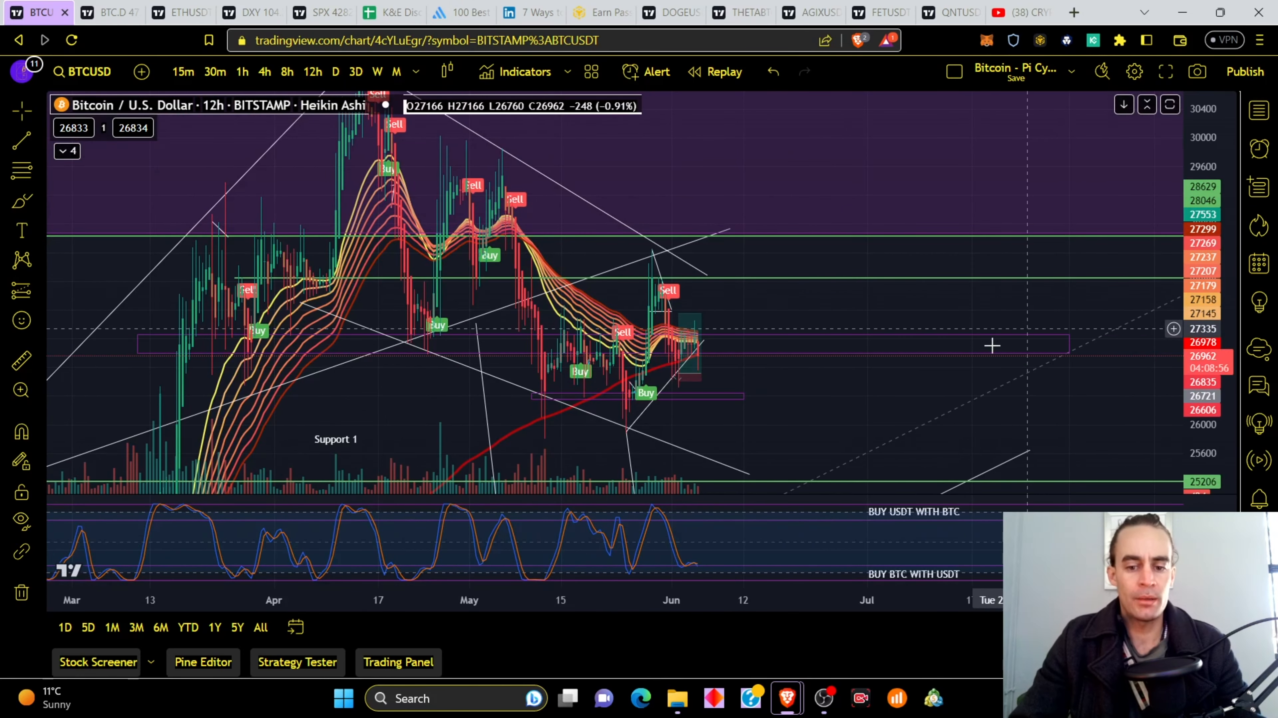
pyautogui.moveTo(697, 570)
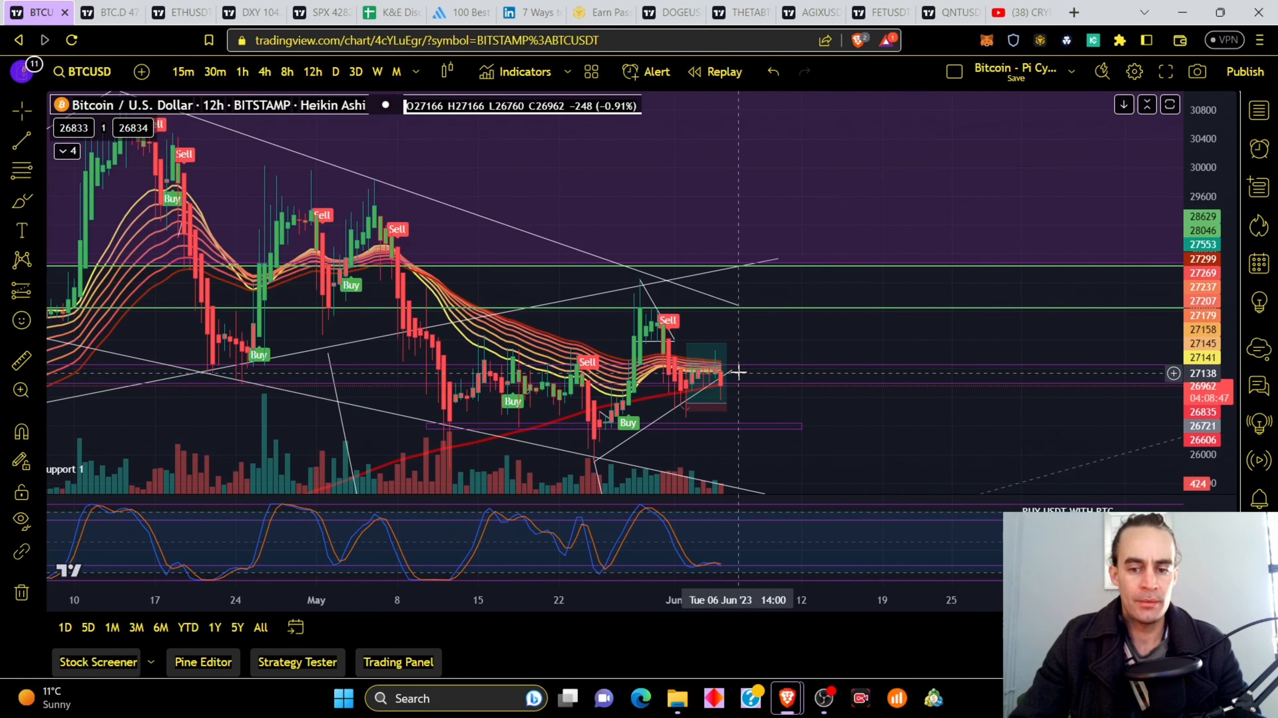
pyautogui.moveTo(789, 374)
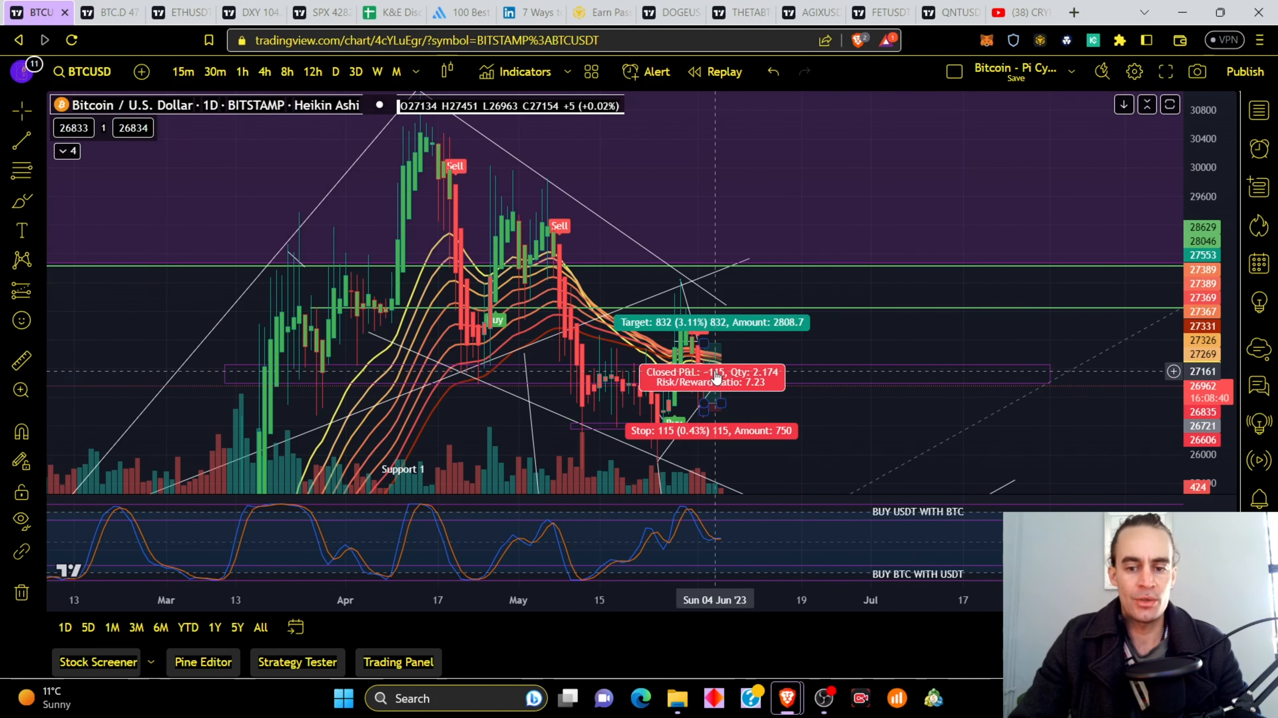
pyautogui.moveTo(709, 362)
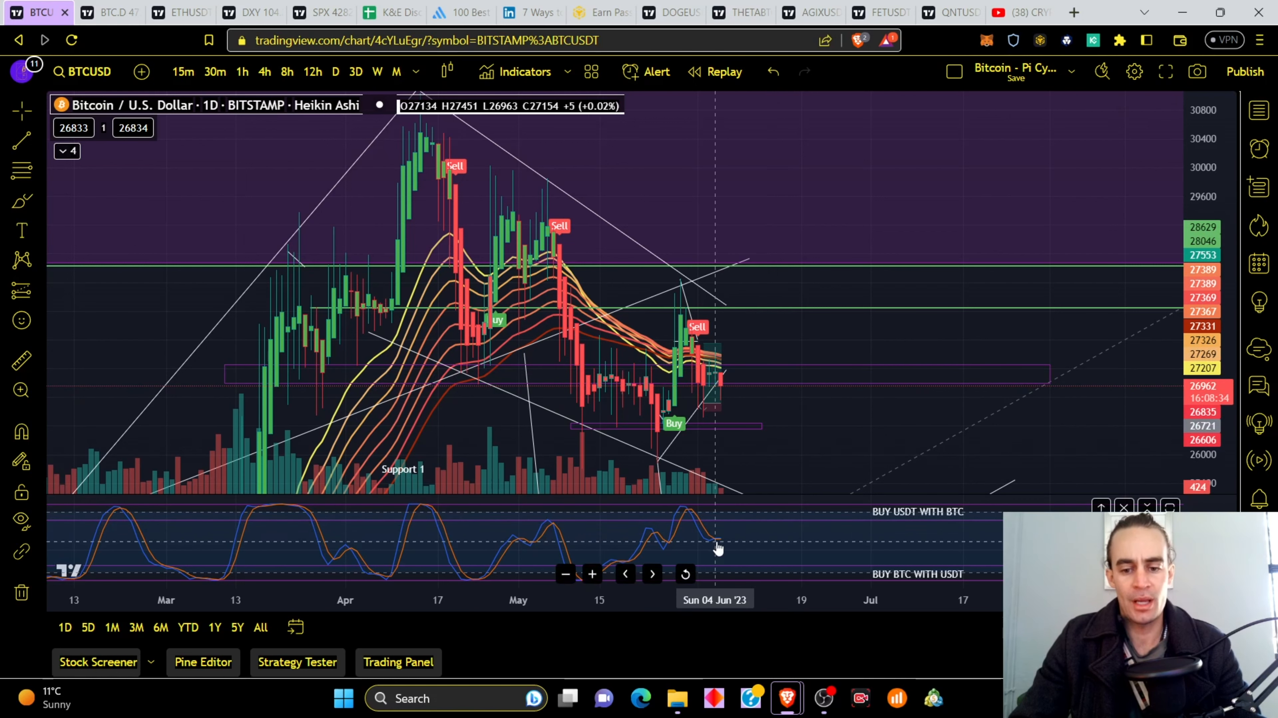
pyautogui.moveTo(745, 569)
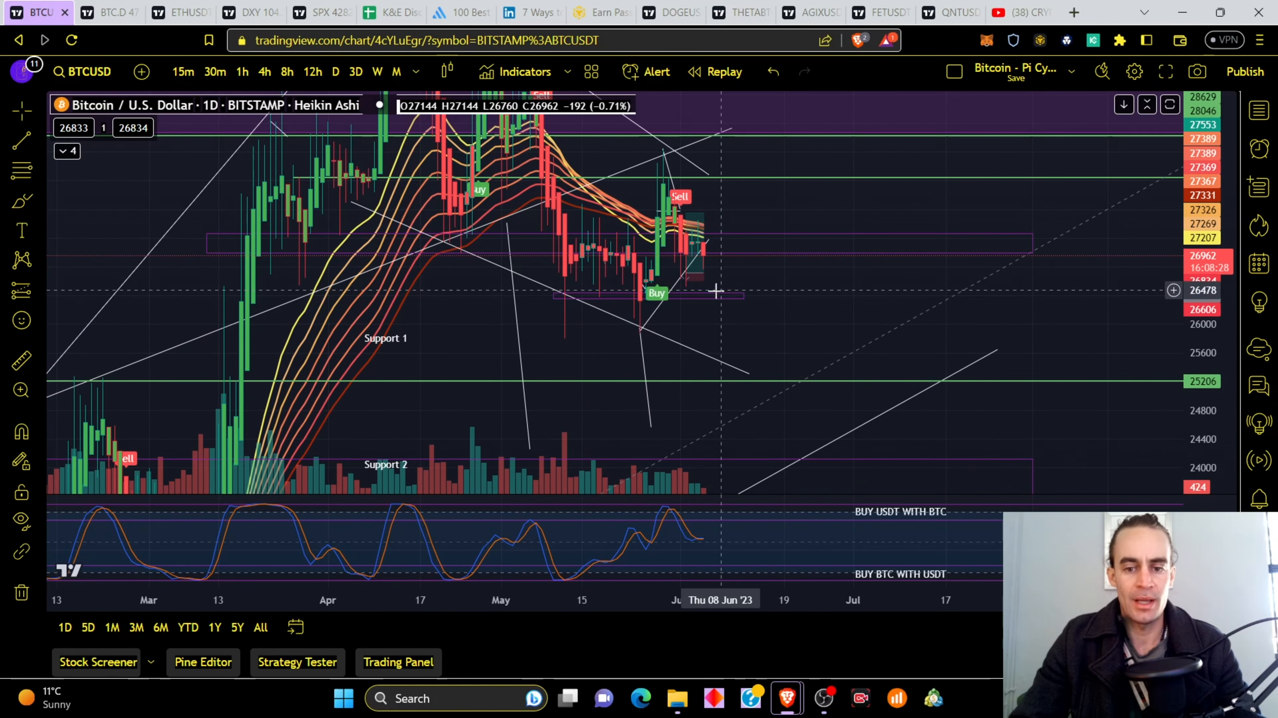
pyautogui.moveTo(763, 360)
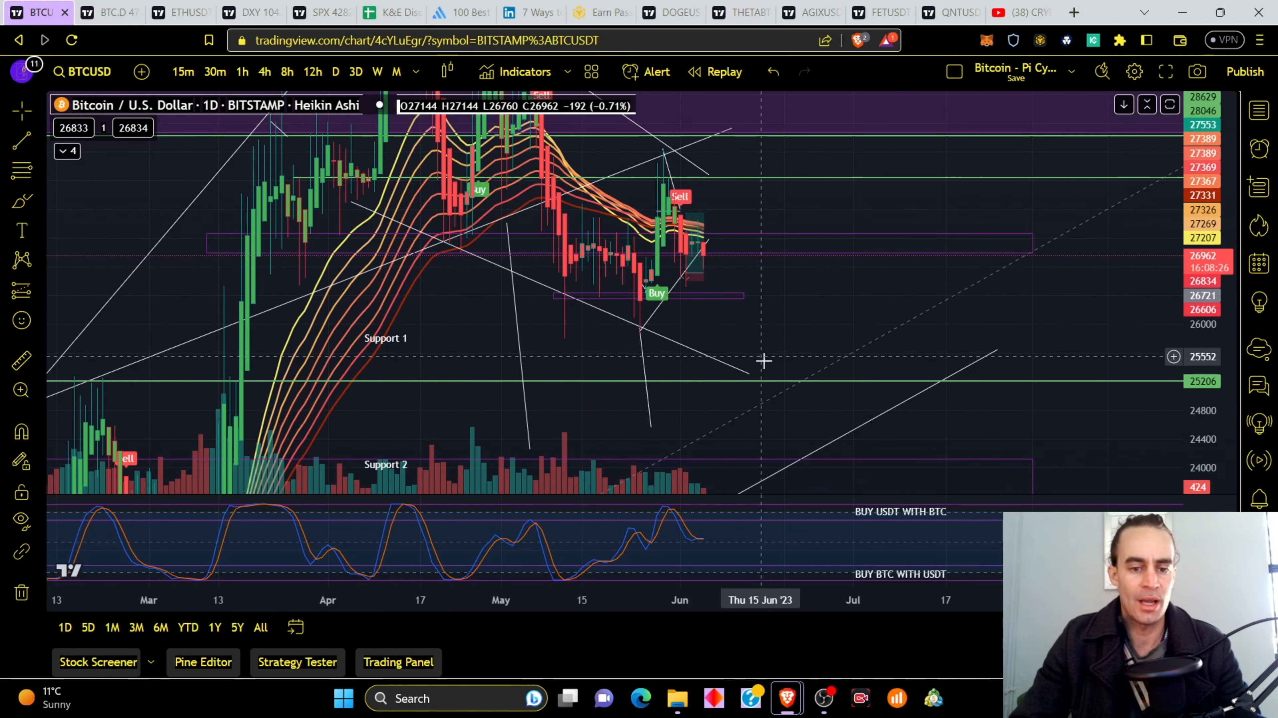
pyautogui.moveTo(783, 328)
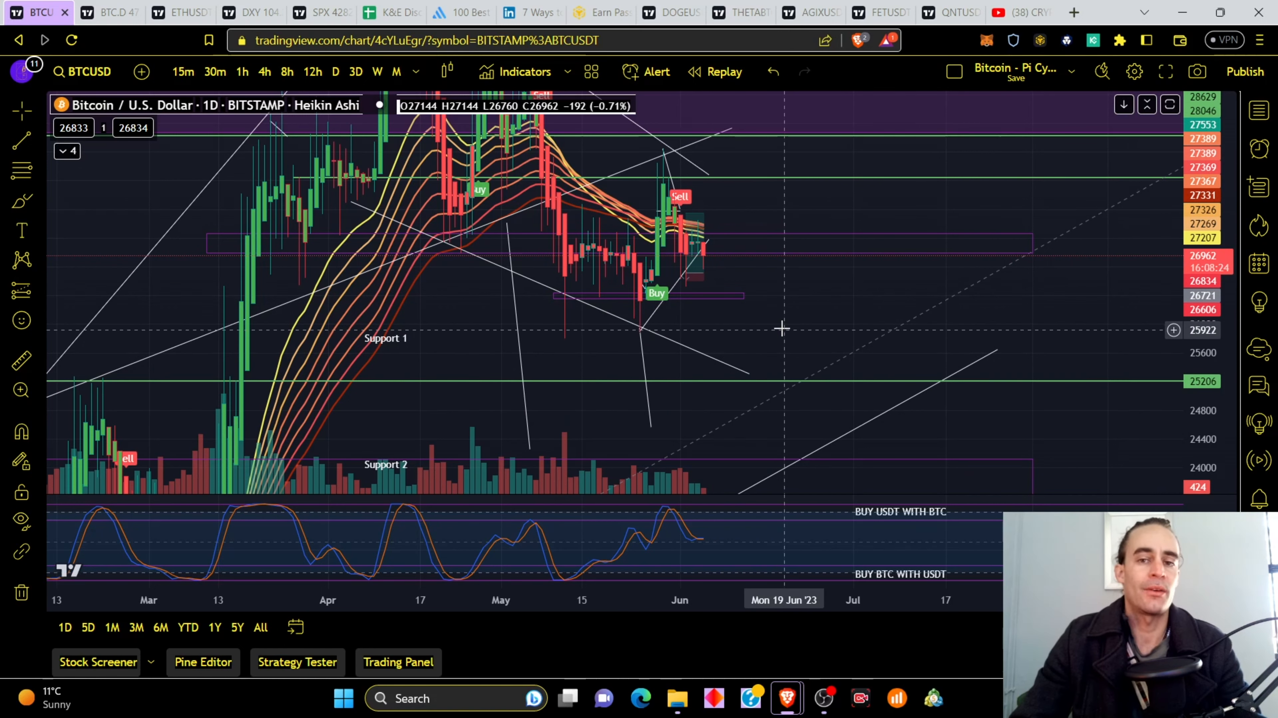
pyautogui.click(1017, 12)
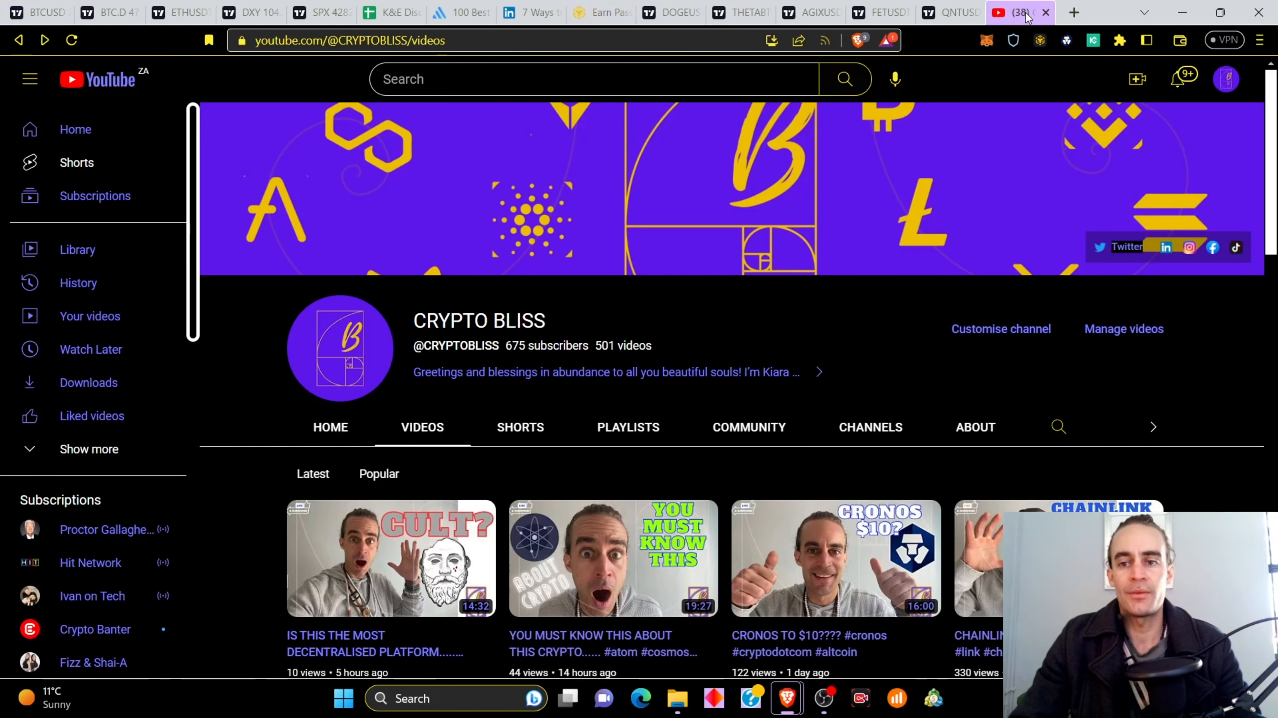